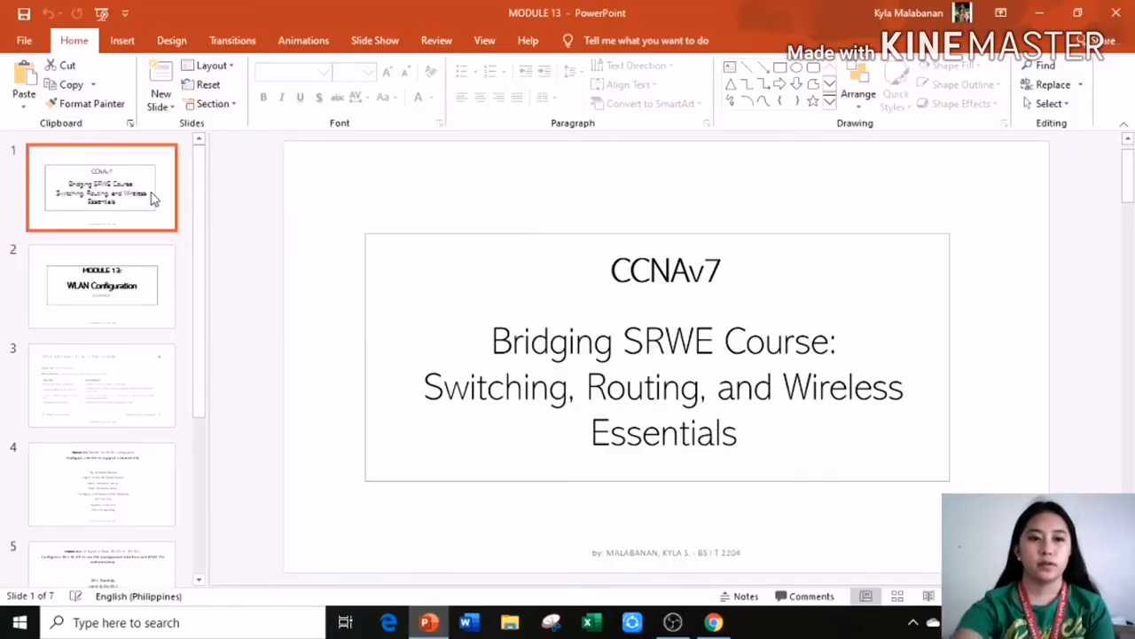
{"action": "mouse_move", "coordinate": [779, 322]}
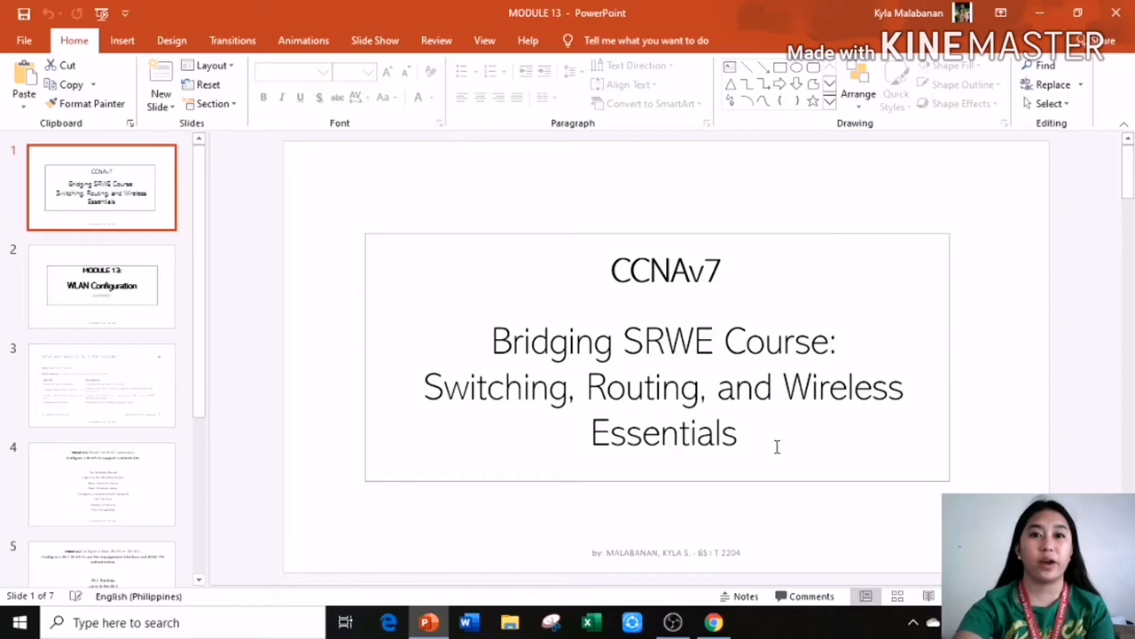
Step: Advance the deck from the Module 13 title slide to 'What will I learn to do in this module?'
{"action": "left_click", "coordinate": [101, 285]}
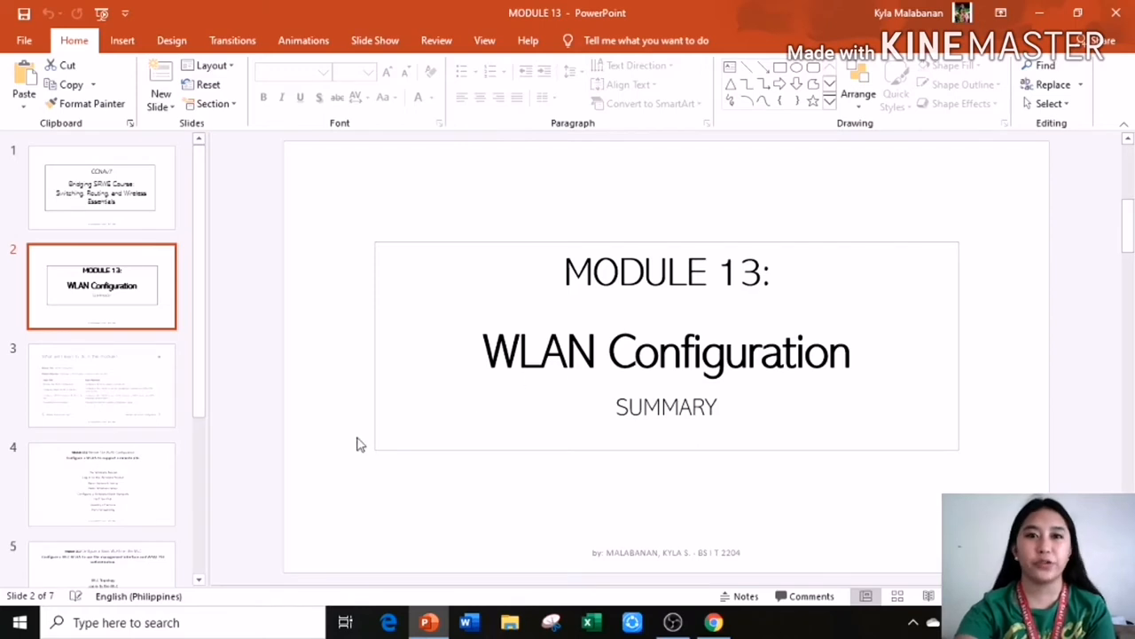
{"action": "left_click", "coordinate": [101, 385]}
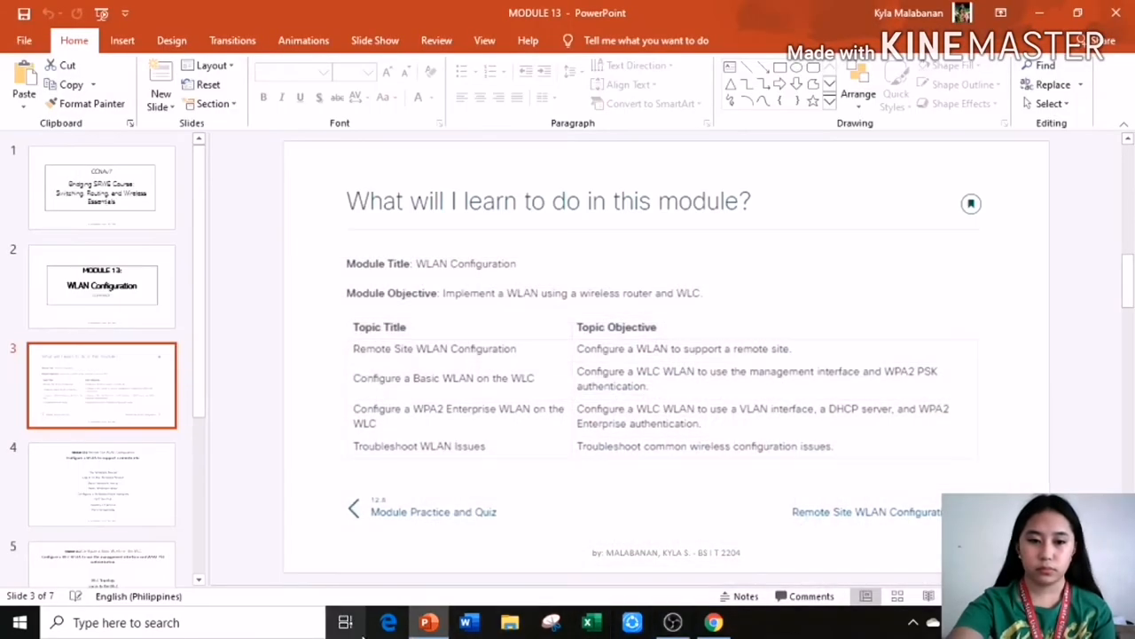
{"action": "mouse_move", "coordinate": [501, 409]}
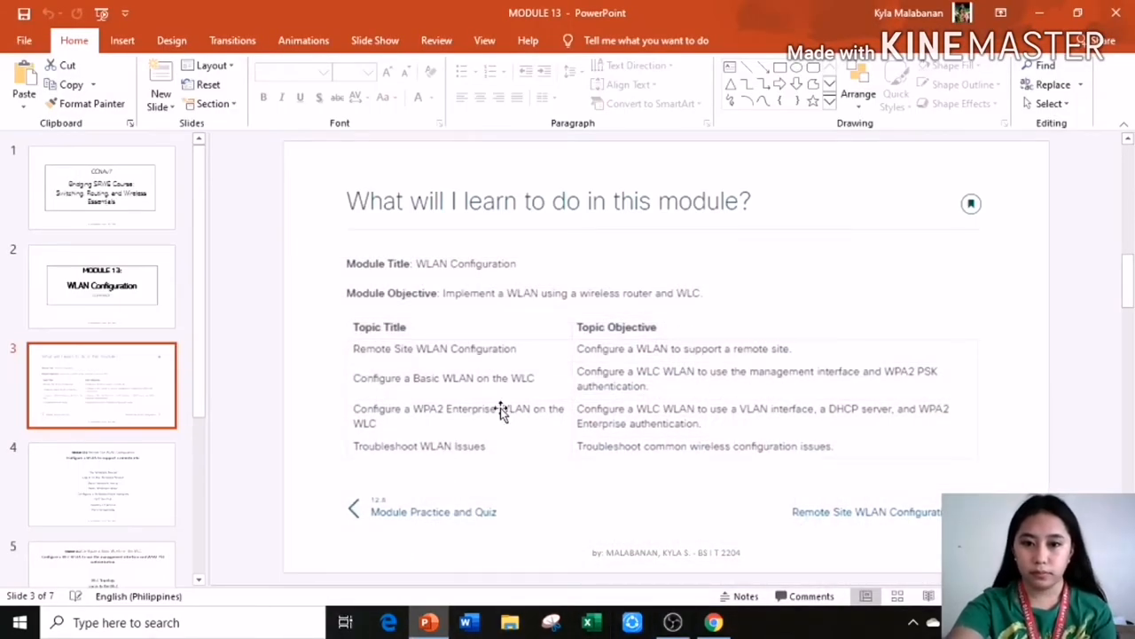
{"action": "mouse_move", "coordinate": [732, 528]}
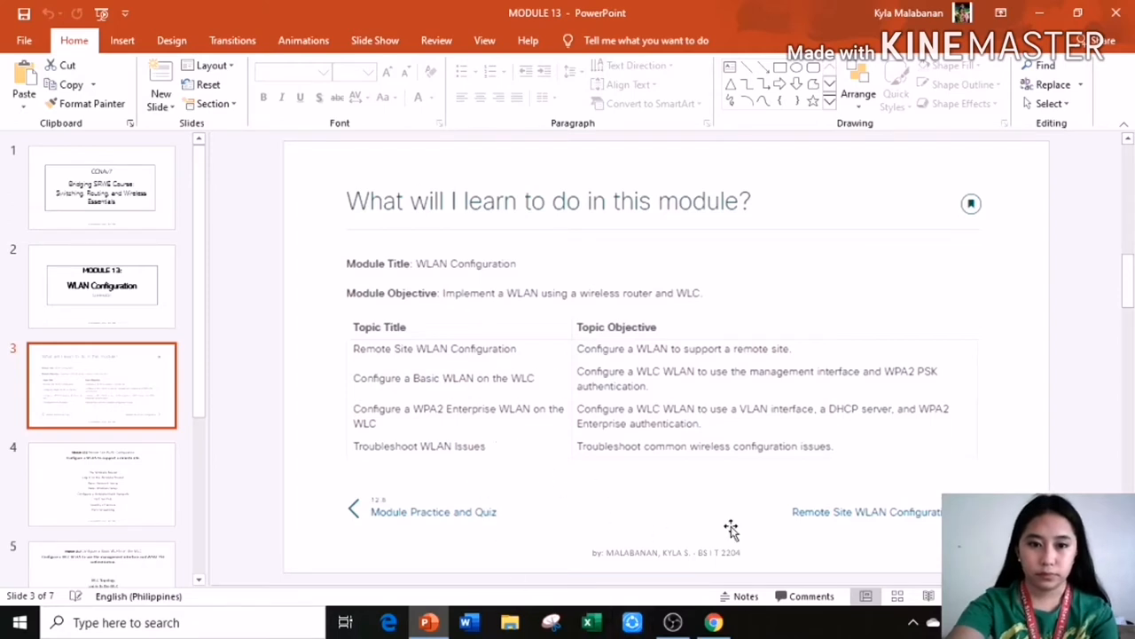
Step: Show slide 4, the 13.1 Remote Site WLAN Configuration topic list
{"action": "left_click", "coordinate": [102, 483]}
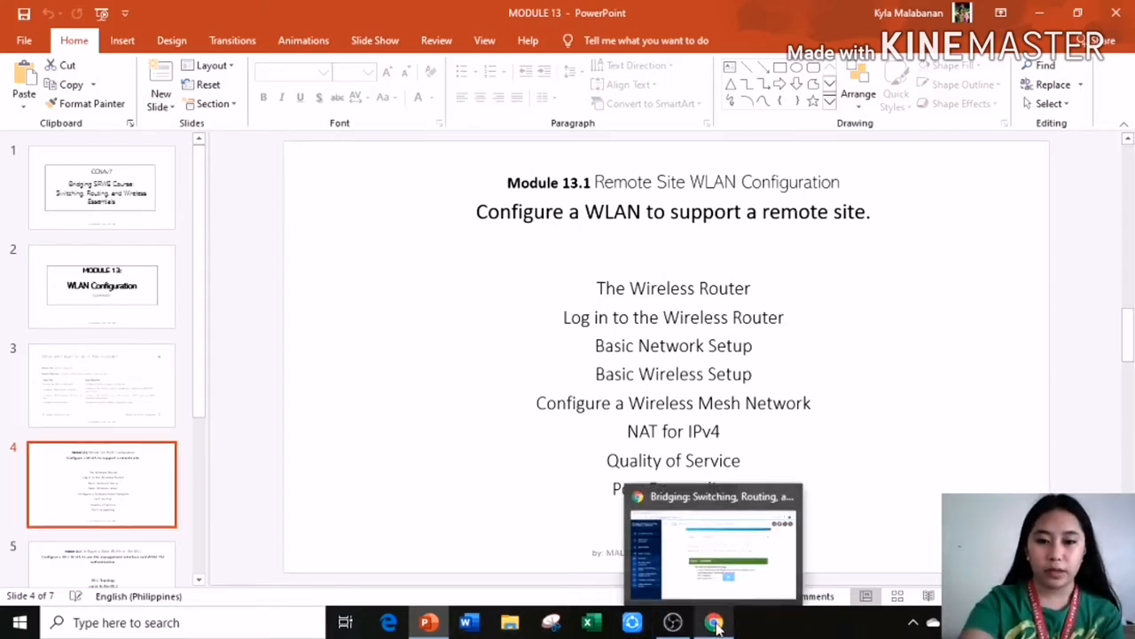
Step: Switch to the CAPWAP Operation page, scroll to Video - CAPWAP and play it
{"action": "left_click", "coordinate": [713, 622]}
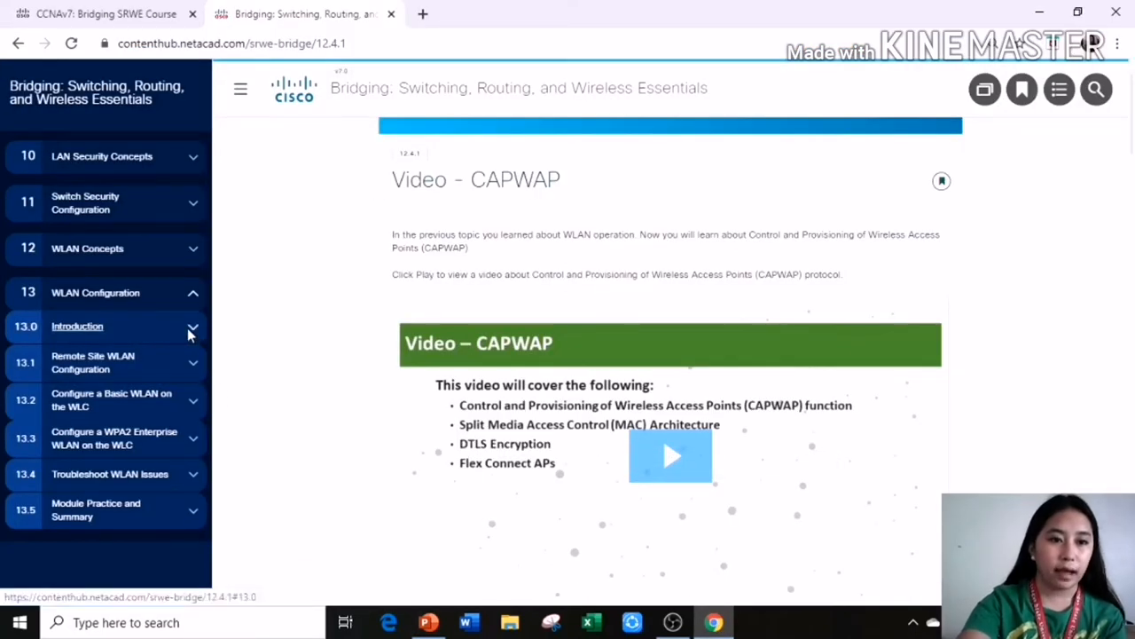
{"action": "mouse_move", "coordinate": [180, 311]}
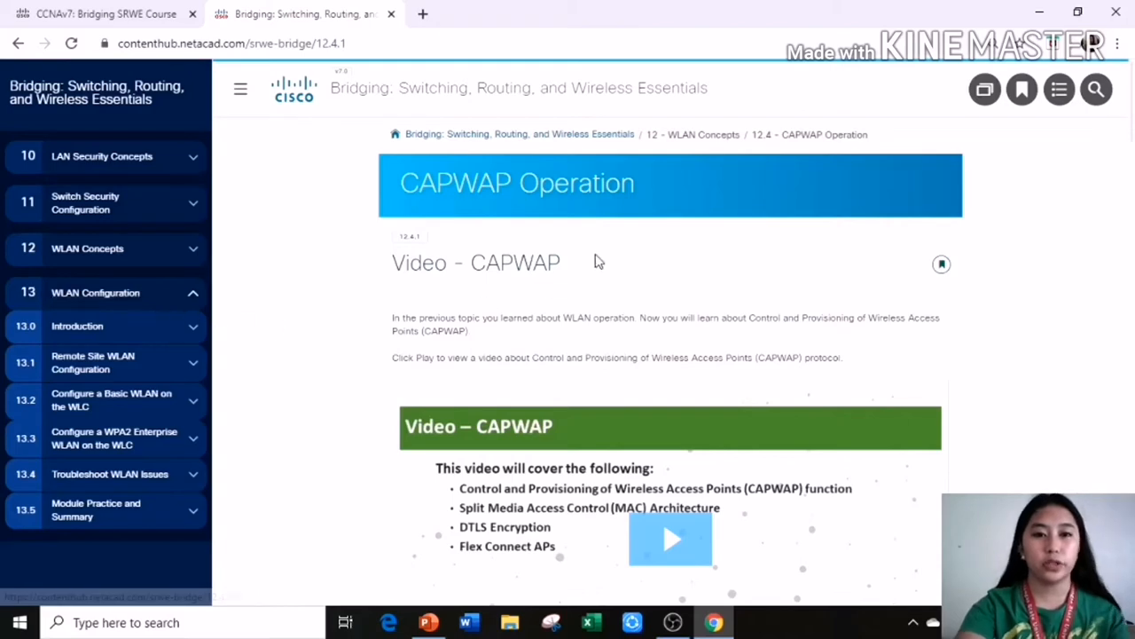
{"action": "mouse_move", "coordinate": [553, 285]}
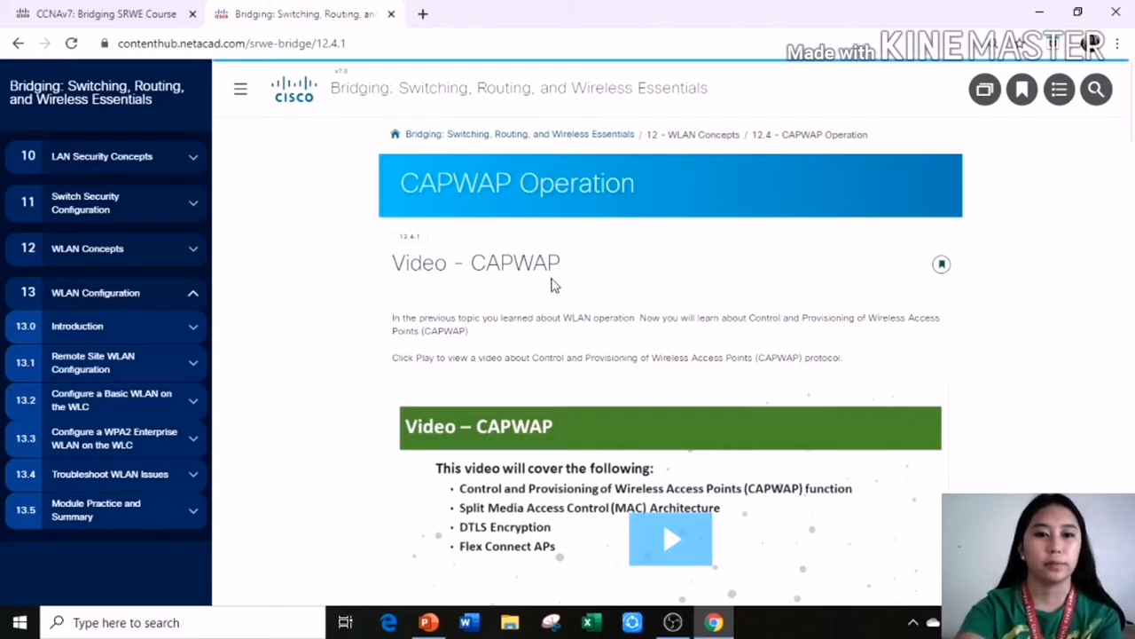
{"action": "scroll", "scroll_direction": "down", "scroll_amount": 3}
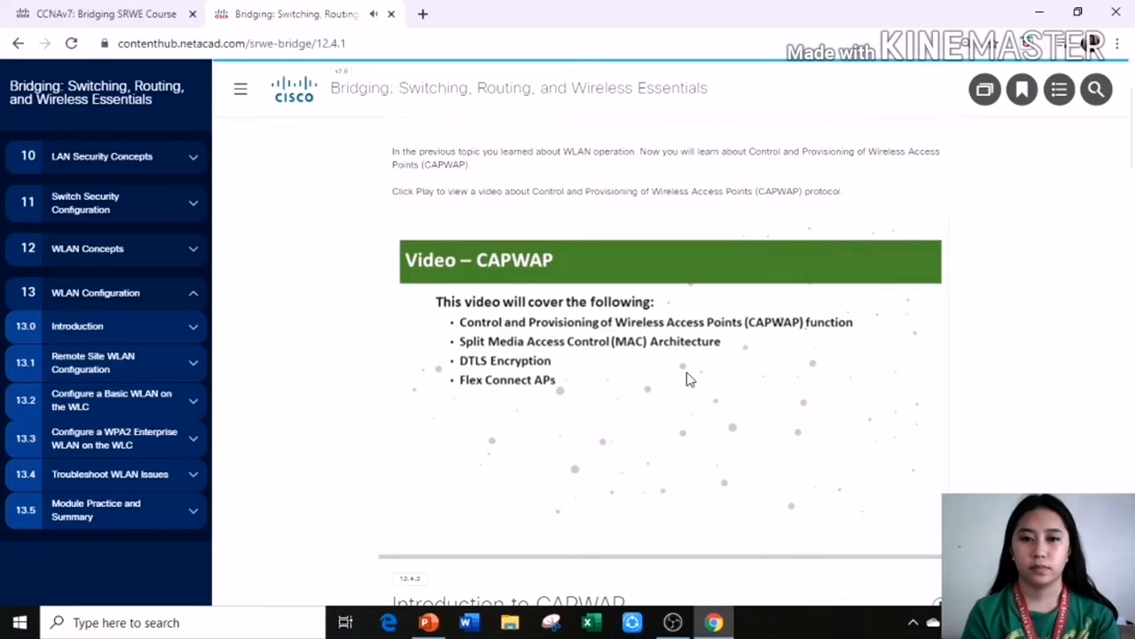
{"action": "left_click", "coordinate": [670, 372]}
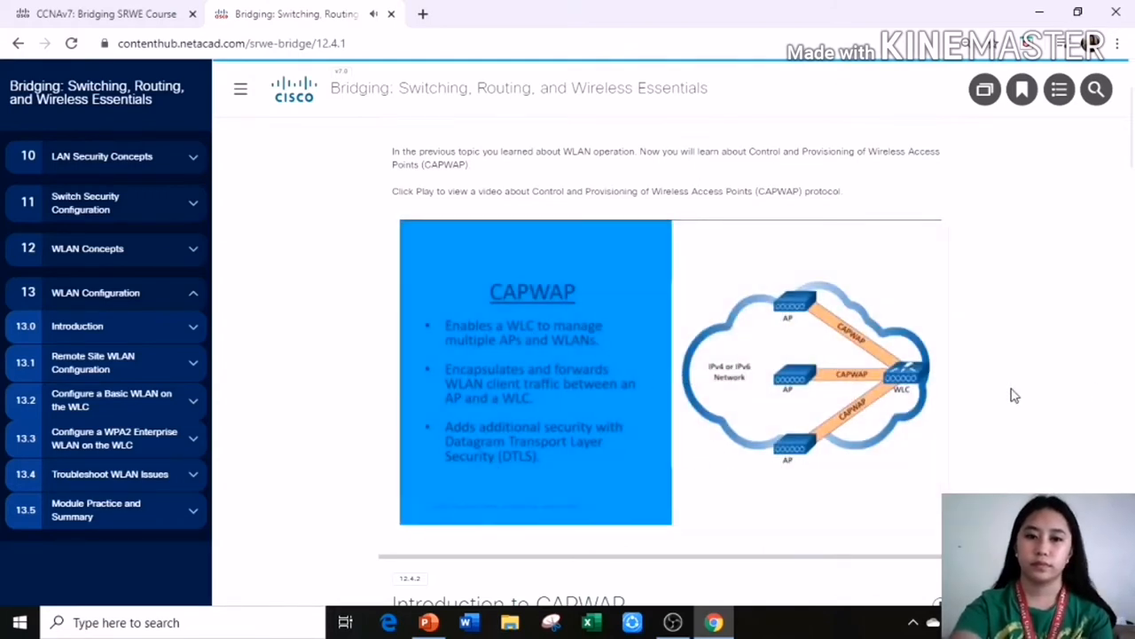
{"action": "left_click", "coordinate": [535, 371]}
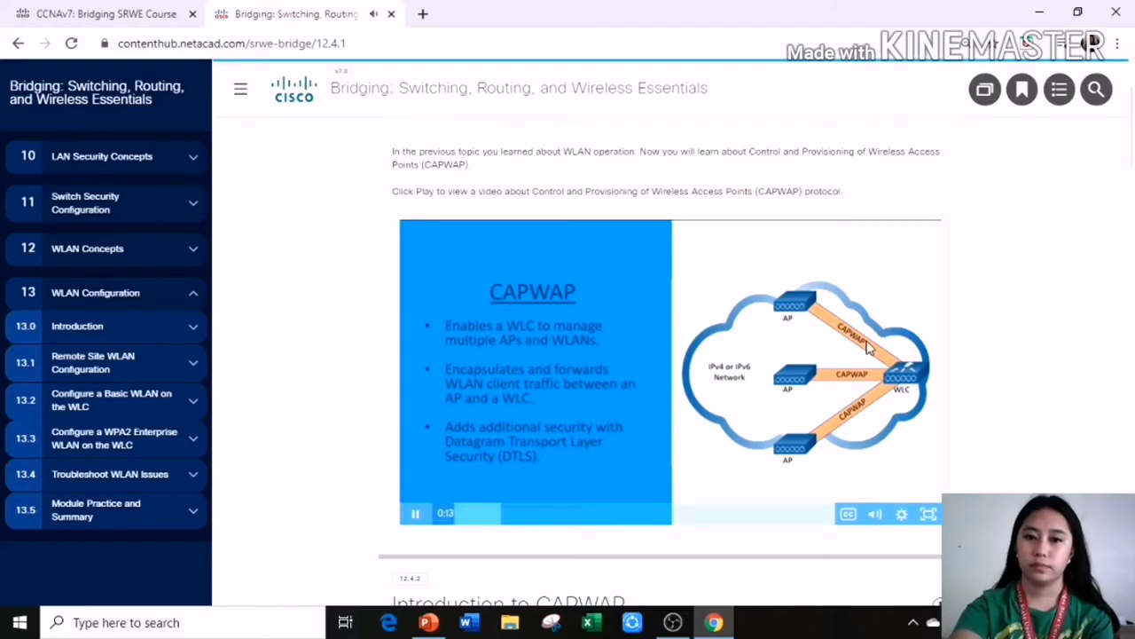
{"action": "mouse_move", "coordinate": [966, 443]}
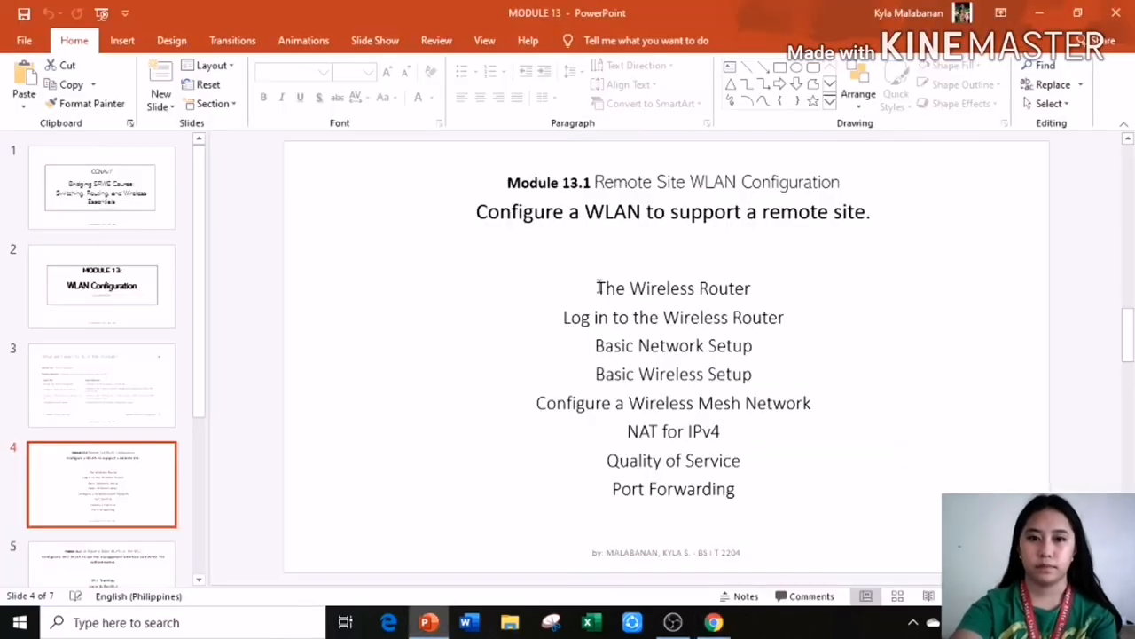
{"action": "triple_click", "coordinate": [674, 287]}
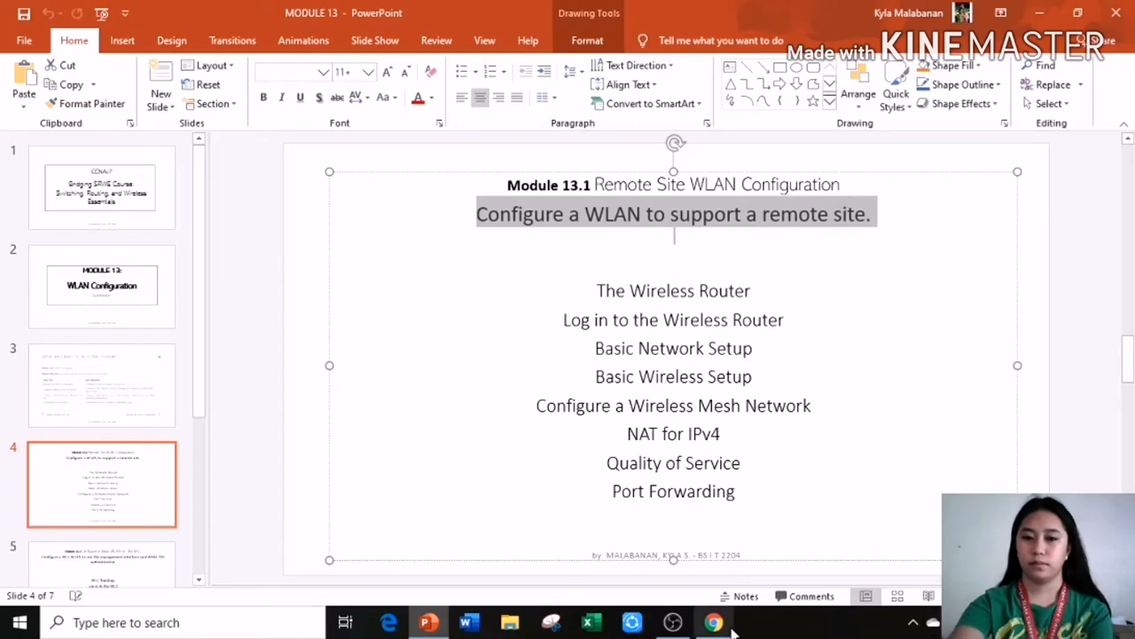
Step: Return to the NetAcad page and pause the CAPWAP video
{"action": "left_click", "coordinate": [713, 622]}
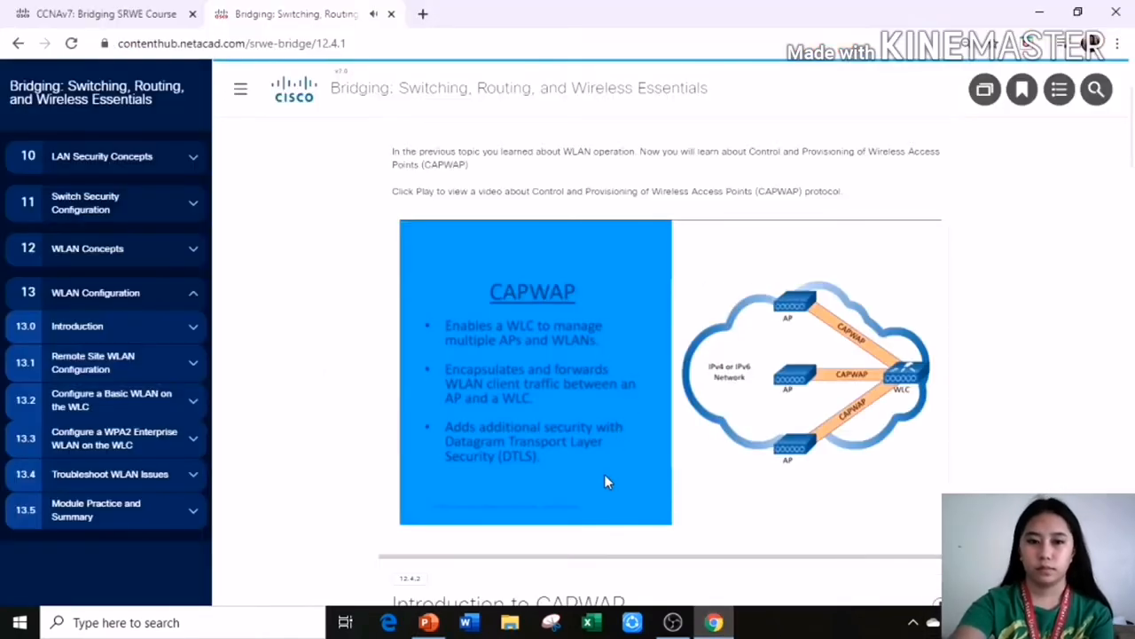
{"action": "left_click", "coordinate": [534, 373]}
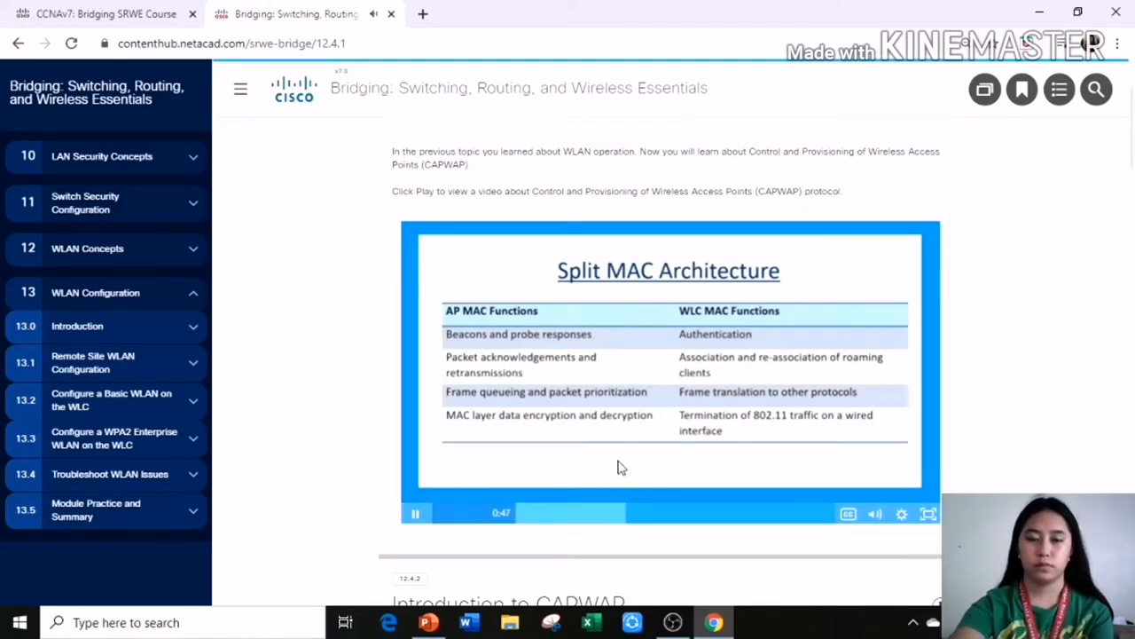
{"action": "mouse_move", "coordinate": [515, 408]}
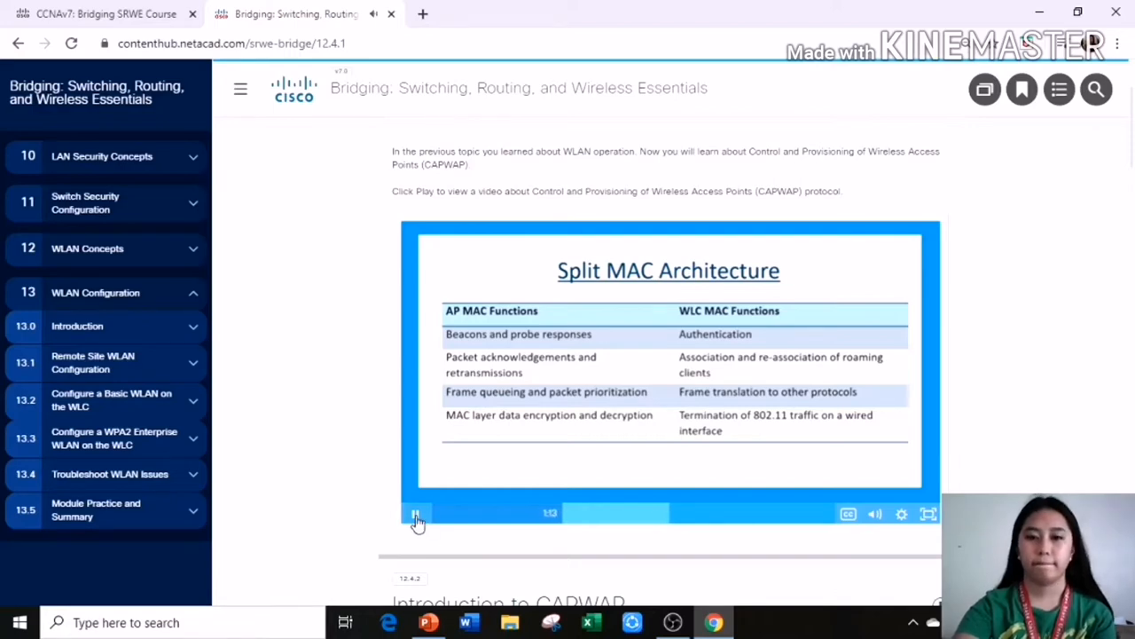
{"action": "left_click", "coordinate": [415, 512]}
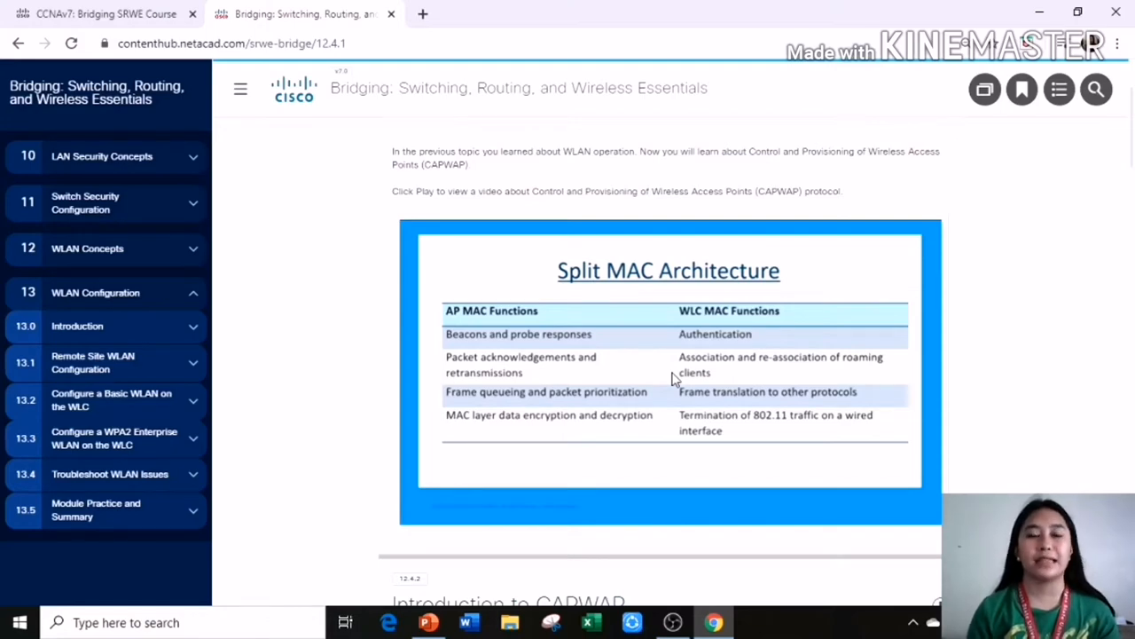
{"action": "mouse_move", "coordinate": [105, 591]}
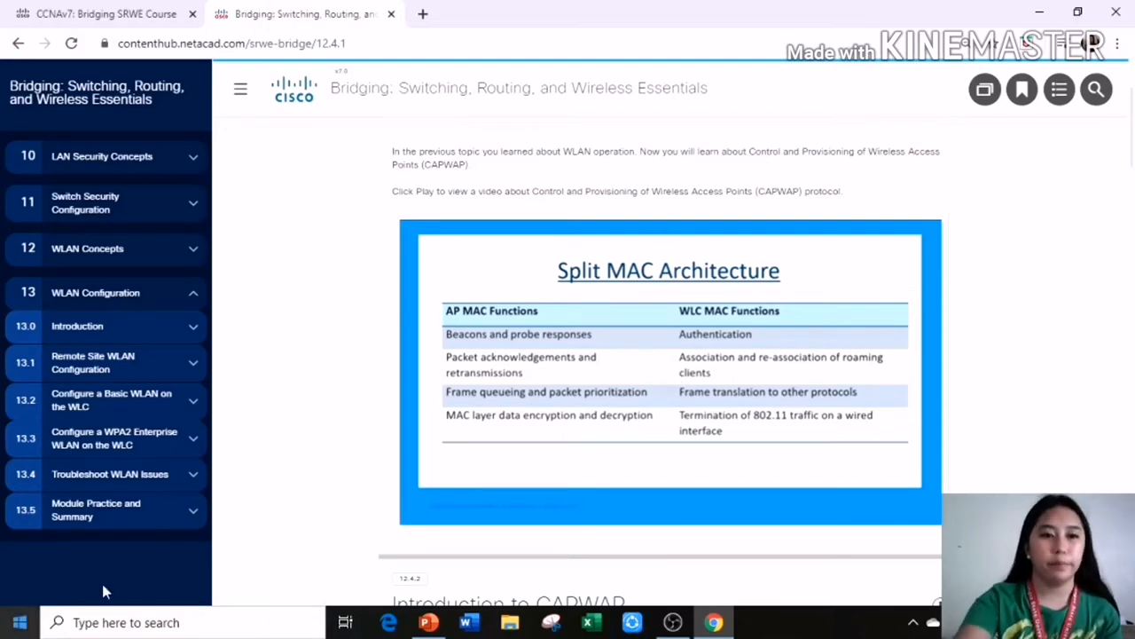
Step: Expand 13.0 Introduction in the outline and scroll toward 12.4.2 Introduction to CAPWAP
{"action": "left_click", "coordinate": [77, 325]}
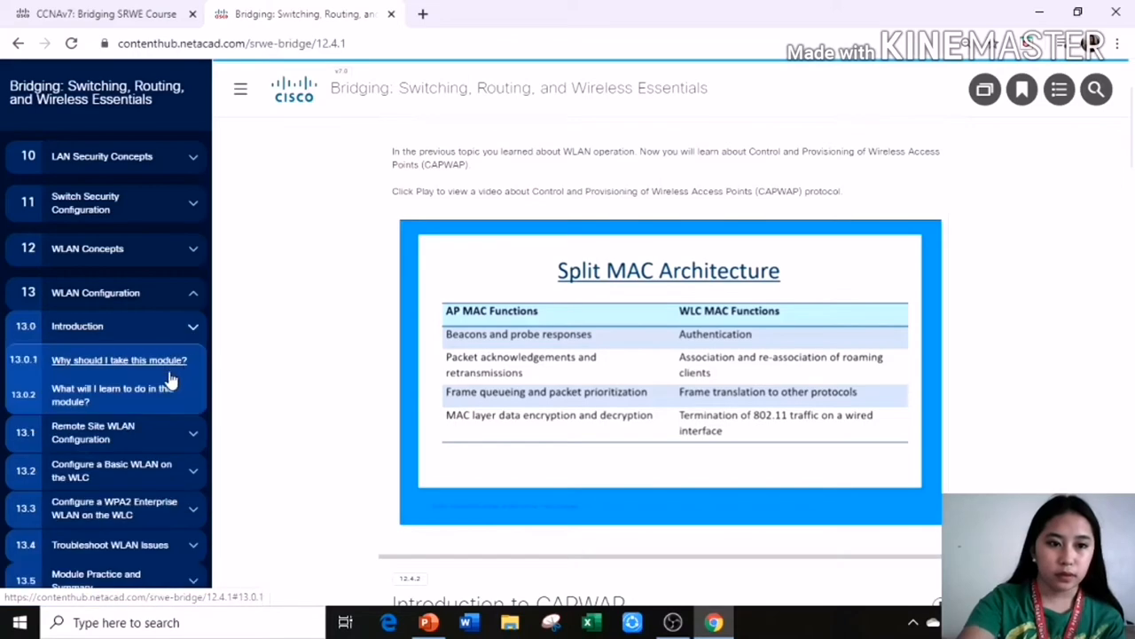
{"action": "scroll", "scroll_direction": "down", "scroll_amount": 3}
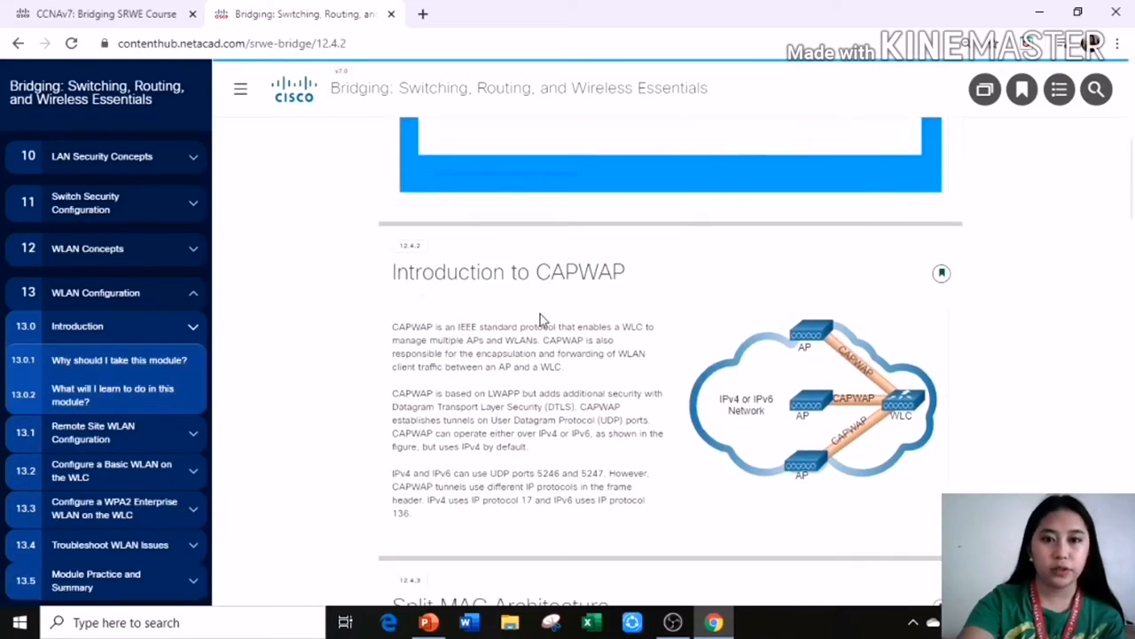
{"action": "left_click", "coordinate": [428, 622]}
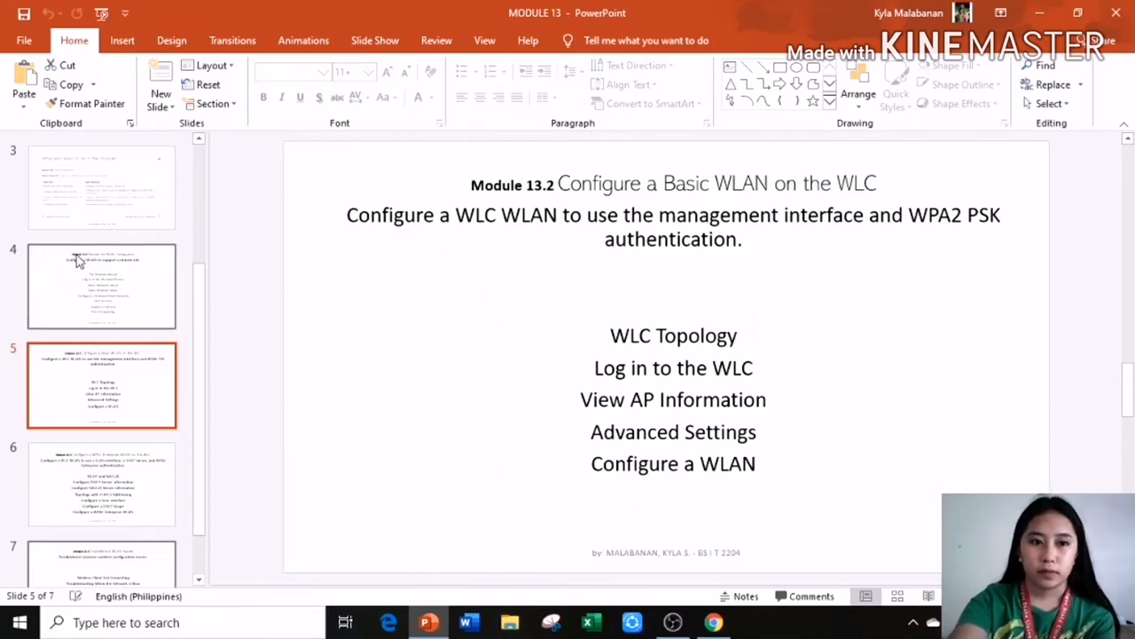
Step: Show slide 4 again, then bring back the NetAcad Introduction to CAPWAP page
{"action": "left_click", "coordinate": [101, 286]}
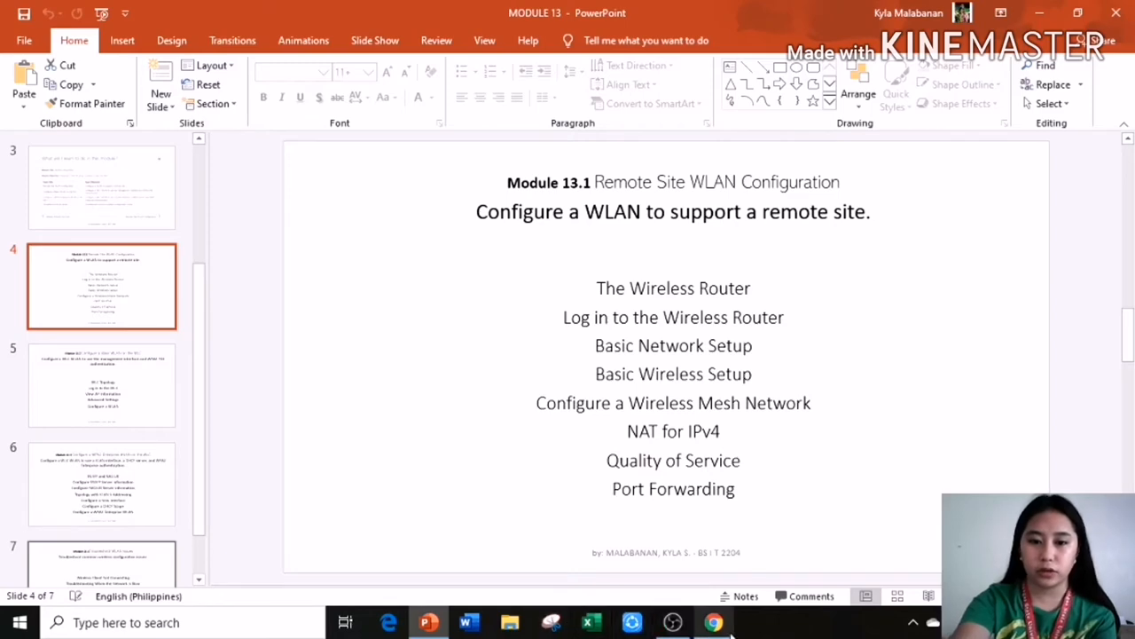
{"action": "left_click", "coordinate": [714, 622]}
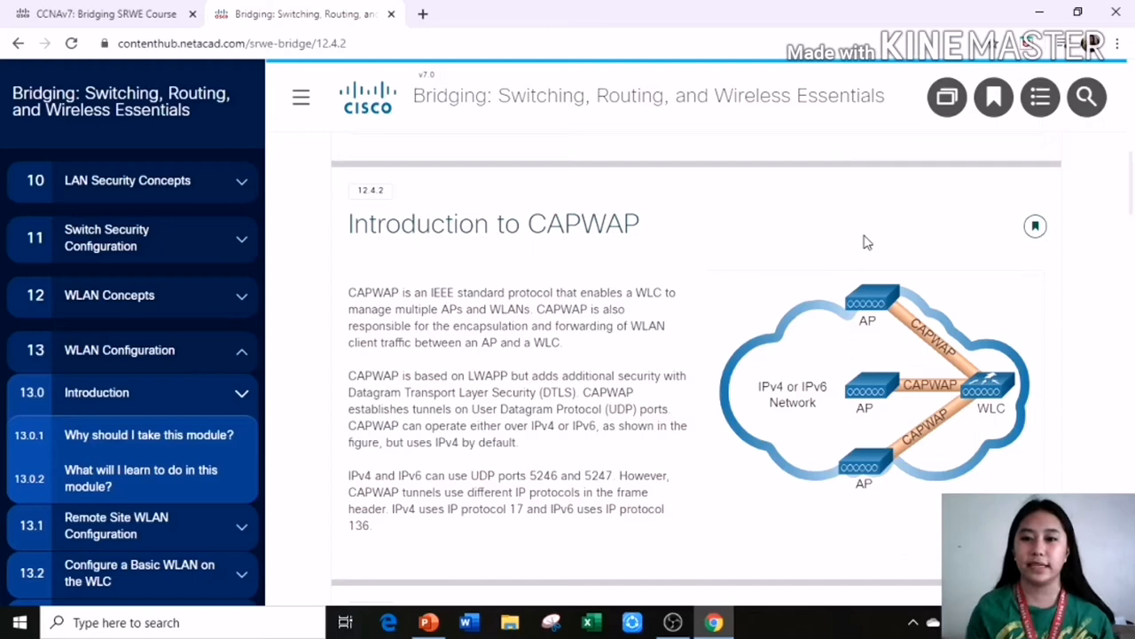
{"action": "mouse_move", "coordinate": [941, 7]}
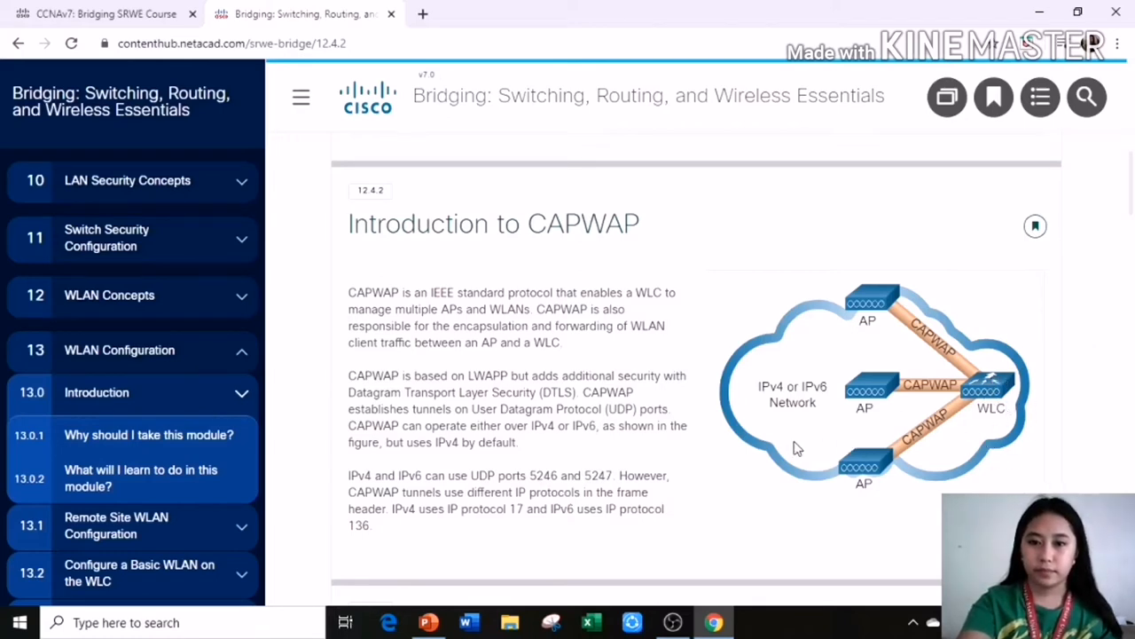
{"action": "mouse_move", "coordinate": [568, 408]}
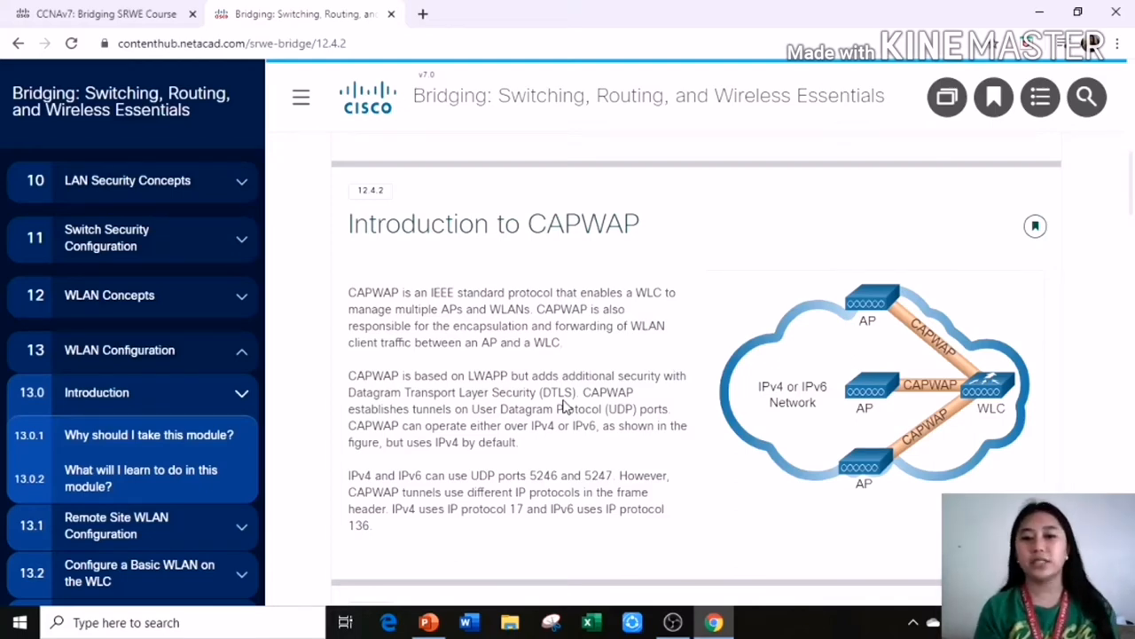
{"action": "mouse_move", "coordinate": [570, 446]}
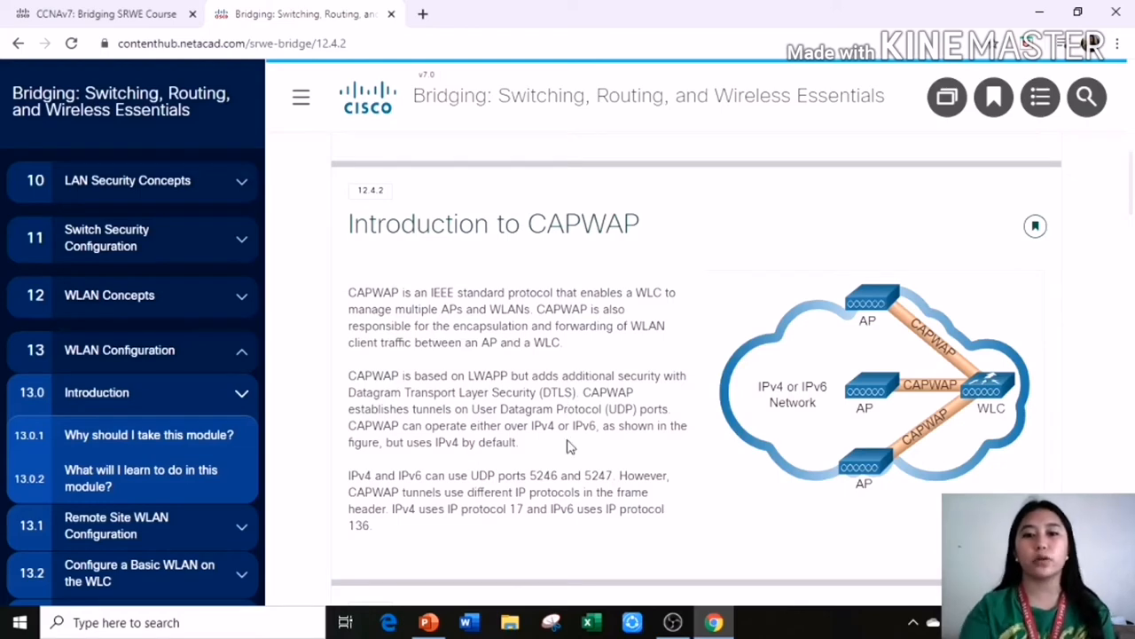
{"action": "mouse_move", "coordinate": [594, 471]}
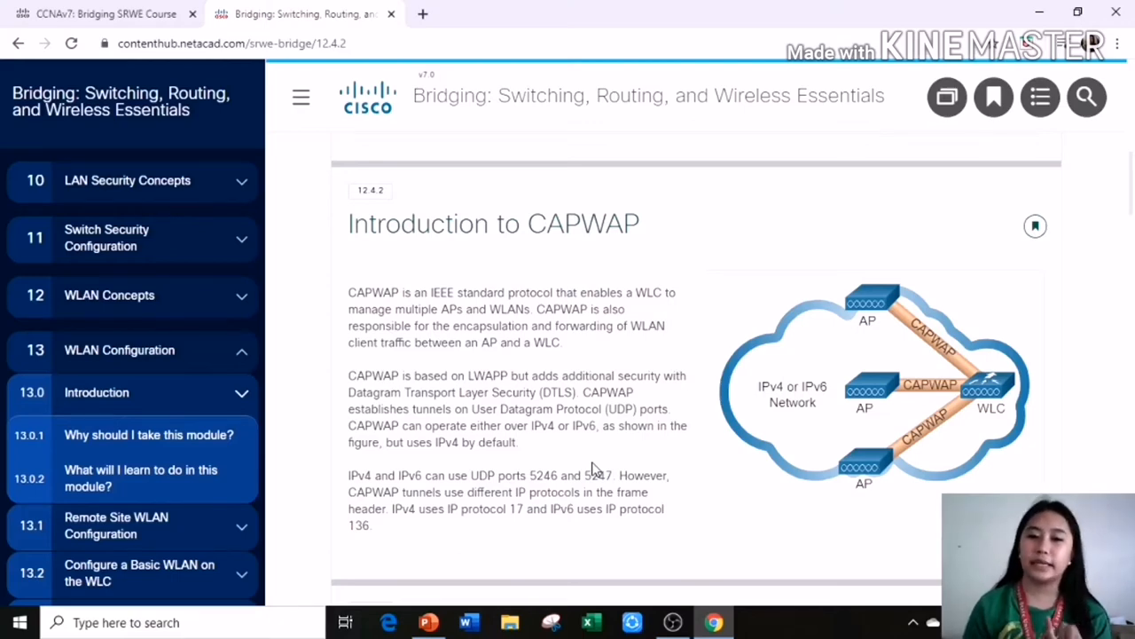
{"action": "mouse_move", "coordinate": [899, 355]}
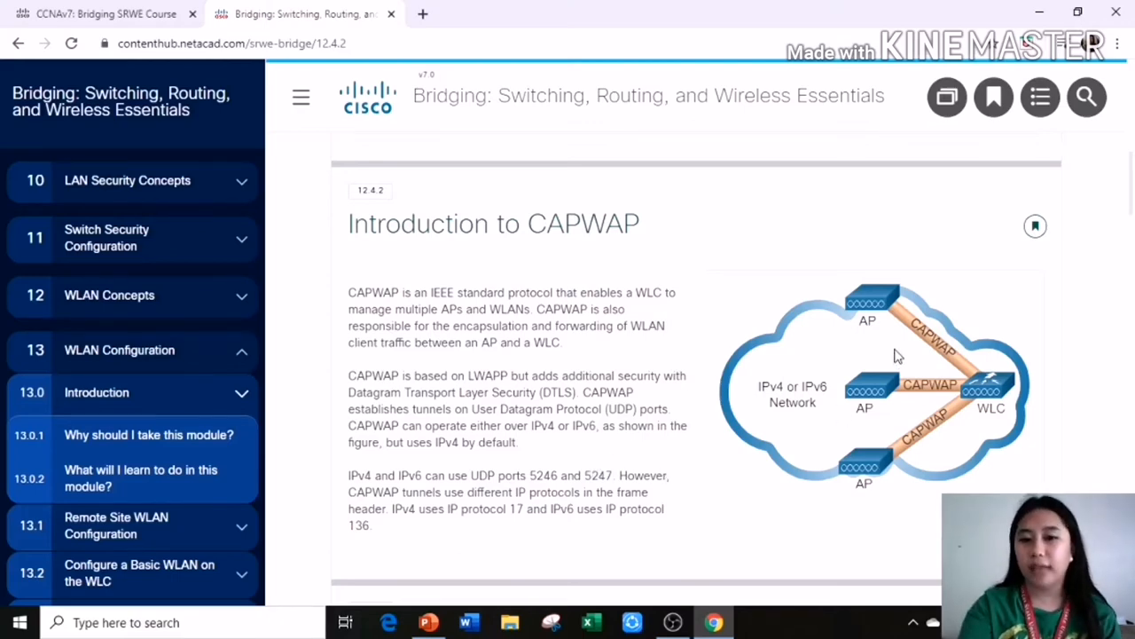
{"action": "mouse_move", "coordinate": [771, 373]}
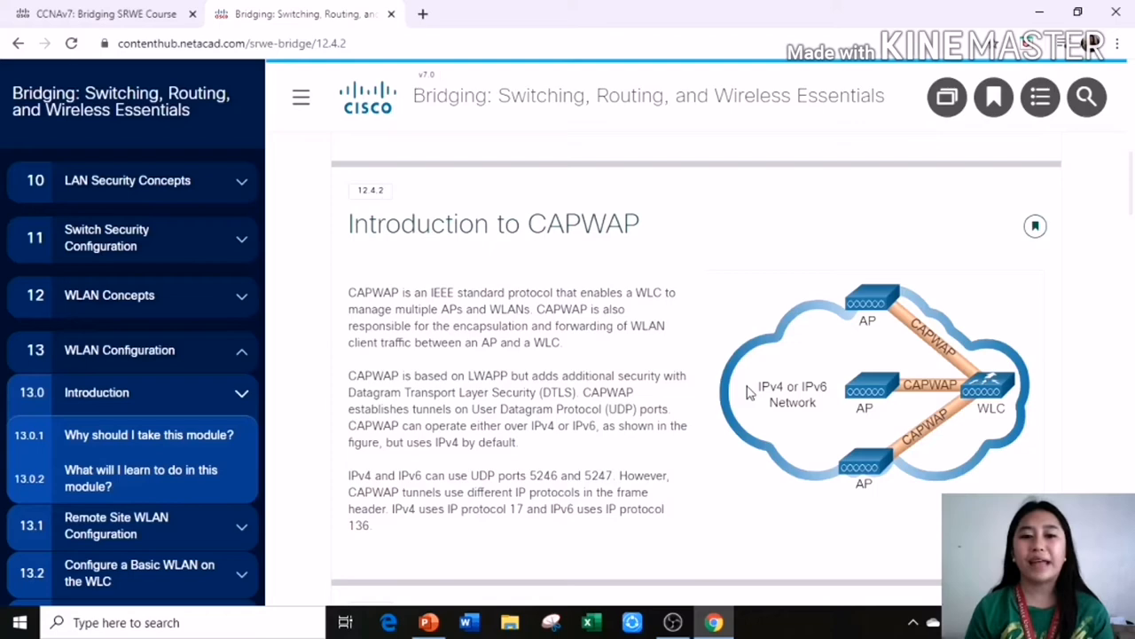
{"action": "mouse_move", "coordinate": [825, 369]}
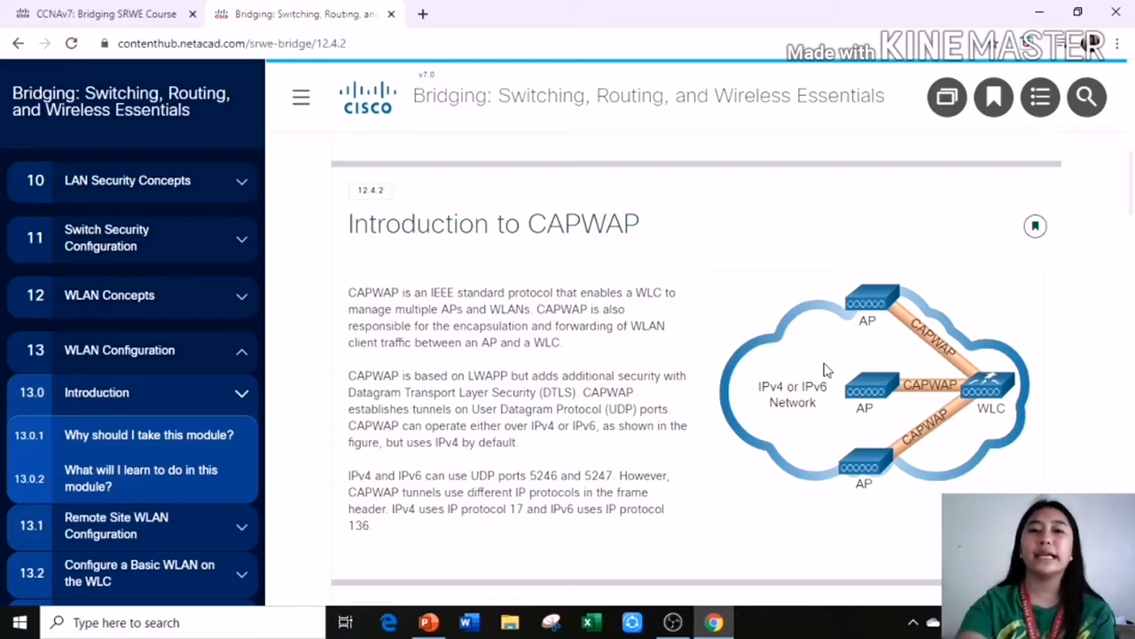
{"action": "mouse_move", "coordinate": [447, 541]}
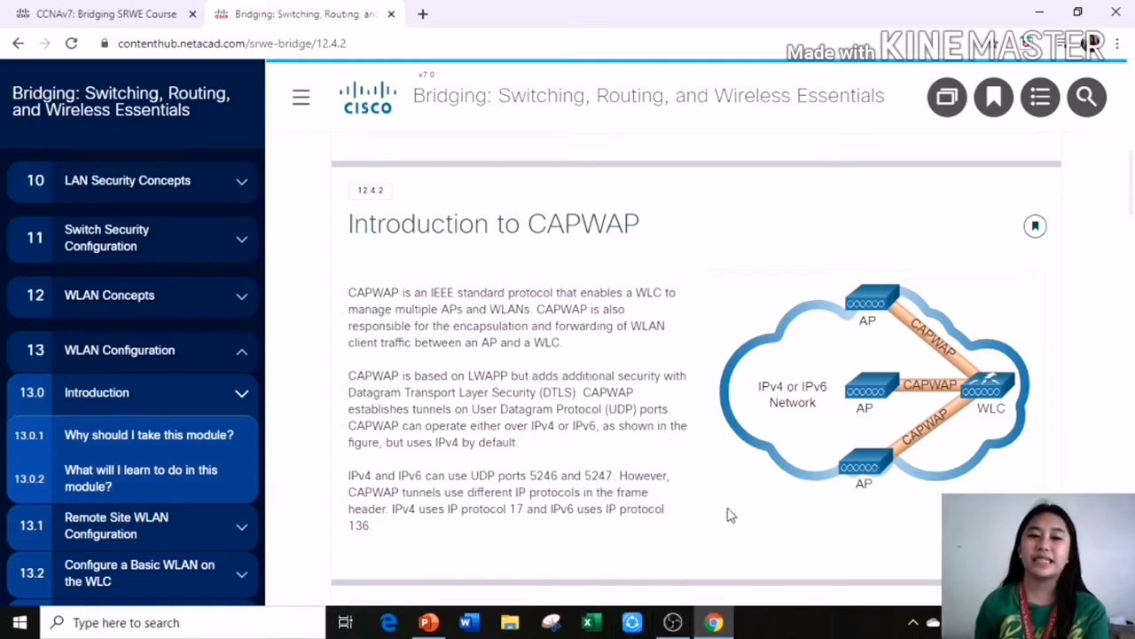
{"action": "mouse_move", "coordinate": [883, 438]}
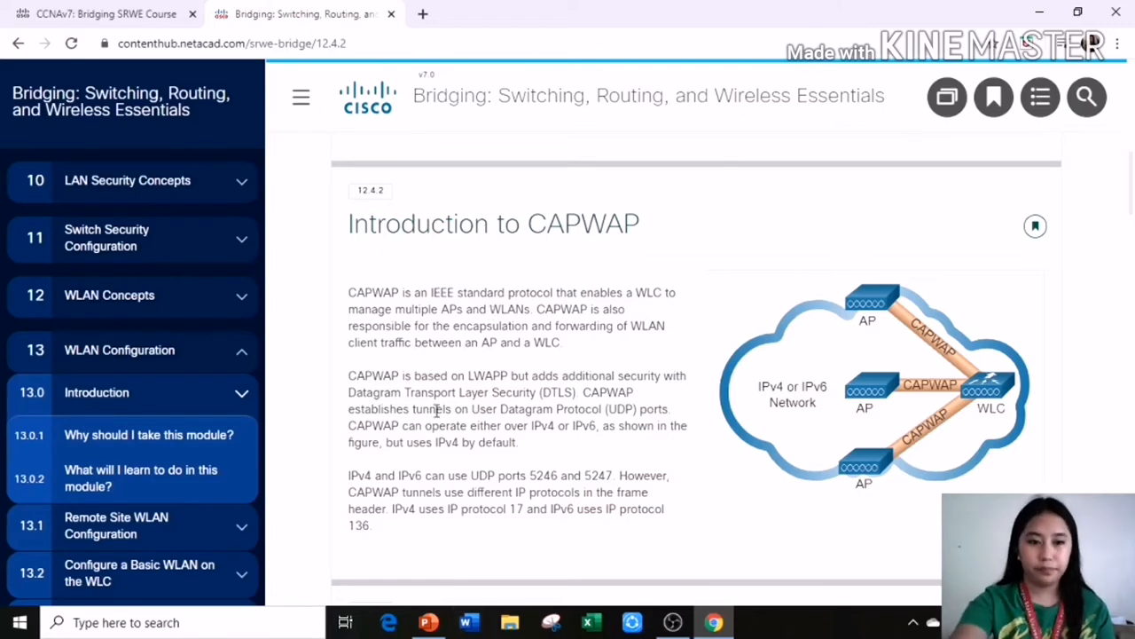
Step: Scroll past 12.4.3 Split MAC and 12.4.4 DTLS Encryption to the 12.4.5 FlexConnect APs heading
{"action": "scroll", "scroll_direction": "down", "scroll_amount": 3}
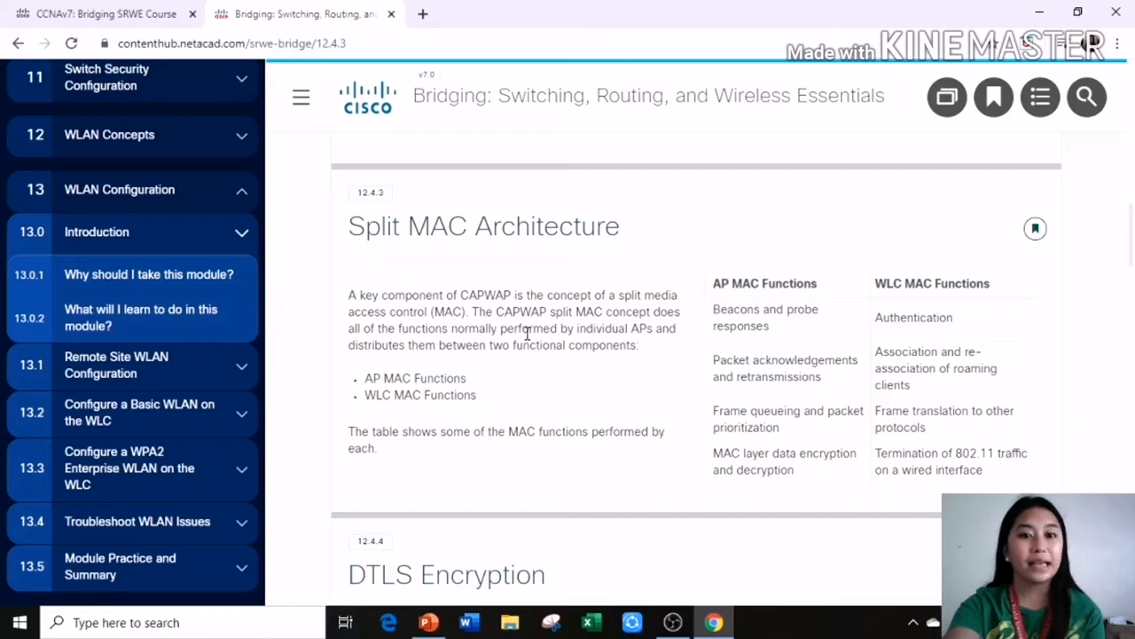
{"action": "mouse_move", "coordinate": [652, 328]}
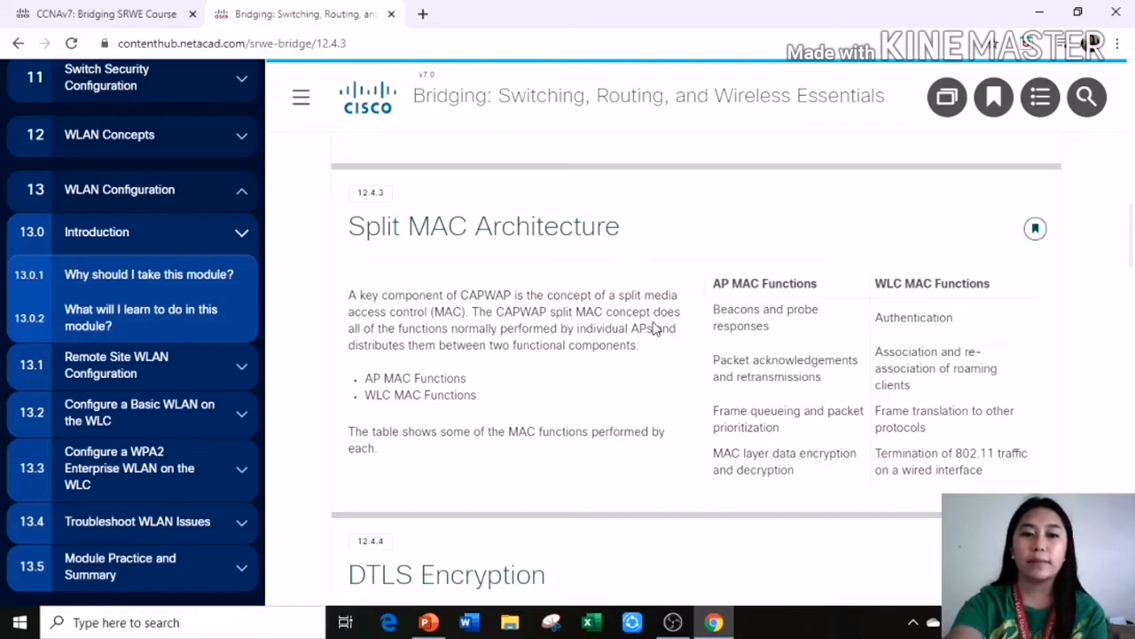
{"action": "mouse_move", "coordinate": [497, 346]}
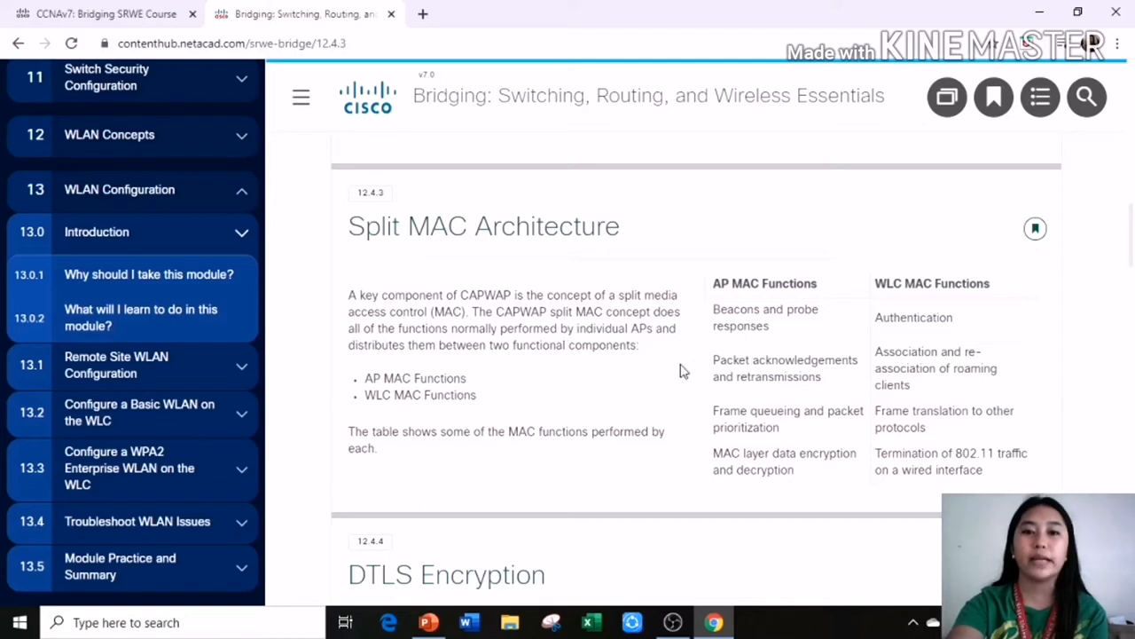
{"action": "mouse_move", "coordinate": [501, 377]}
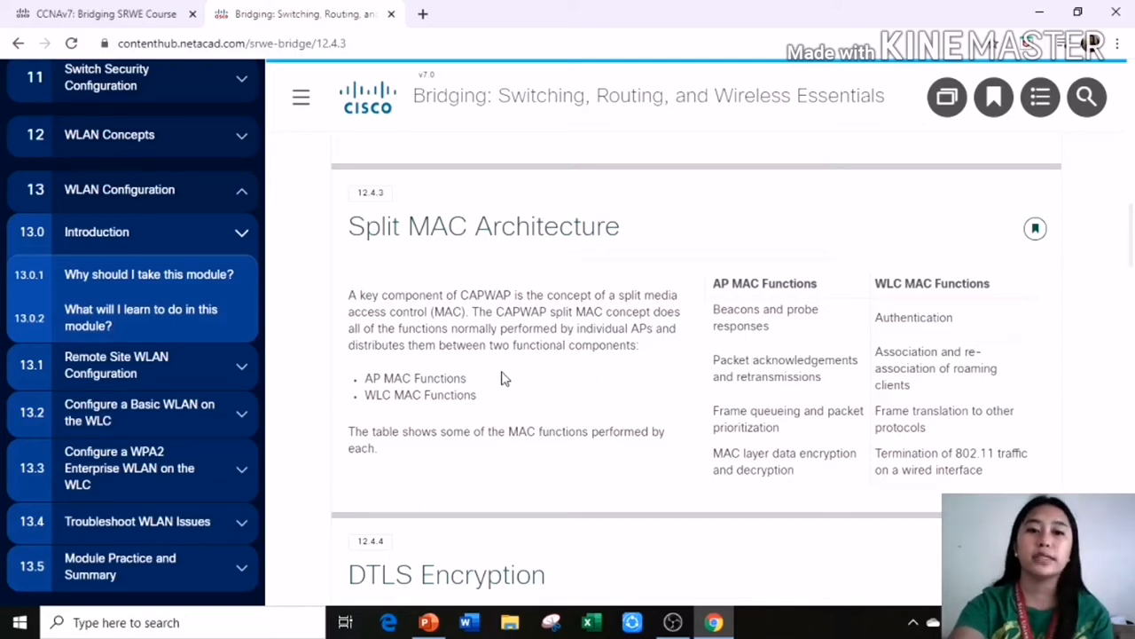
{"action": "mouse_move", "coordinate": [750, 297]}
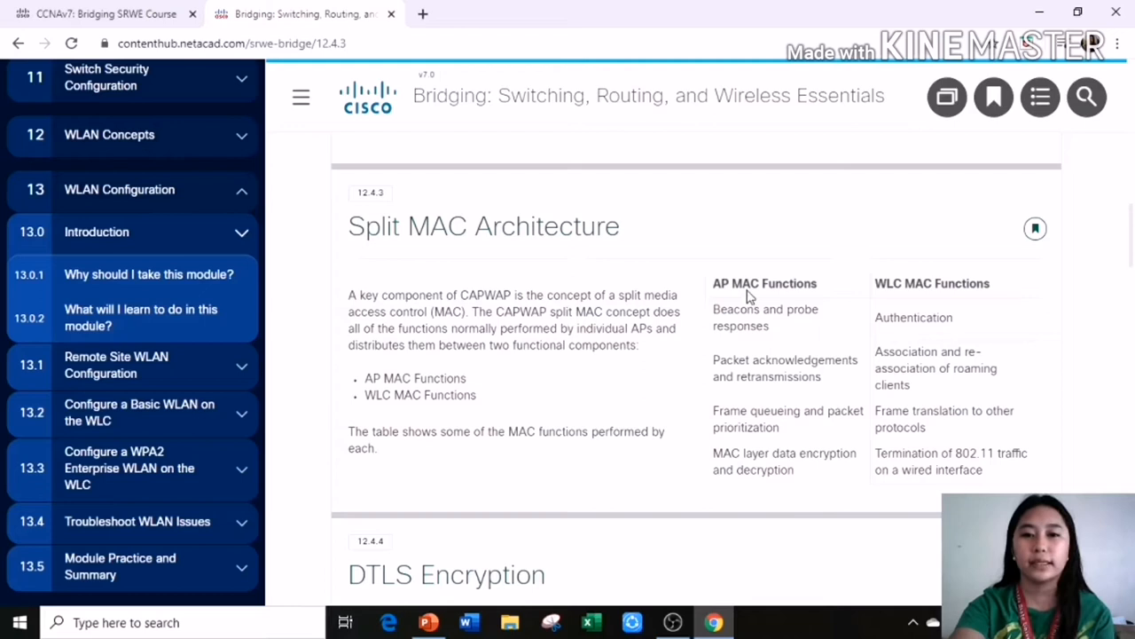
{"action": "mouse_move", "coordinate": [771, 318]}
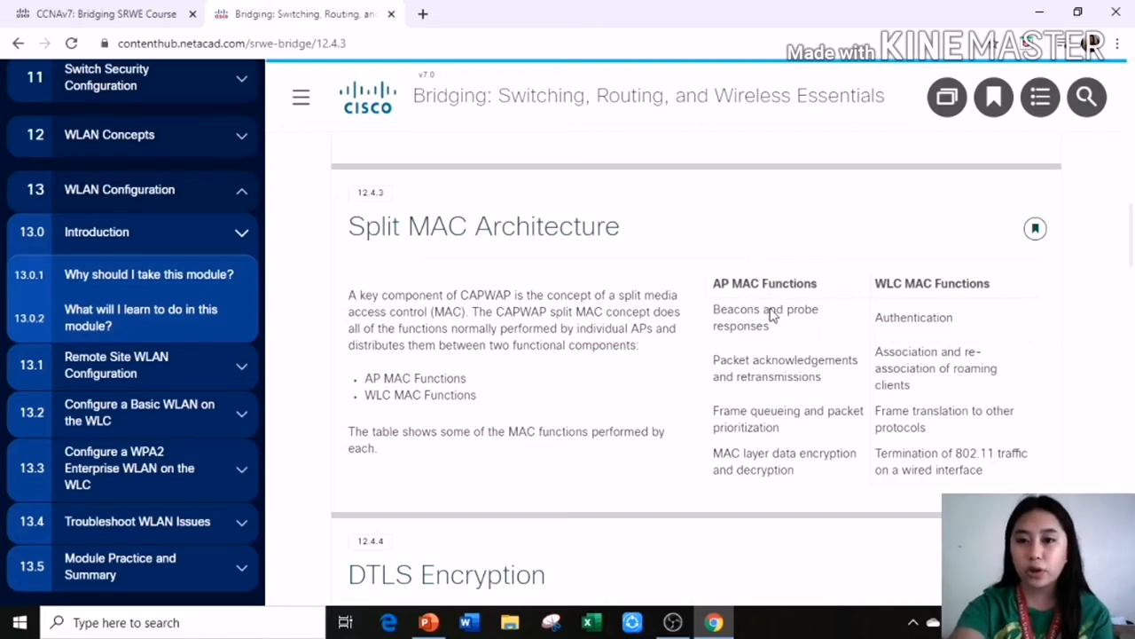
{"action": "mouse_move", "coordinate": [992, 315]}
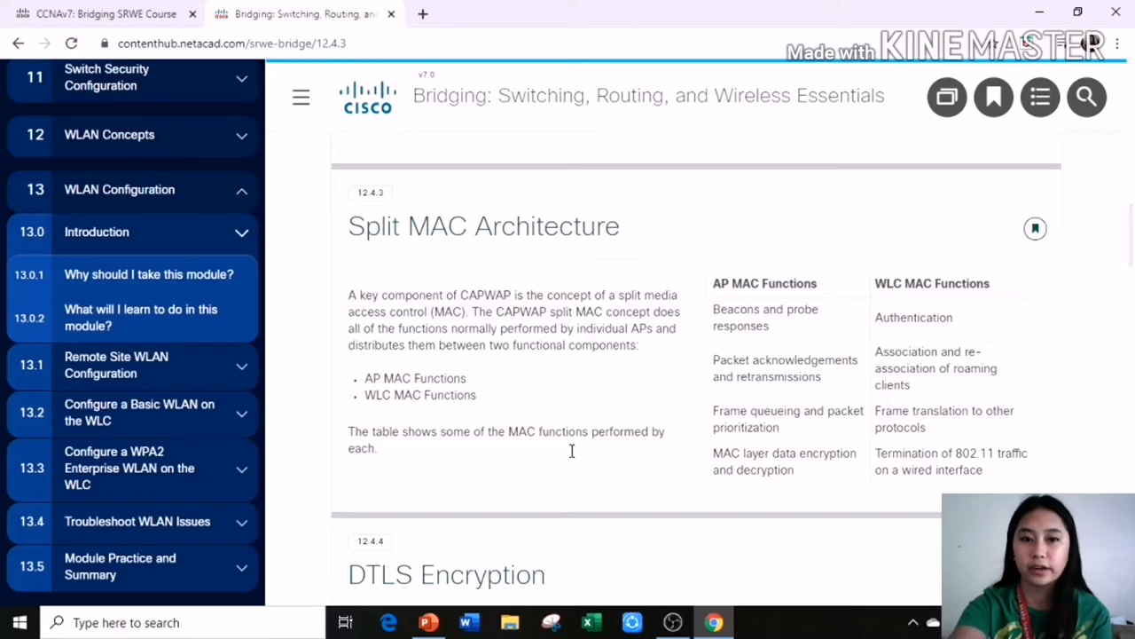
{"action": "mouse_move", "coordinate": [668, 538]}
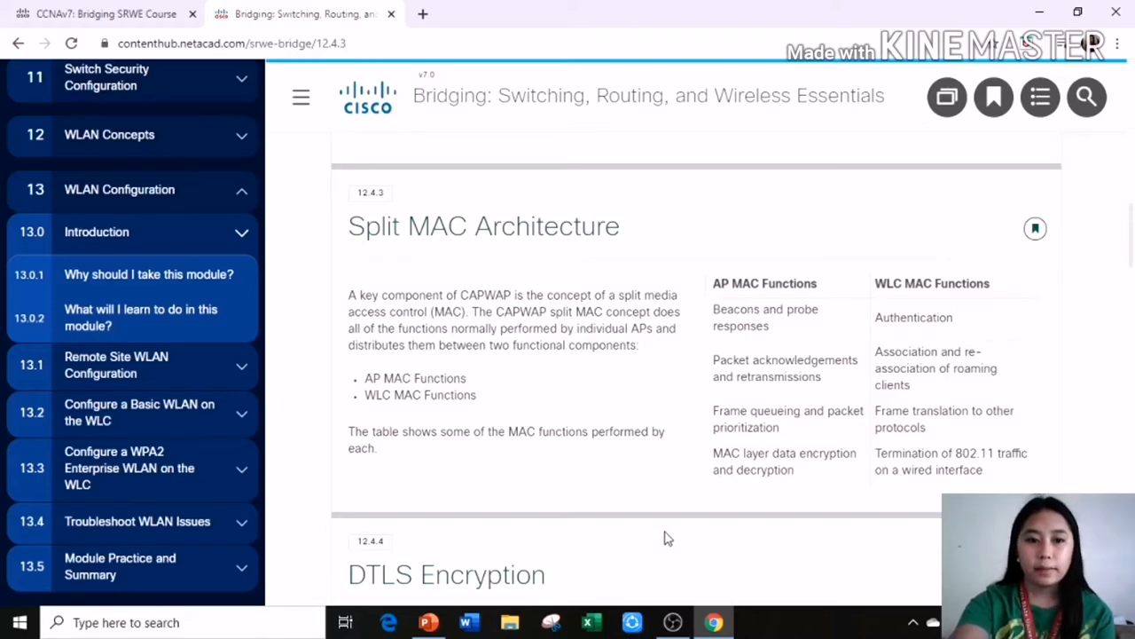
{"action": "scroll", "scroll_direction": "down", "scroll_amount": 3}
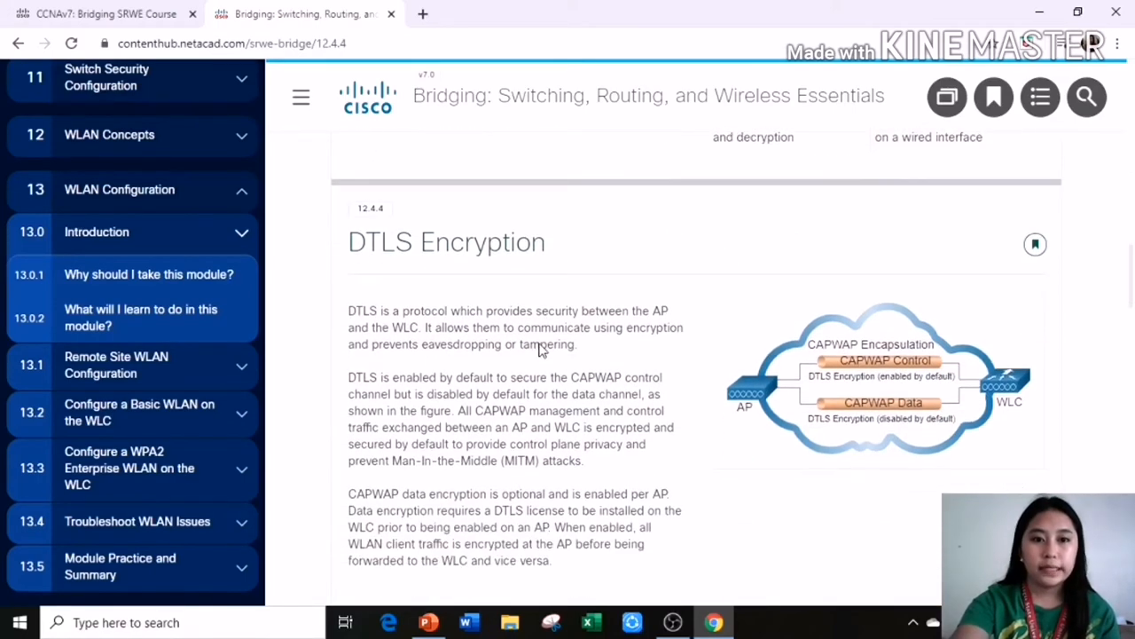
{"action": "mouse_move", "coordinate": [510, 371]}
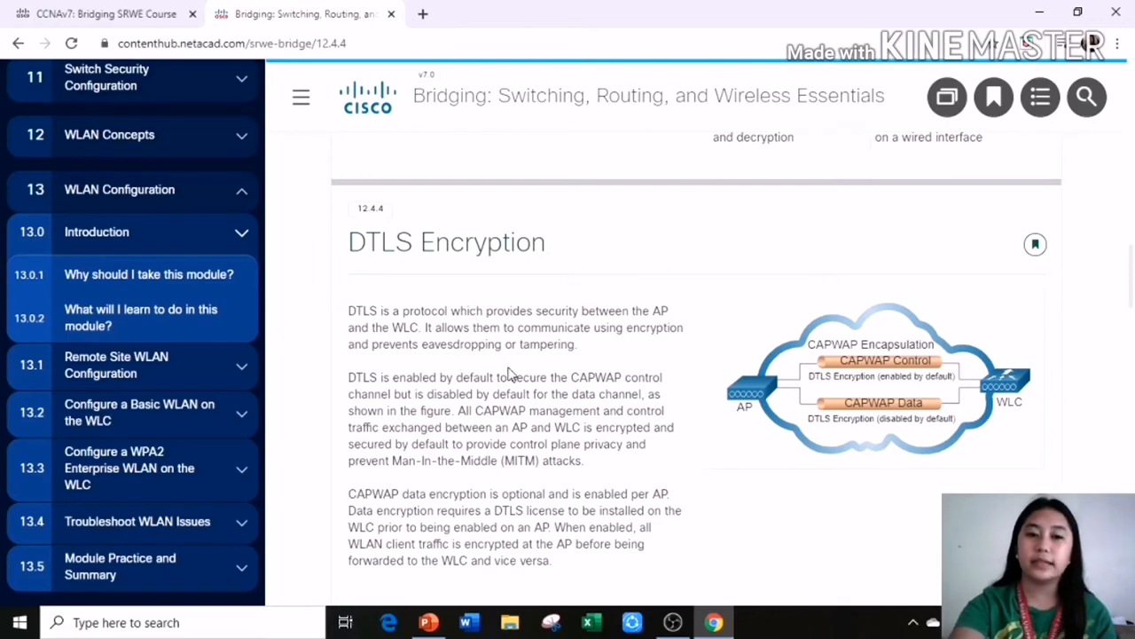
{"action": "mouse_move", "coordinate": [596, 364]}
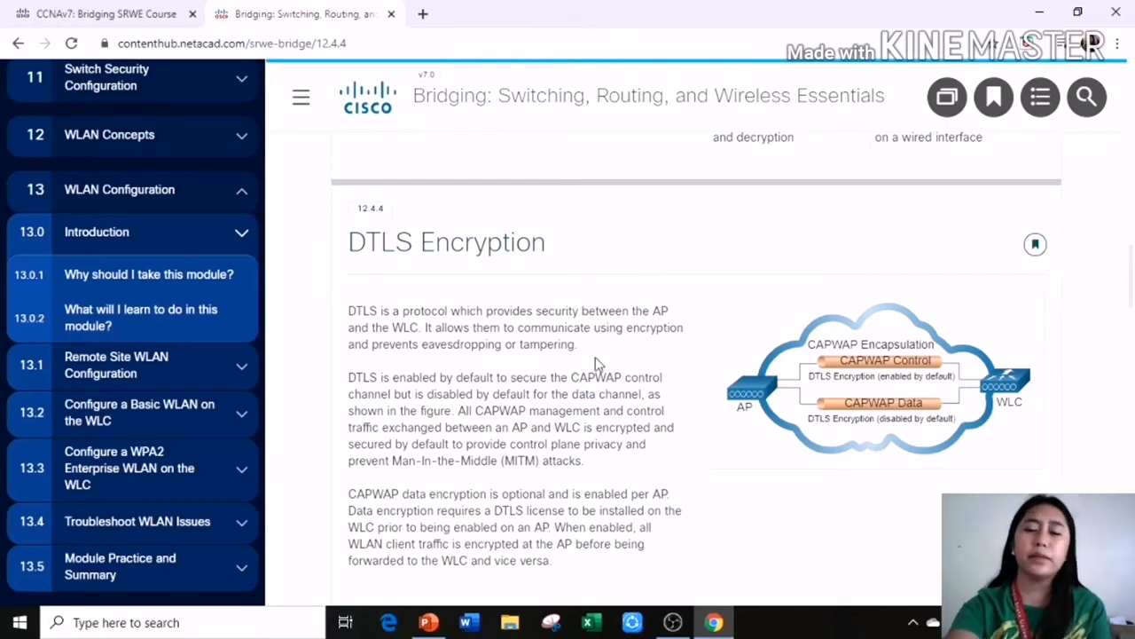
{"action": "mouse_move", "coordinate": [1106, 406]}
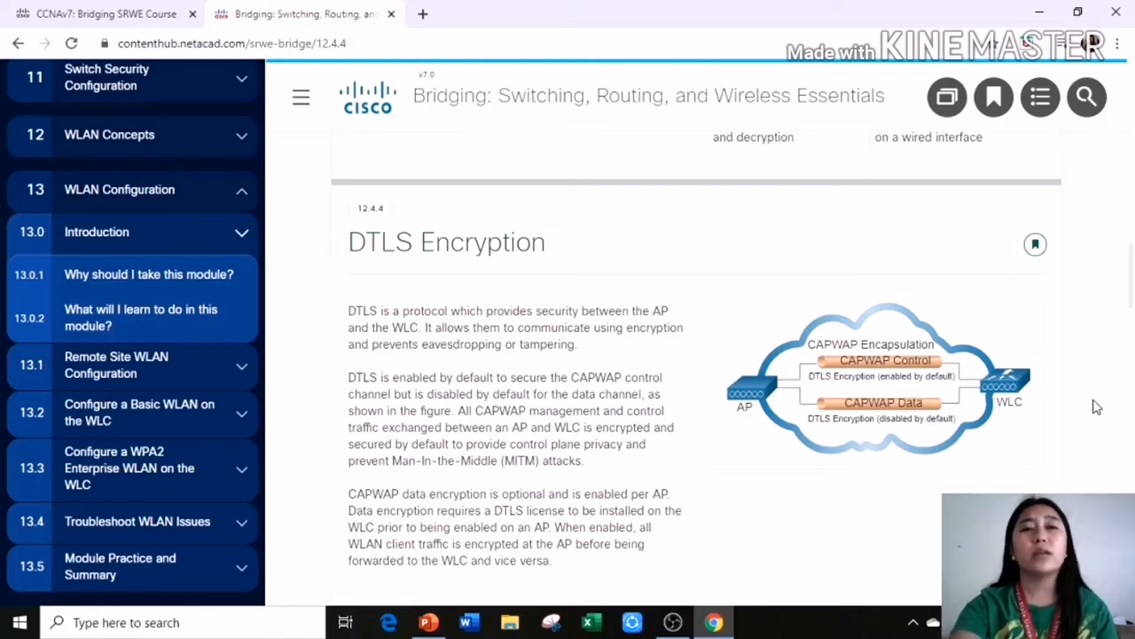
{"action": "mouse_move", "coordinate": [980, 455]}
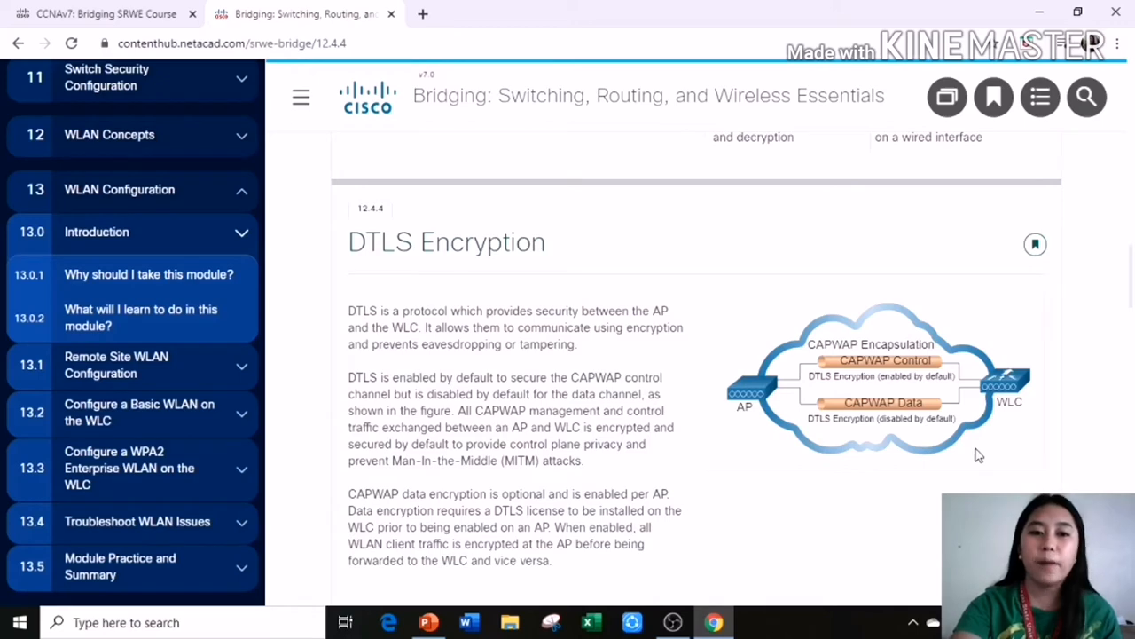
{"action": "scroll", "scroll_direction": "down", "scroll_amount": 3}
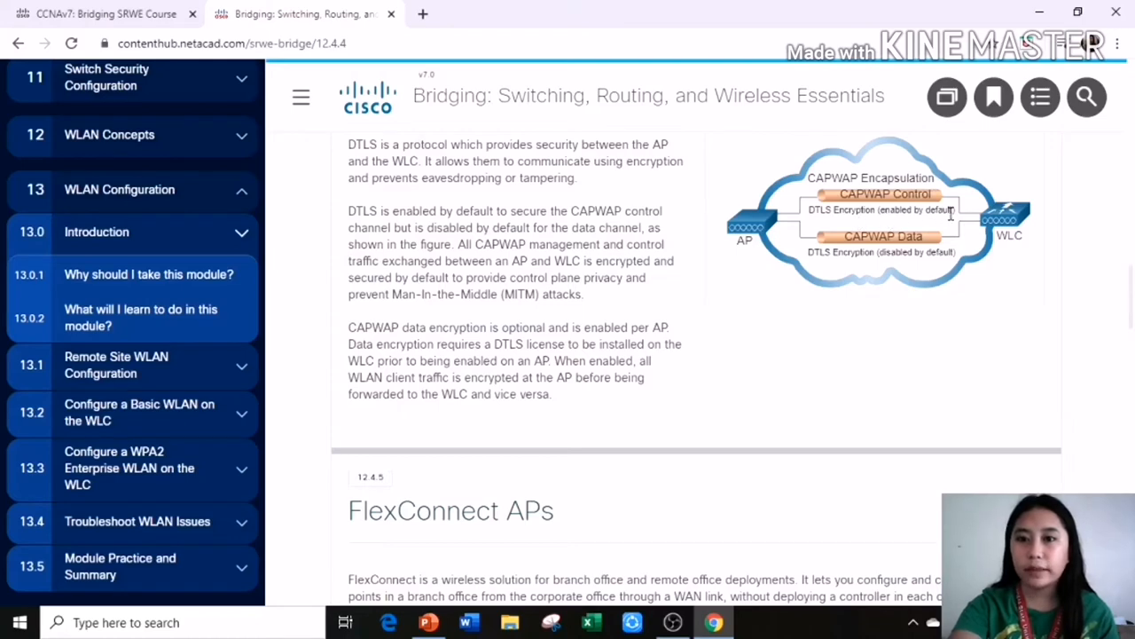
{"action": "mouse_move", "coordinate": [925, 267]}
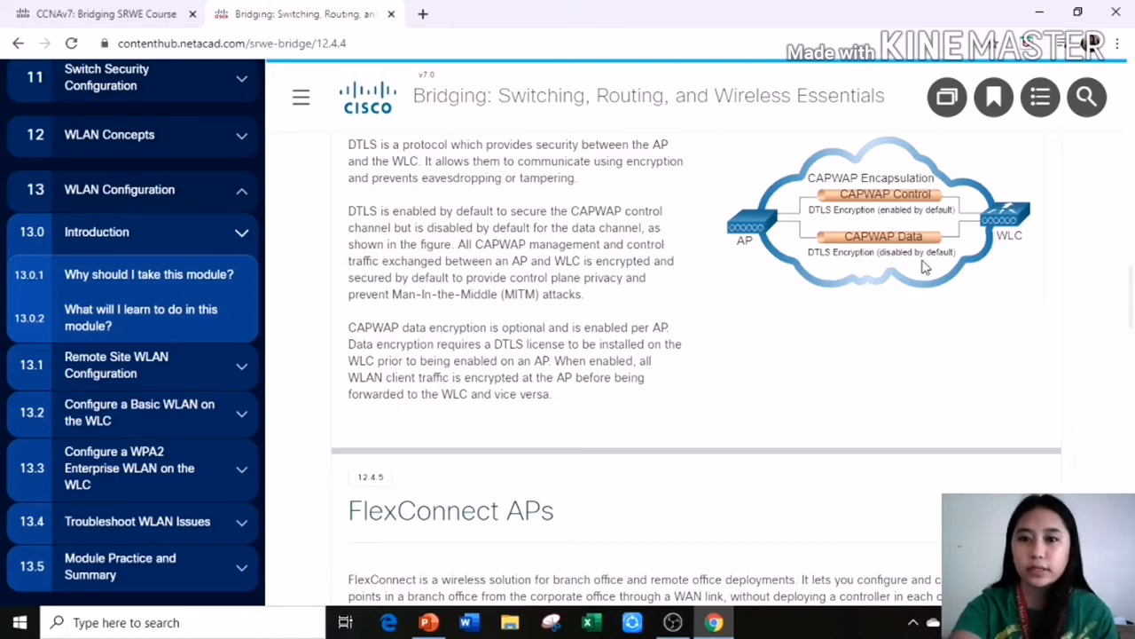
{"action": "mouse_move", "coordinate": [966, 213]}
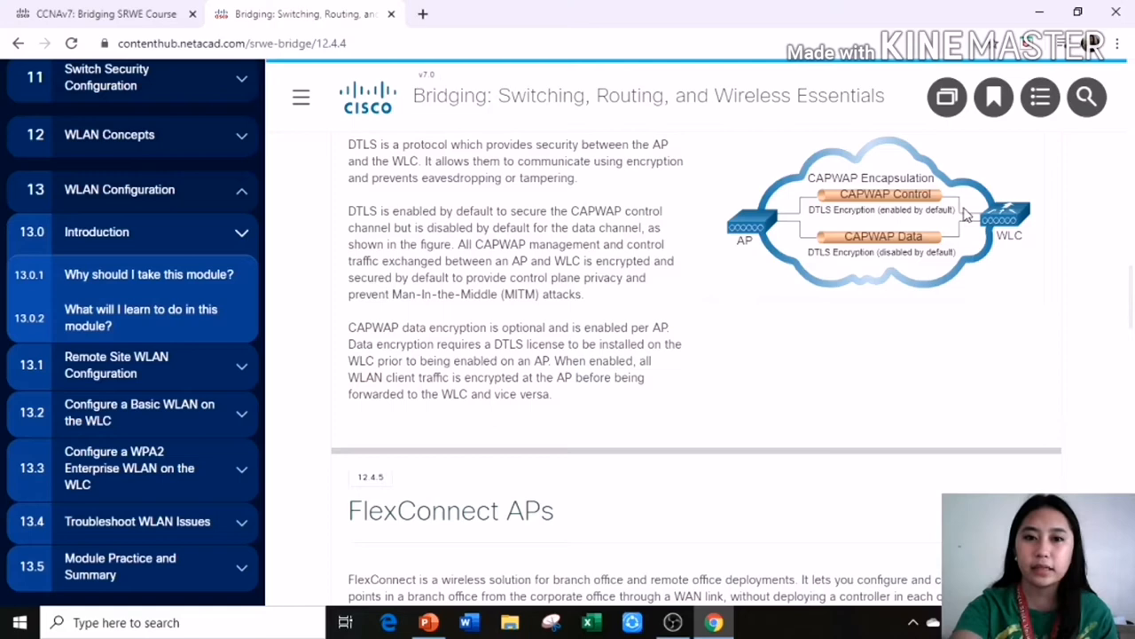
{"action": "mouse_move", "coordinate": [628, 248]}
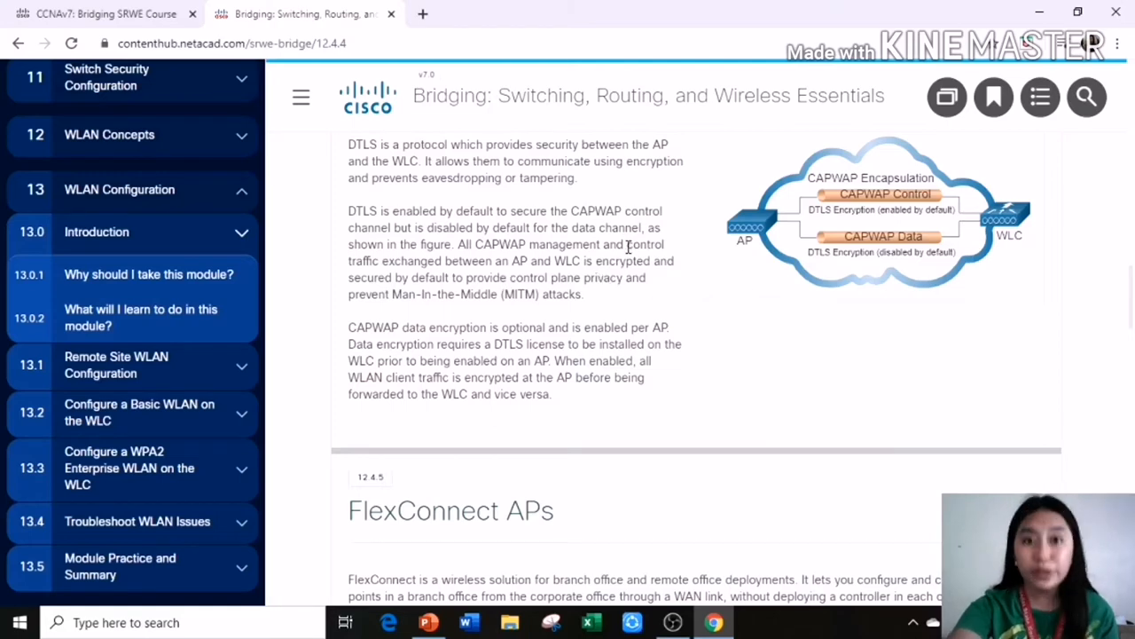
{"action": "scroll", "scroll_direction": "down", "scroll_amount": 3}
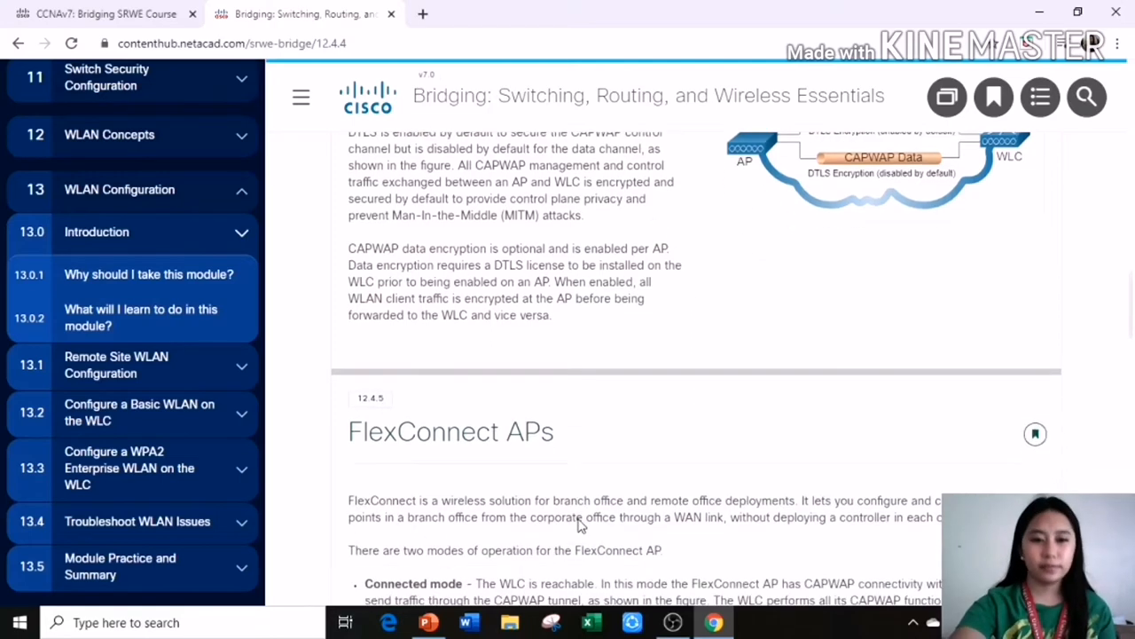
{"action": "scroll", "scroll_direction": "down", "scroll_amount": 3}
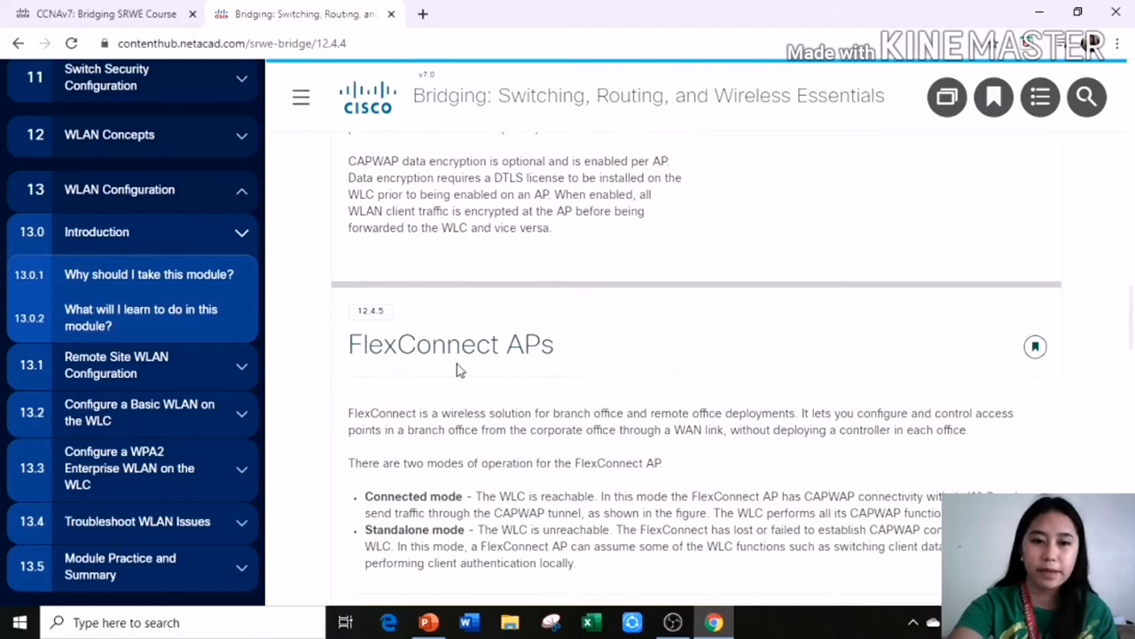
{"action": "scroll", "scroll_direction": "down", "scroll_amount": 3}
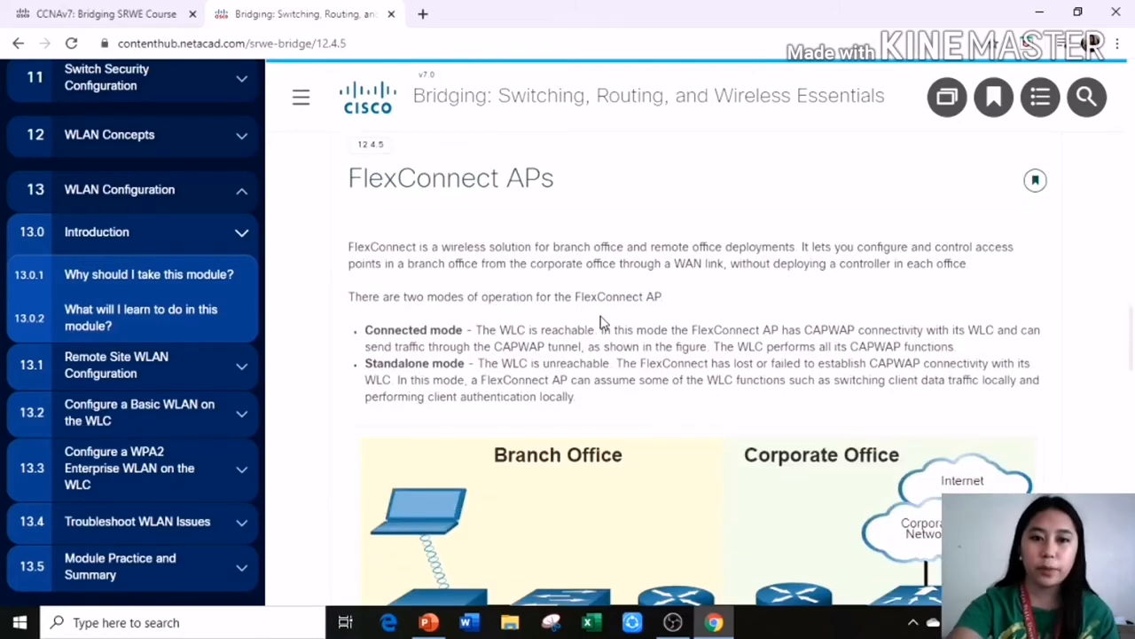
{"action": "scroll", "scroll_direction": "down", "scroll_amount": 3}
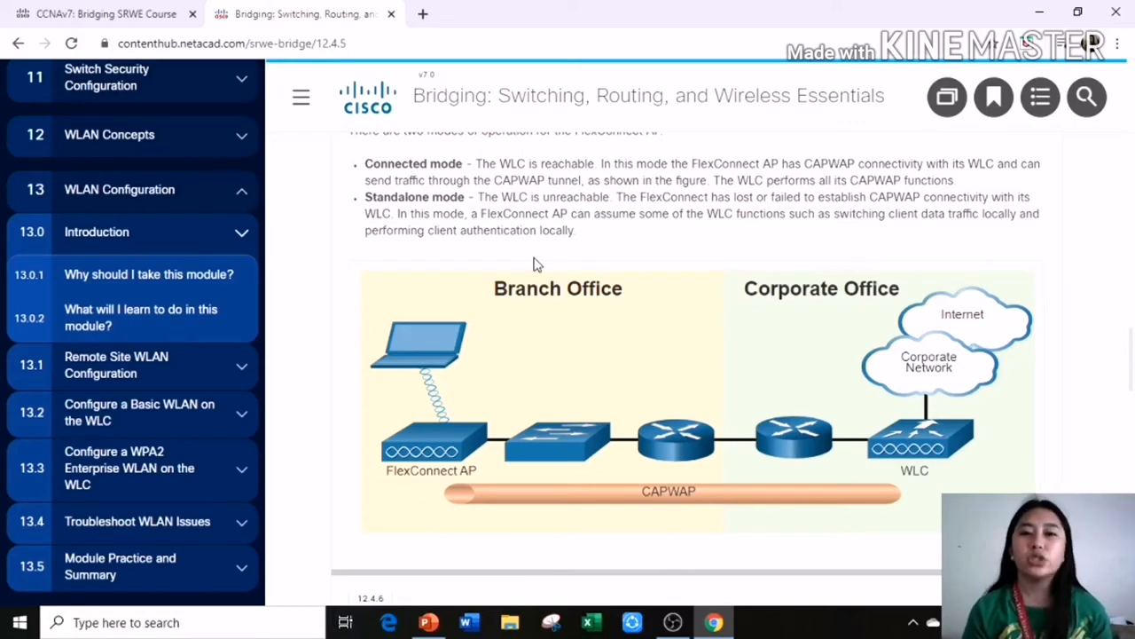
{"action": "mouse_move", "coordinate": [503, 331]}
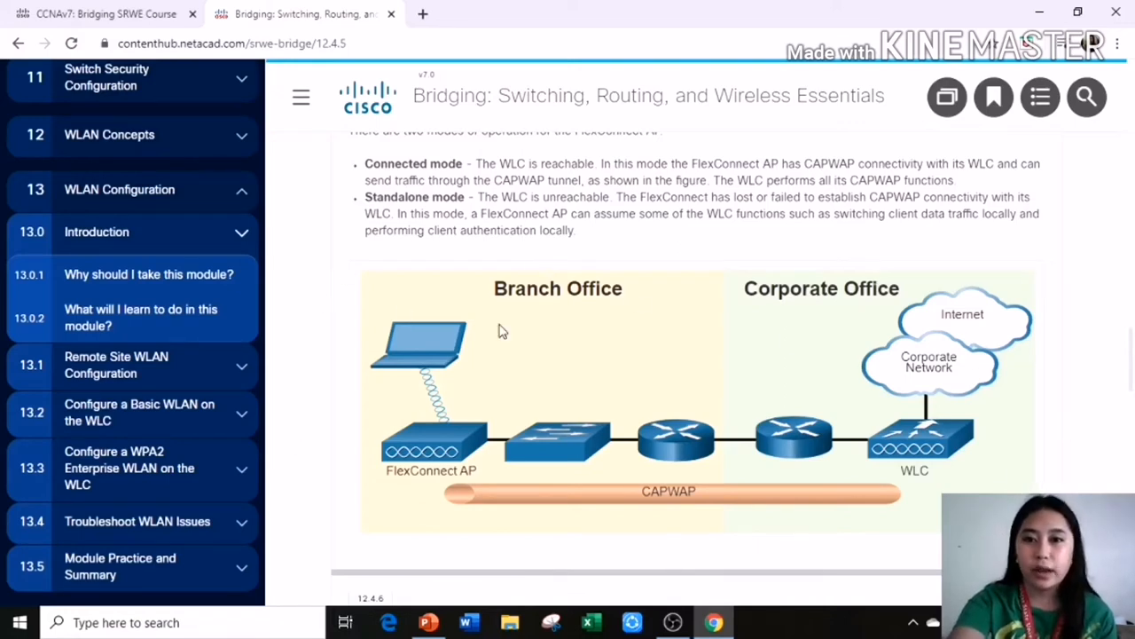
{"action": "mouse_move", "coordinate": [619, 372]}
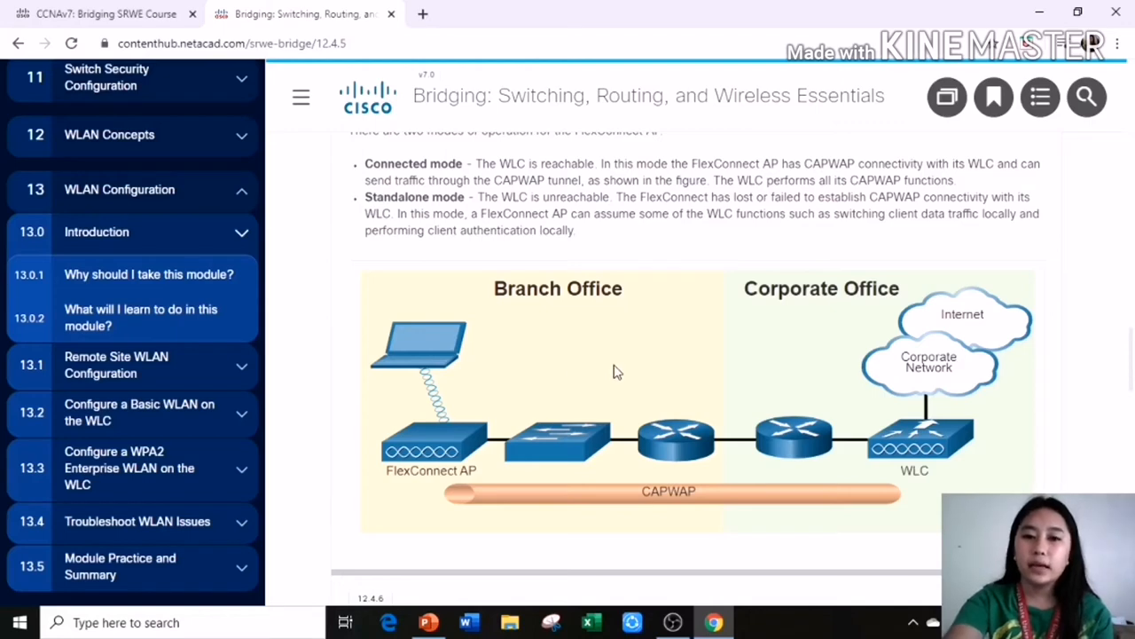
{"action": "mouse_move", "coordinate": [914, 461]}
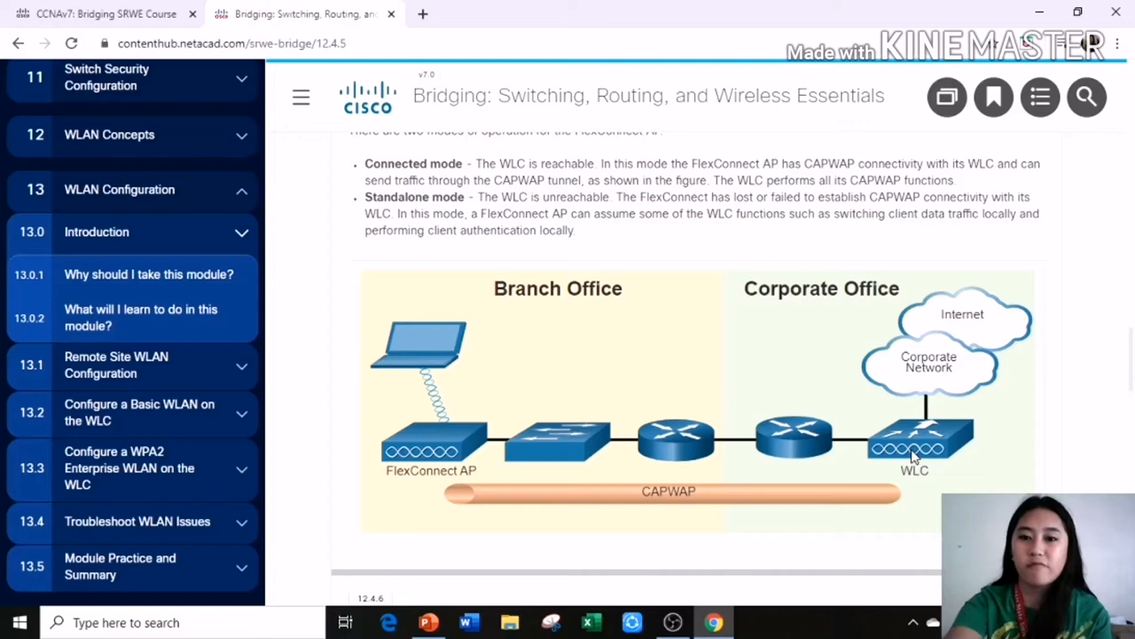
{"action": "mouse_move", "coordinate": [953, 452]}
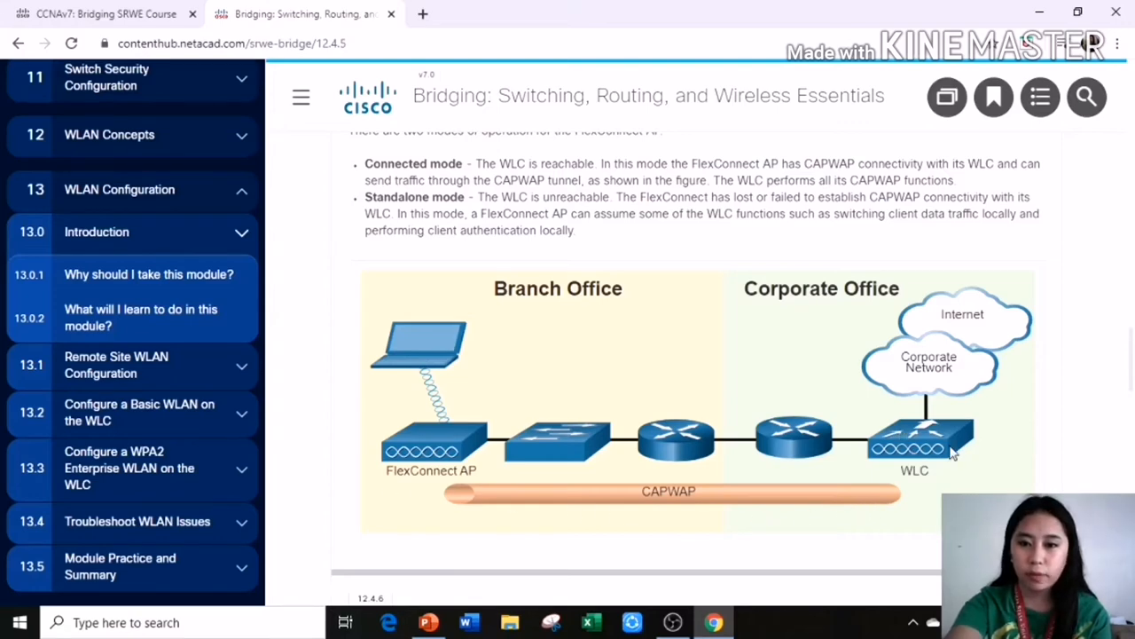
{"action": "mouse_move", "coordinate": [377, 407]}
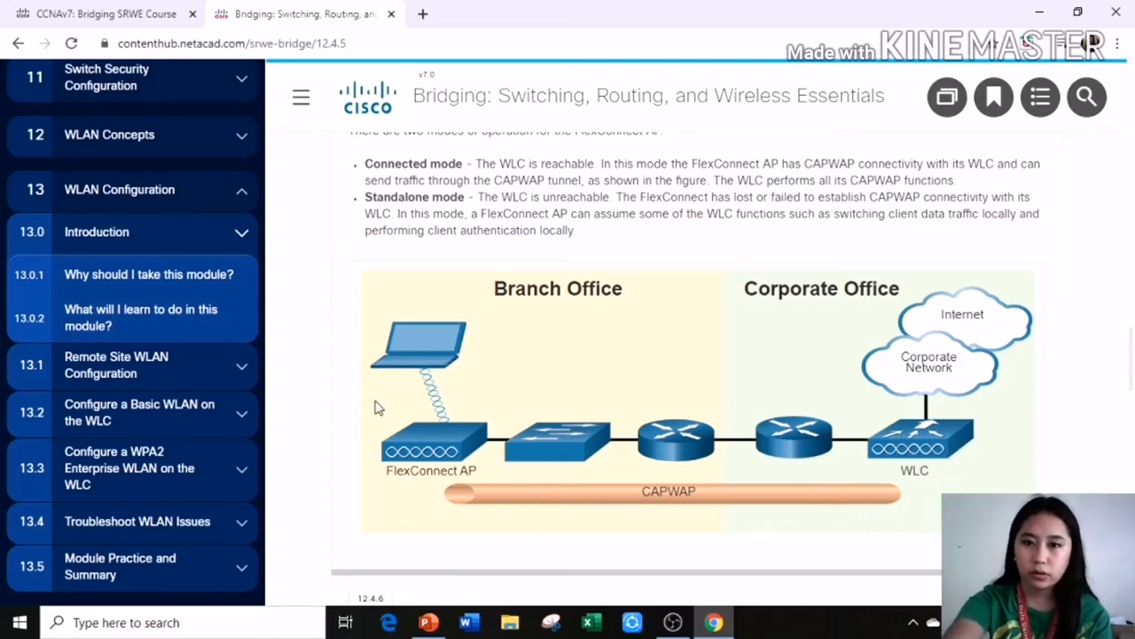
{"action": "mouse_move", "coordinate": [747, 415]}
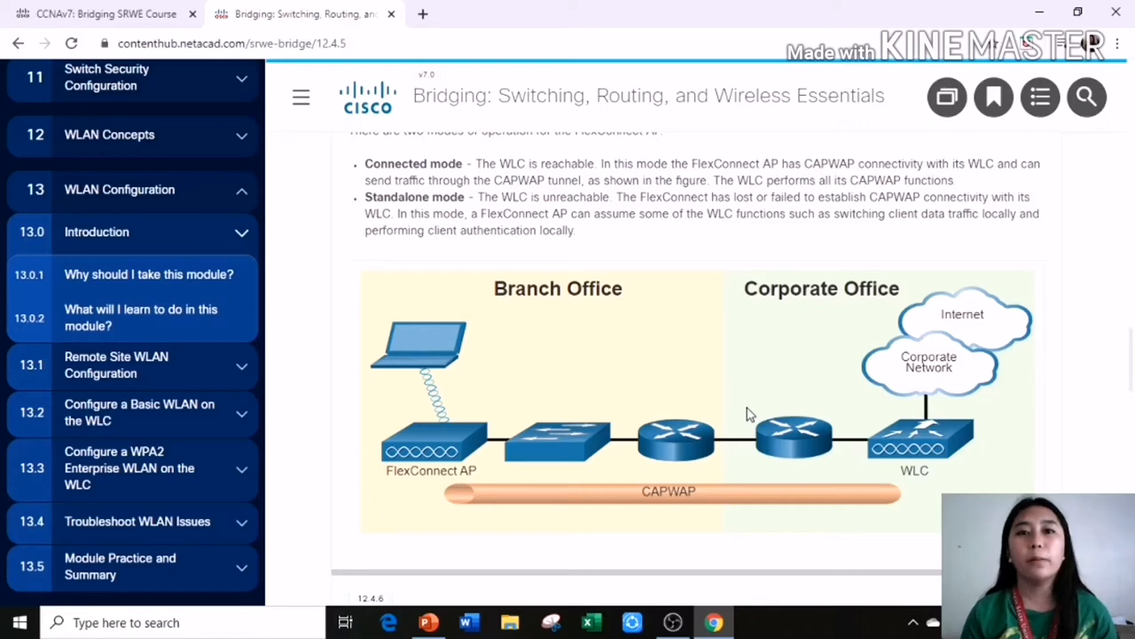
{"action": "scroll", "scroll_direction": "down", "scroll_amount": 3}
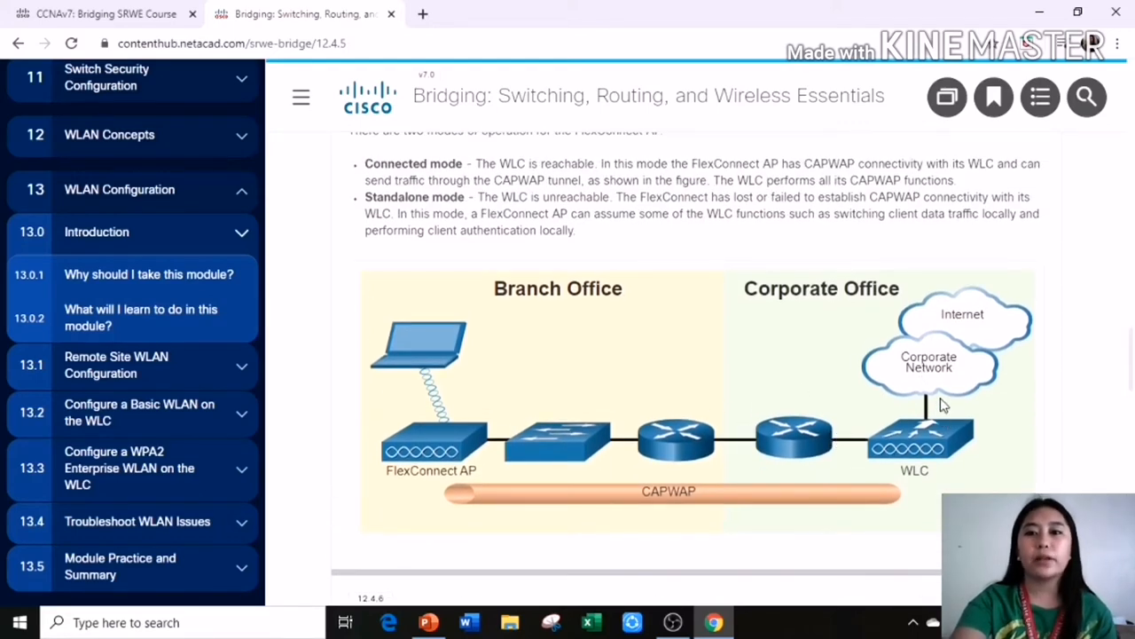
{"action": "scroll", "scroll_direction": "down", "scroll_amount": 3}
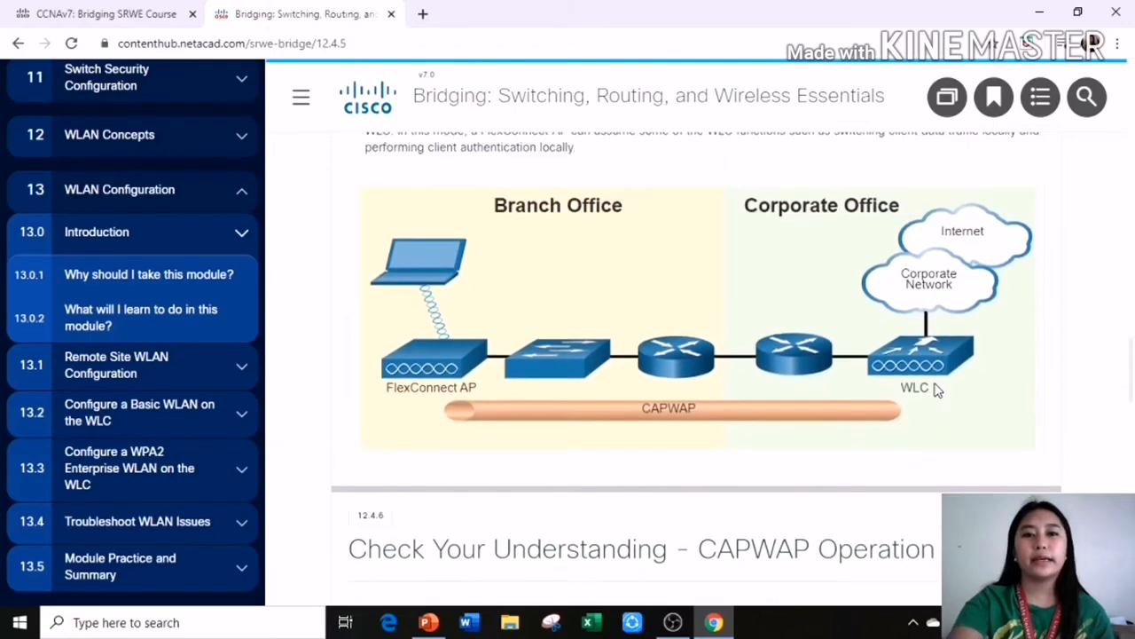
Step: Scroll to the 12.4.6 CAPWAP Operation quiz and expand 13.1 Remote Site WLAN Configuration
{"action": "scroll", "scroll_direction": "down", "scroll_amount": 3}
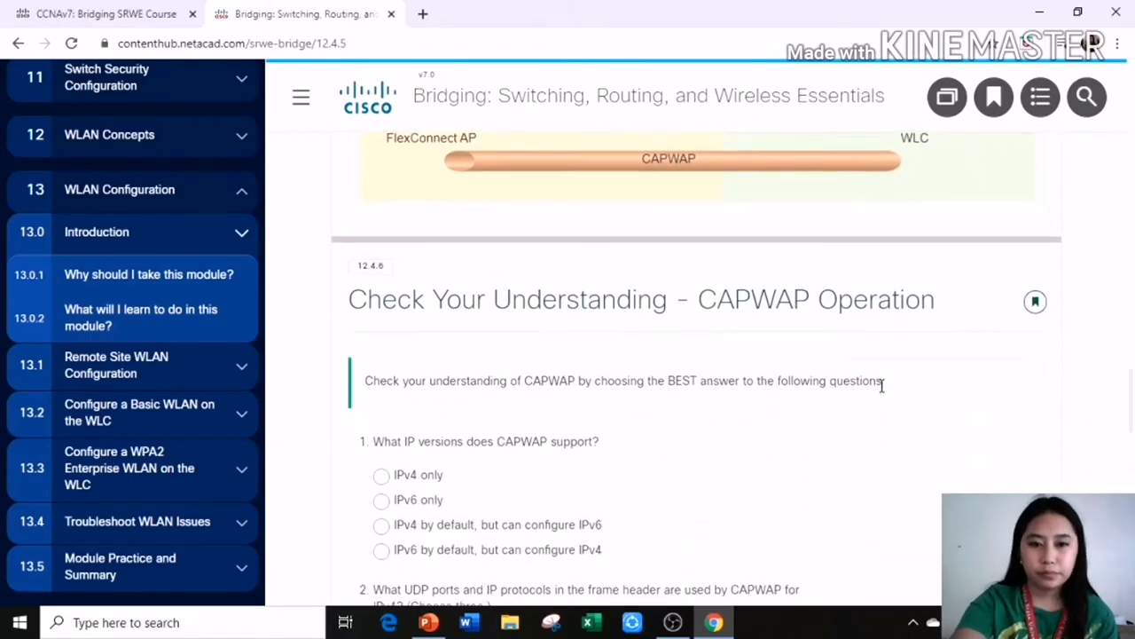
{"action": "scroll", "scroll_direction": "down", "scroll_amount": 3}
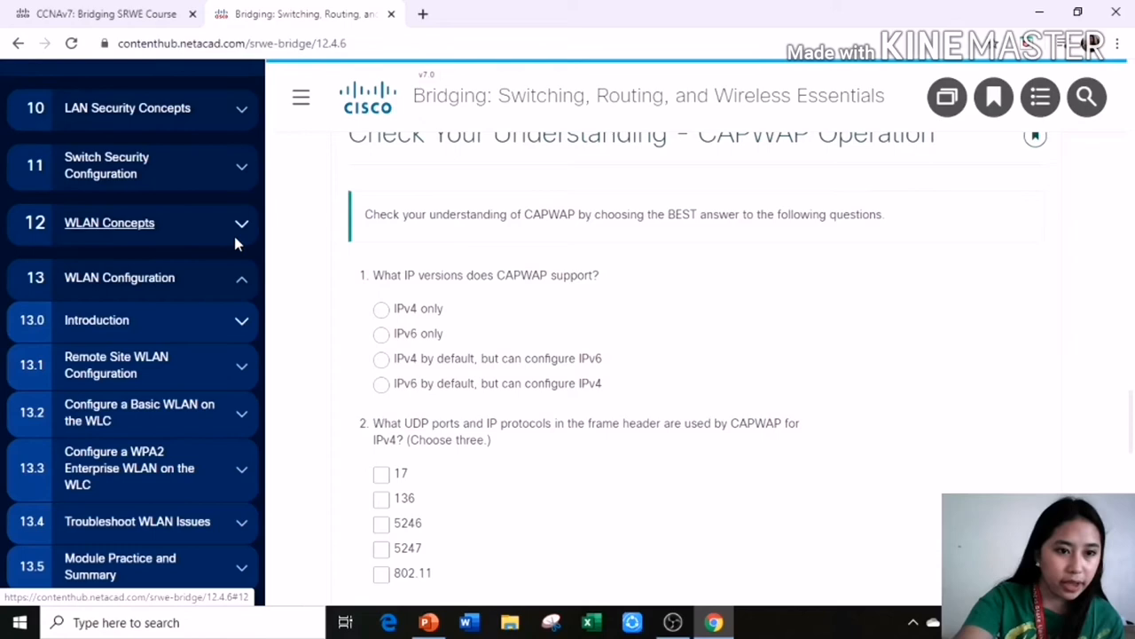
{"action": "left_click", "coordinate": [133, 364]}
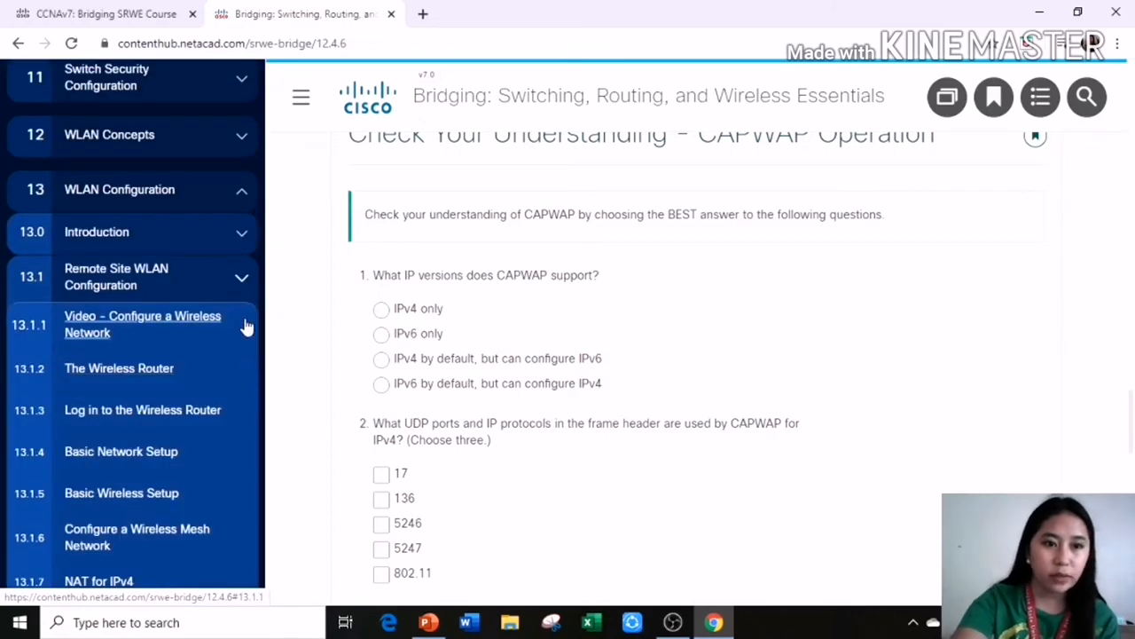
{"action": "mouse_move", "coordinate": [428, 622]}
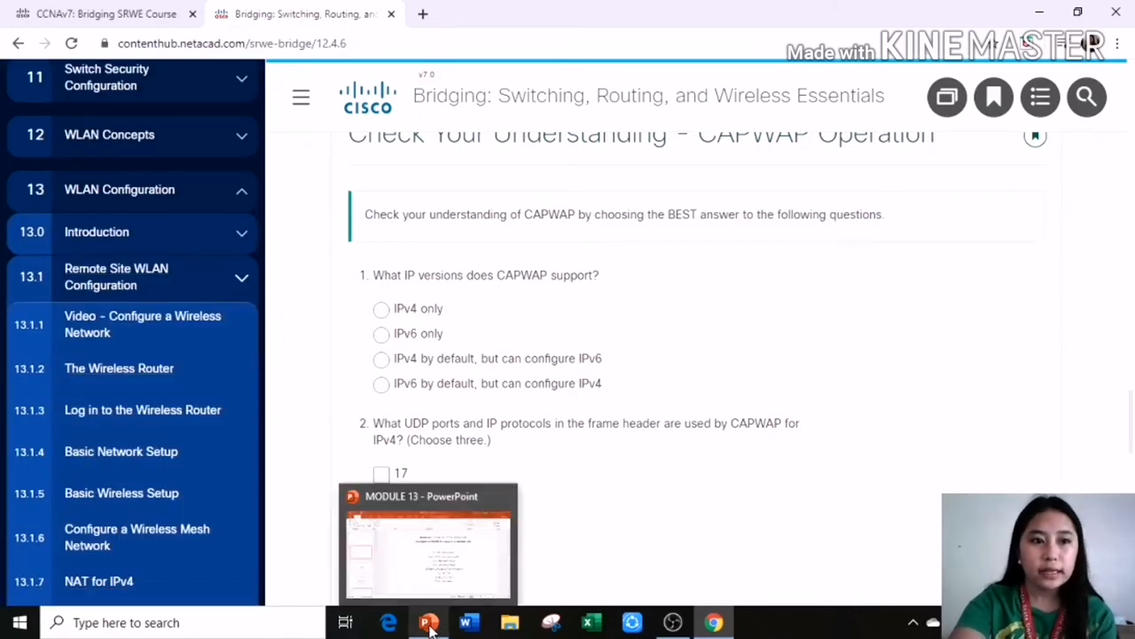
Step: Switch to the MODULE 13 deck on slide 4, Remote Site WLAN Configuration
{"action": "left_click", "coordinate": [428, 542]}
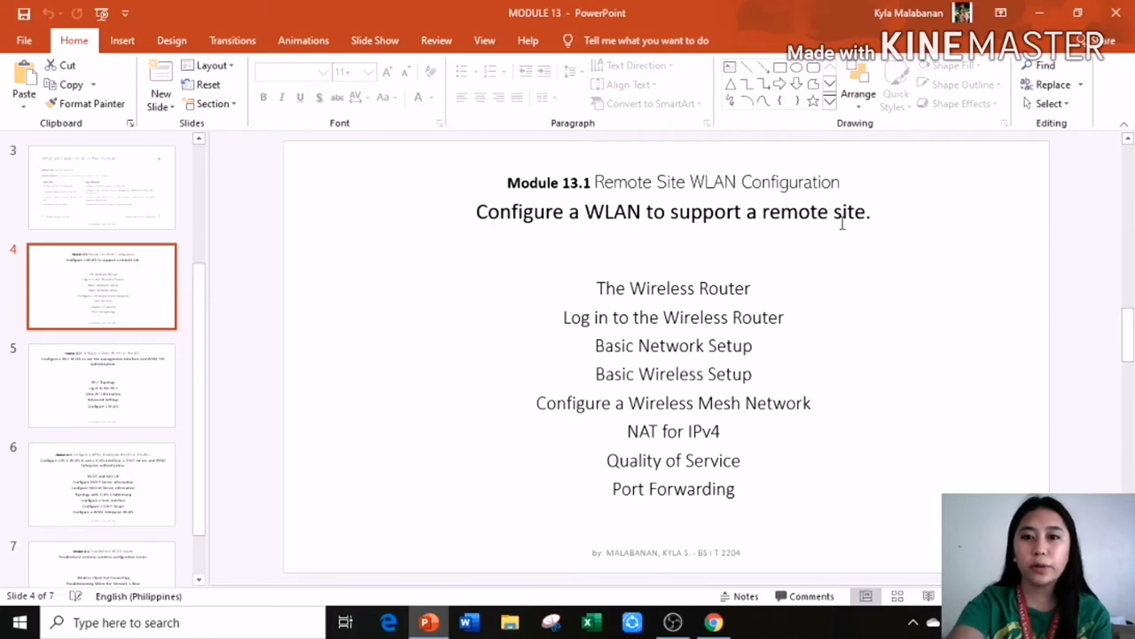
{"action": "mouse_move", "coordinate": [784, 273]}
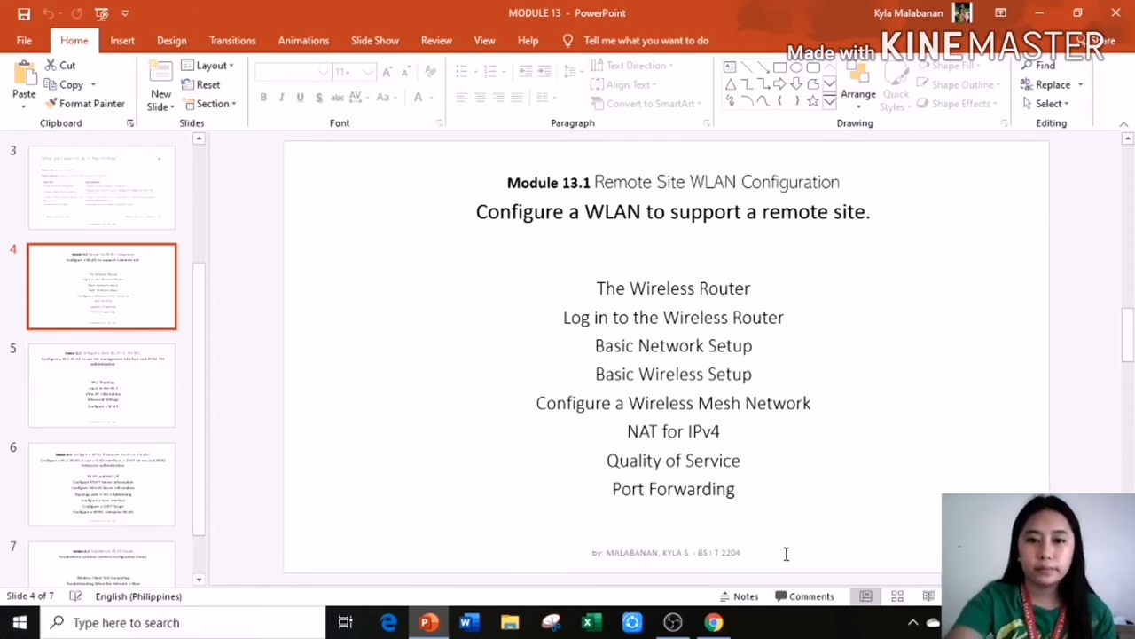
Step: Bring NetAcad back and scroll the outline through 13.1 subtopics to Port Forwarding and the labs
{"action": "left_click", "coordinate": [713, 621]}
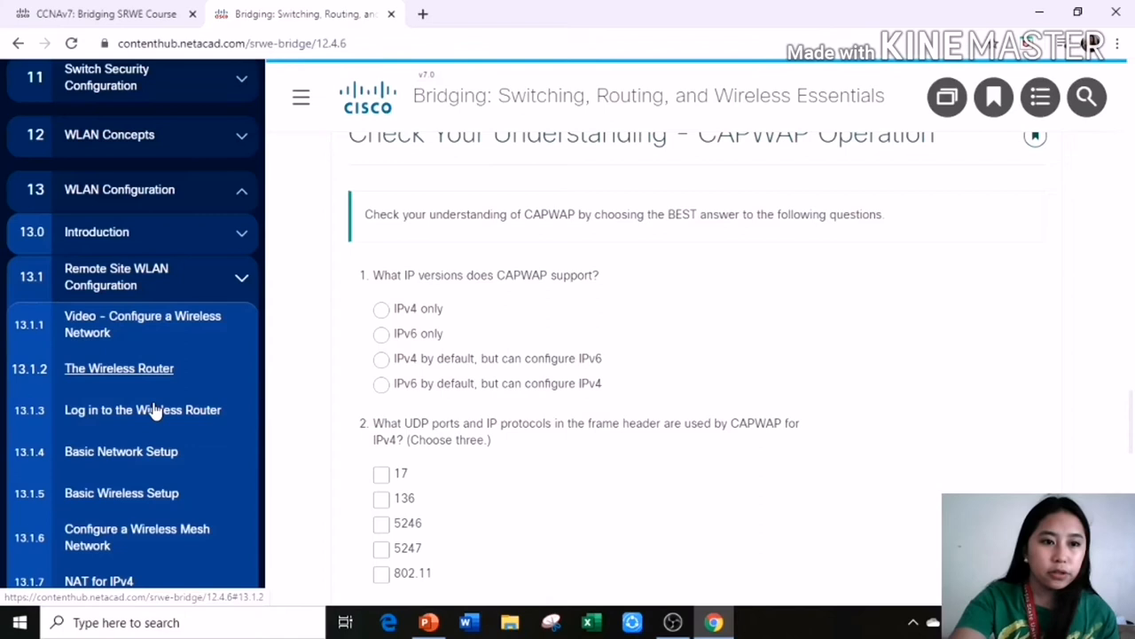
{"action": "scroll", "scroll_direction": "down", "scroll_amount": 3}
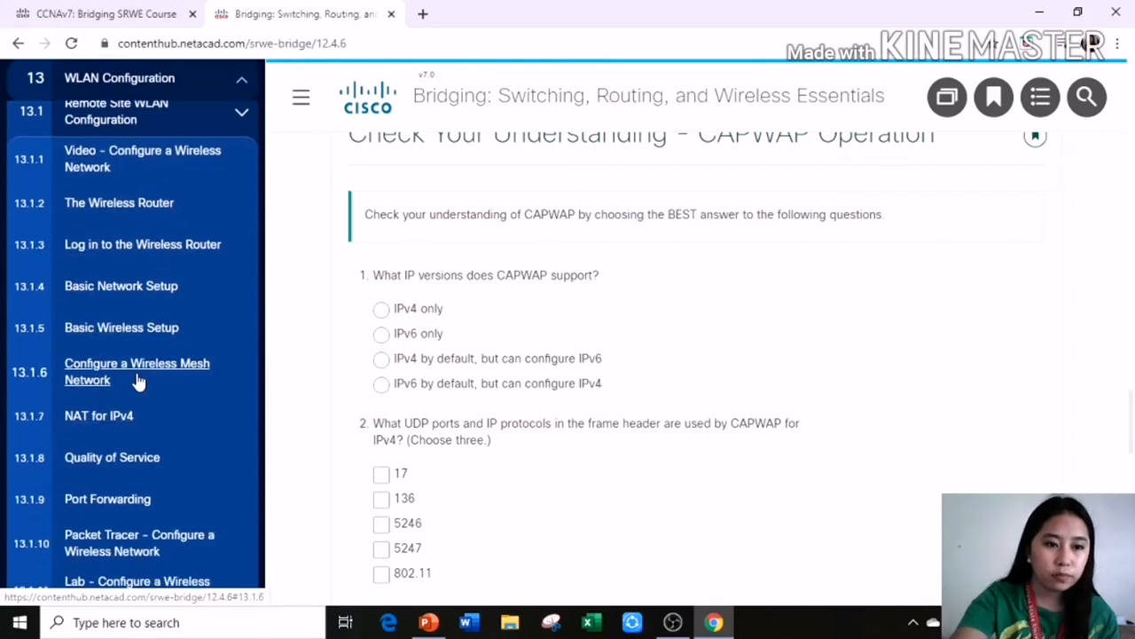
{"action": "scroll", "scroll_direction": "down", "scroll_amount": 3}
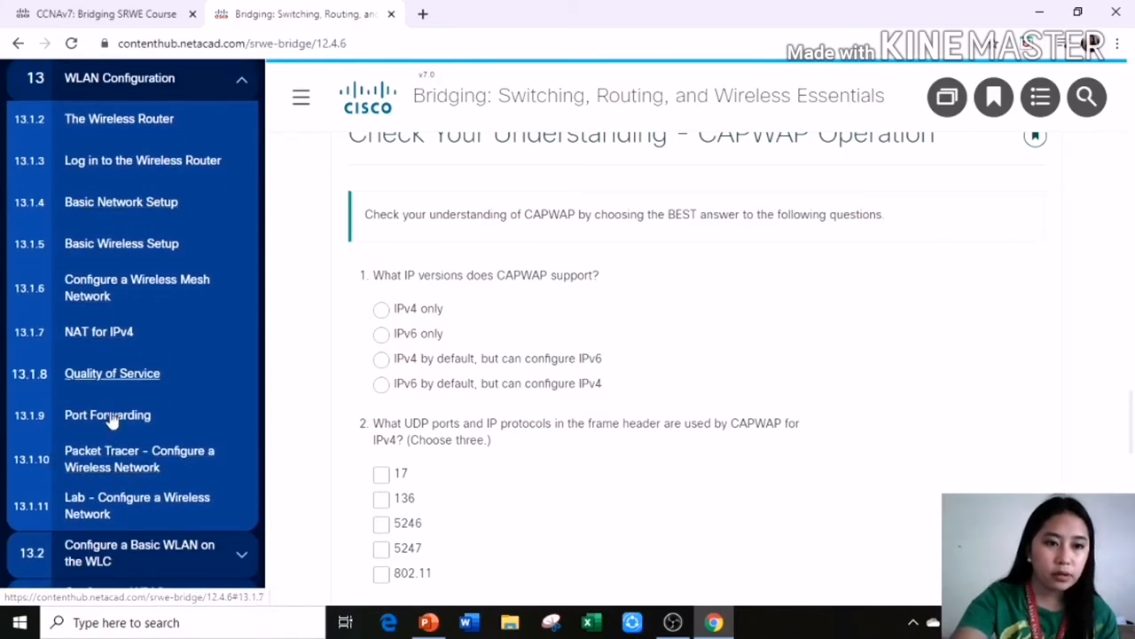
{"action": "mouse_move", "coordinate": [200, 258]}
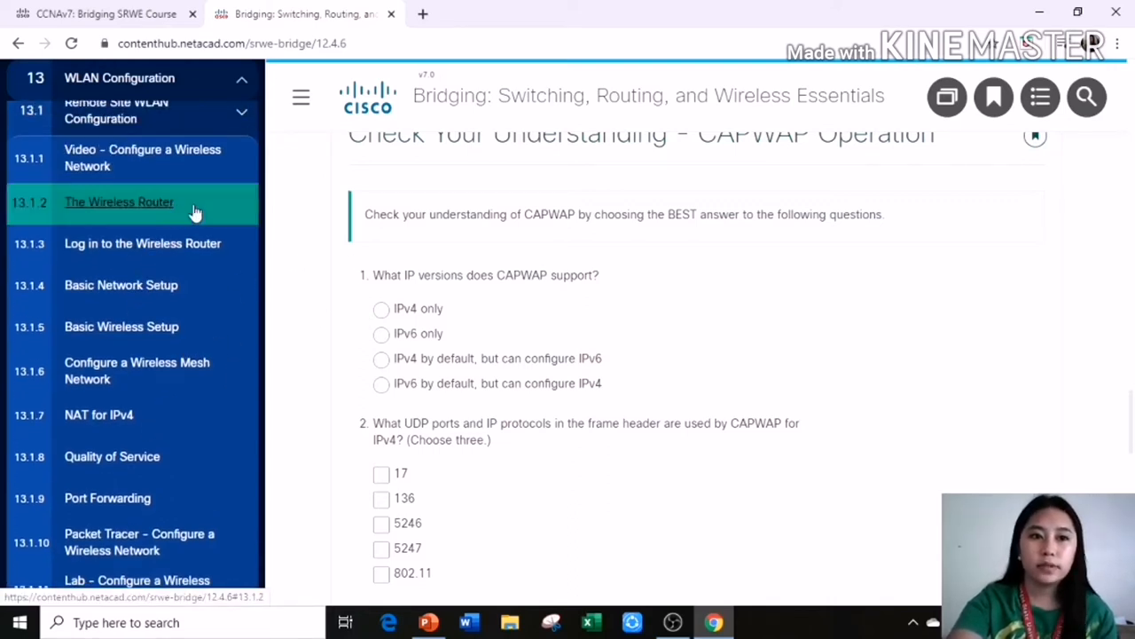
Step: Open 13.1.2 The Wireless Router and scroll past the Meraki MX64W figure to 13.1.3
{"action": "left_click", "coordinate": [119, 202]}
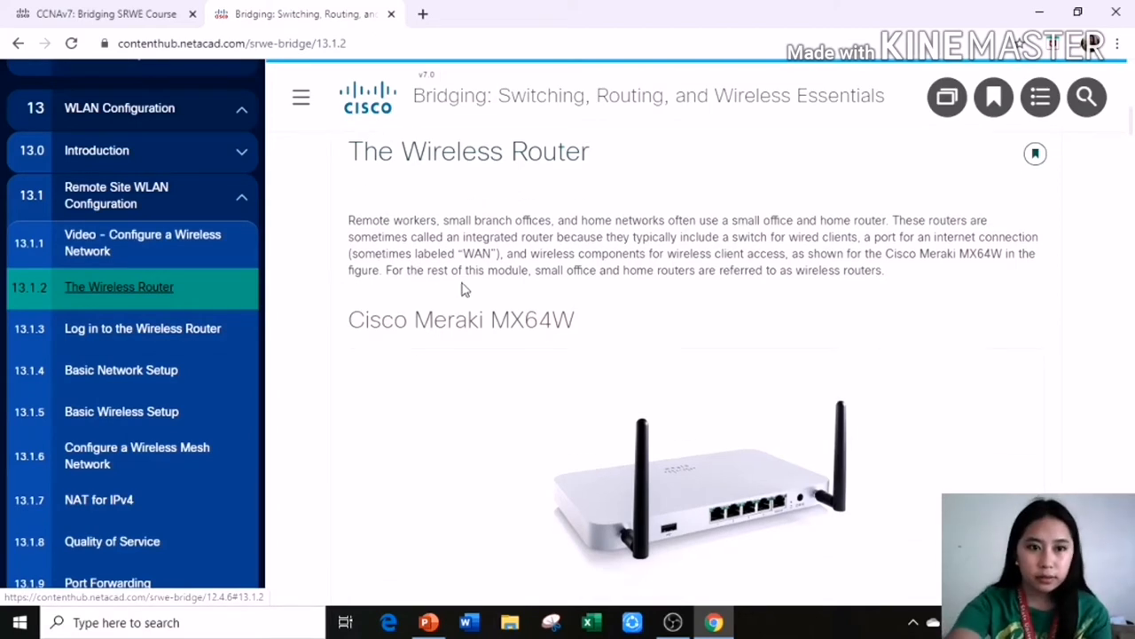
{"action": "scroll", "scroll_direction": "down", "scroll_amount": 3}
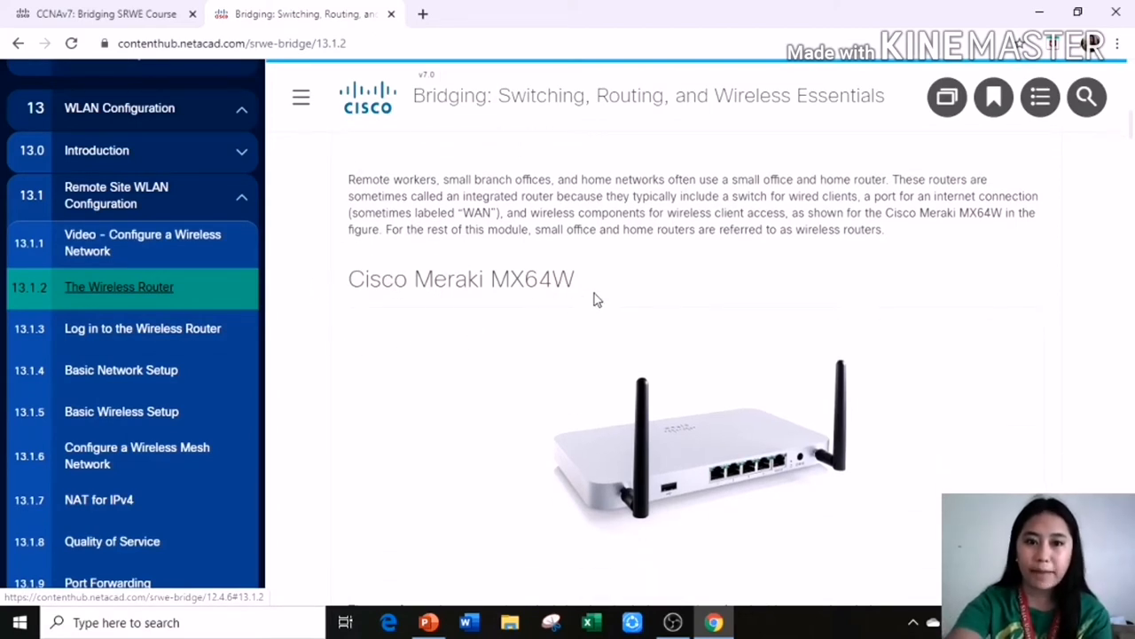
{"action": "scroll", "scroll_direction": "down", "scroll_amount": 3}
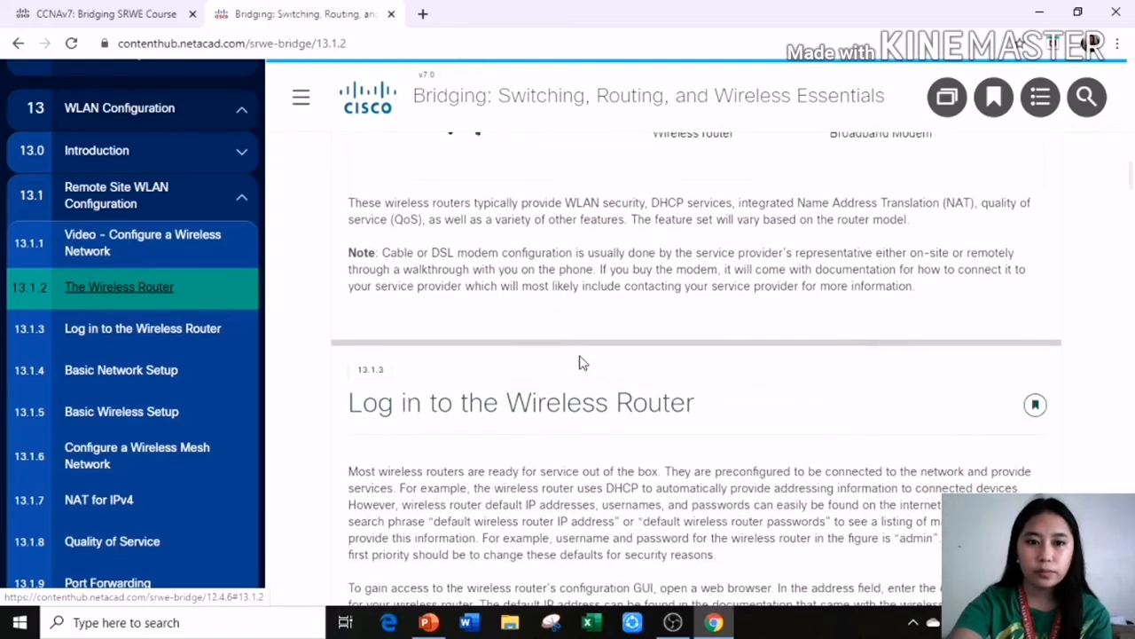
Step: Read through 13.1.3 Log in to the Wireless Router, past the Authorization figure
{"action": "left_click", "coordinate": [142, 328]}
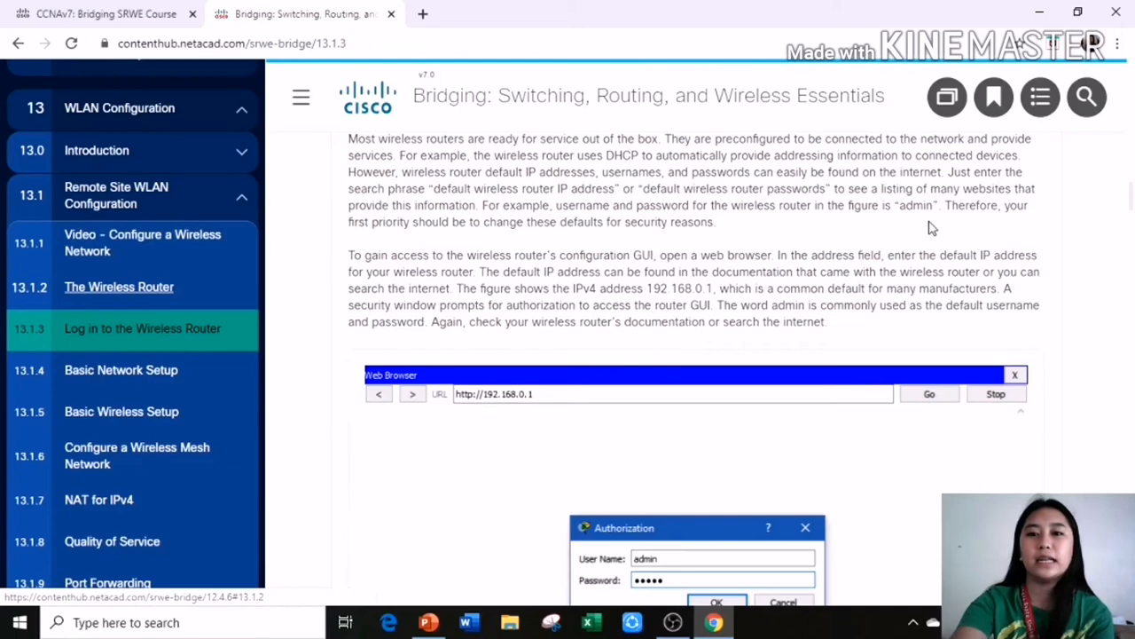
{"action": "scroll", "scroll_direction": "down", "scroll_amount": 3}
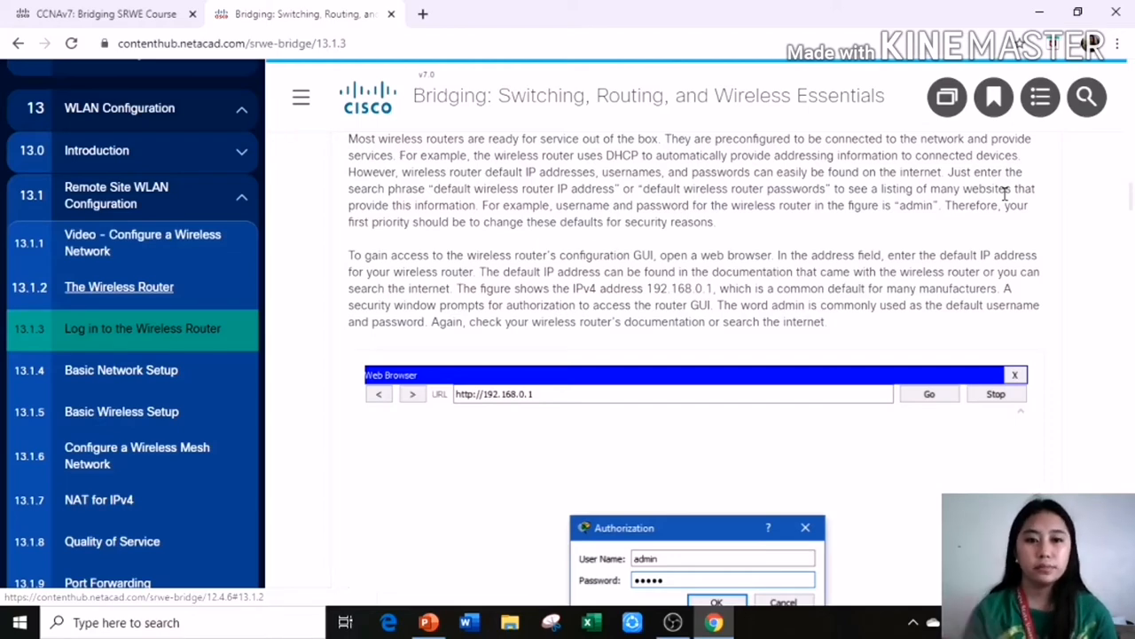
{"action": "scroll", "scroll_direction": "down", "scroll_amount": 3}
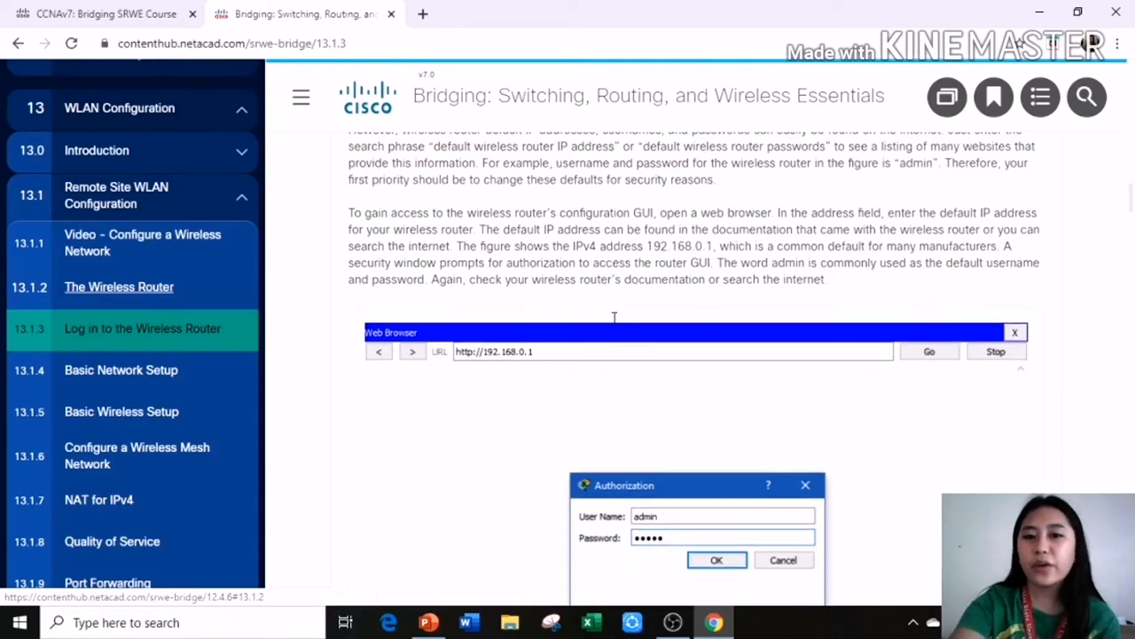
{"action": "scroll", "scroll_direction": "down", "scroll_amount": 3}
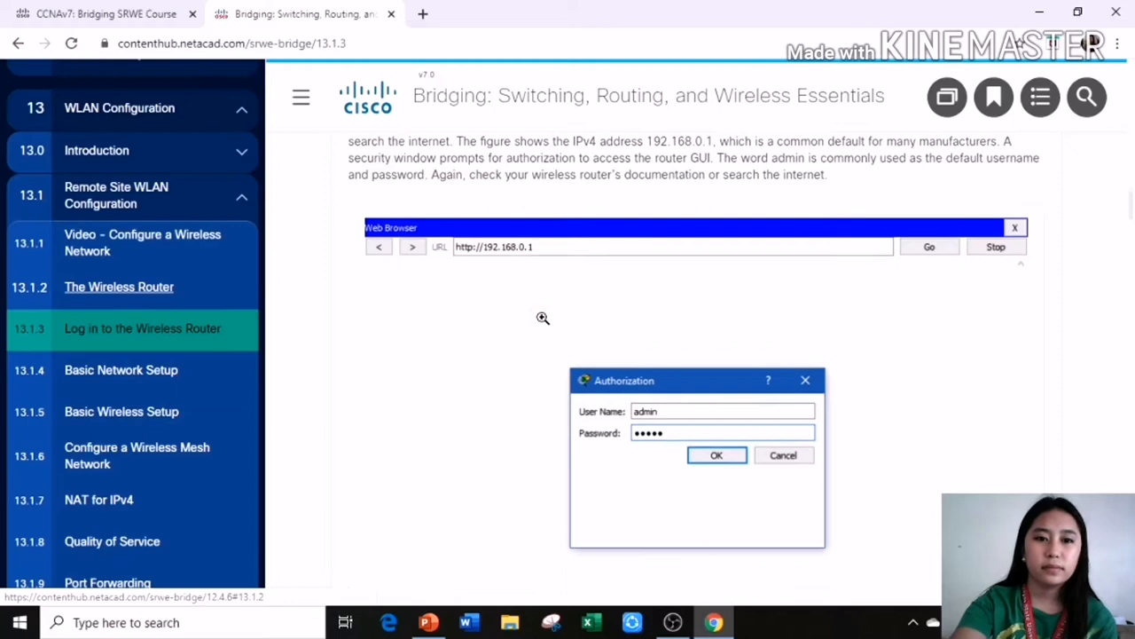
{"action": "scroll", "scroll_direction": "down", "scroll_amount": 3}
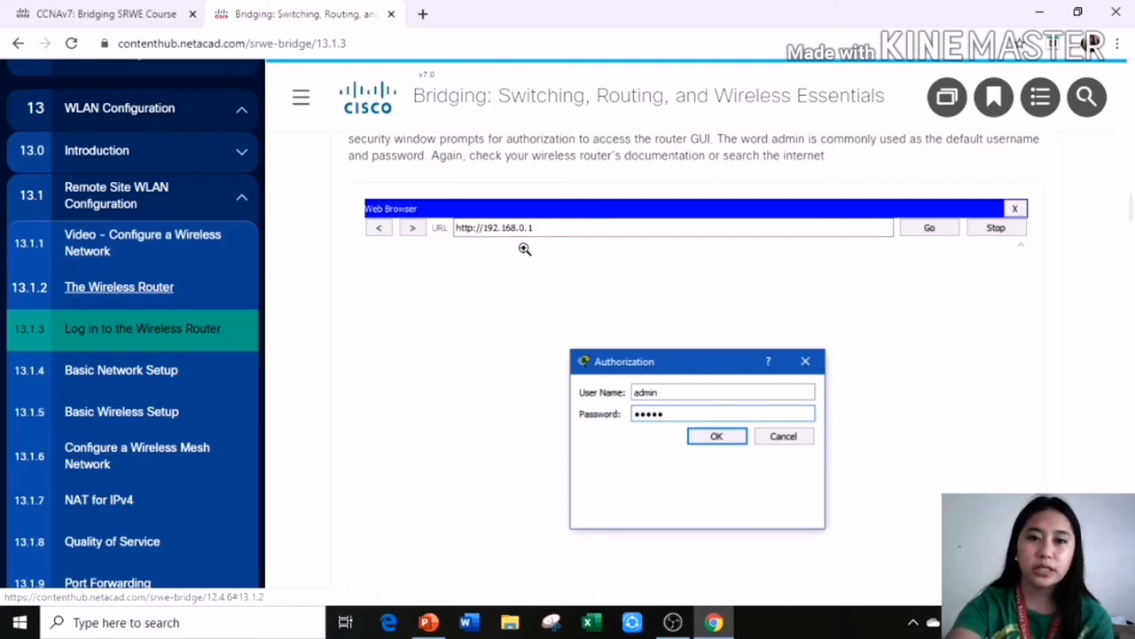
{"action": "mouse_move", "coordinate": [531, 231]}
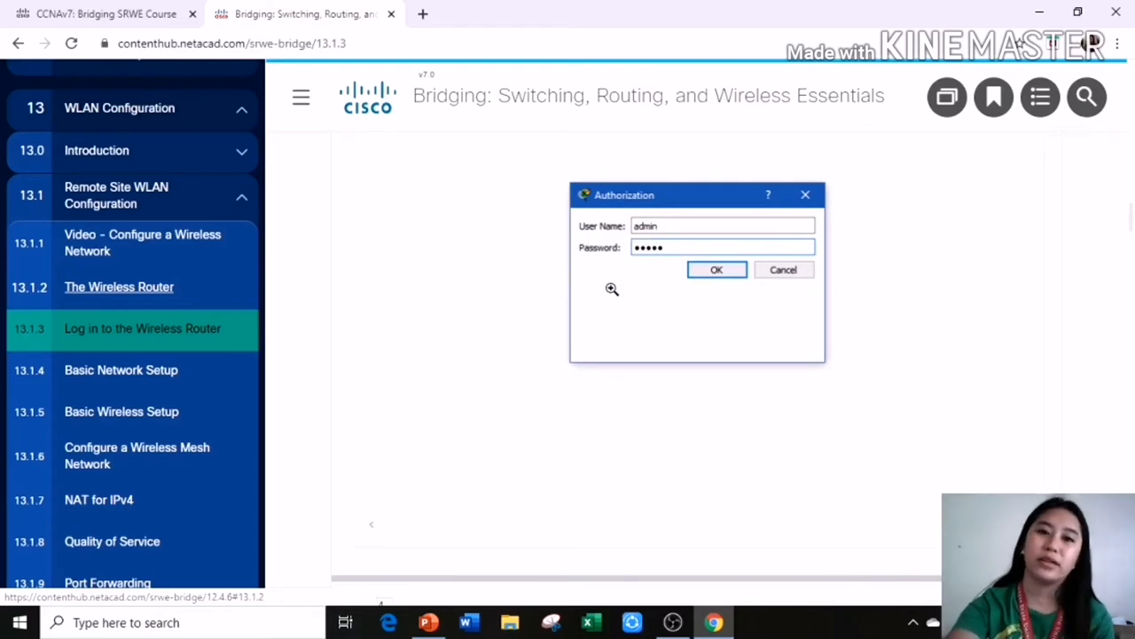
{"action": "scroll", "scroll_direction": "down", "scroll_amount": 3}
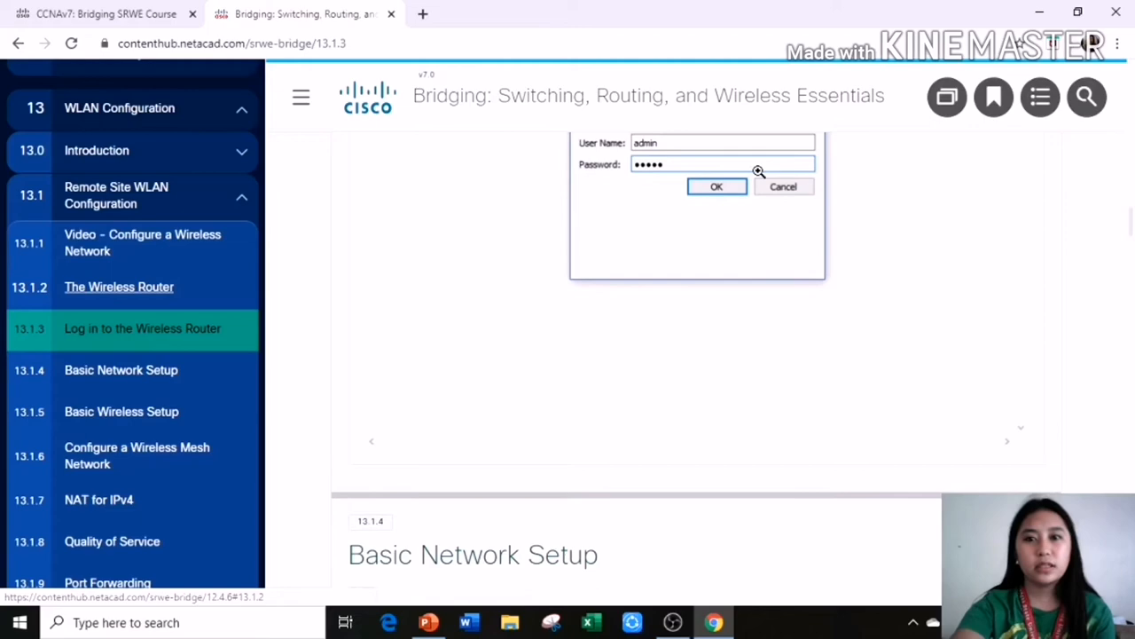
Step: Open 13.1.4 Basic Network Setup and scroll into its six setup steps
{"action": "left_click", "coordinate": [121, 370]}
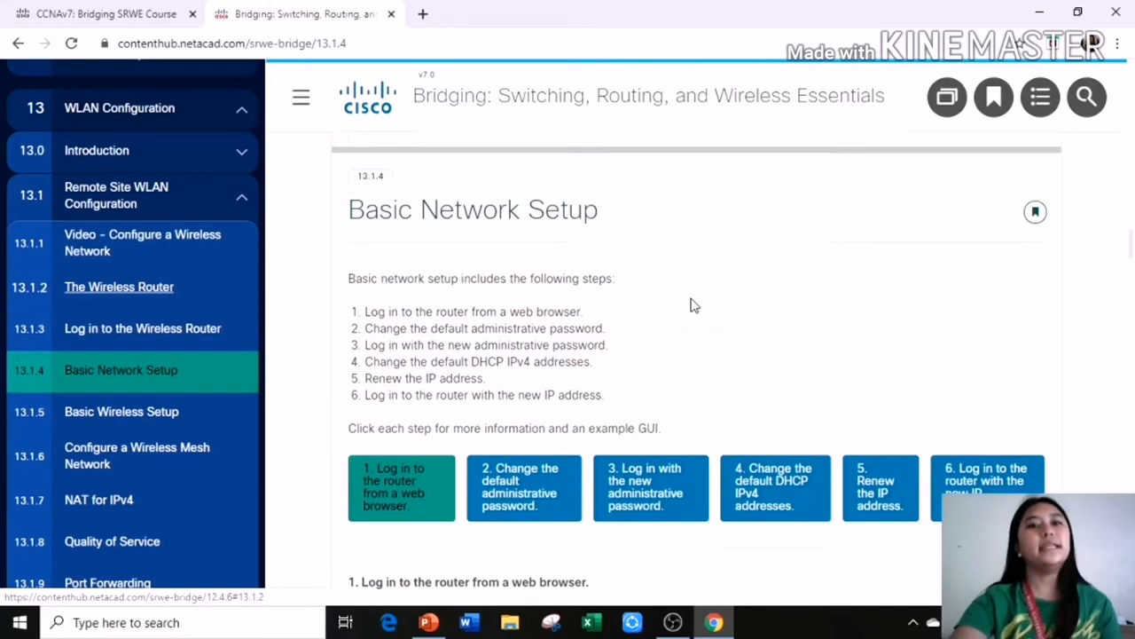
{"action": "scroll", "scroll_direction": "down", "scroll_amount": 3}
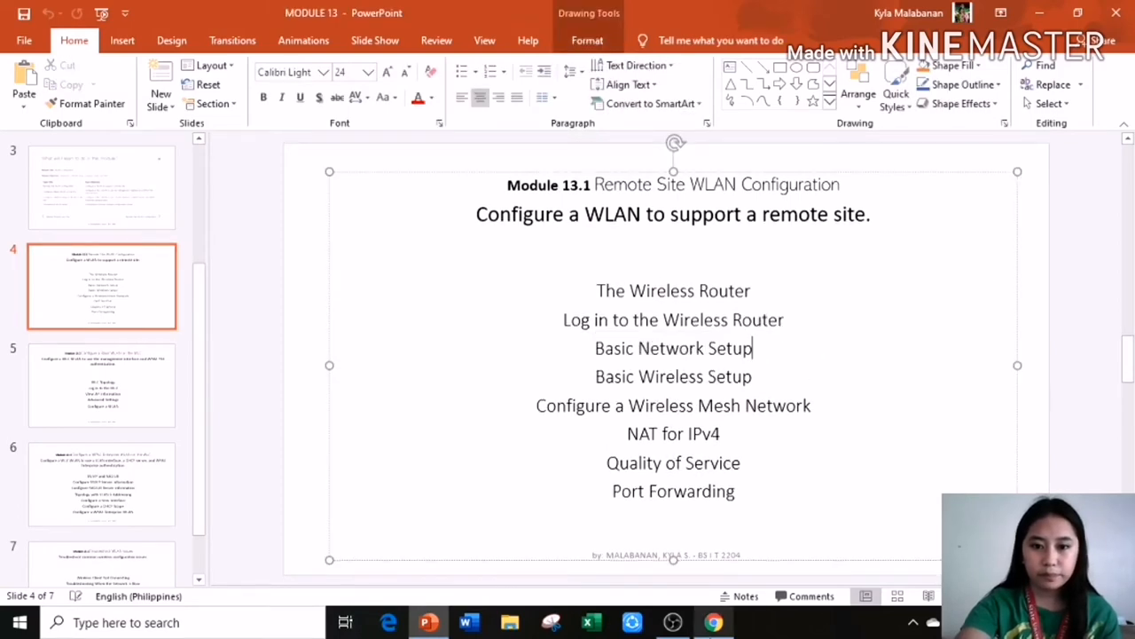
Step: Place the cursor at Basic Network Setup on the Module 13.1 slide
{"action": "left_click", "coordinate": [713, 622]}
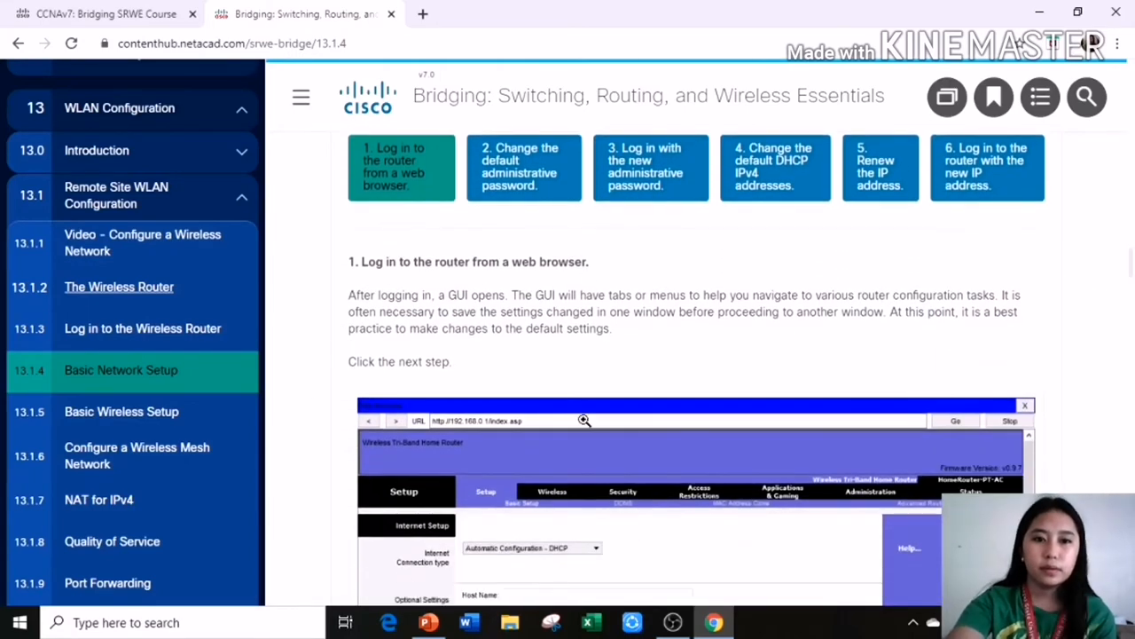
Step: View Basic Network Setup steps 3–6: new password login, DHCP addresses, IP renewal, new IP login
{"action": "scroll", "scroll_direction": "down", "scroll_amount": 3}
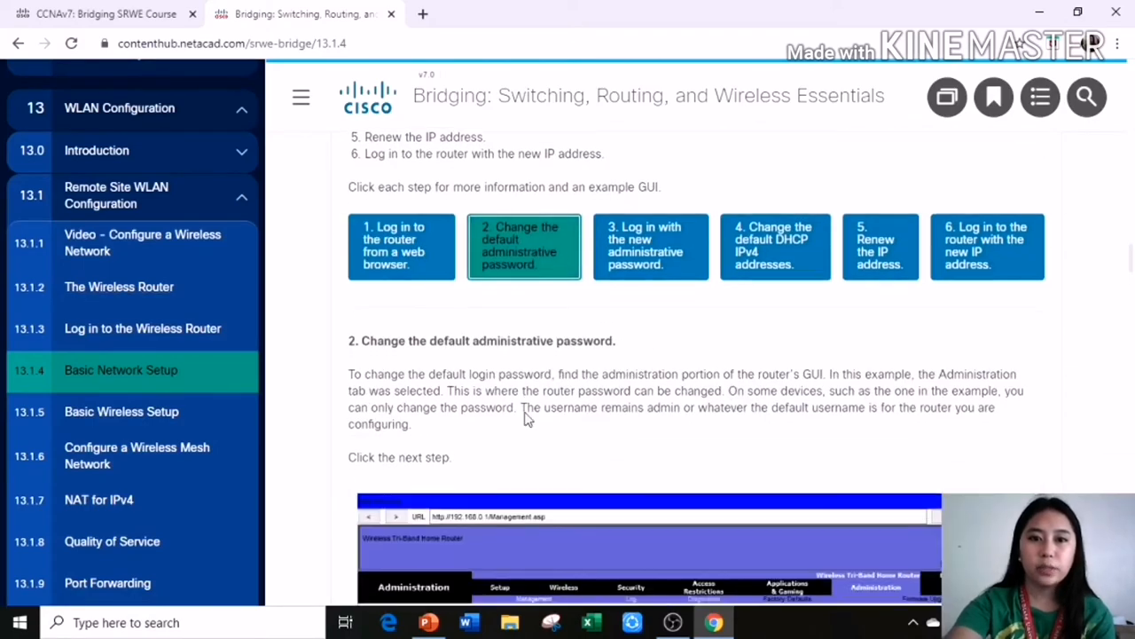
{"action": "scroll", "scroll_direction": "down", "scroll_amount": 3}
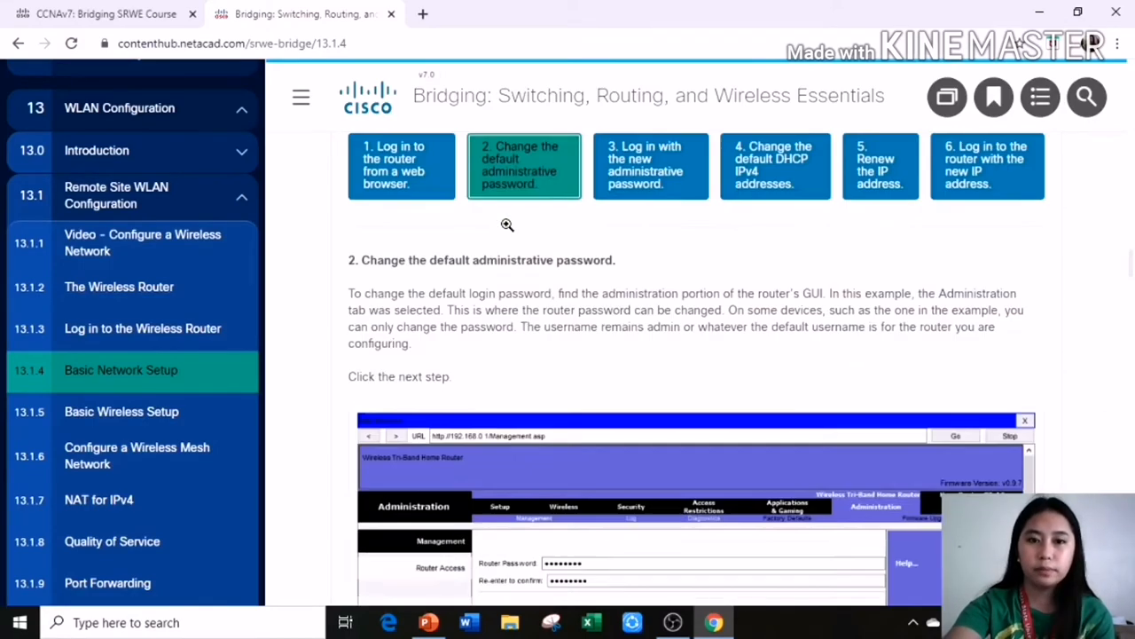
{"action": "left_click", "coordinate": [650, 168]}
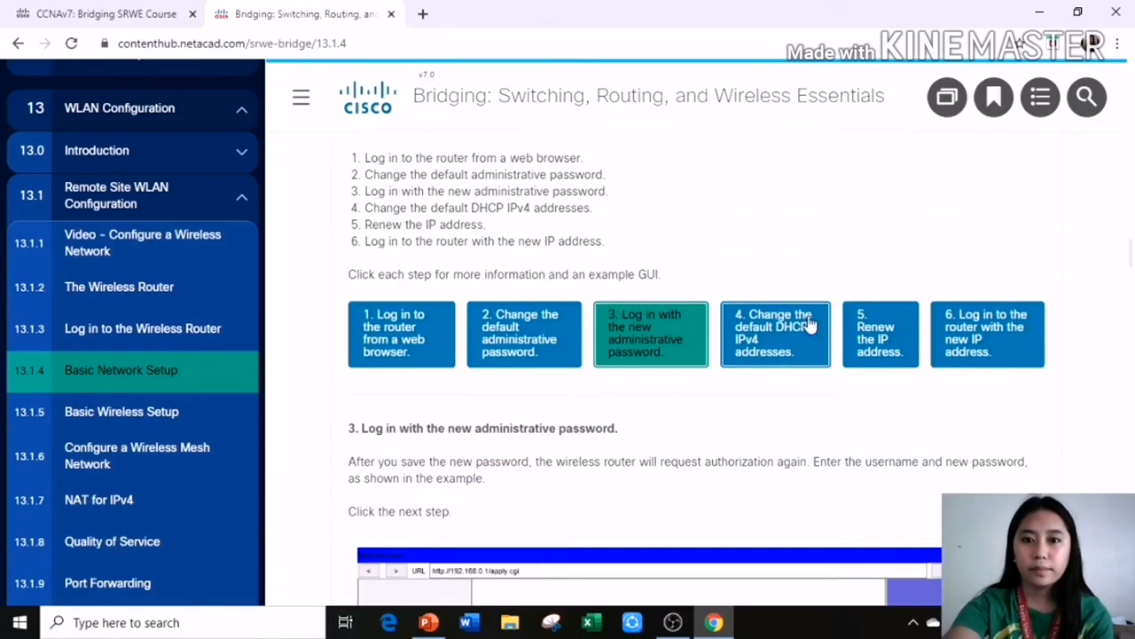
{"action": "left_click", "coordinate": [774, 334]}
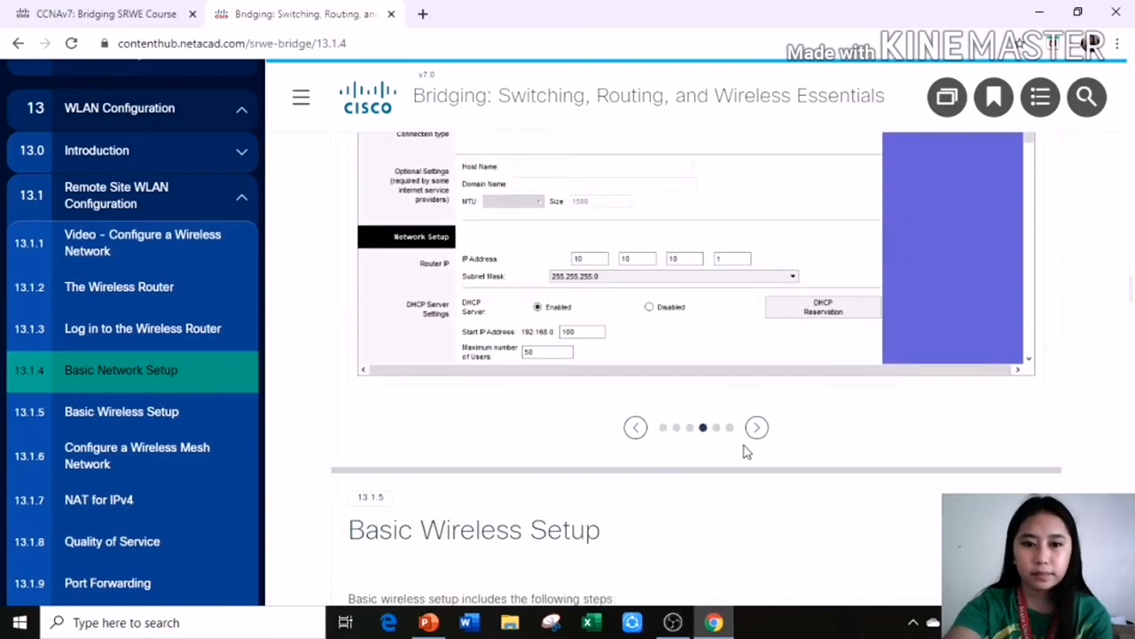
{"action": "scroll", "scroll_direction": "down", "scroll_amount": 3}
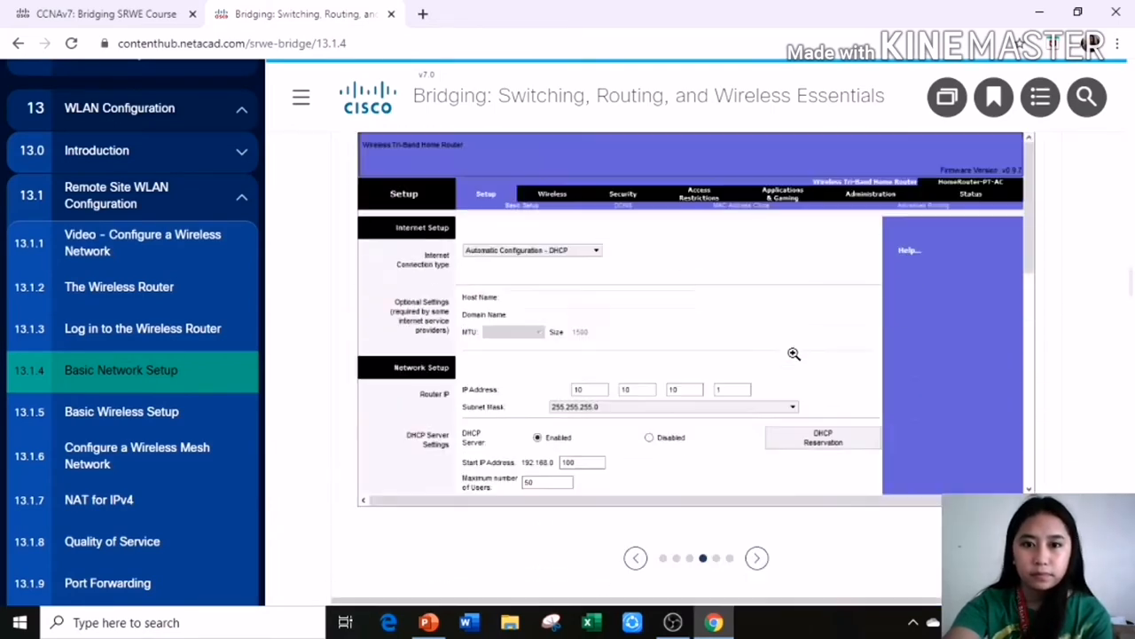
{"action": "left_click", "coordinate": [880, 250]}
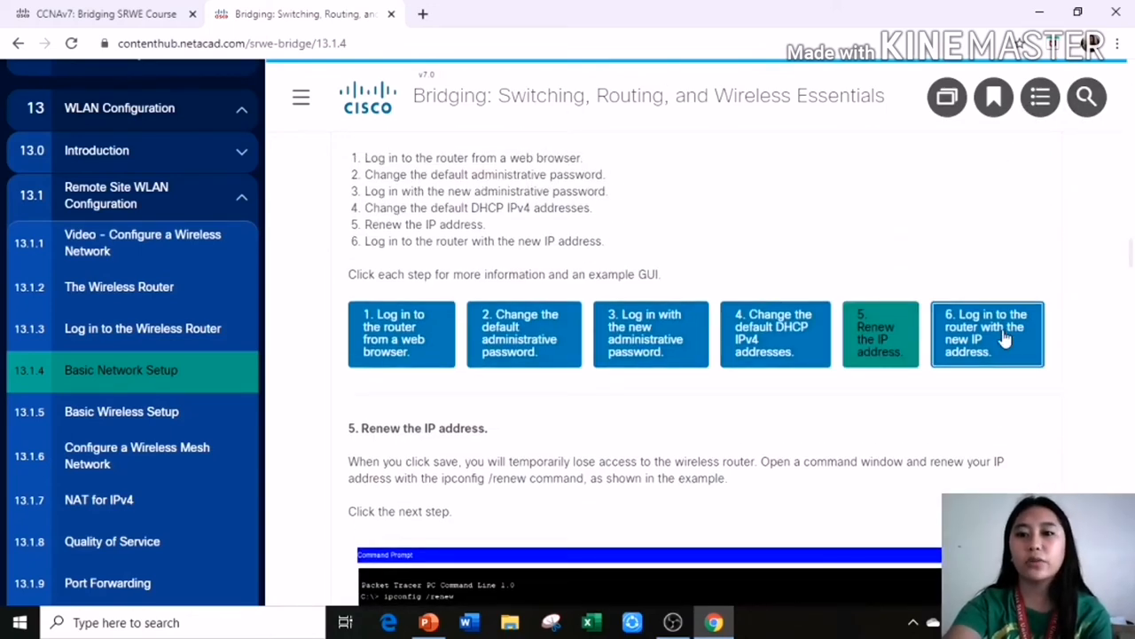
{"action": "left_click", "coordinate": [986, 332]}
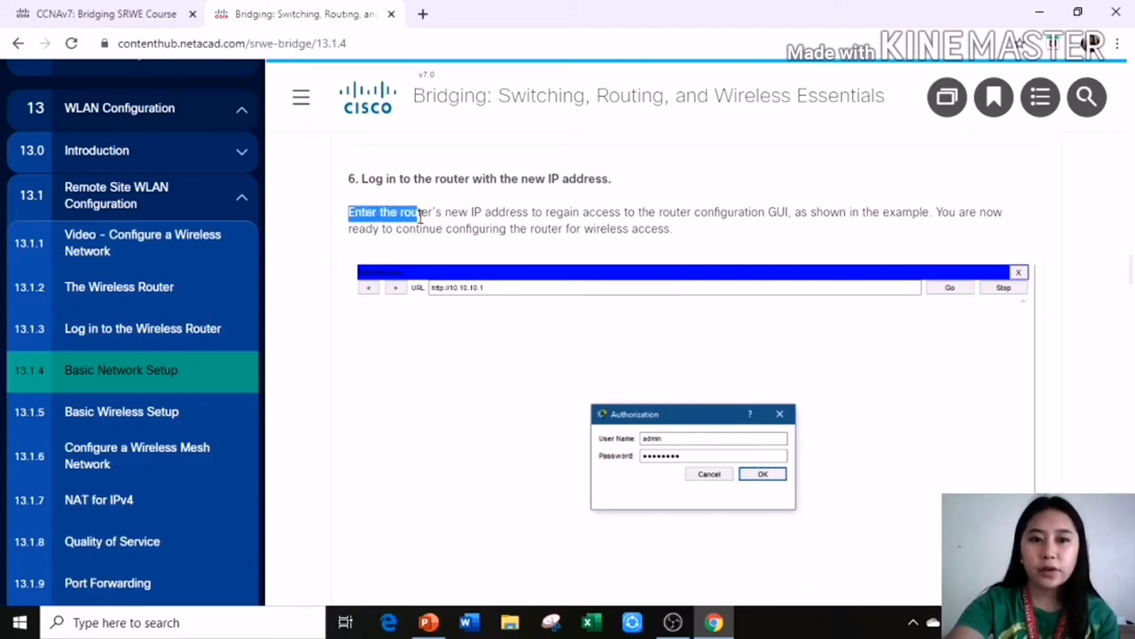
Step: Highlight the step 6 explanation text and move on to 13.1.5 Basic Wireless Setup
{"action": "left_click_drag", "start_coordinate": [399, 212], "coordinate": [673, 228]}
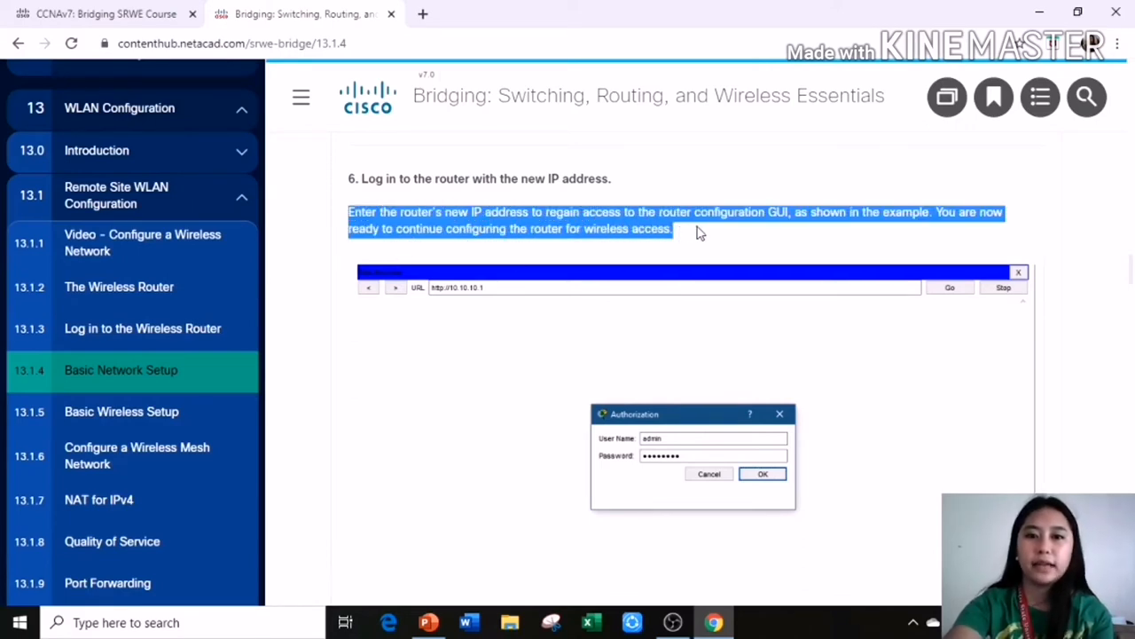
{"action": "mouse_move", "coordinate": [816, 230]}
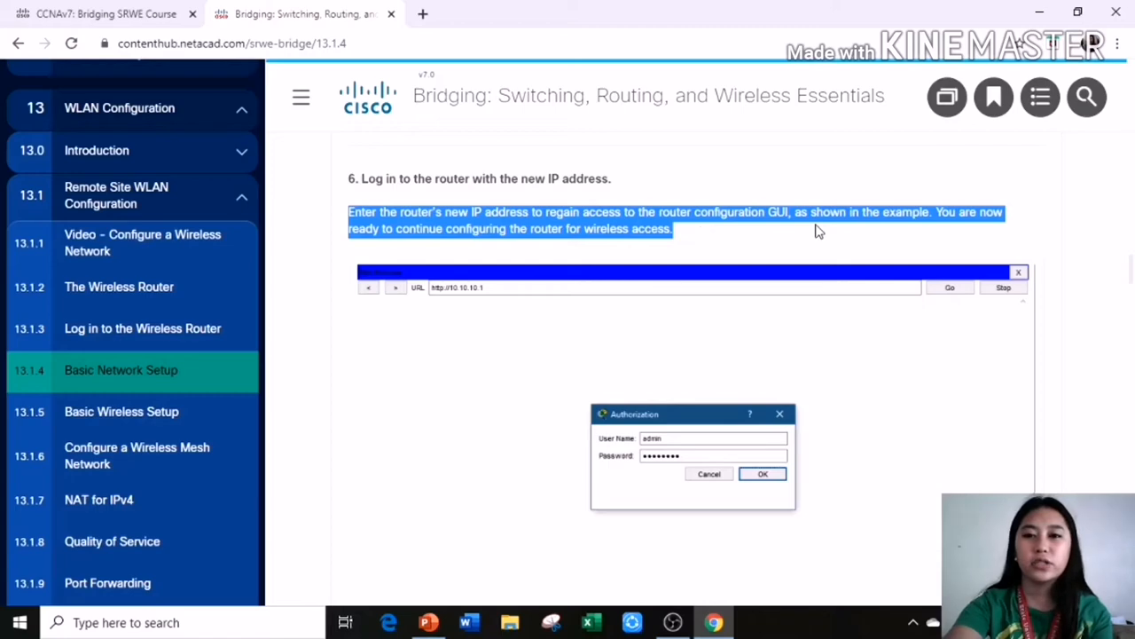
{"action": "mouse_move", "coordinate": [967, 237]}
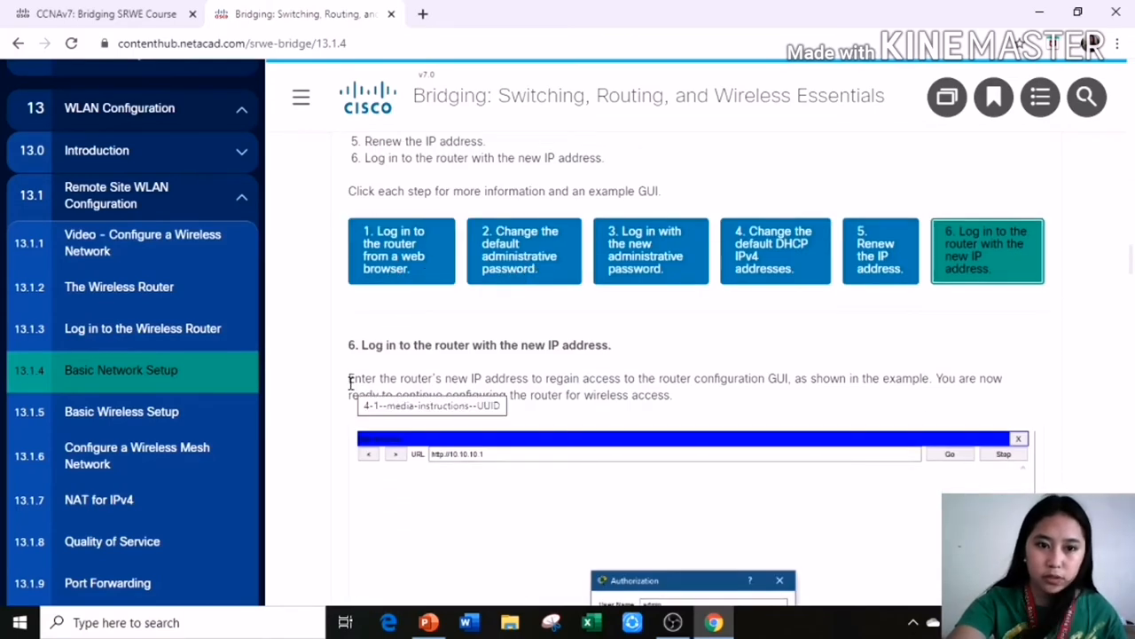
{"action": "left_click_drag", "start_coordinate": [348, 378], "coordinate": [672, 394]}
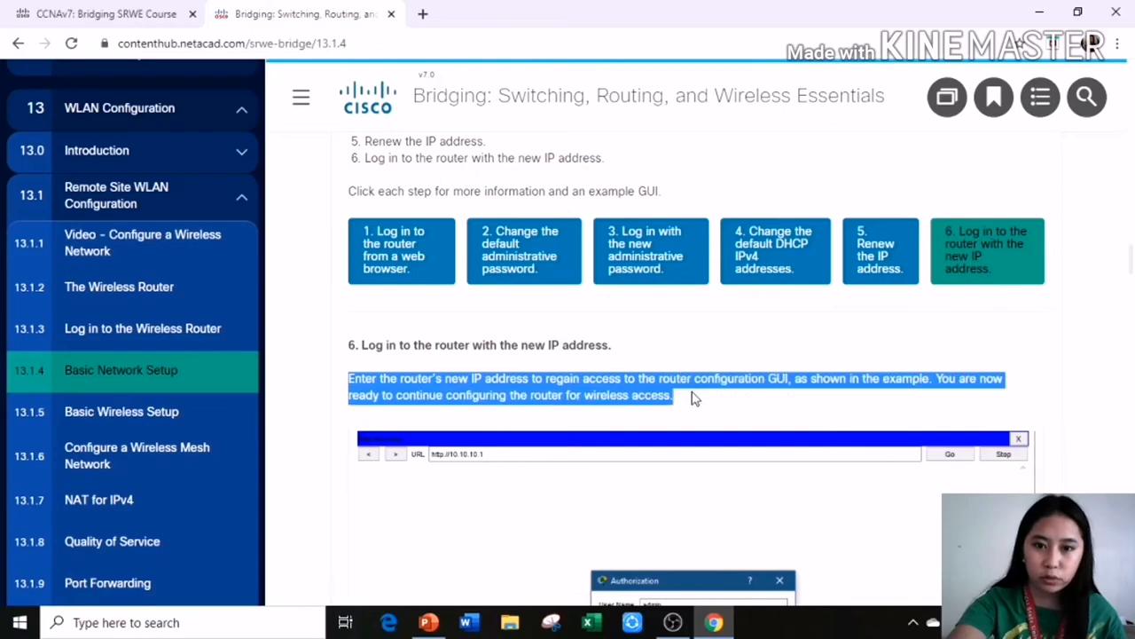
{"action": "left_click", "coordinate": [121, 411]}
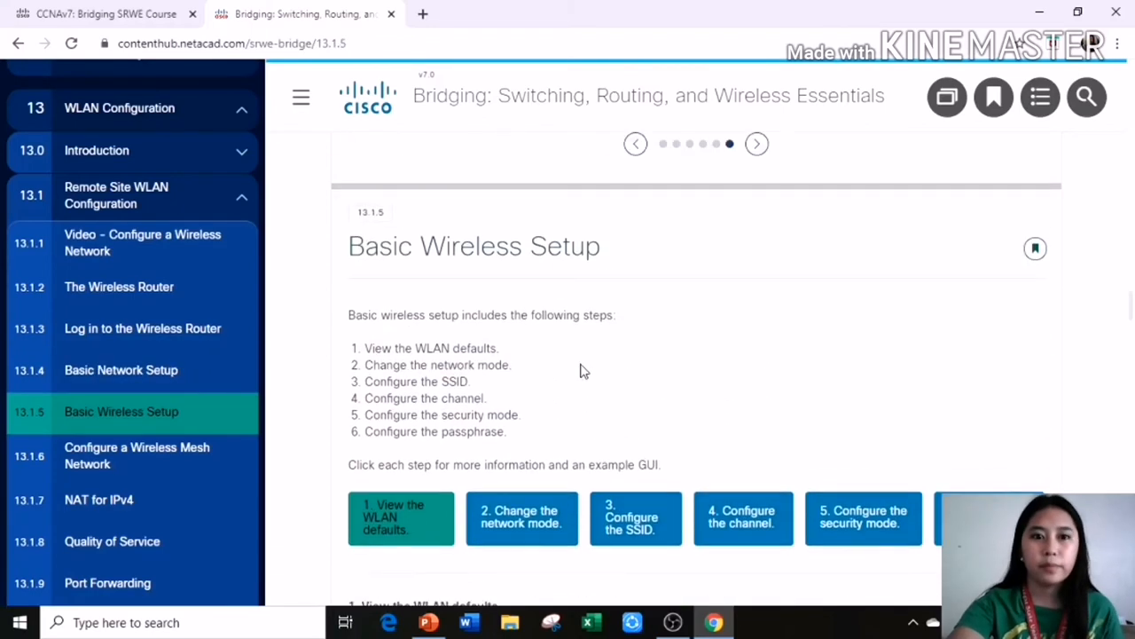
{"action": "left_click", "coordinate": [428, 621]}
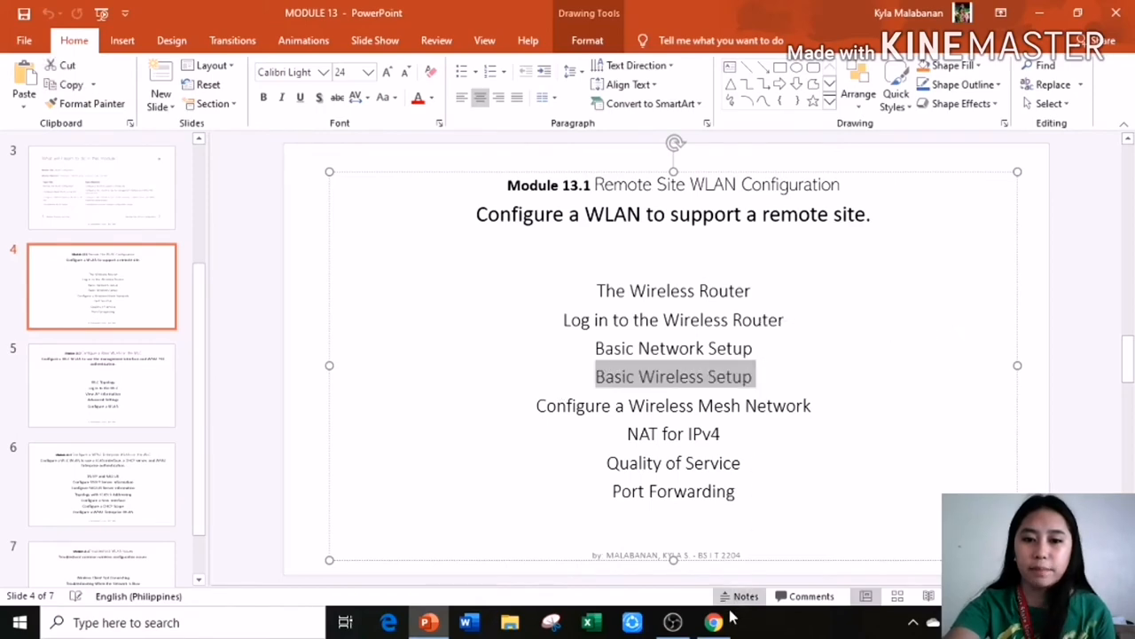
{"action": "left_click", "coordinate": [714, 622]}
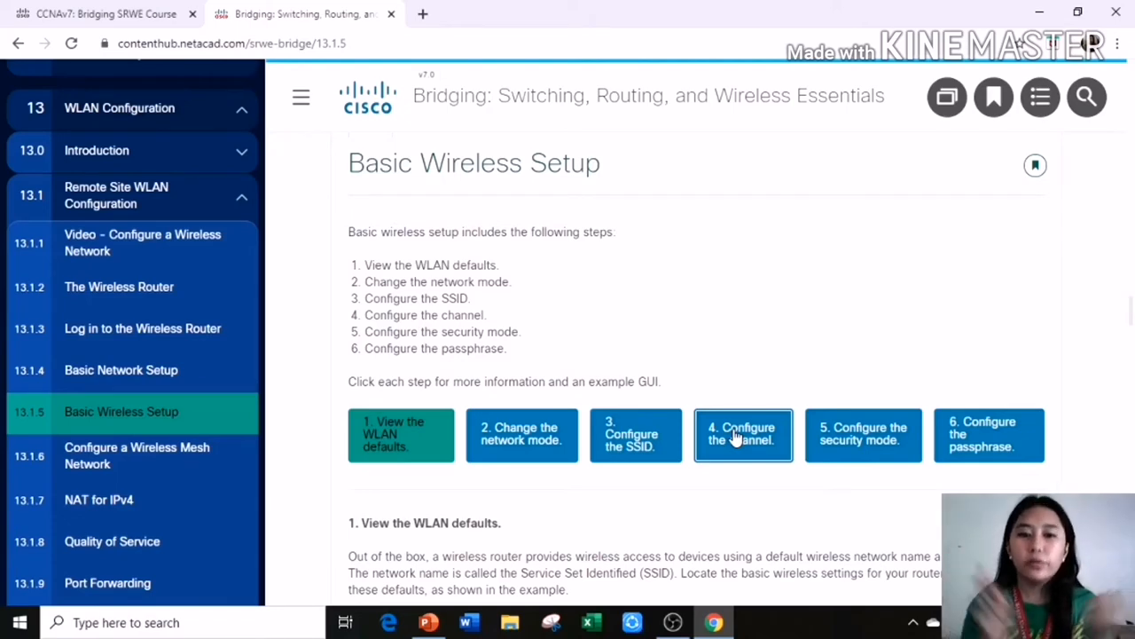
Step: View the Basic Wireless Setup steps: WLAN defaults, SSID, channel and security mode
{"action": "scroll", "scroll_direction": "down", "scroll_amount": 3}
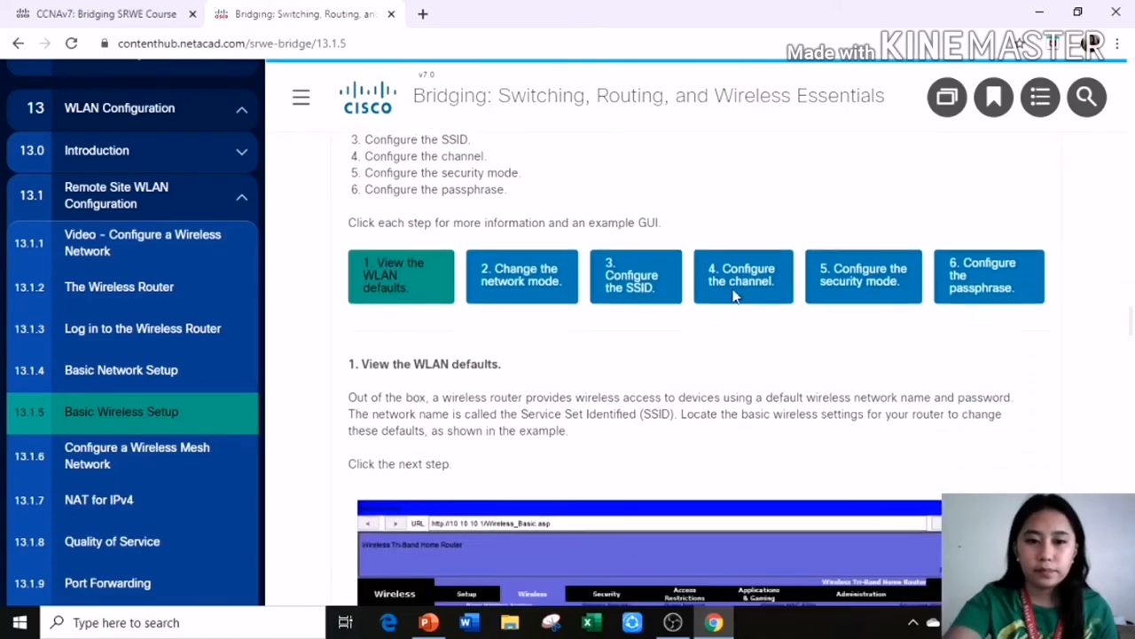
{"action": "left_click", "coordinate": [121, 370]}
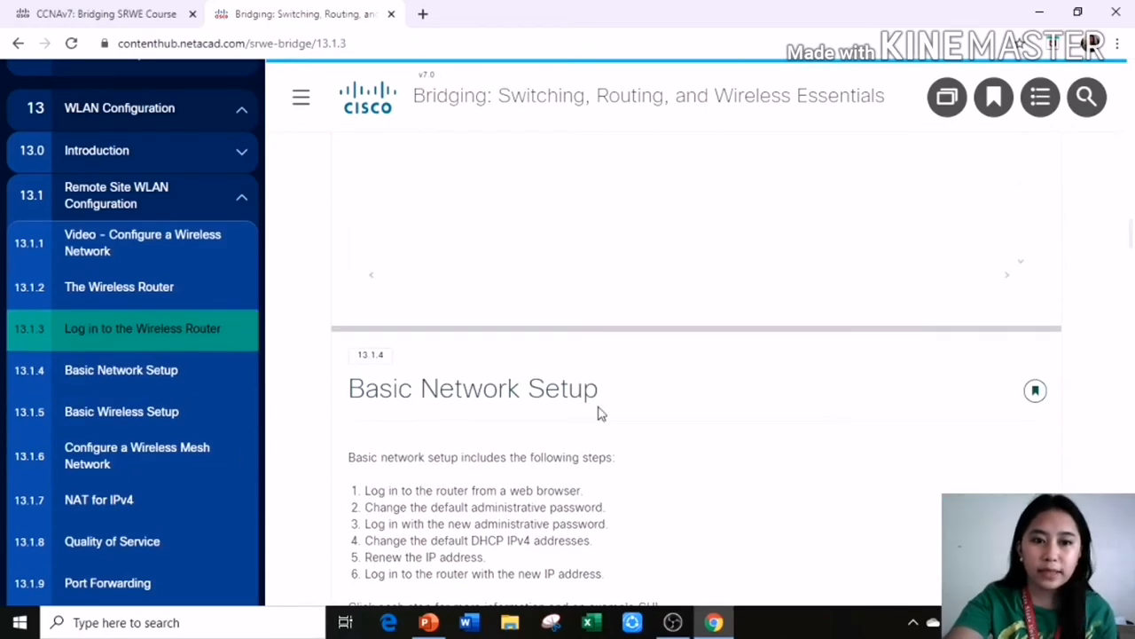
{"action": "left_click", "coordinate": [122, 411]}
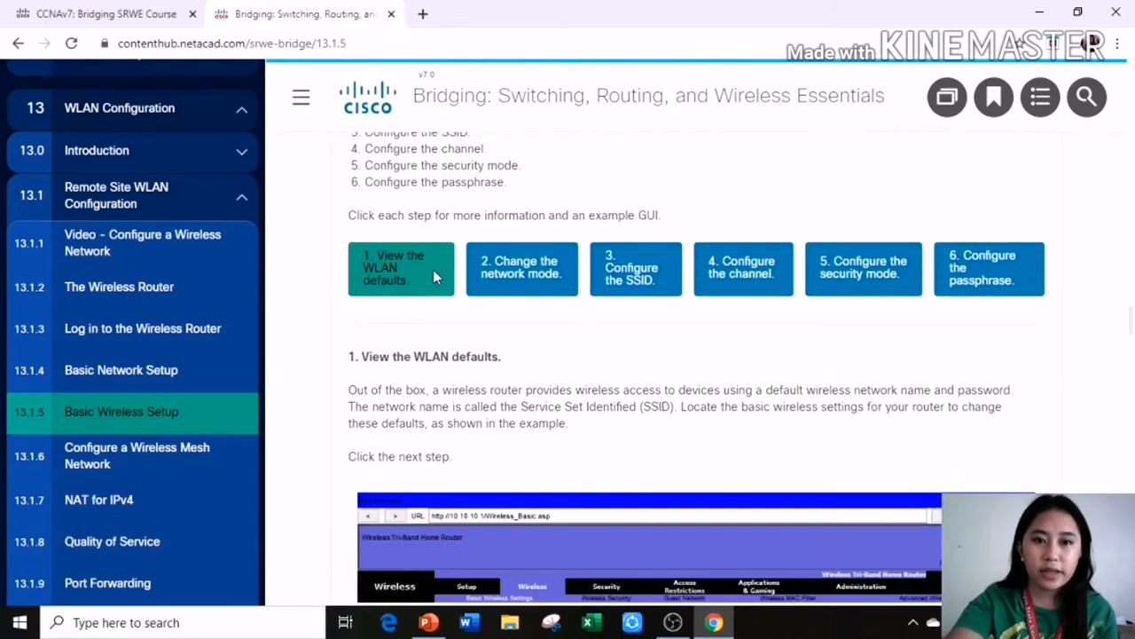
{"action": "mouse_move", "coordinate": [395, 268]}
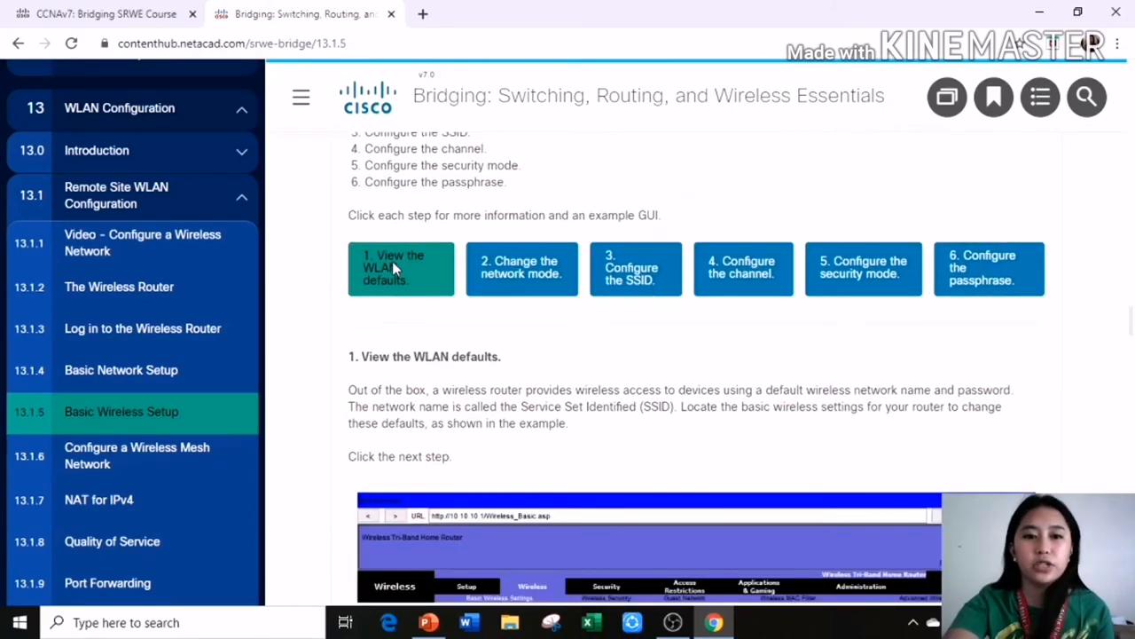
{"action": "scroll", "scroll_direction": "down", "scroll_amount": 3}
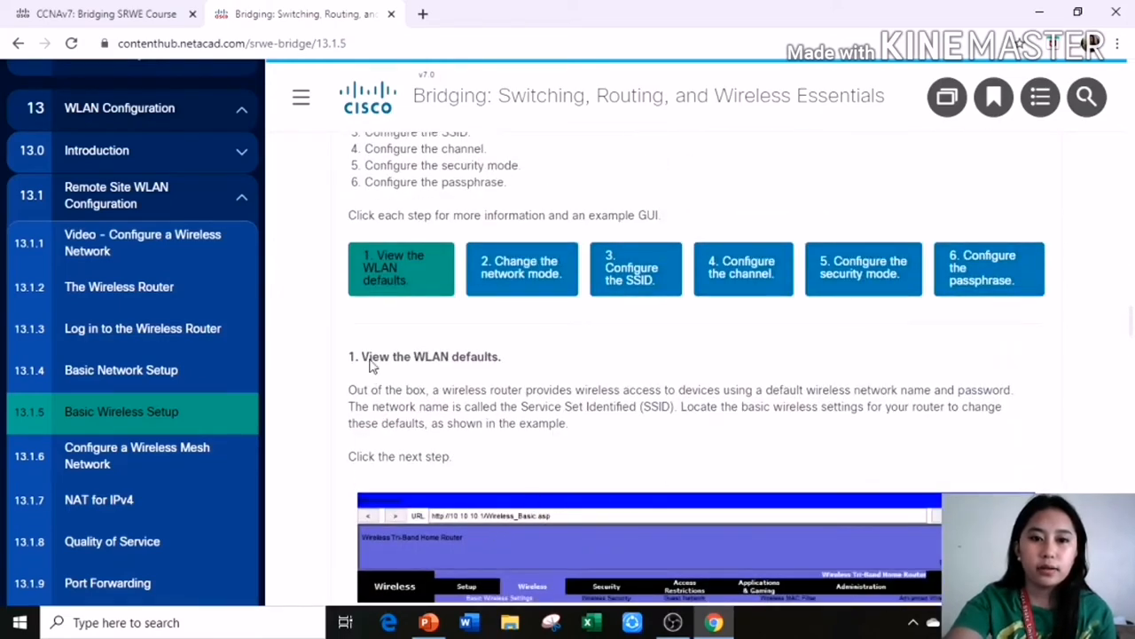
{"action": "left_click", "coordinate": [521, 268]}
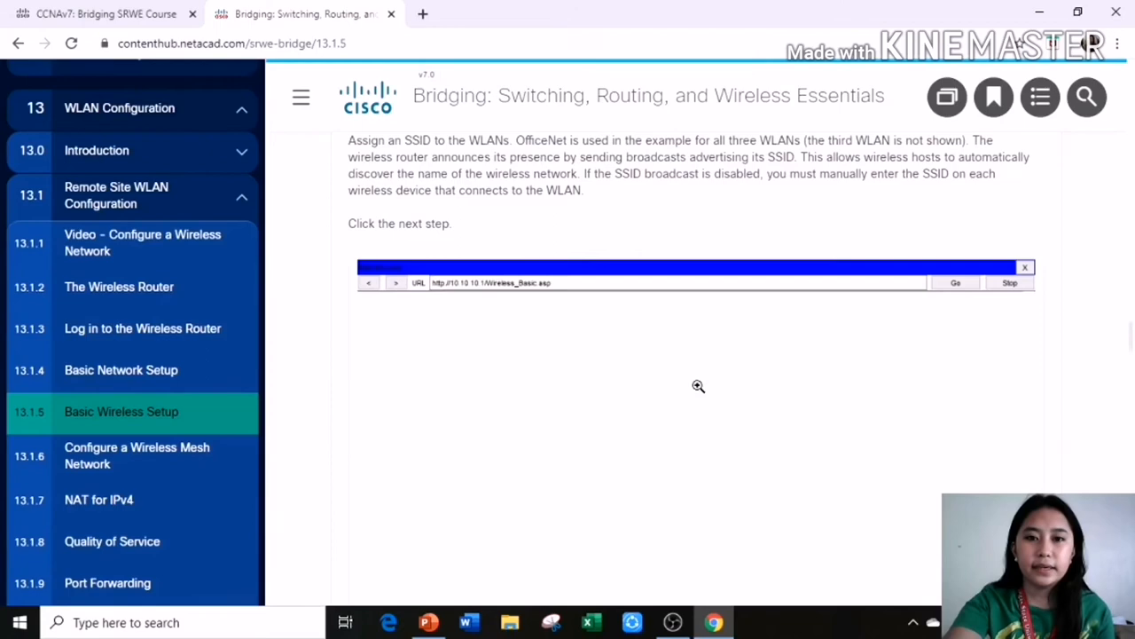
{"action": "left_click", "coordinate": [743, 434]}
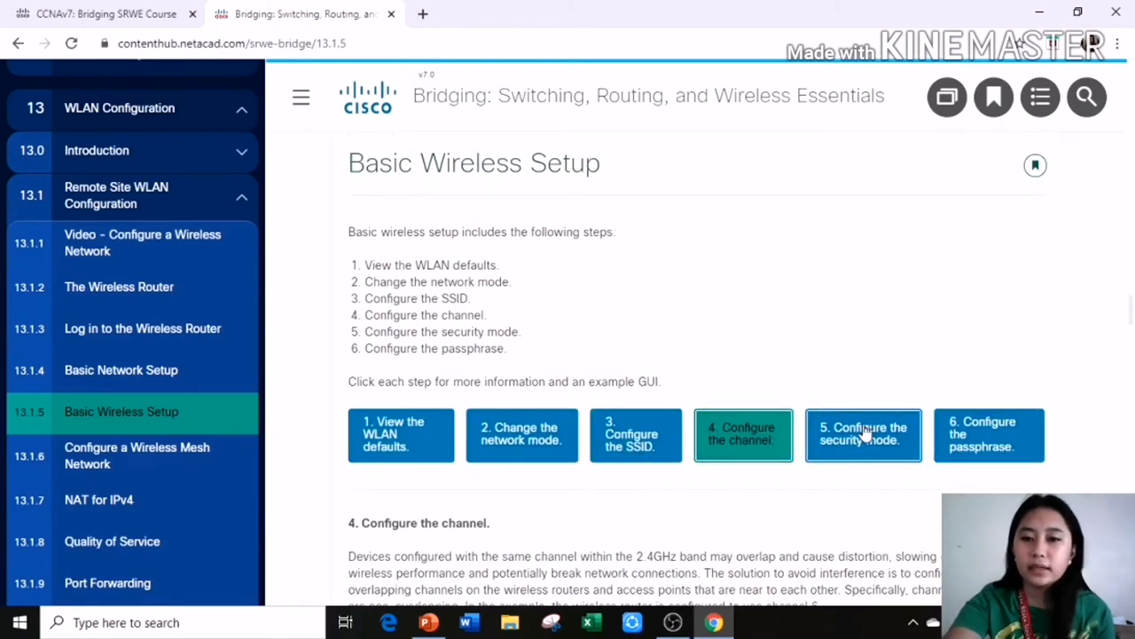
{"action": "left_click", "coordinate": [863, 435]}
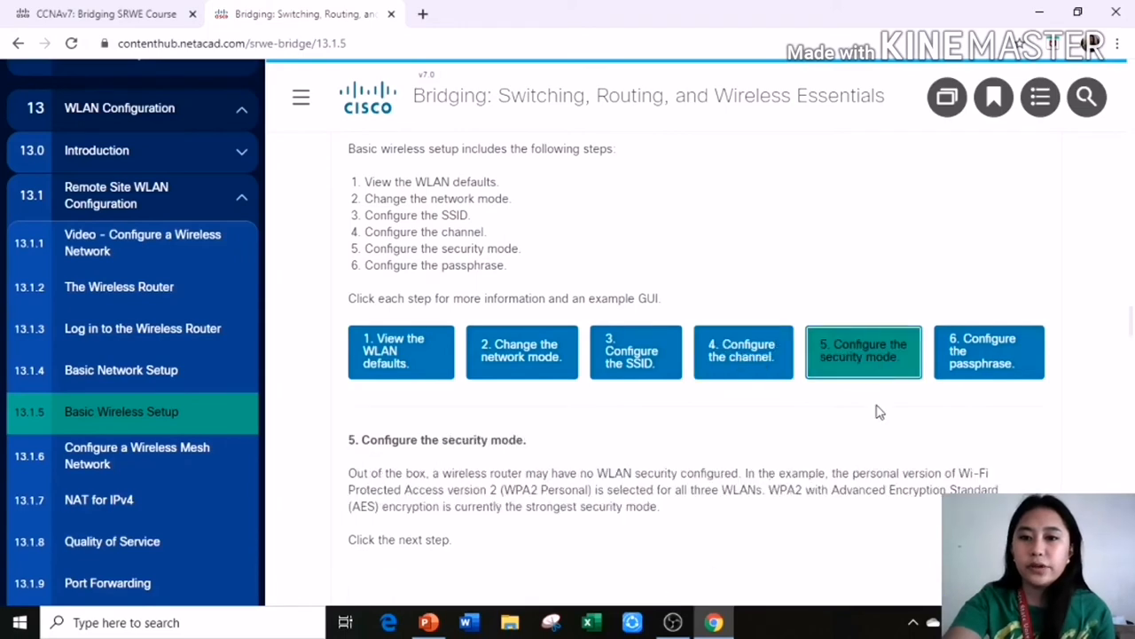
Step: Highlight the passphrase explanation, then open 13.1.6 Configure a Wireless Mesh Network
{"action": "scroll", "scroll_direction": "down", "scroll_amount": 3}
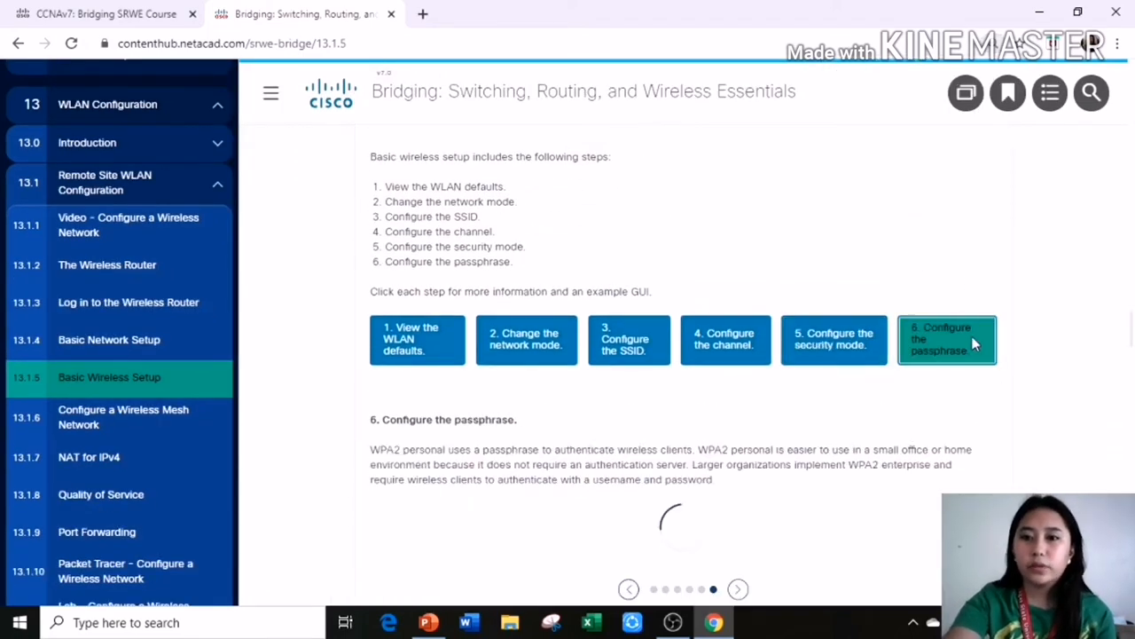
{"action": "scroll", "scroll_direction": "down", "scroll_amount": 3}
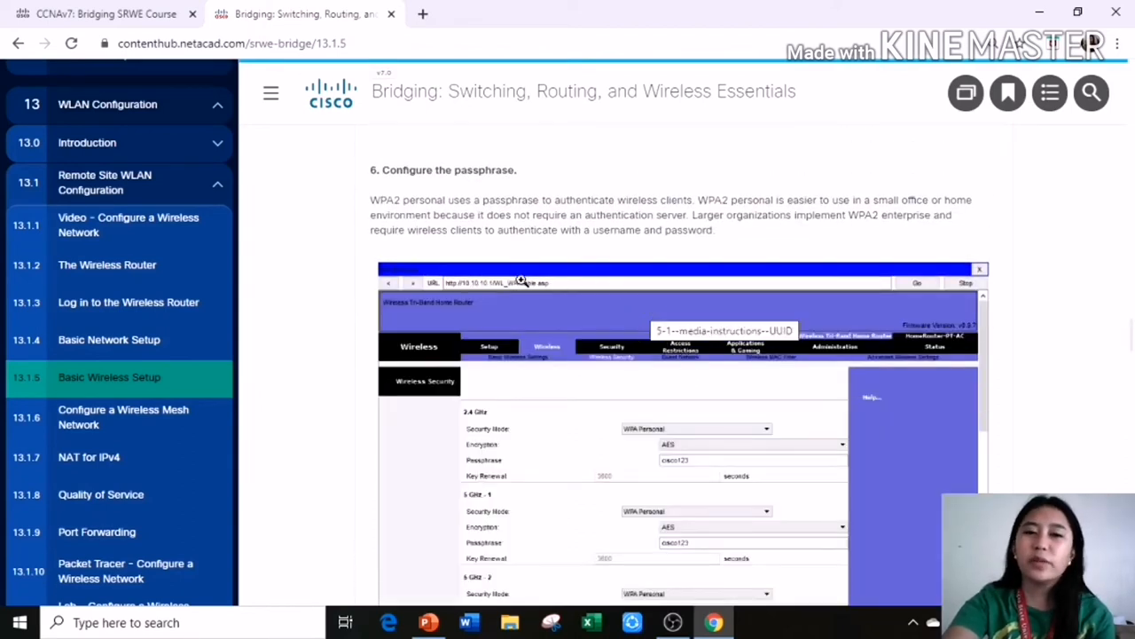
{"action": "left_click_drag", "start_coordinate": [371, 200], "coordinate": [714, 230]}
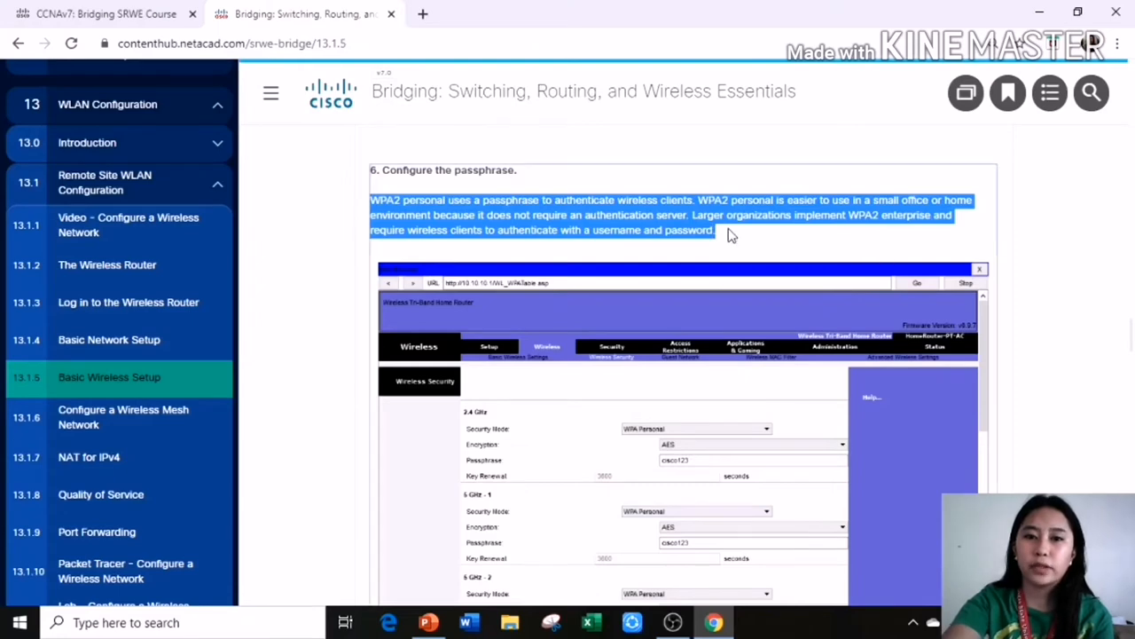
{"action": "left_click", "coordinate": [124, 417]}
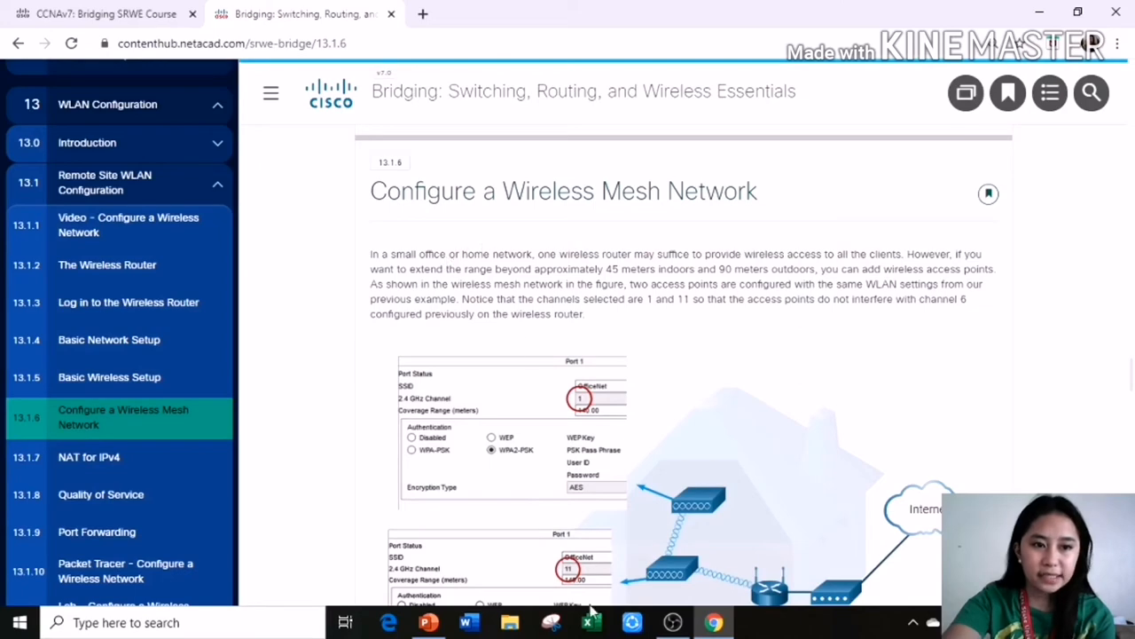
{"action": "mouse_move", "coordinate": [734, 236]}
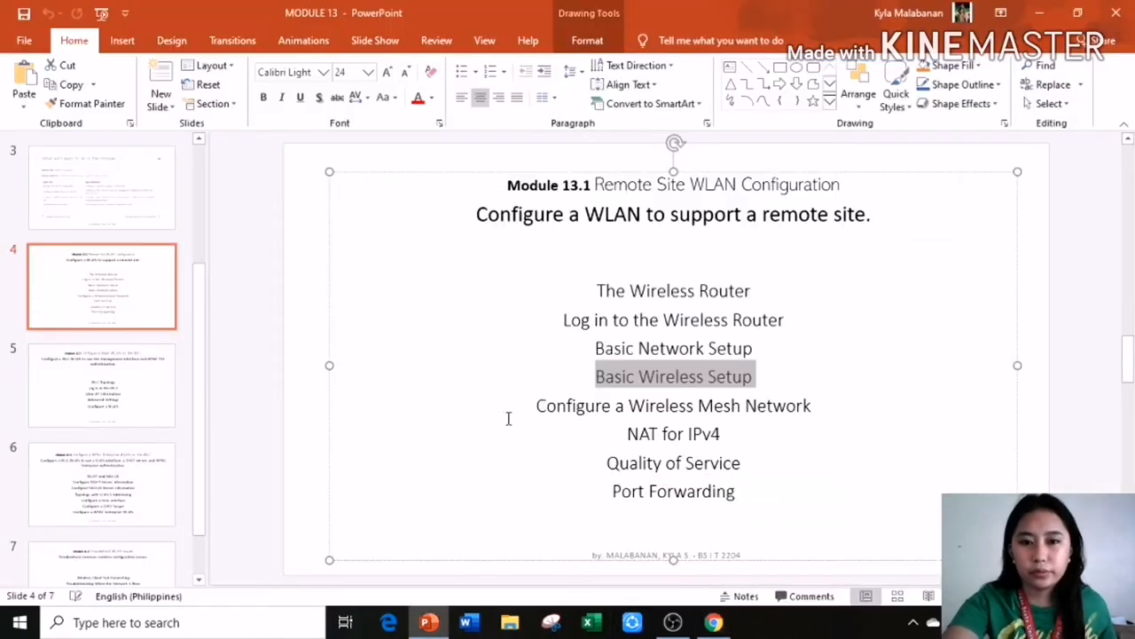
Step: Return to the NetAcad lesson and scroll through the wireless mesh network figure
{"action": "left_click", "coordinate": [714, 622]}
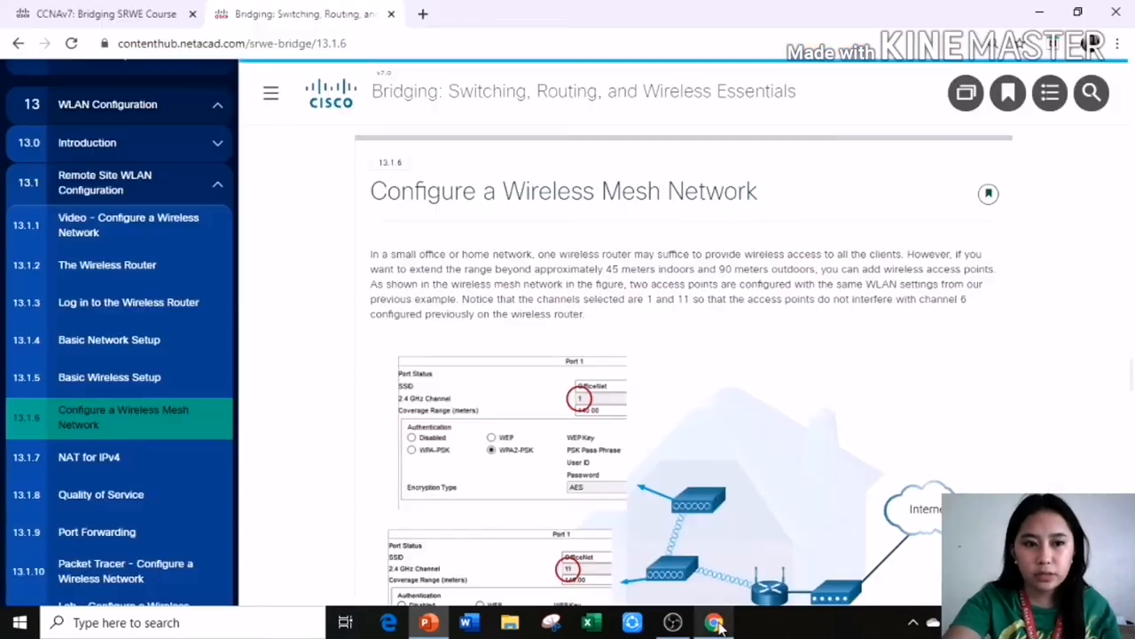
{"action": "scroll", "scroll_direction": "down", "scroll_amount": 3}
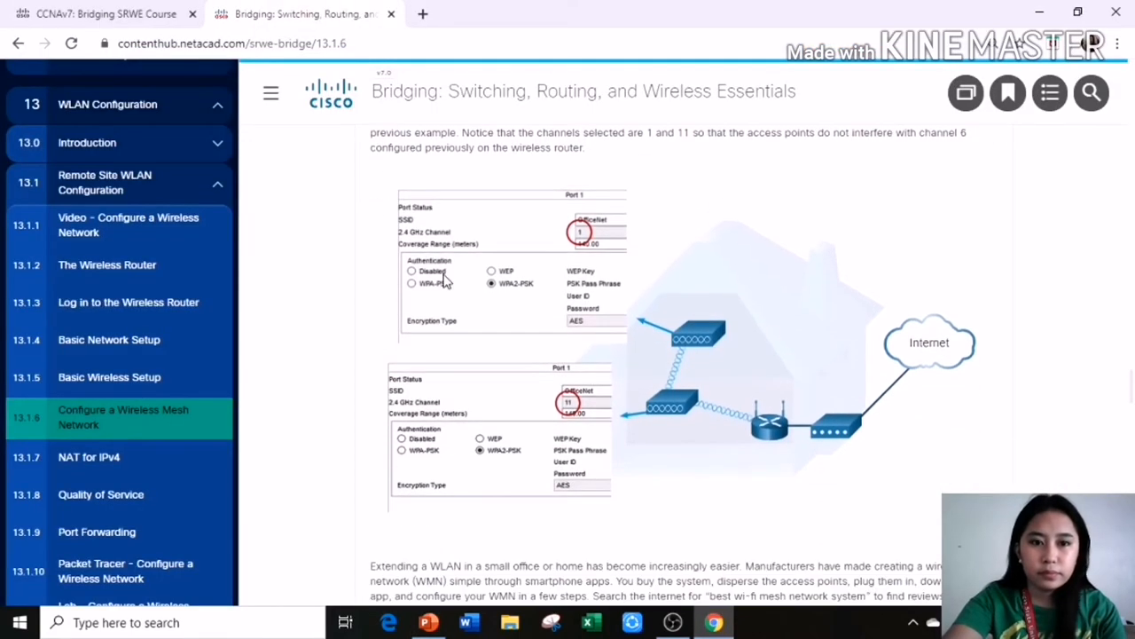
{"action": "scroll", "scroll_direction": "down", "scroll_amount": 3}
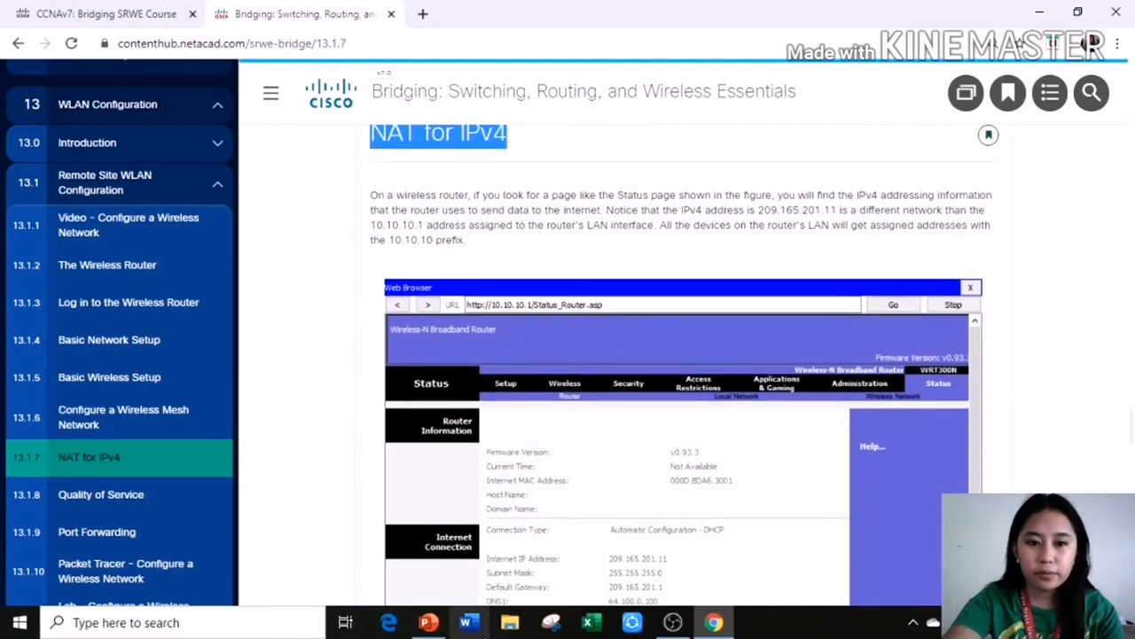
{"action": "left_click", "coordinate": [428, 622]}
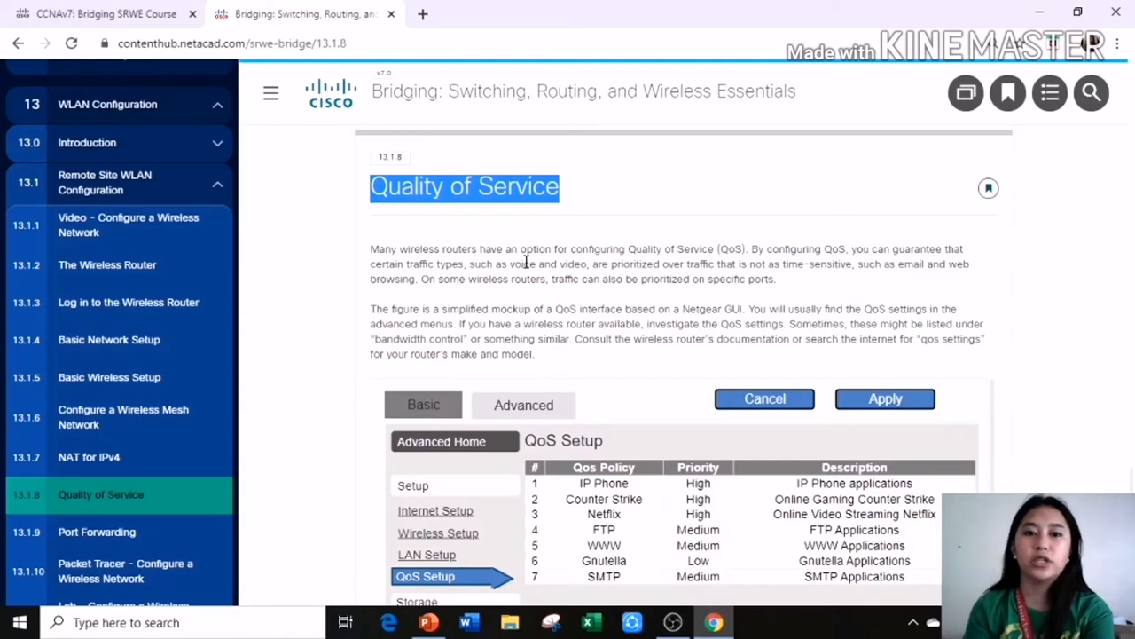
{"action": "mouse_move", "coordinate": [770, 269]}
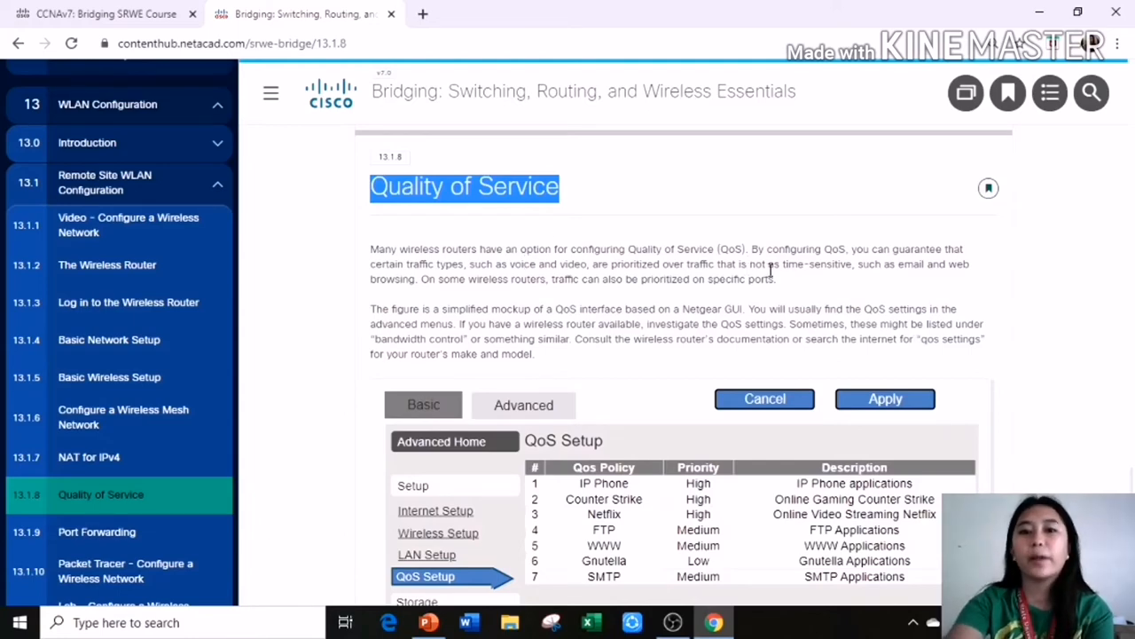
{"action": "mouse_move", "coordinate": [801, 292]}
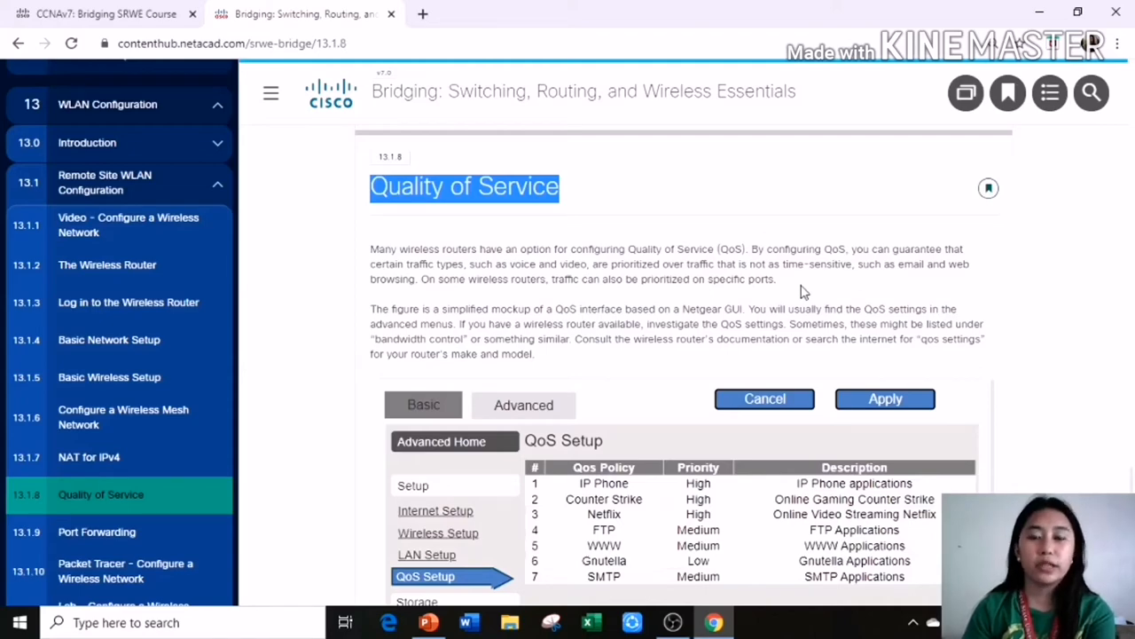
{"action": "mouse_move", "coordinate": [767, 340]}
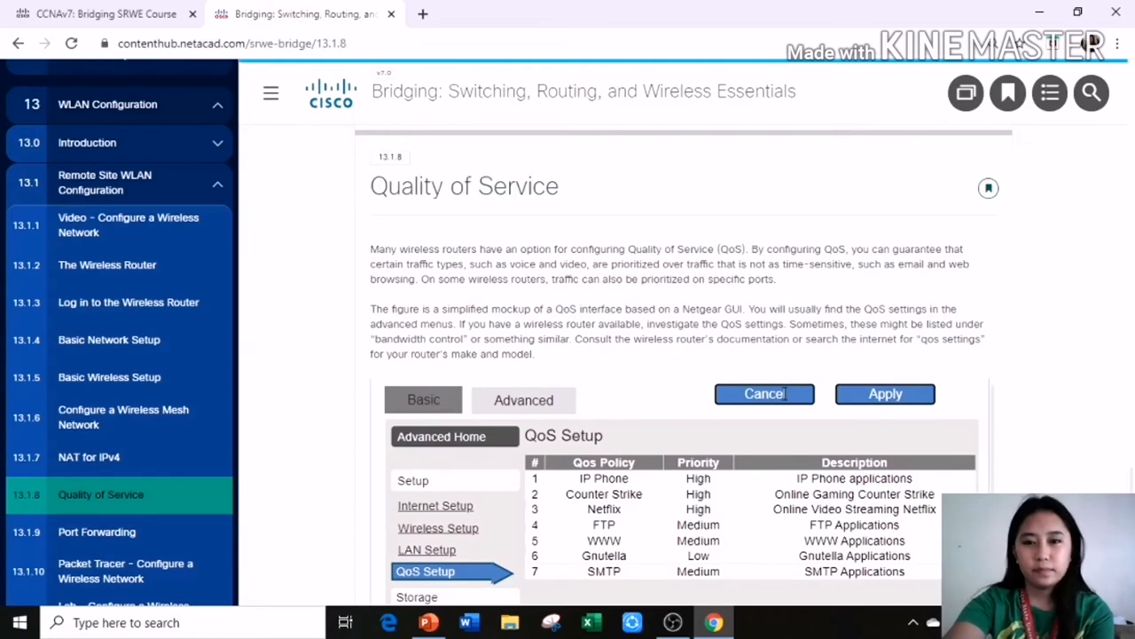
Step: Read Quality of Service through its QoS Setup figure, then open 13.1.9 Port Forwarding
{"action": "scroll", "scroll_direction": "down", "scroll_amount": 3}
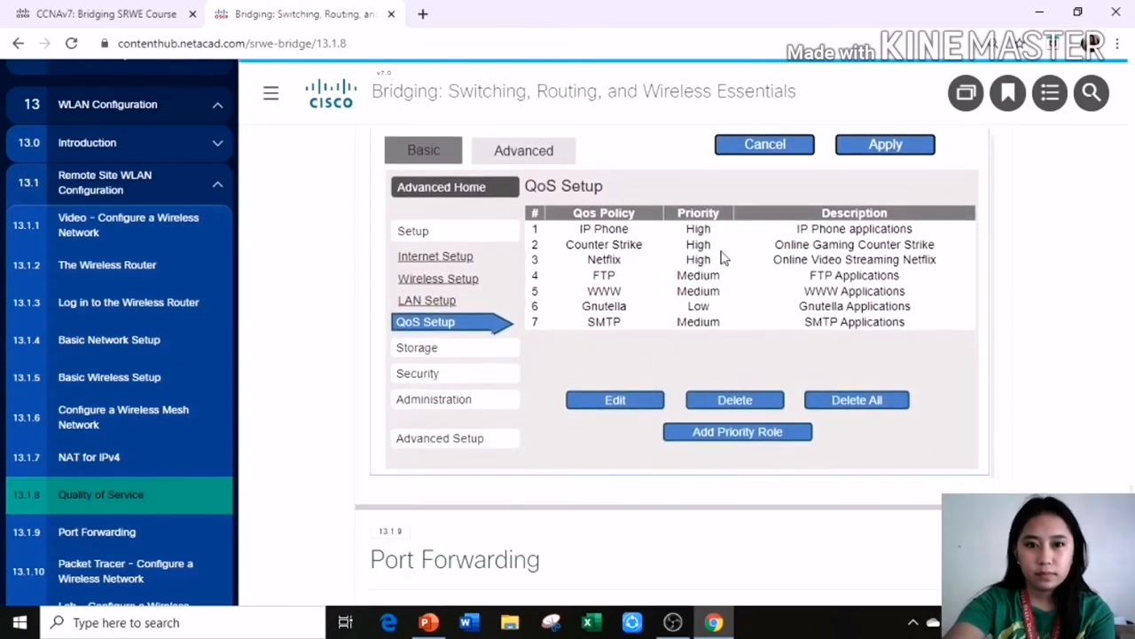
{"action": "scroll", "scroll_direction": "down", "scroll_amount": 3}
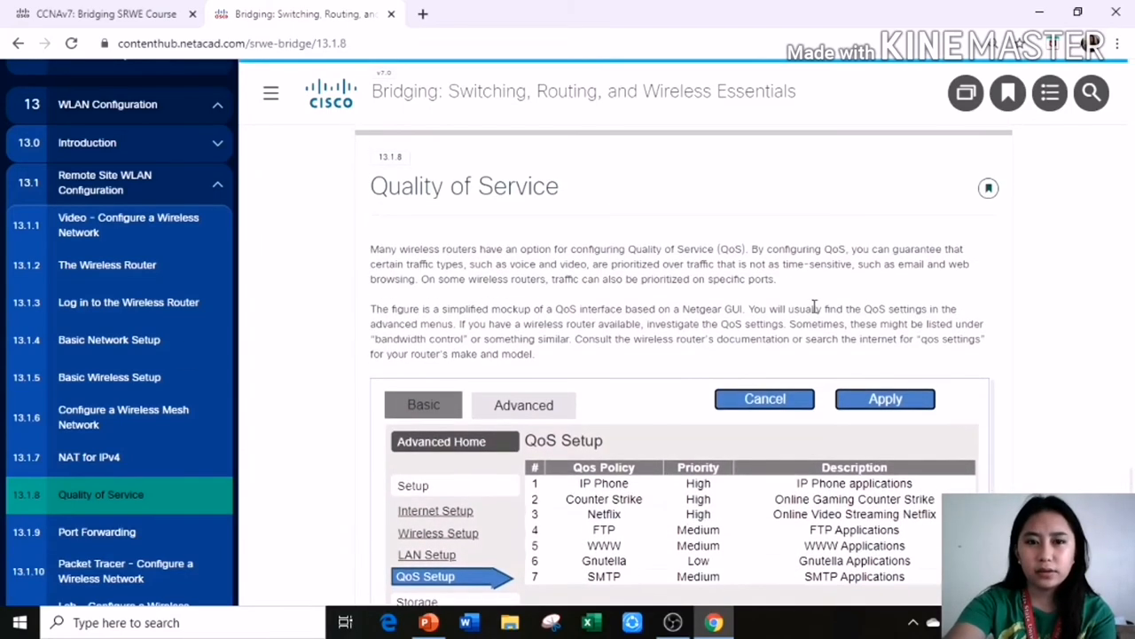
{"action": "scroll", "scroll_direction": "down", "scroll_amount": 3}
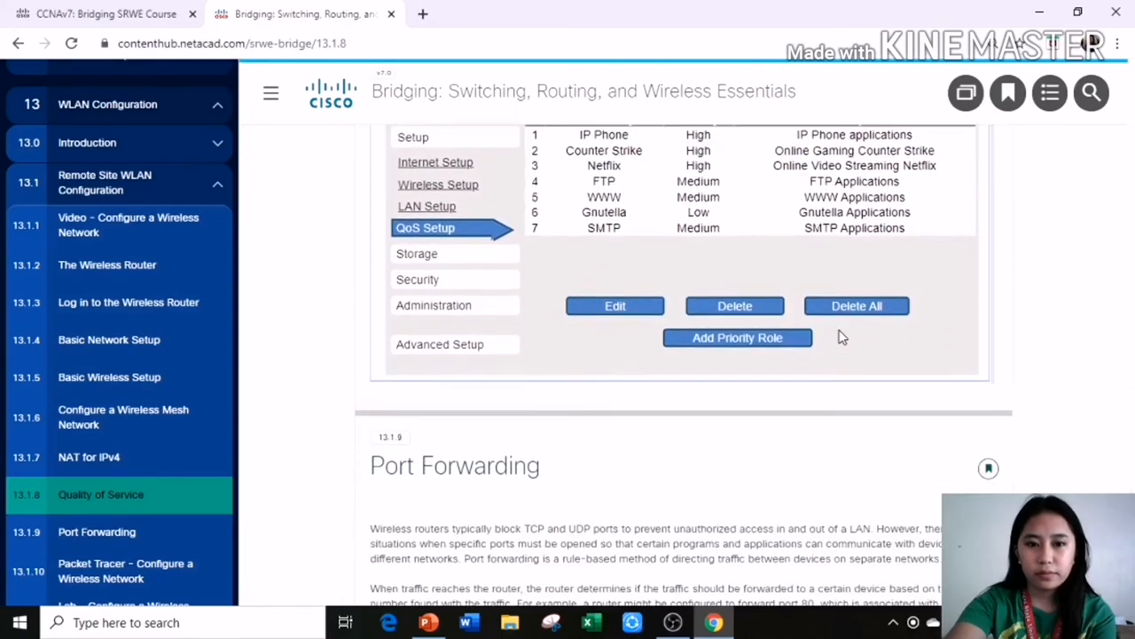
{"action": "left_click", "coordinate": [97, 531]}
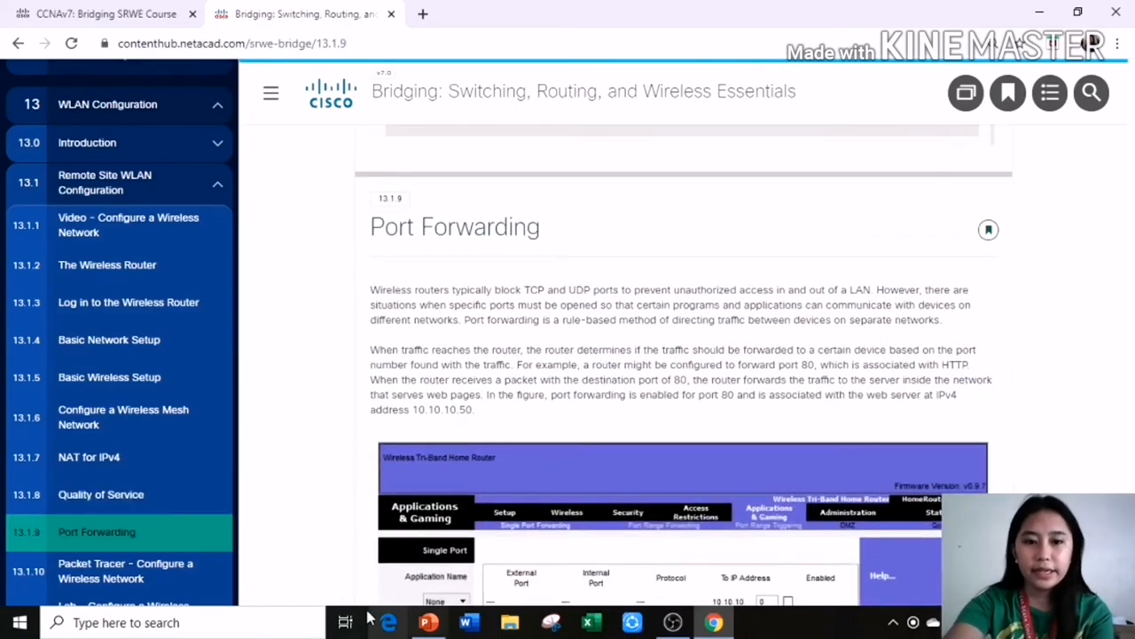
{"action": "left_click", "coordinate": [428, 622]}
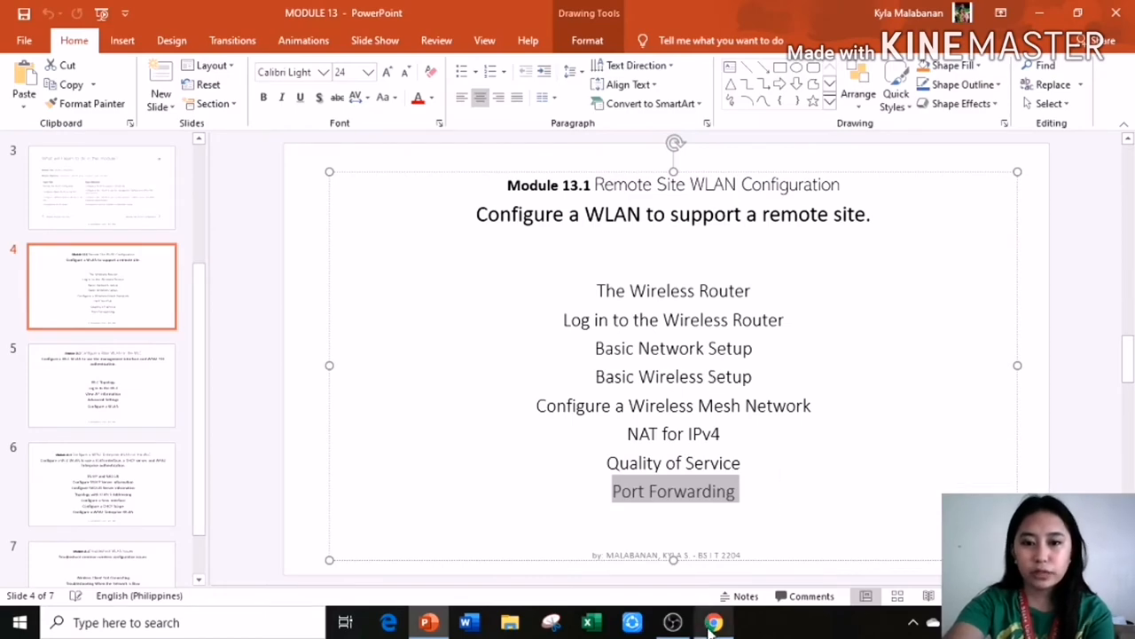
{"action": "left_click", "coordinate": [714, 621]}
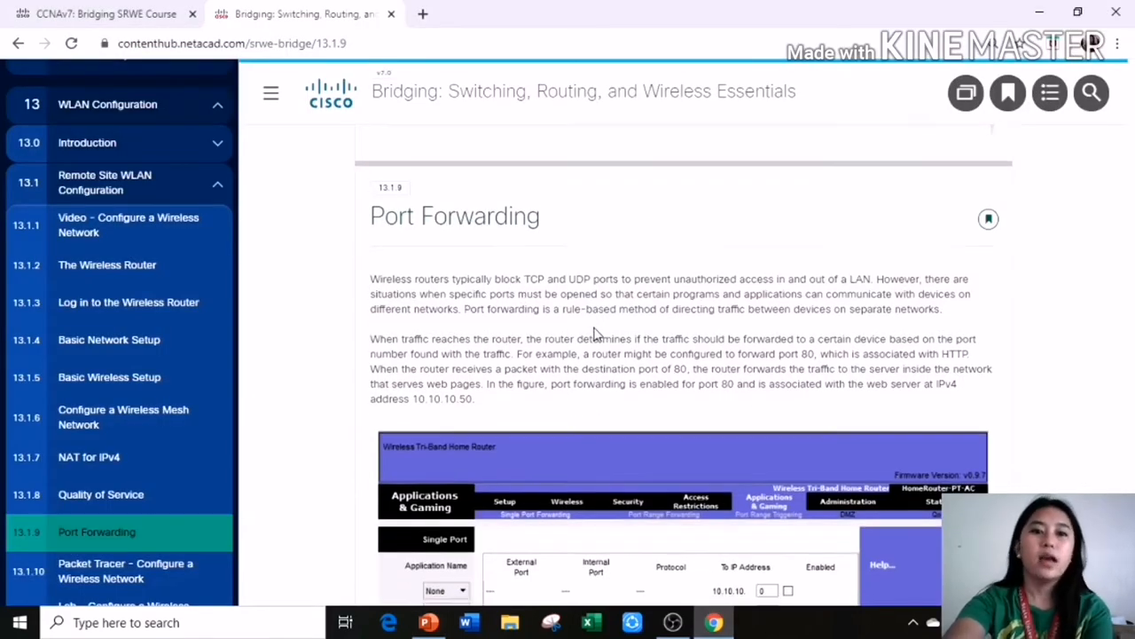
{"action": "scroll", "scroll_direction": "down", "scroll_amount": 3}
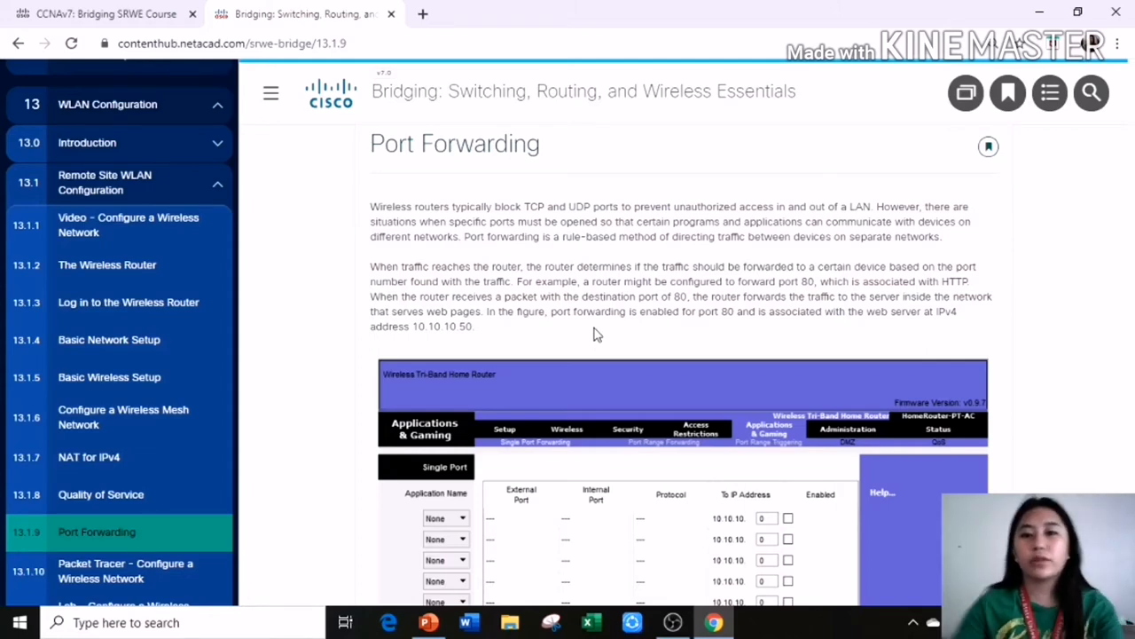
Step: Scroll through Port Forwarding to the 13.1.10 Packet Tracer and 13.1.11 Lab activities
{"action": "scroll", "scroll_direction": "down", "scroll_amount": 3}
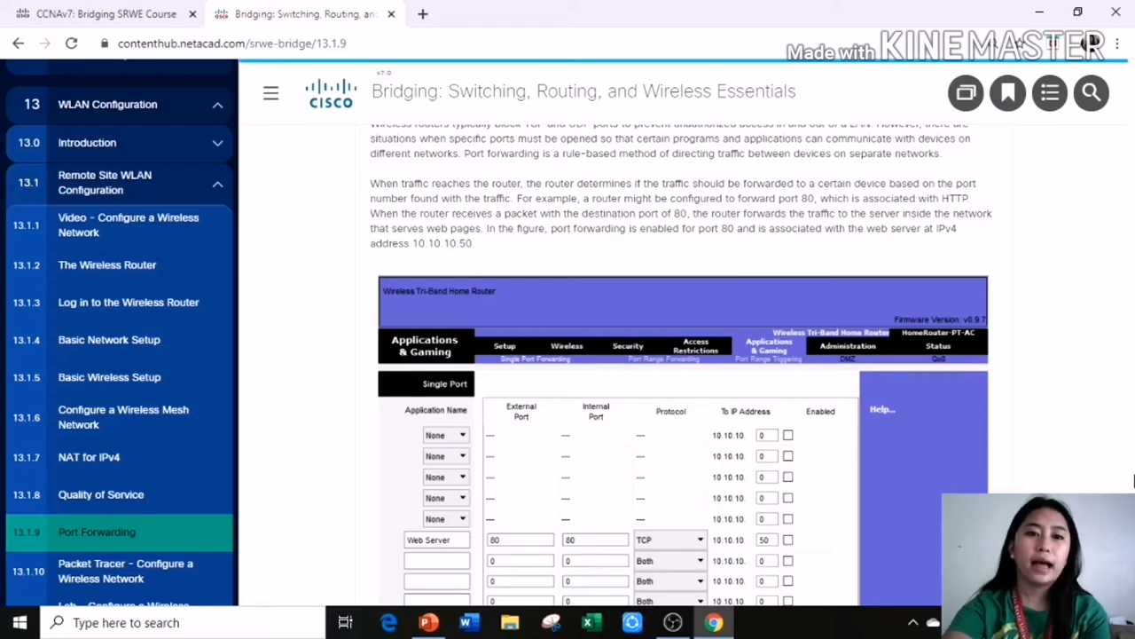
{"action": "mouse_move", "coordinate": [1107, 484]}
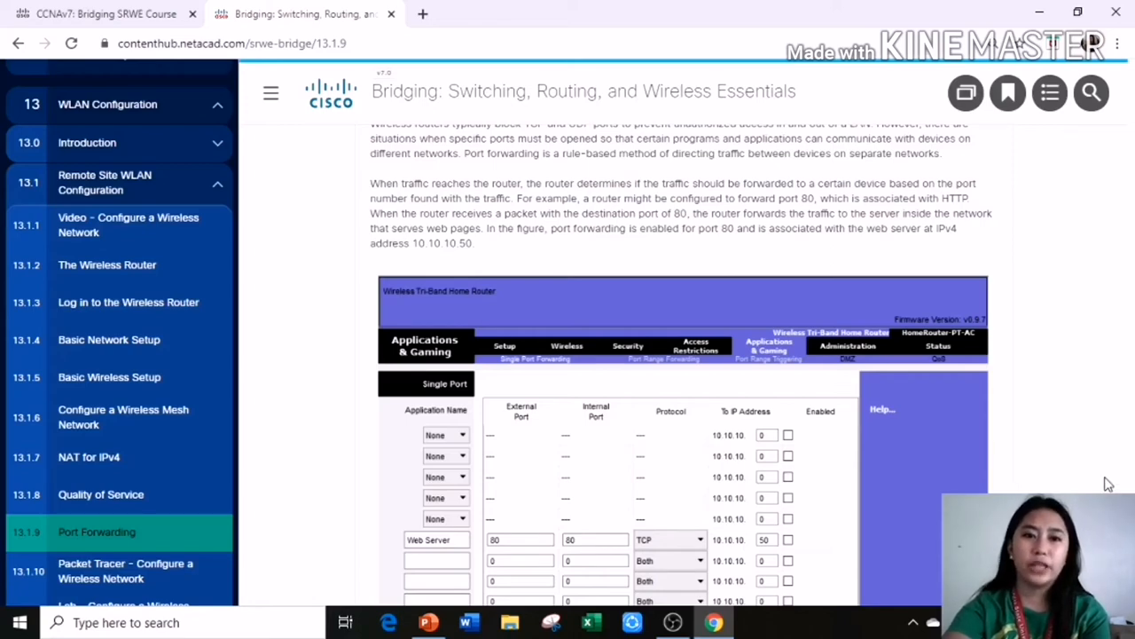
{"action": "scroll", "scroll_direction": "down", "scroll_amount": 3}
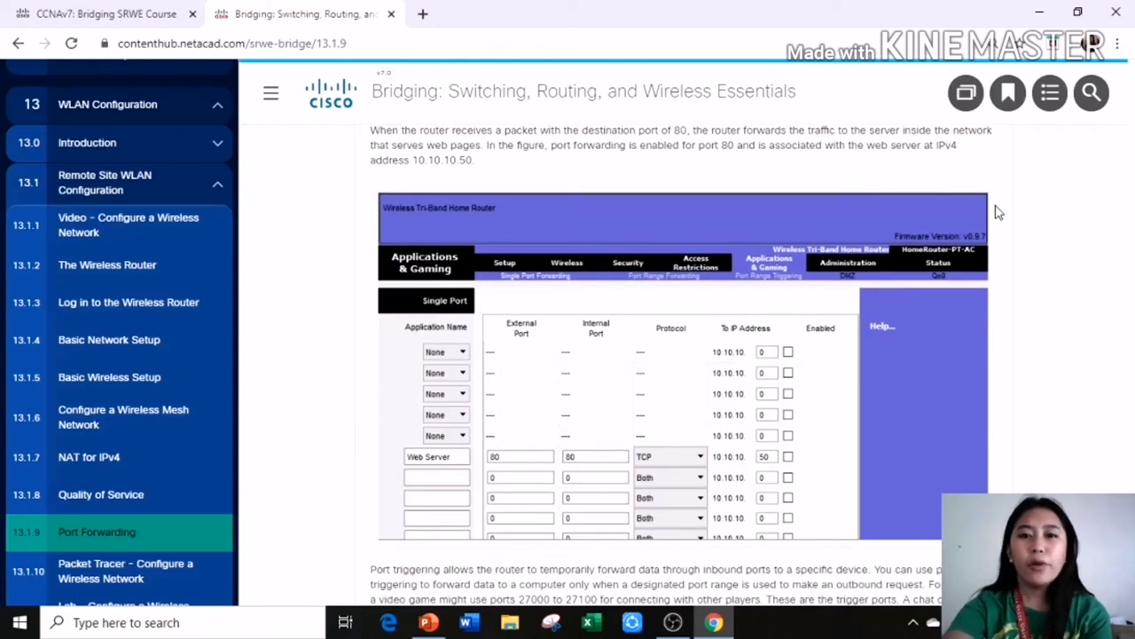
{"action": "mouse_move", "coordinate": [1056, 224]}
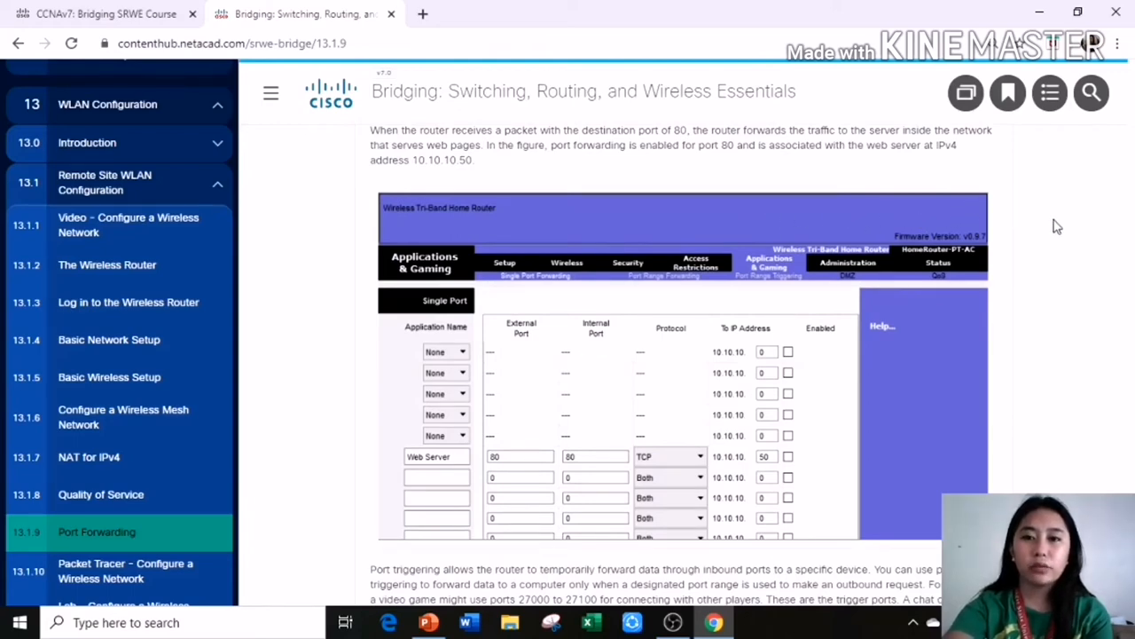
{"action": "mouse_move", "coordinate": [1054, 236]}
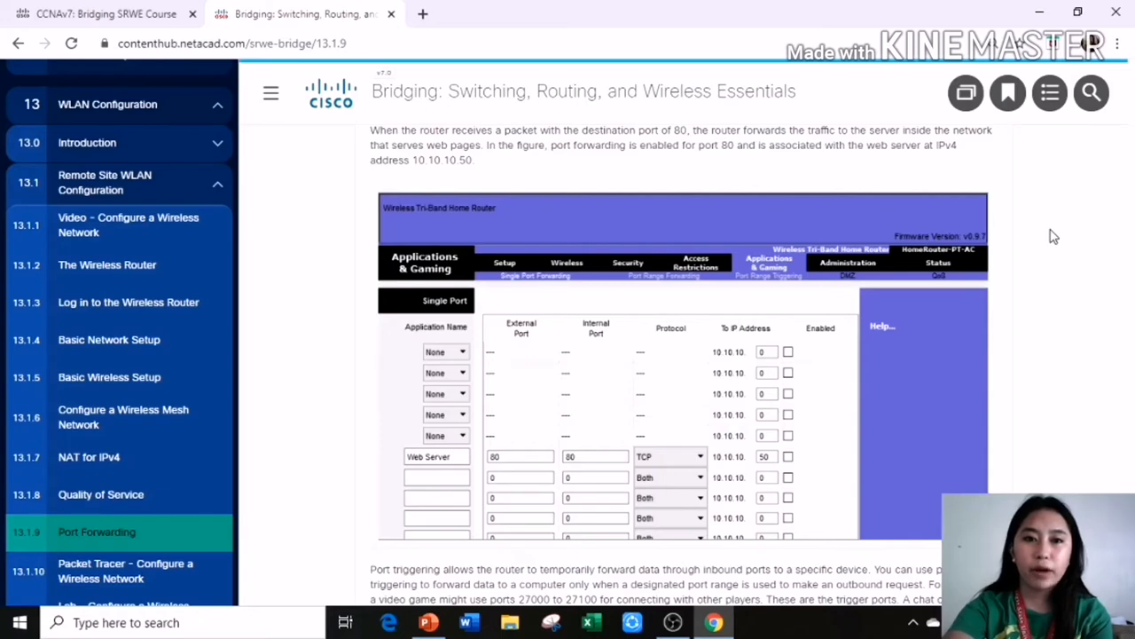
{"action": "mouse_move", "coordinate": [1052, 244]}
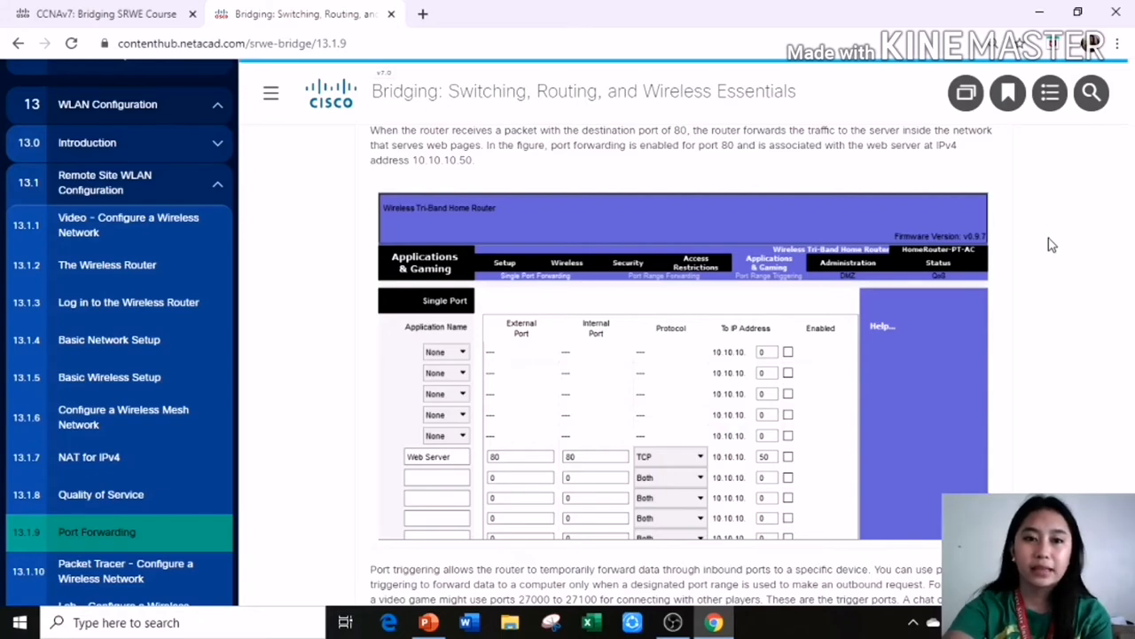
{"action": "scroll", "scroll_direction": "down", "scroll_amount": 3}
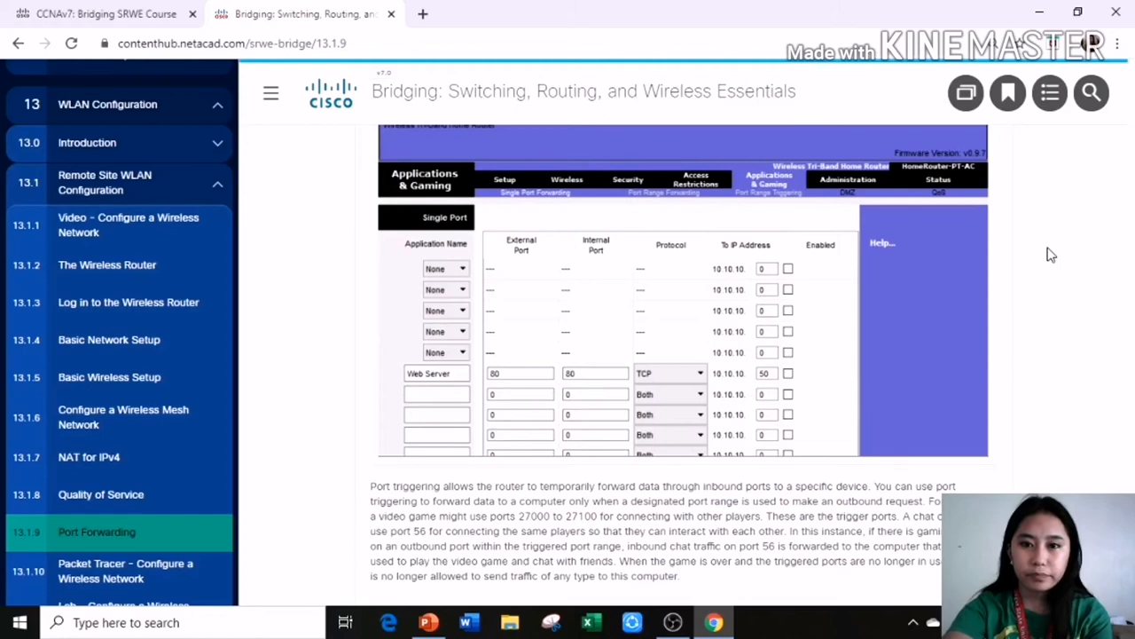
{"action": "mouse_move", "coordinate": [804, 323]}
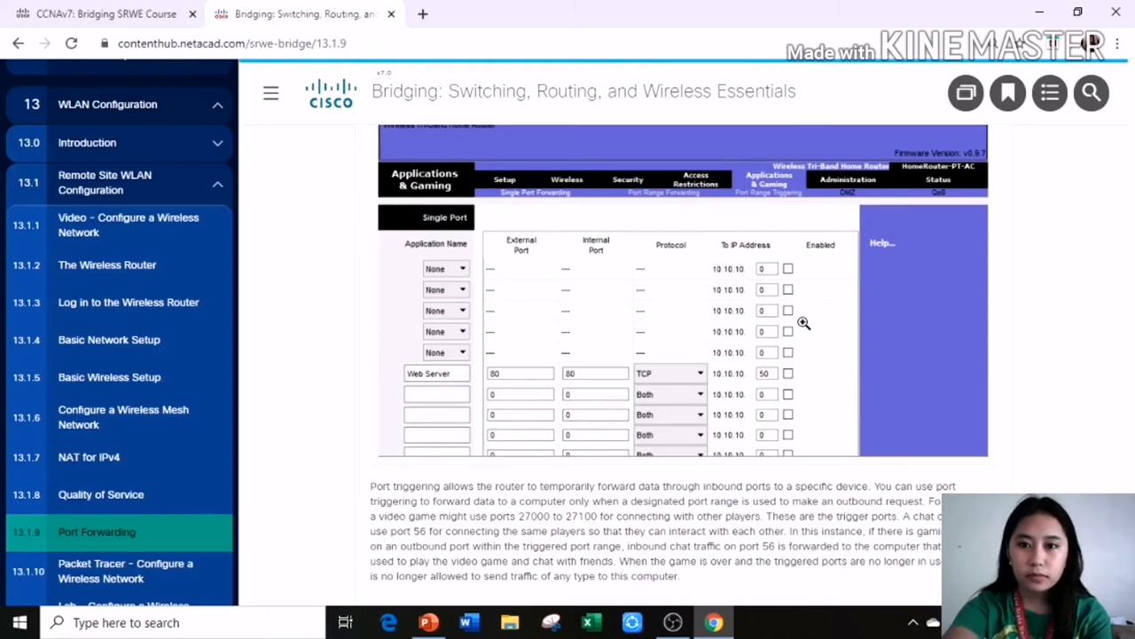
{"action": "mouse_move", "coordinate": [459, 267]}
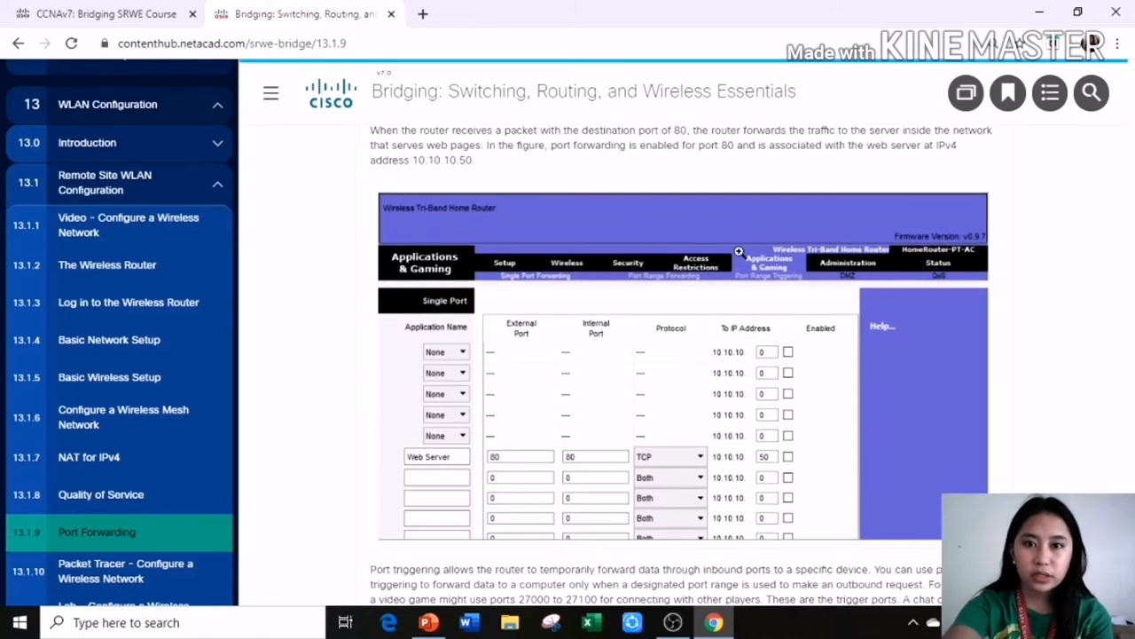
{"action": "scroll", "scroll_direction": "down", "scroll_amount": 3}
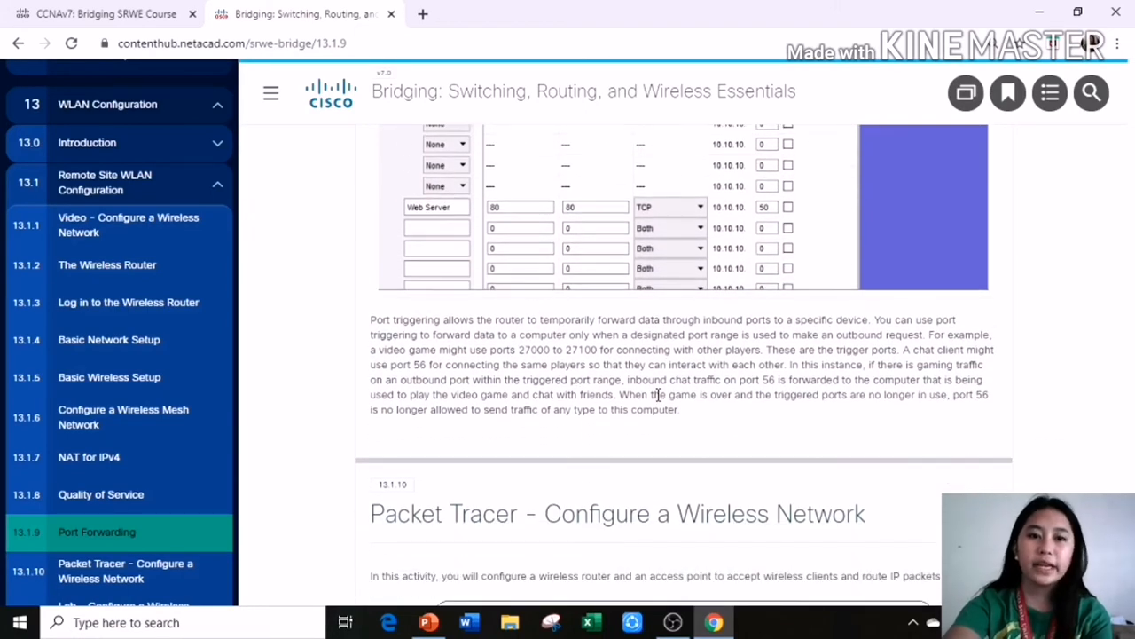
{"action": "mouse_move", "coordinate": [692, 336]}
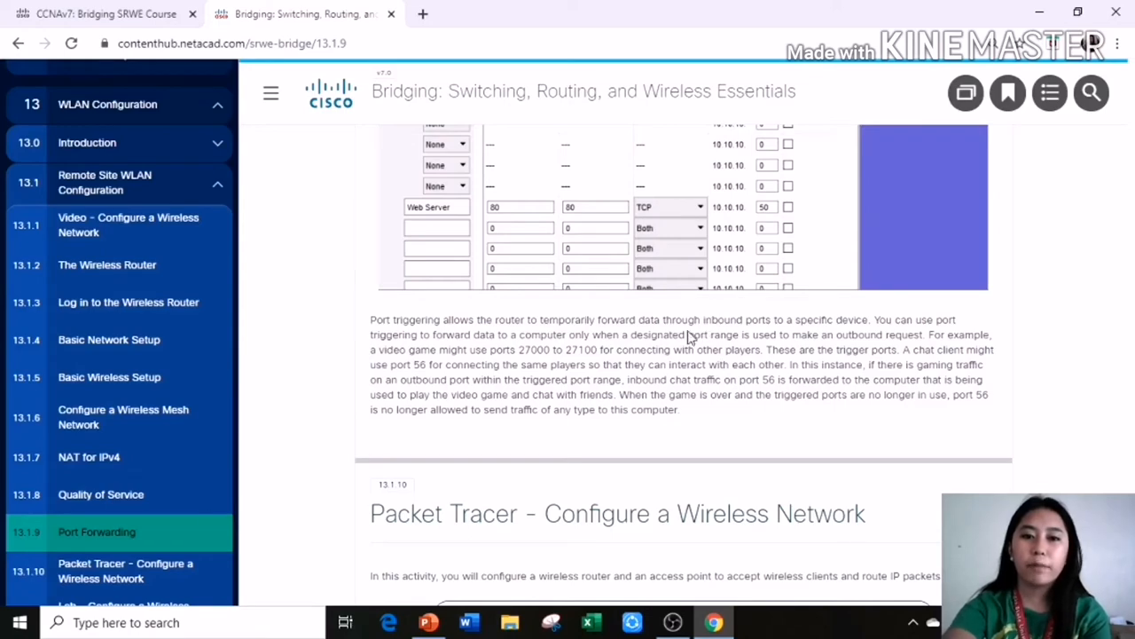
{"action": "mouse_move", "coordinate": [860, 337]}
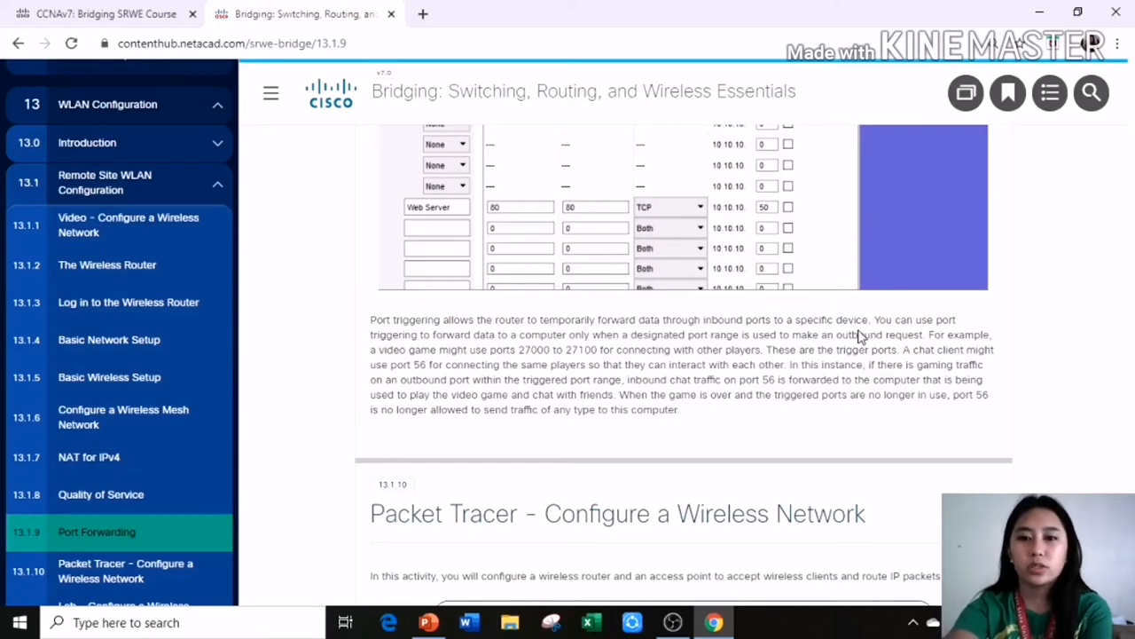
{"action": "scroll", "scroll_direction": "down", "scroll_amount": 3}
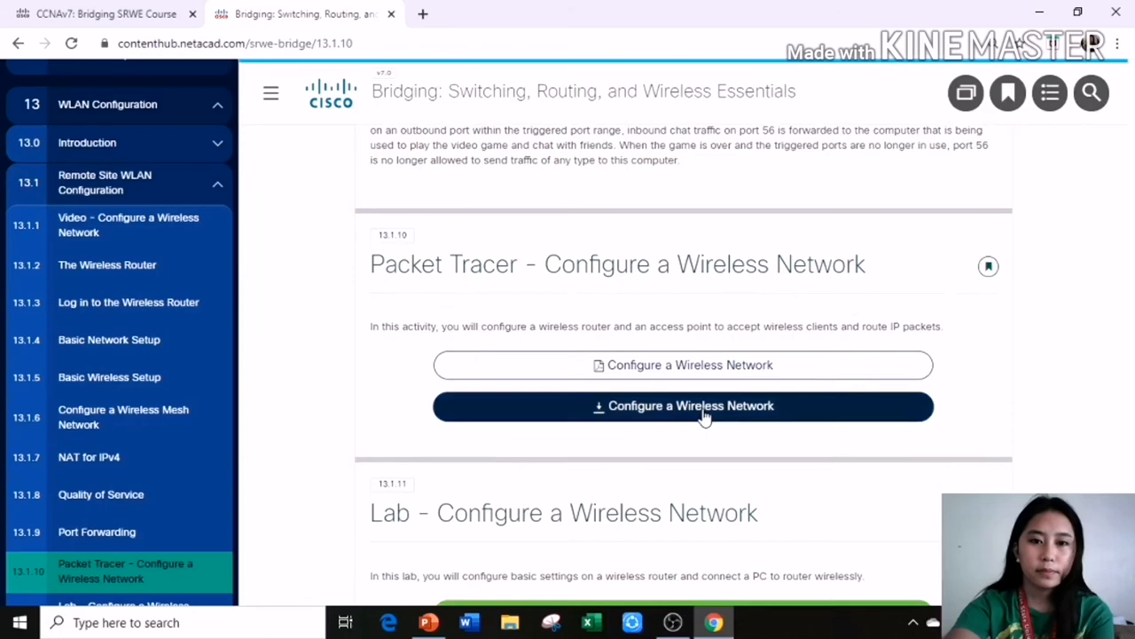
{"action": "scroll", "scroll_direction": "down", "scroll_amount": 3}
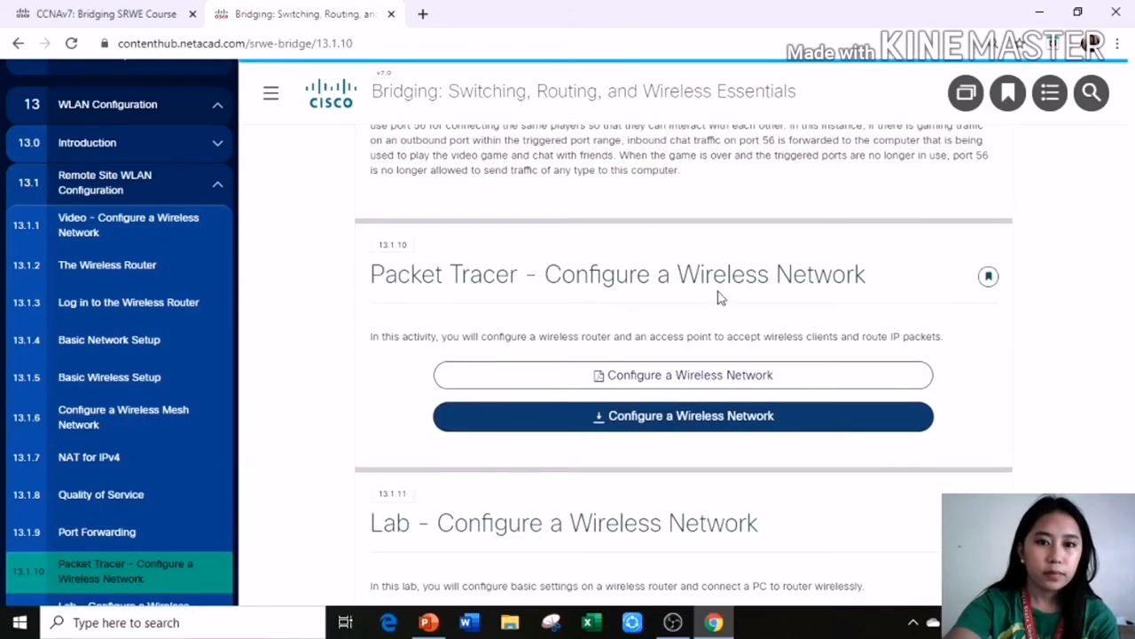
{"action": "mouse_move", "coordinate": [344, 504]}
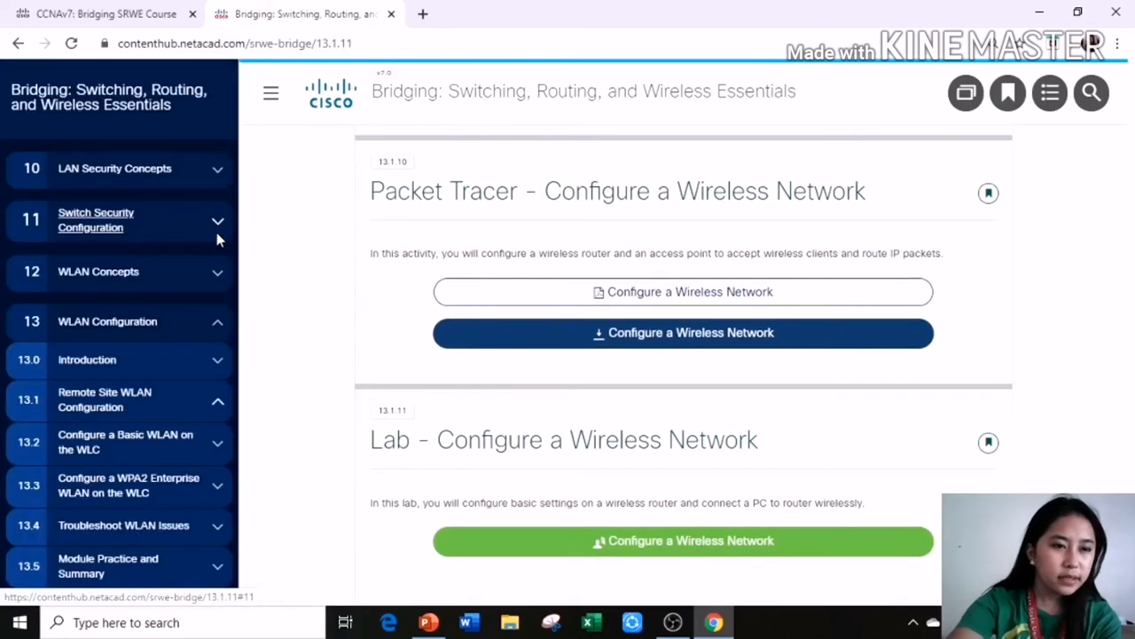
{"action": "scroll", "scroll_direction": "down", "scroll_amount": 3}
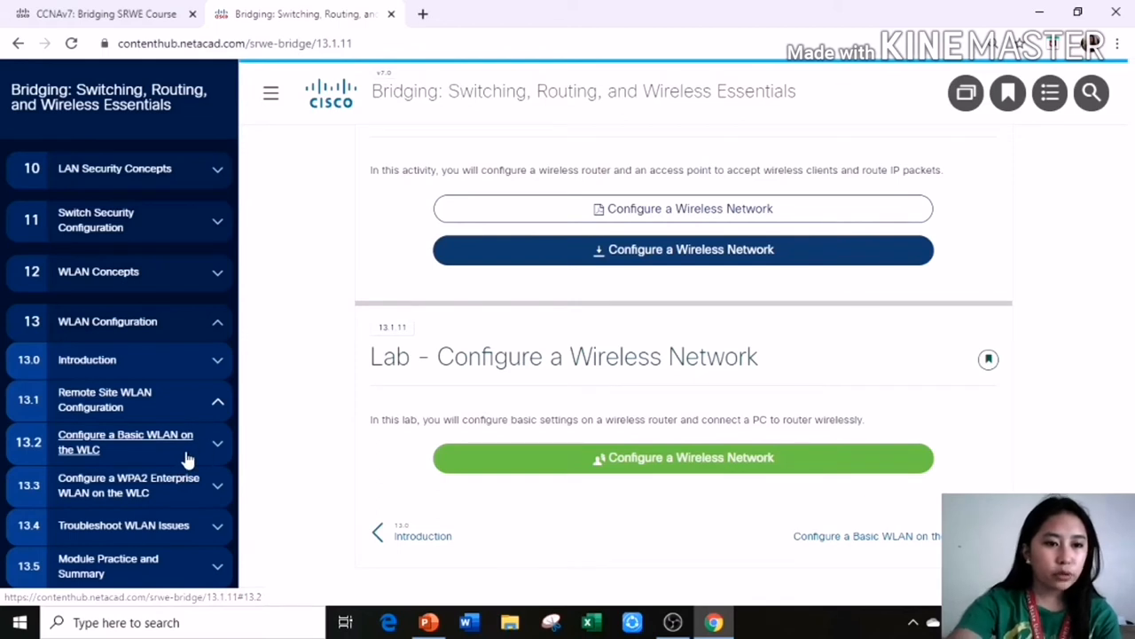
Step: Expand the Basic WLAN on WLC, WPA2 Enterprise and Troubleshoot WLAN outlines, then switch to the slides
{"action": "left_click", "coordinate": [125, 442]}
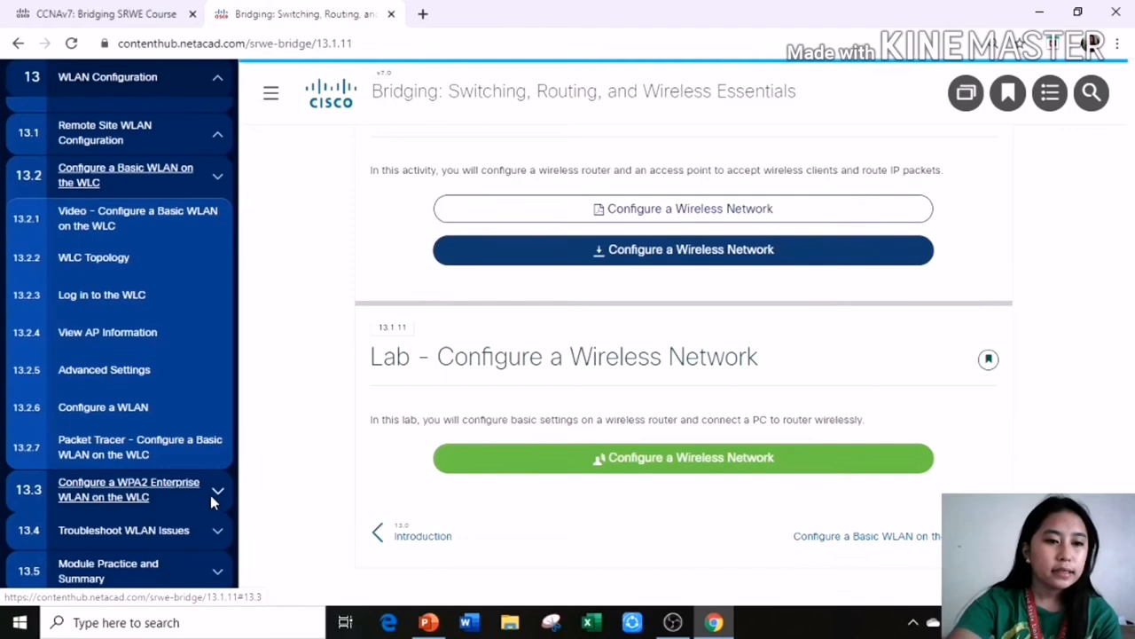
{"action": "left_click", "coordinate": [217, 489]}
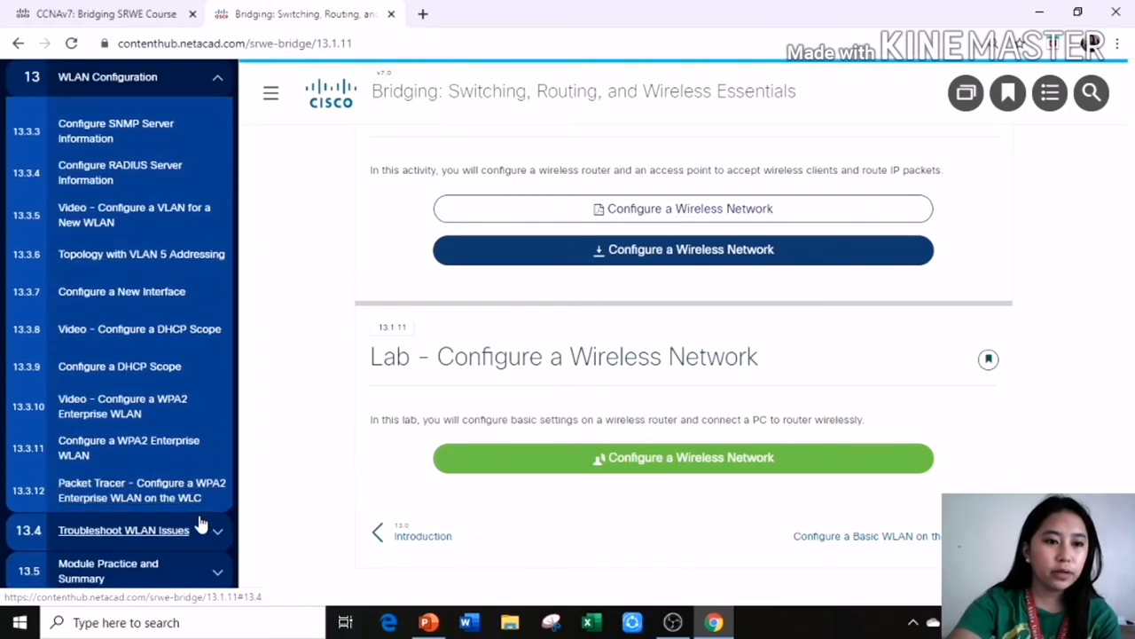
{"action": "left_click", "coordinate": [123, 529]}
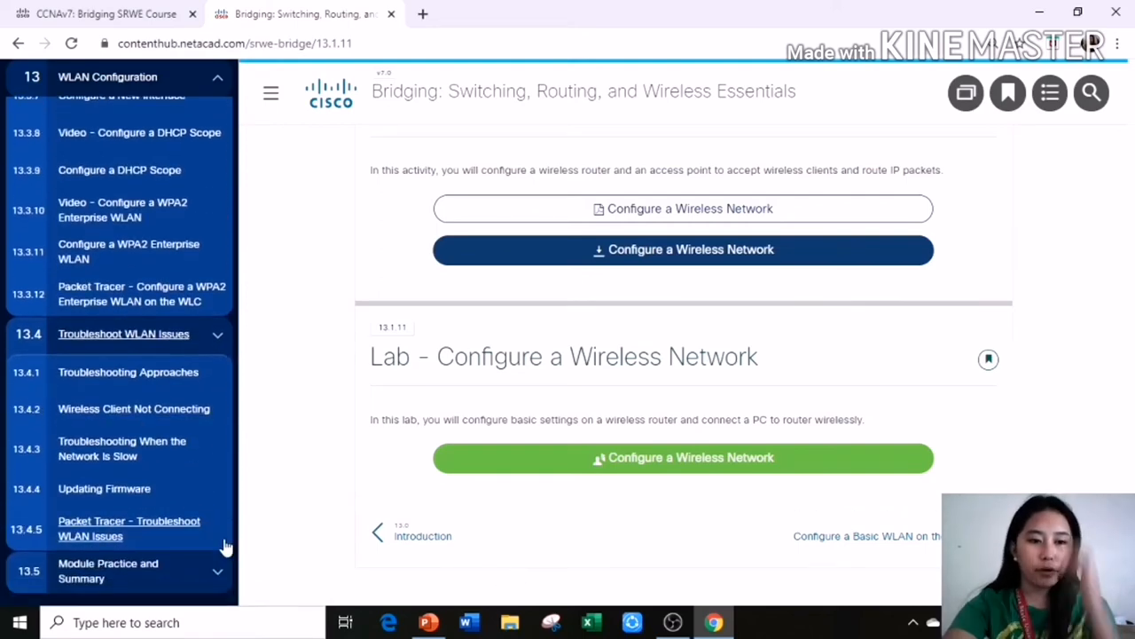
{"action": "left_click", "coordinate": [428, 622]}
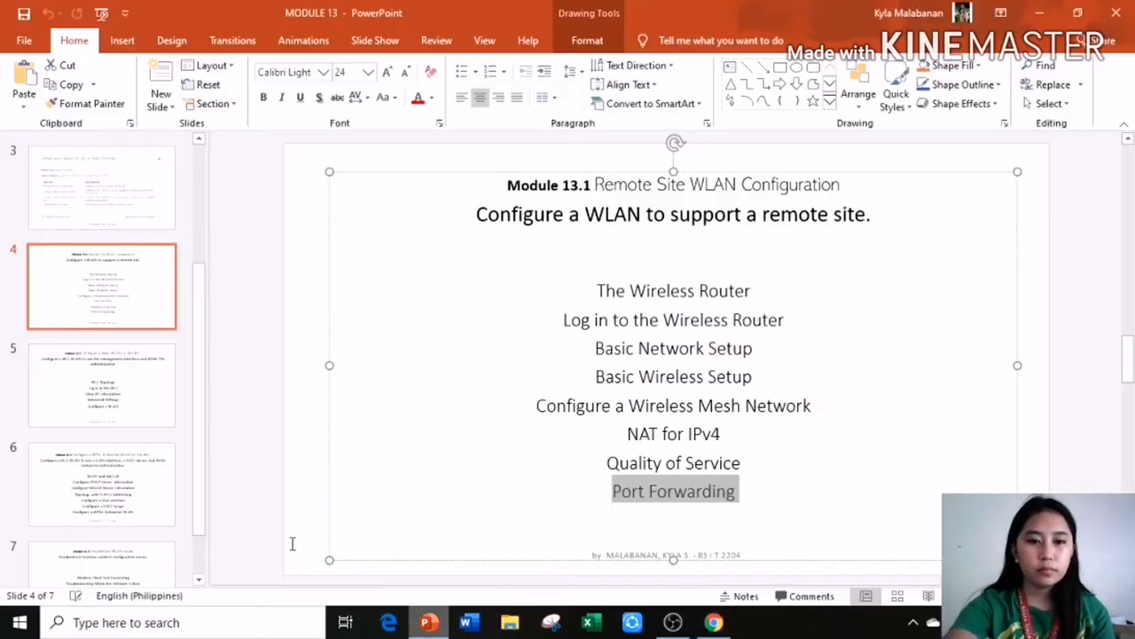
Step: Preview the 13.2, 13.3 and 13.4 topic slides (5–7), then return to NetAcad
{"action": "left_click", "coordinate": [101, 384]}
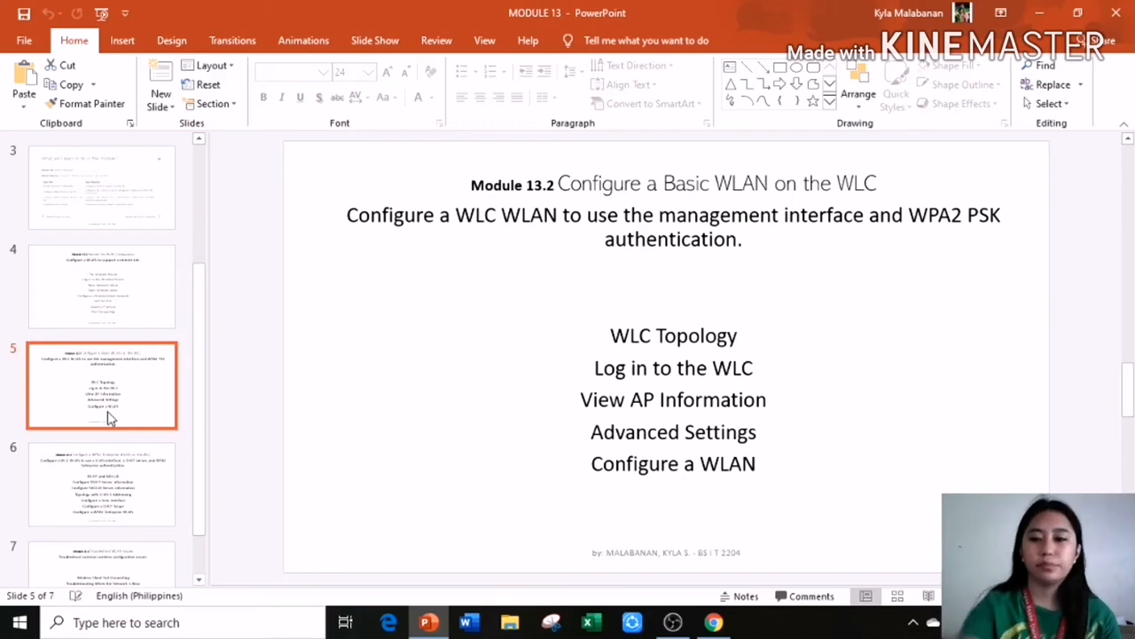
{"action": "left_click", "coordinate": [101, 484]}
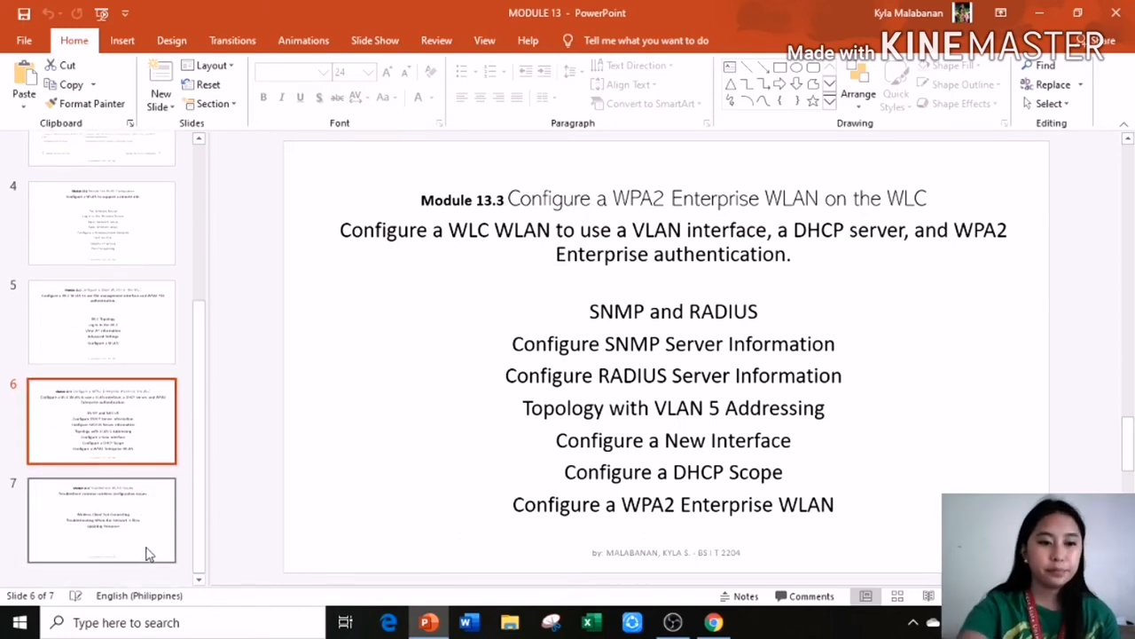
{"action": "left_click", "coordinate": [101, 519]}
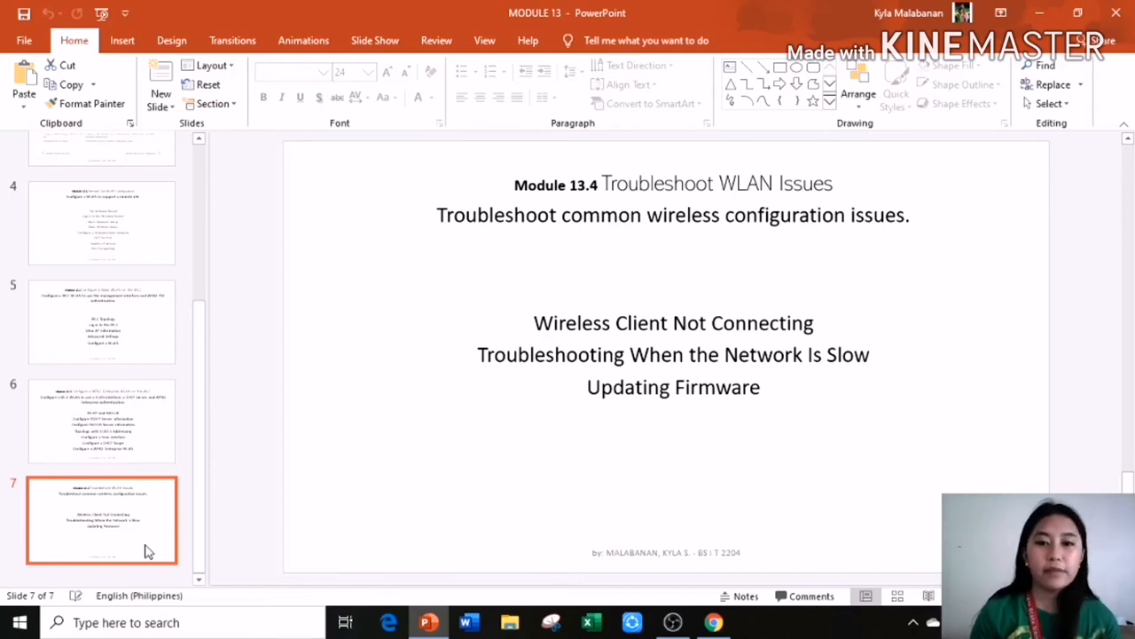
{"action": "left_click", "coordinate": [714, 621]}
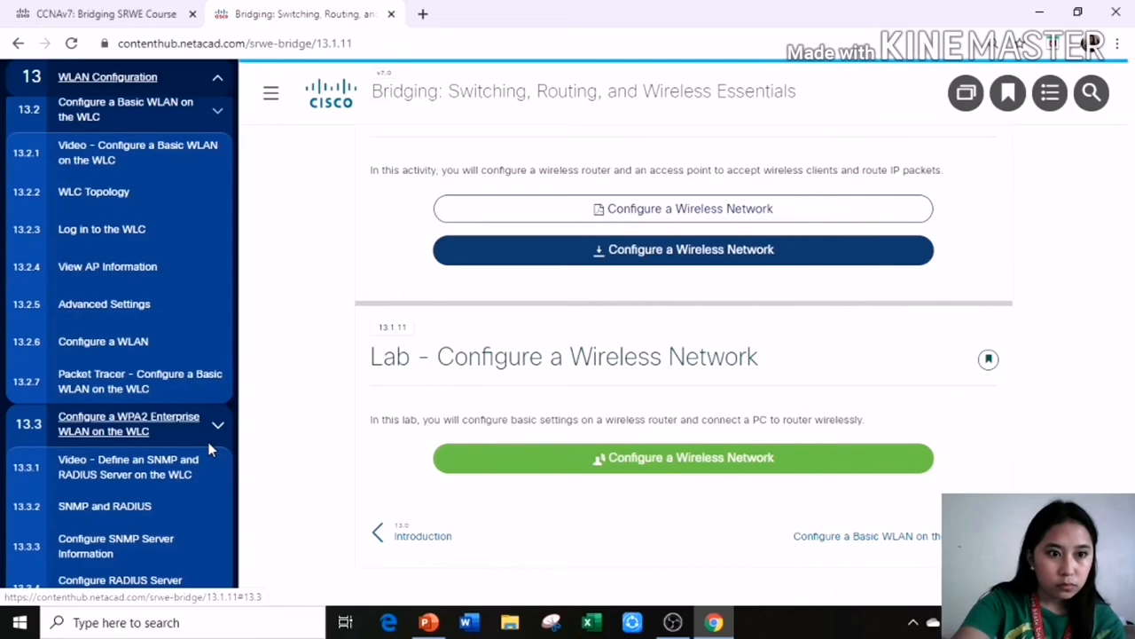
{"action": "scroll", "scroll_direction": "down", "scroll_amount": 3}
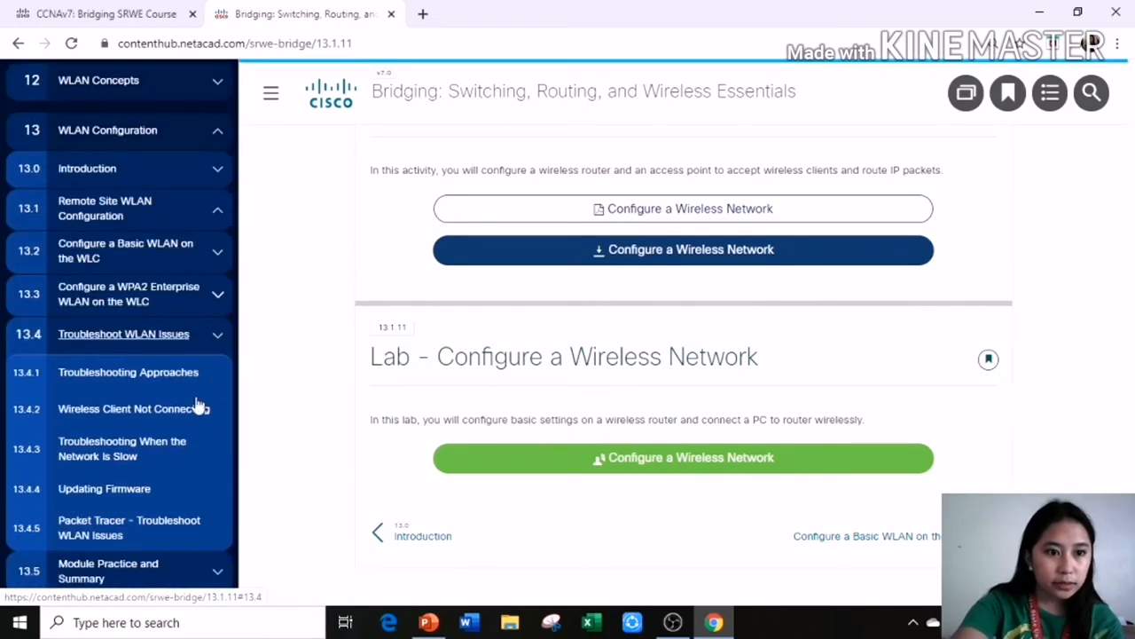
{"action": "mouse_move", "coordinate": [148, 350]}
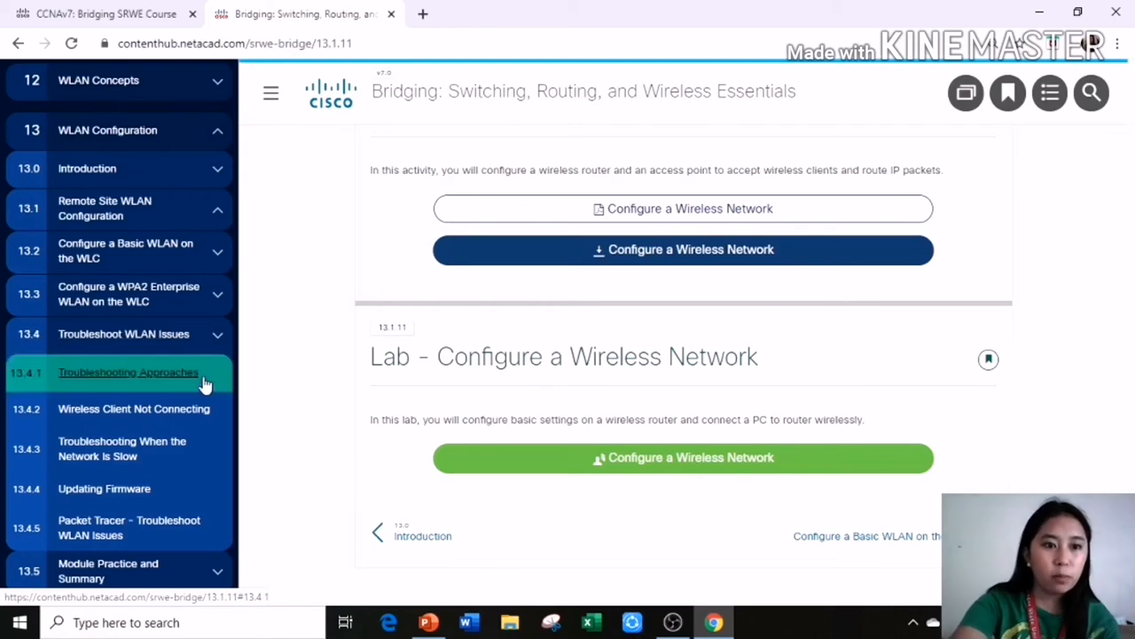
Step: Open 13.4.1 Troubleshooting Approaches and scroll to its six-step troubleshooting table
{"action": "left_click", "coordinate": [129, 371]}
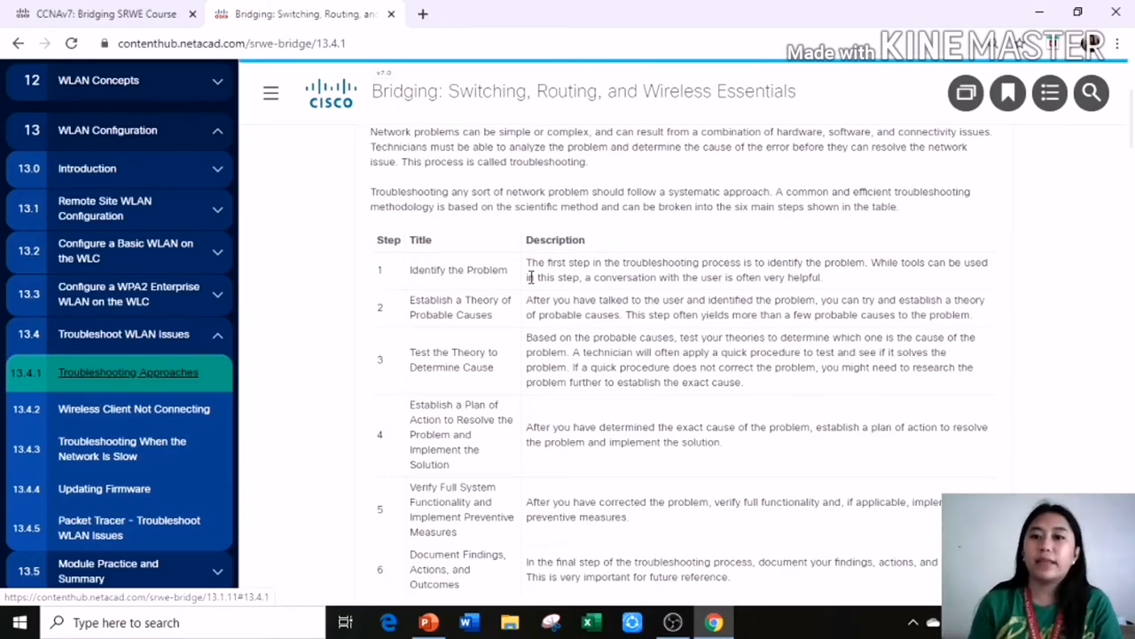
{"action": "scroll", "scroll_direction": "down", "scroll_amount": 3}
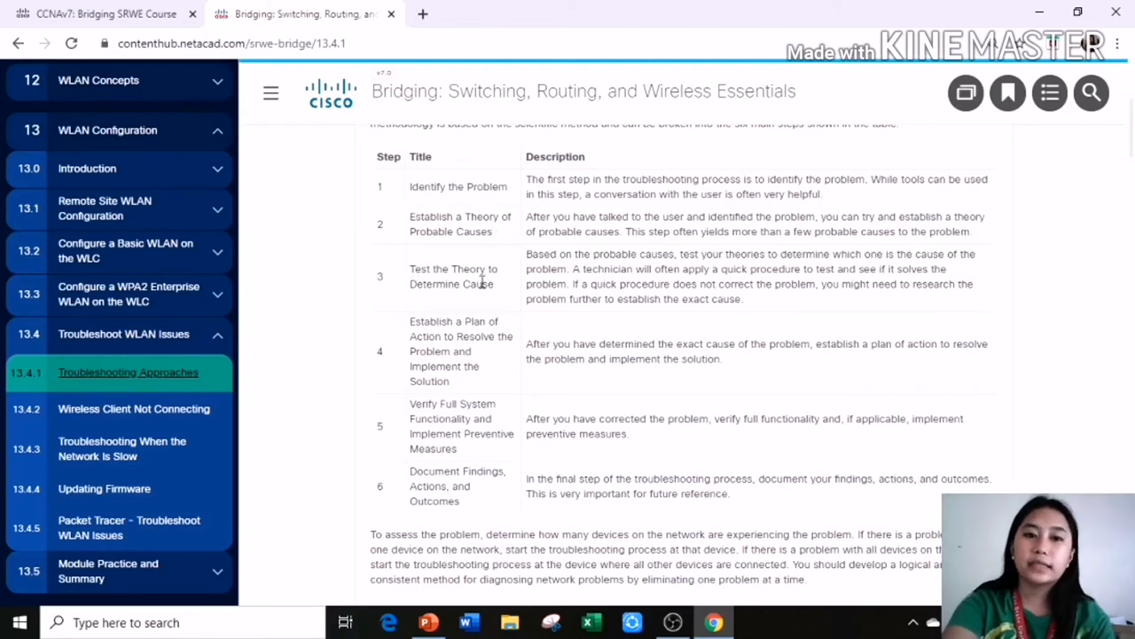
{"action": "mouse_move", "coordinate": [426, 337]}
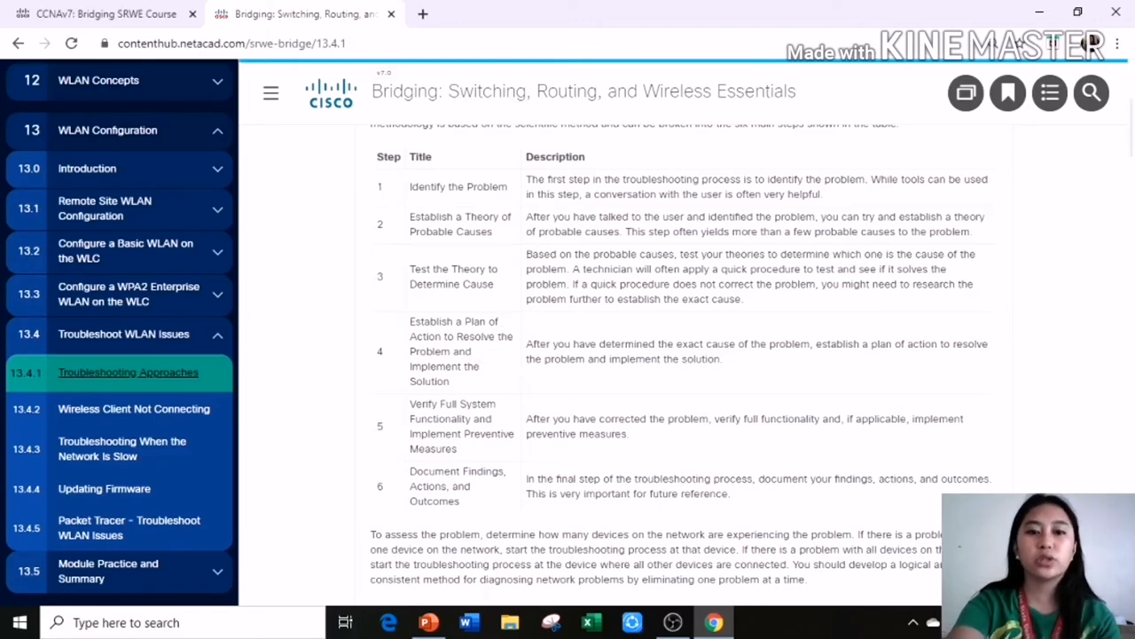
{"action": "mouse_move", "coordinate": [459, 401]}
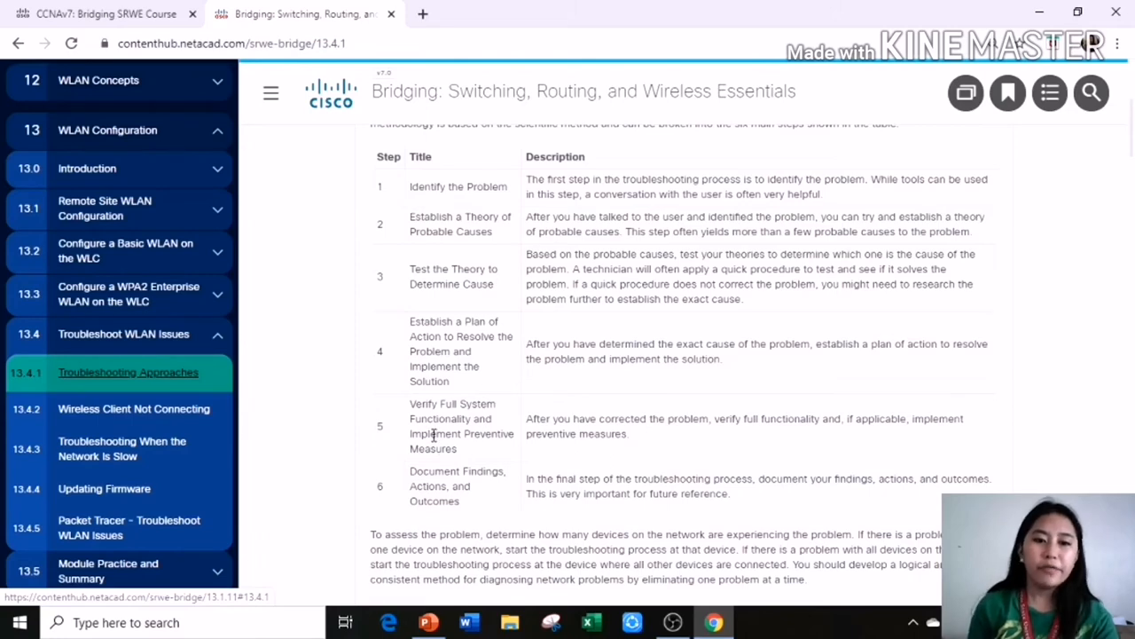
{"action": "mouse_move", "coordinate": [486, 455]}
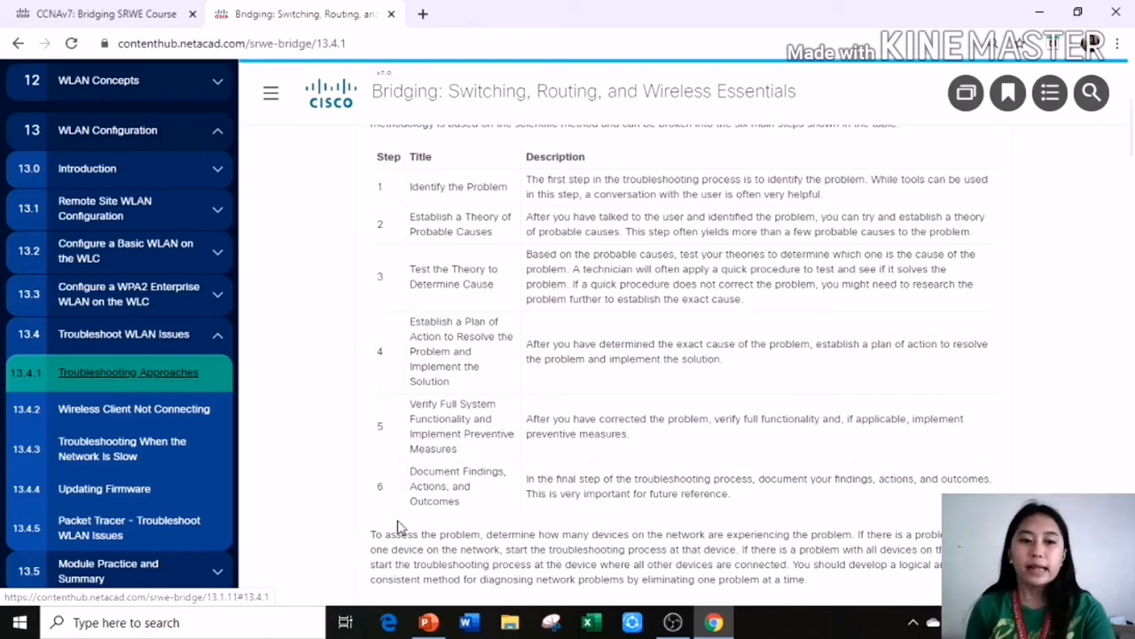
{"action": "mouse_move", "coordinate": [497, 472]}
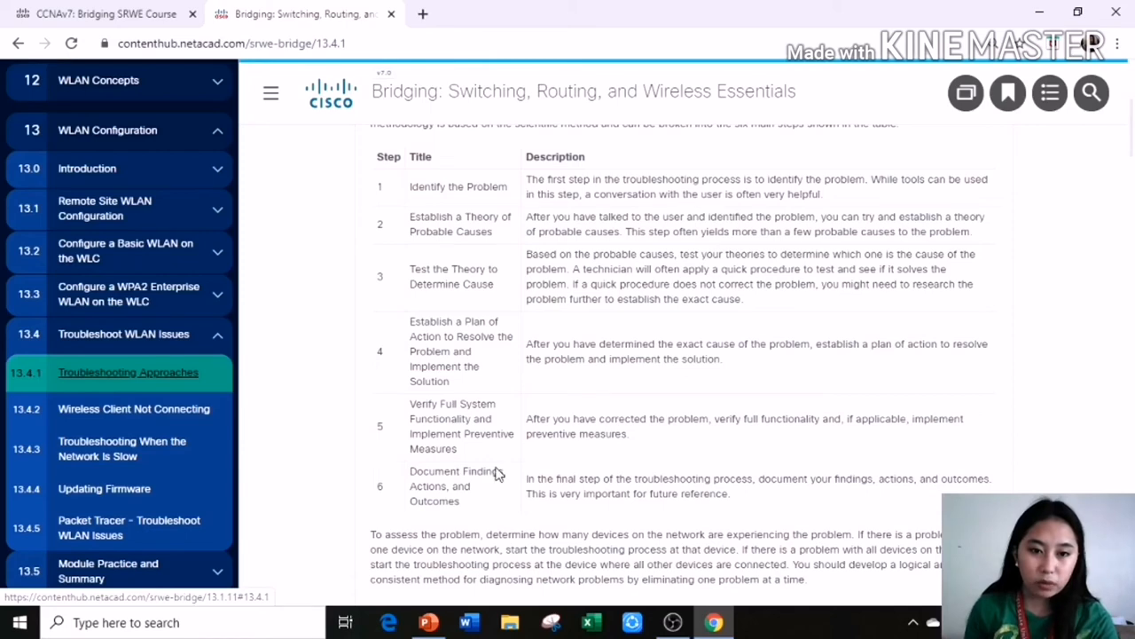
{"action": "mouse_move", "coordinate": [491, 510]}
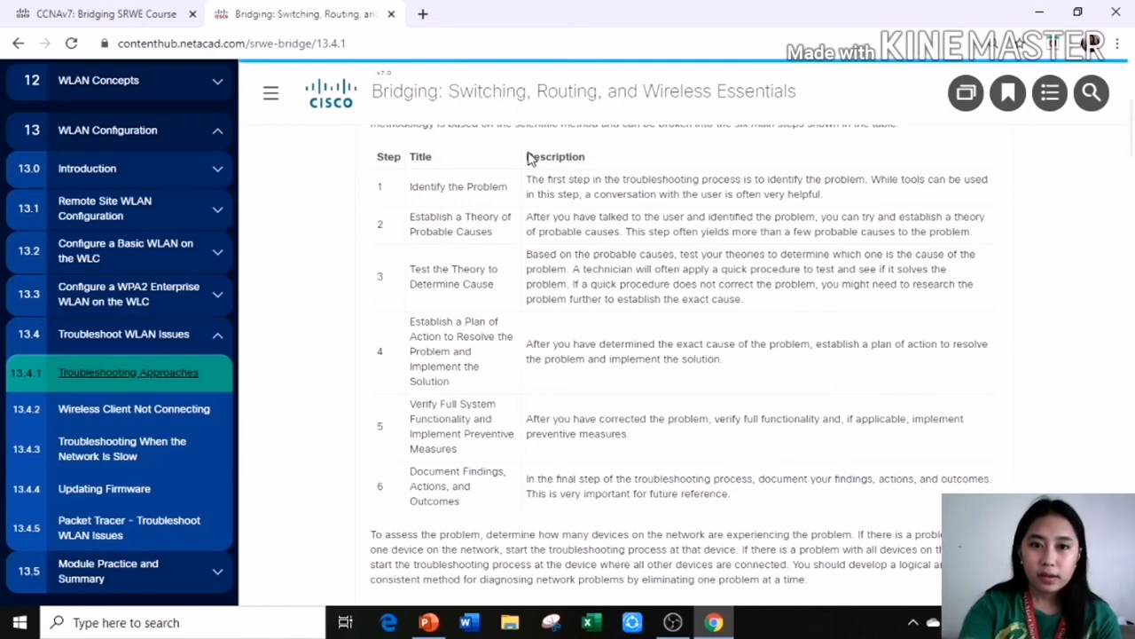
Step: Highlight the six-step troubleshooting table, then scroll to 13.4.2 Wireless Client Not Connecting
{"action": "left_click_drag", "start_coordinate": [526, 156], "coordinate": [758, 418]}
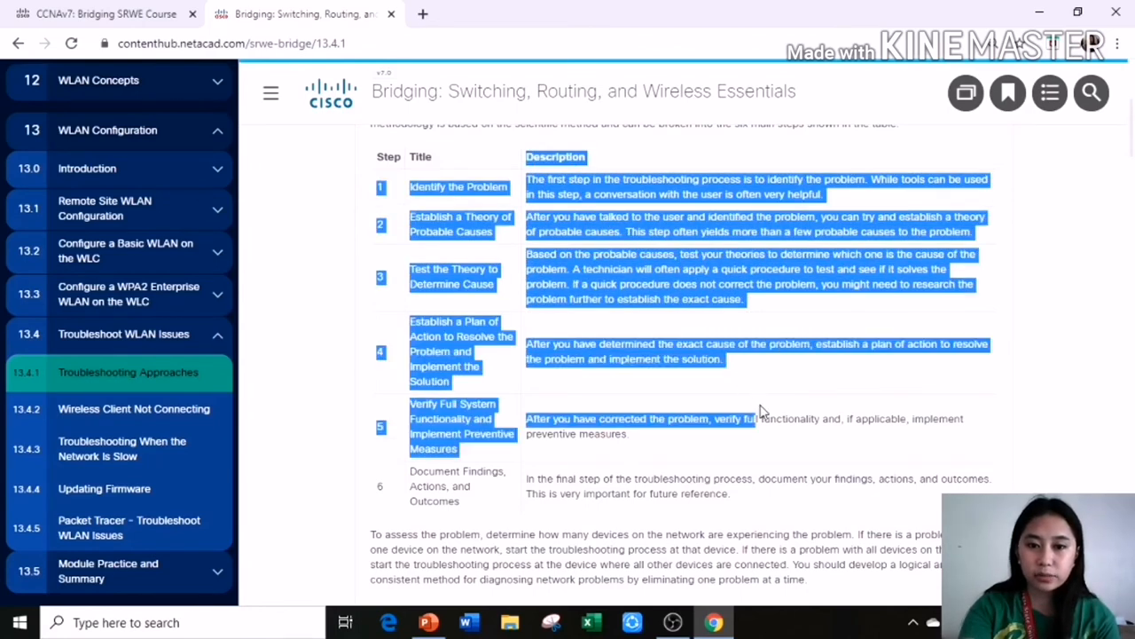
{"action": "left_click_drag", "start_coordinate": [758, 412], "coordinate": [830, 496]}
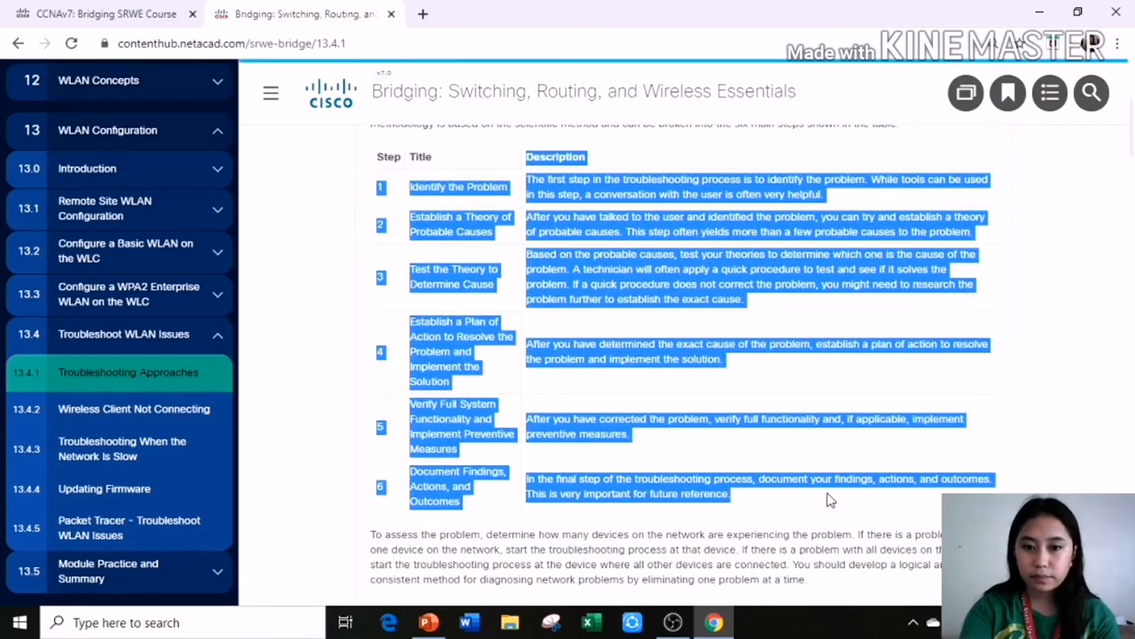
{"action": "scroll", "scroll_direction": "down", "scroll_amount": 3}
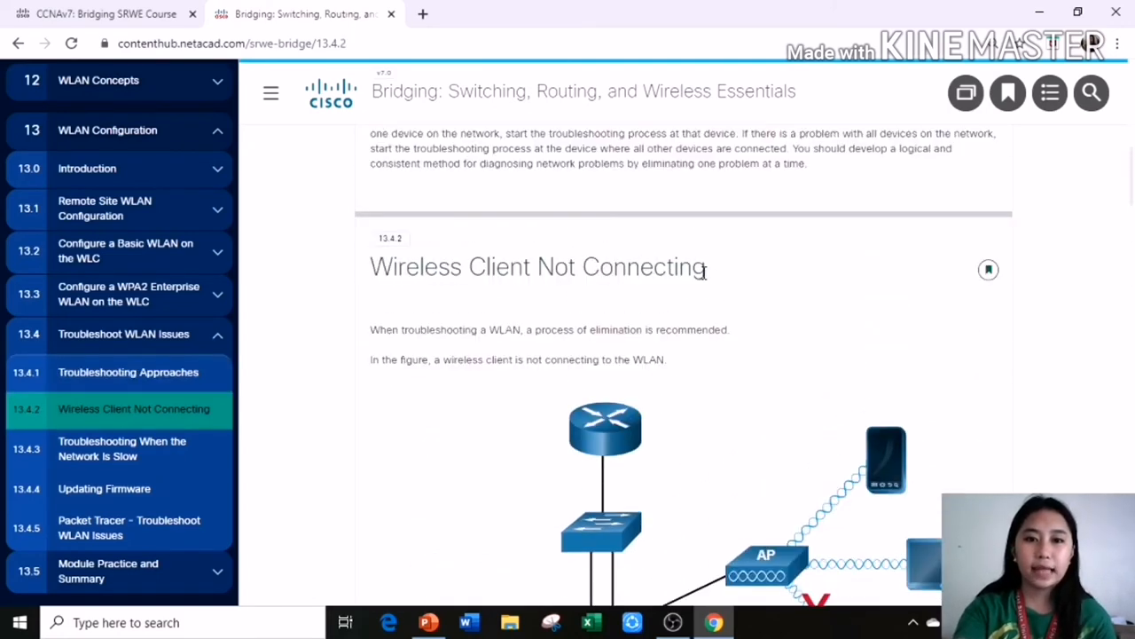
Step: Scroll past the client-not-connecting diagram, highlight the no-connectivity checklist, then continue to 13.4.3
{"action": "scroll", "scroll_direction": "down", "scroll_amount": 3}
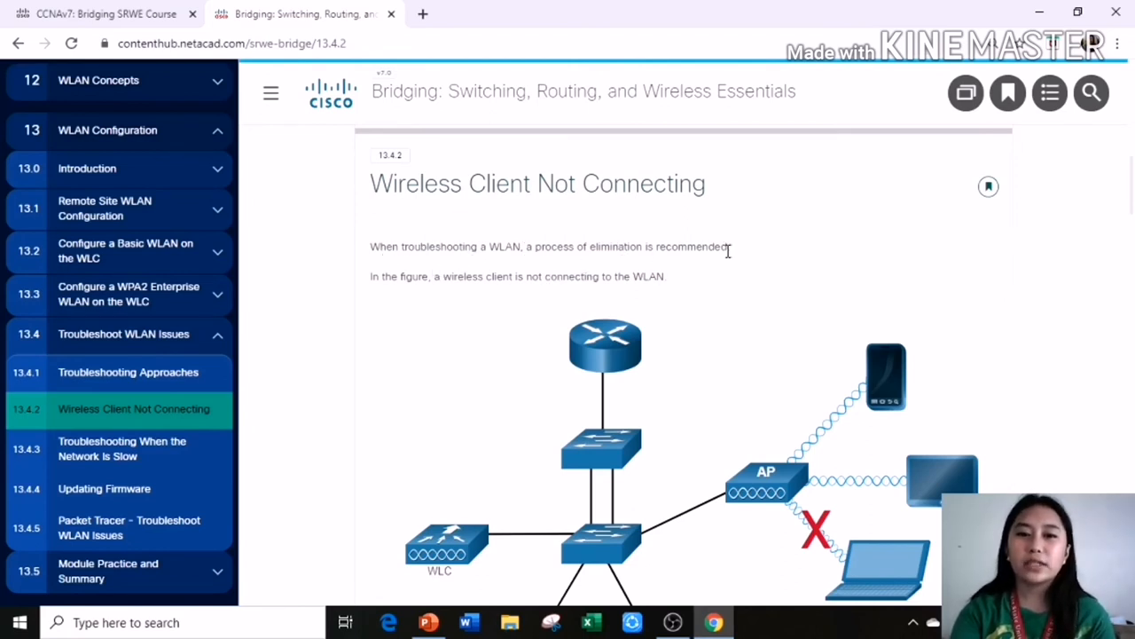
{"action": "scroll", "scroll_direction": "down", "scroll_amount": 3}
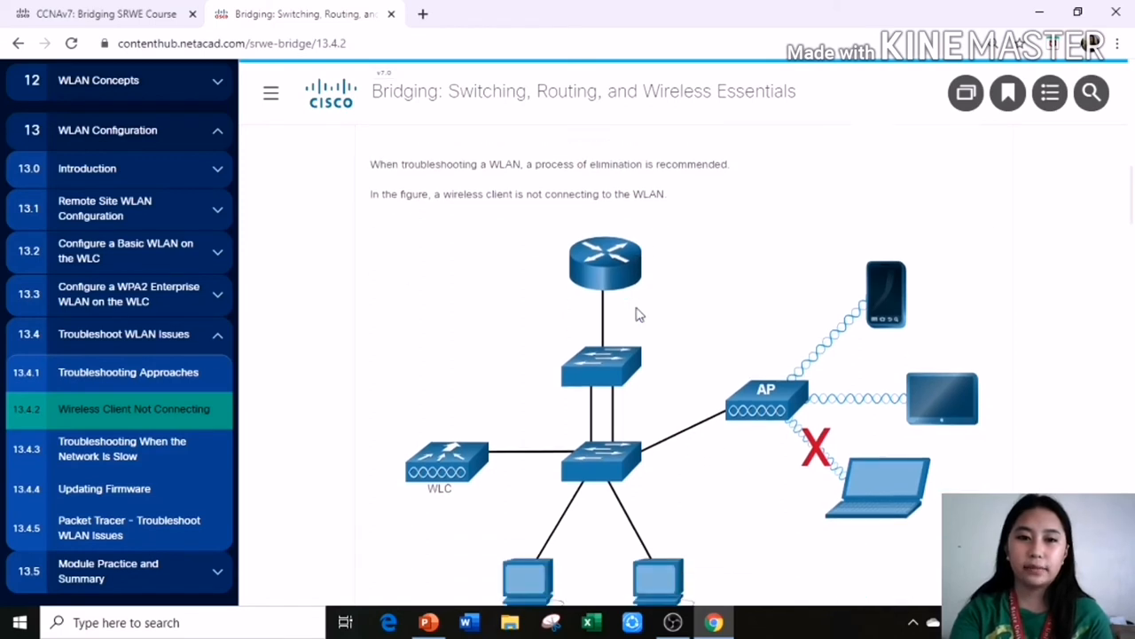
{"action": "mouse_move", "coordinate": [763, 264]}
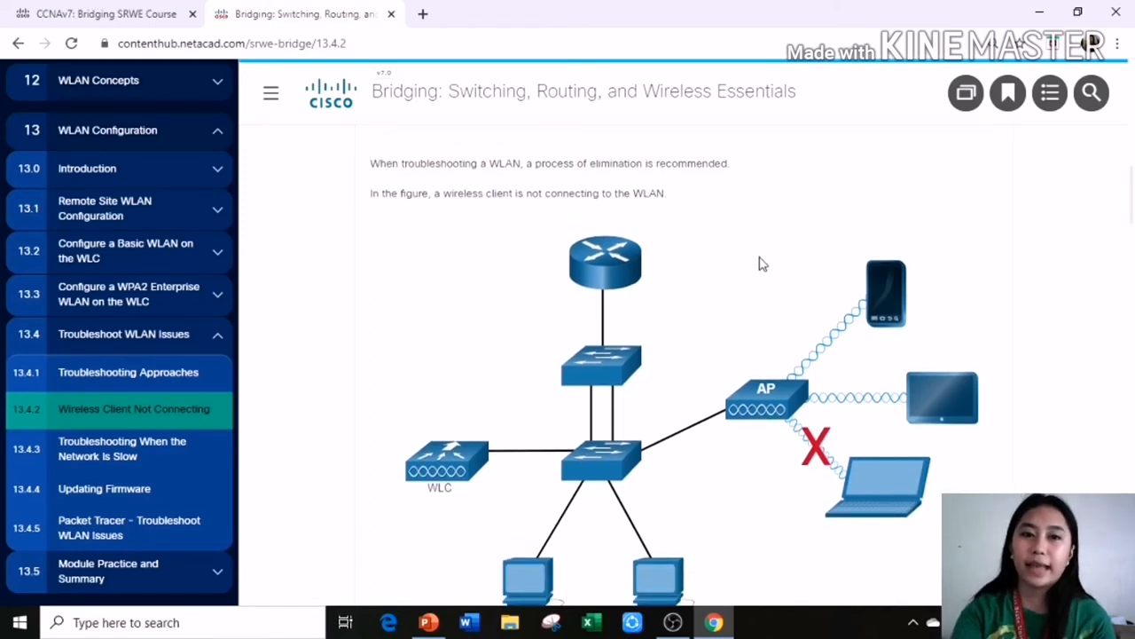
{"action": "scroll", "scroll_direction": "down", "scroll_amount": 3}
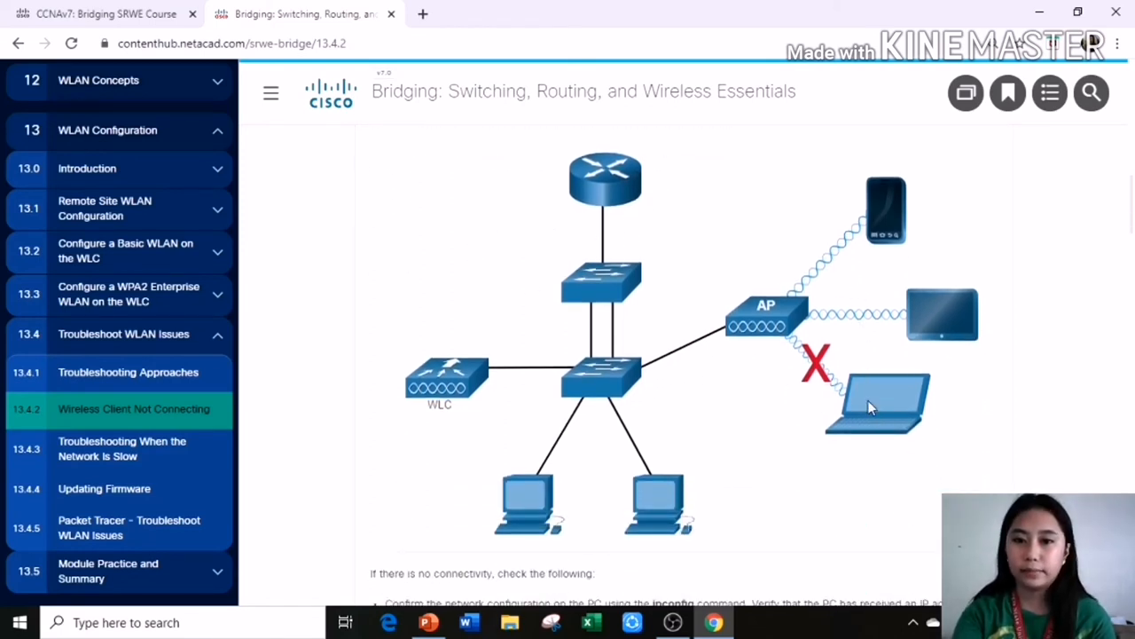
{"action": "mouse_move", "coordinate": [802, 341]}
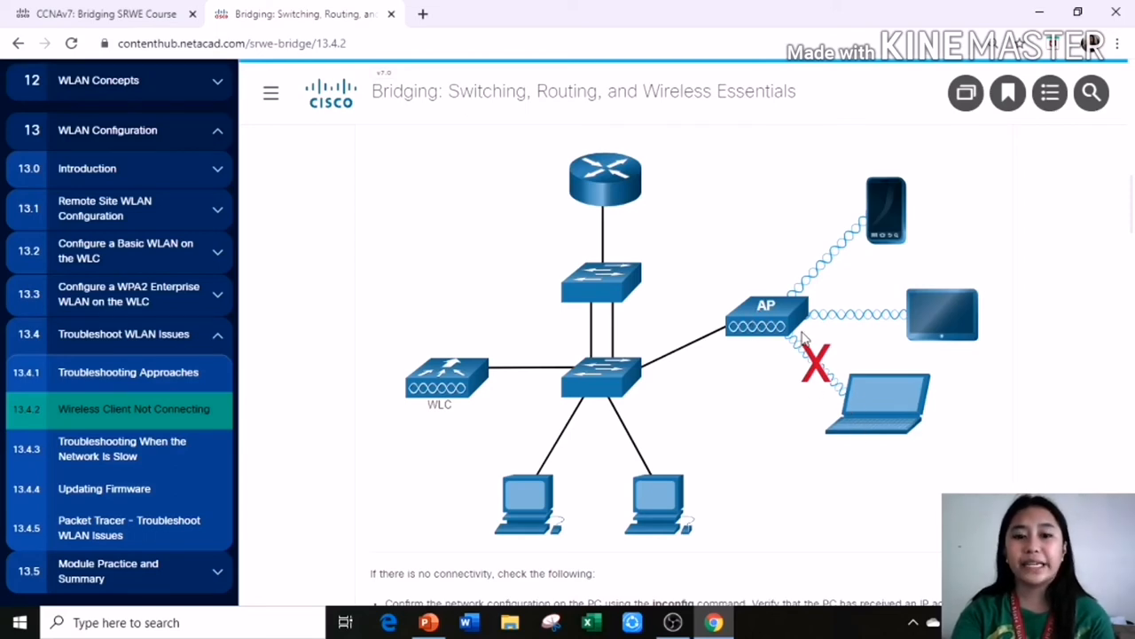
{"action": "scroll", "scroll_direction": "down", "scroll_amount": 3}
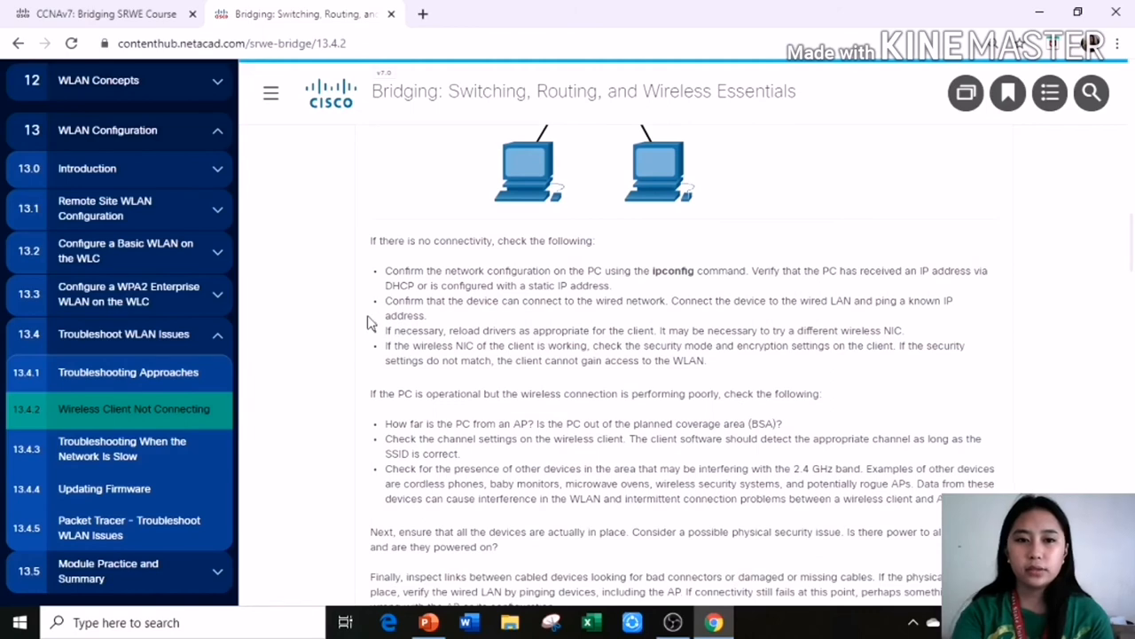
{"action": "mouse_move", "coordinate": [628, 273]}
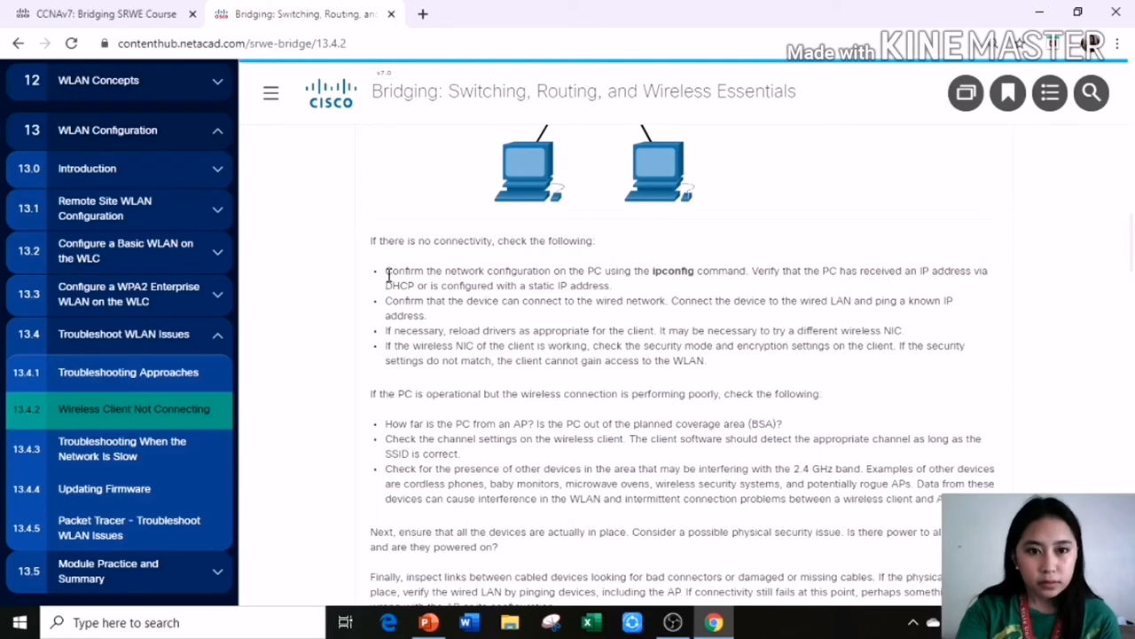
{"action": "left_click_drag", "start_coordinate": [385, 270], "coordinate": [413, 438]}
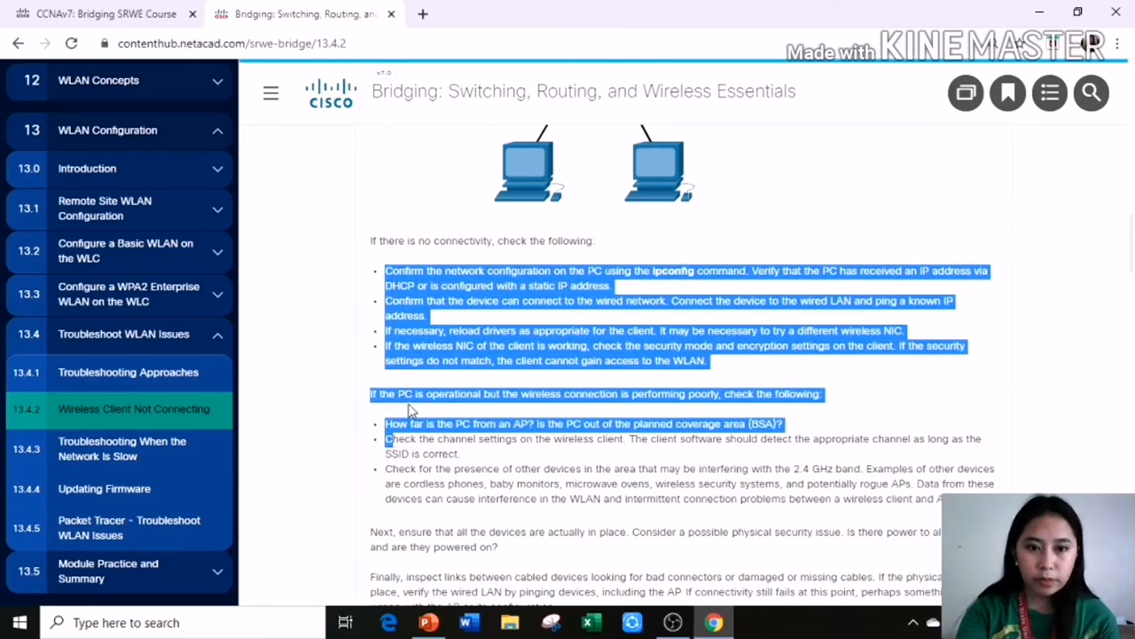
{"action": "left_click", "coordinate": [603, 423]}
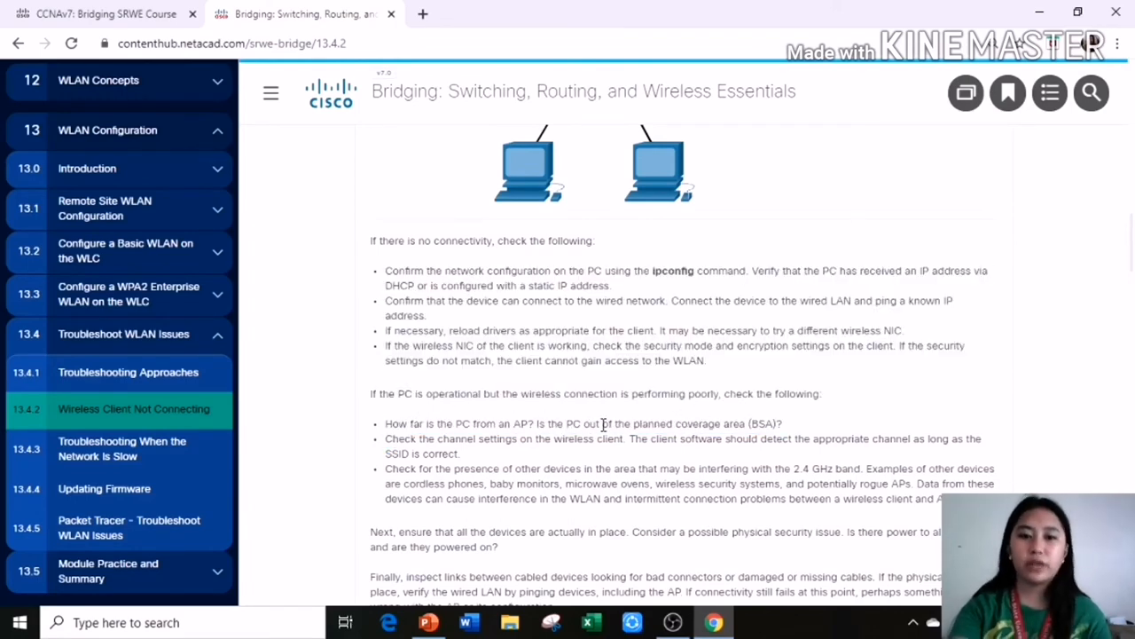
{"action": "scroll", "scroll_direction": "down", "scroll_amount": 3}
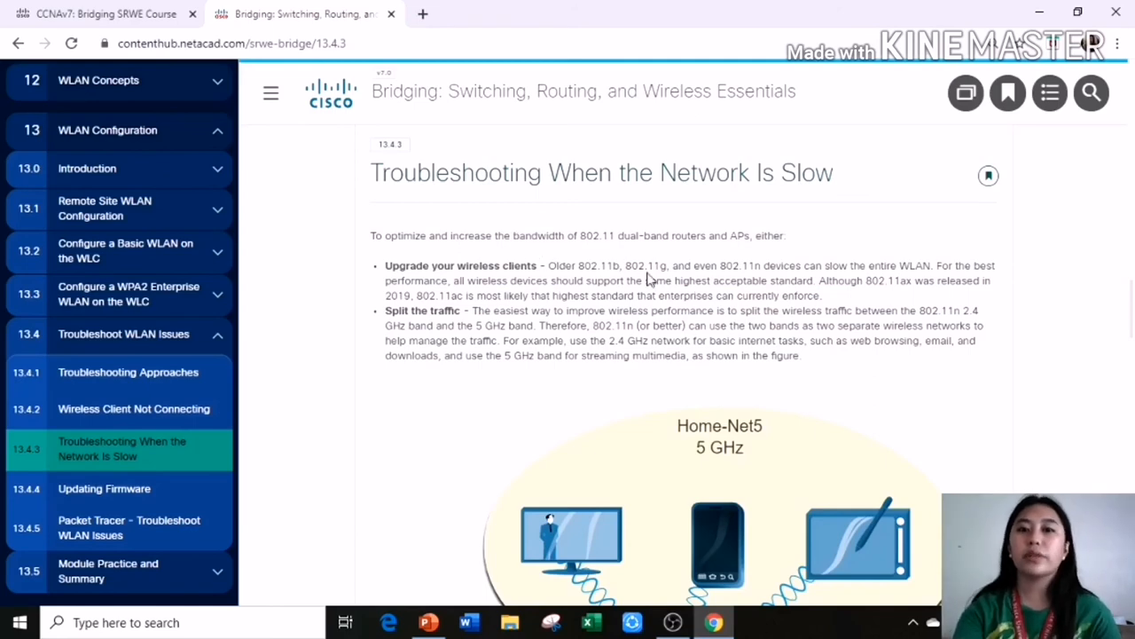
{"action": "mouse_move", "coordinate": [371, 250]}
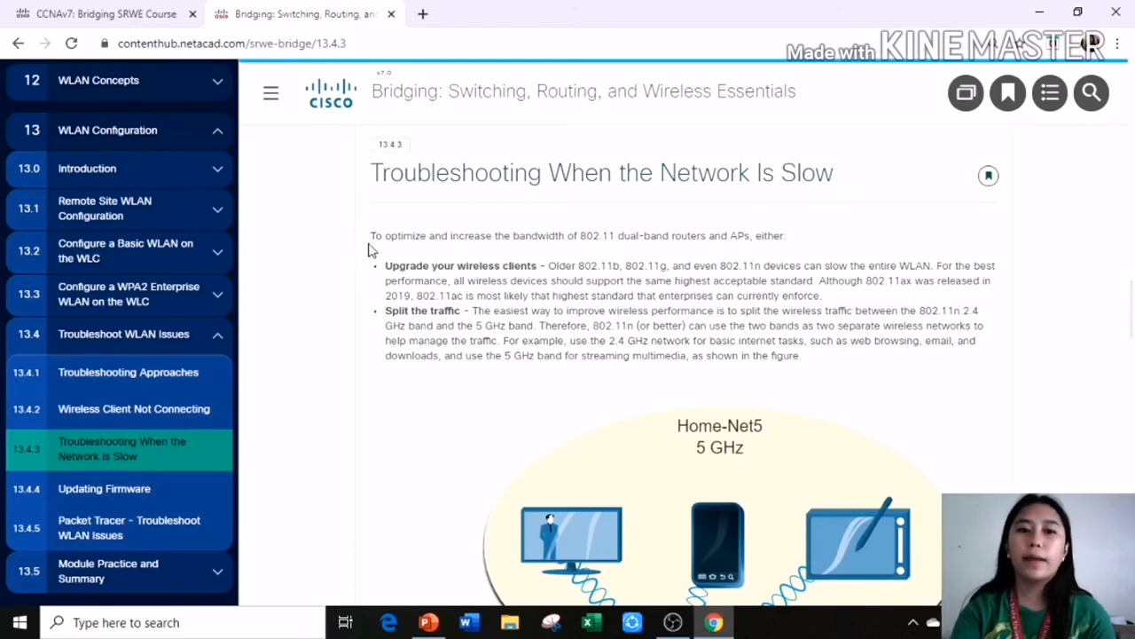
Step: Read down the 13.4.3 page past the Home-Net5/Home-Net2.4 split-traffic diagram
{"action": "left_click_drag", "start_coordinate": [371, 235], "coordinate": [785, 235]}
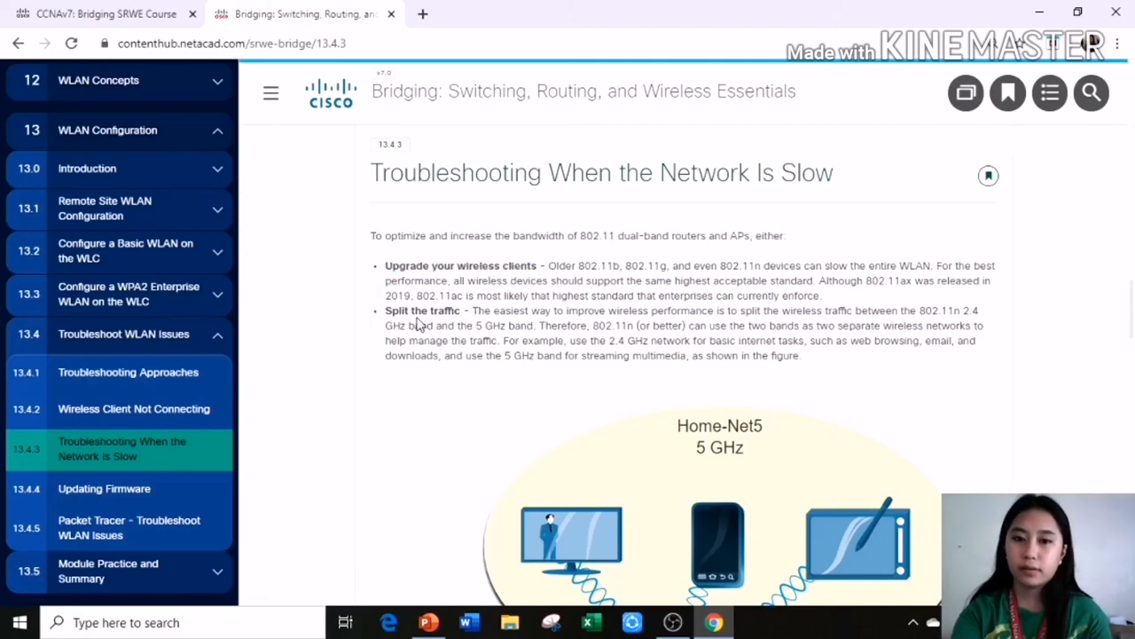
{"action": "scroll", "scroll_direction": "down", "scroll_amount": 3}
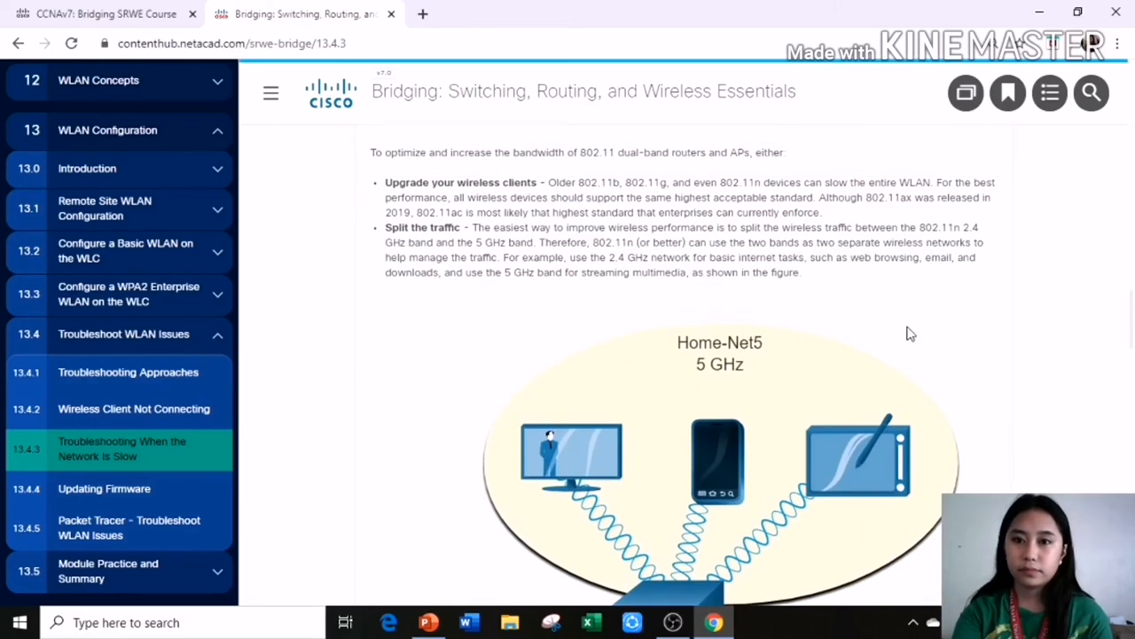
{"action": "mouse_move", "coordinate": [936, 385]}
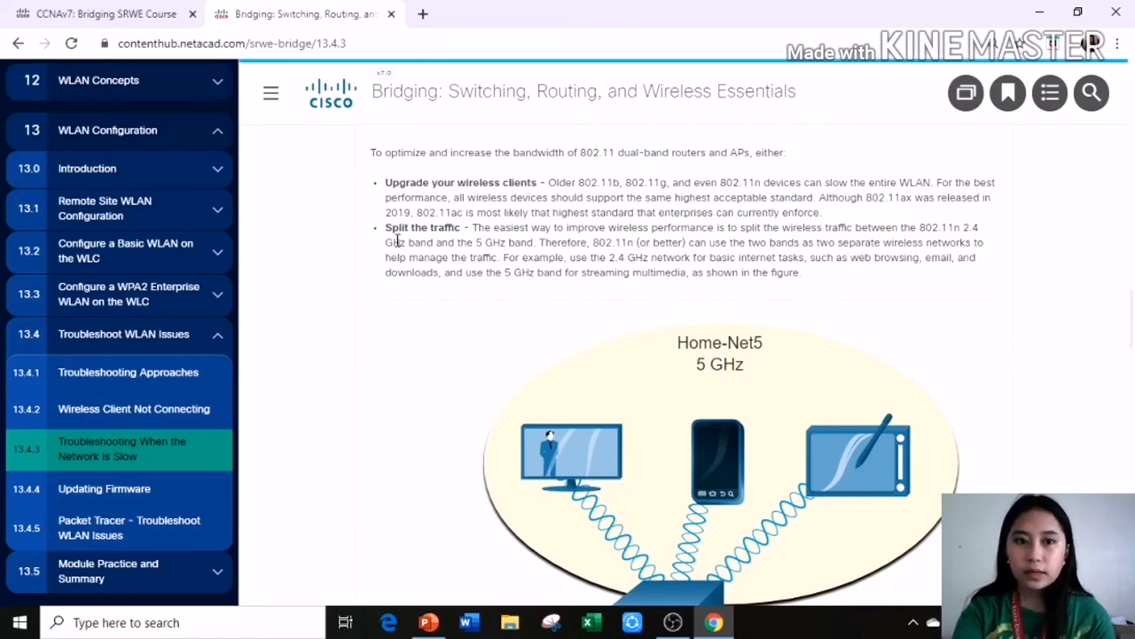
{"action": "mouse_move", "coordinate": [586, 277]}
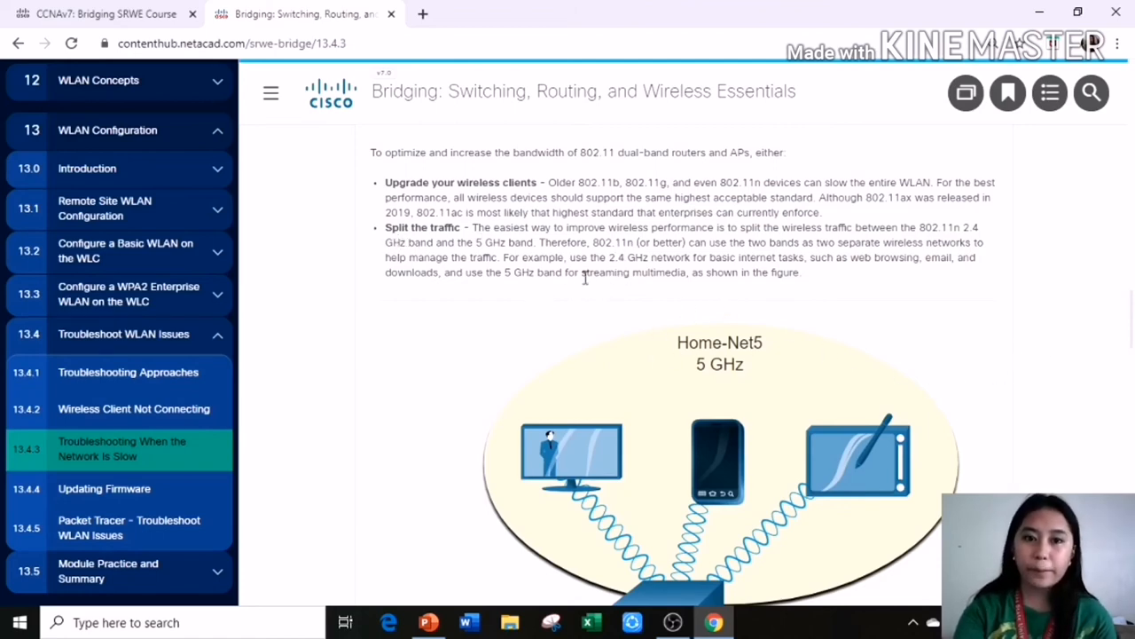
{"action": "scroll", "scroll_direction": "down", "scroll_amount": 3}
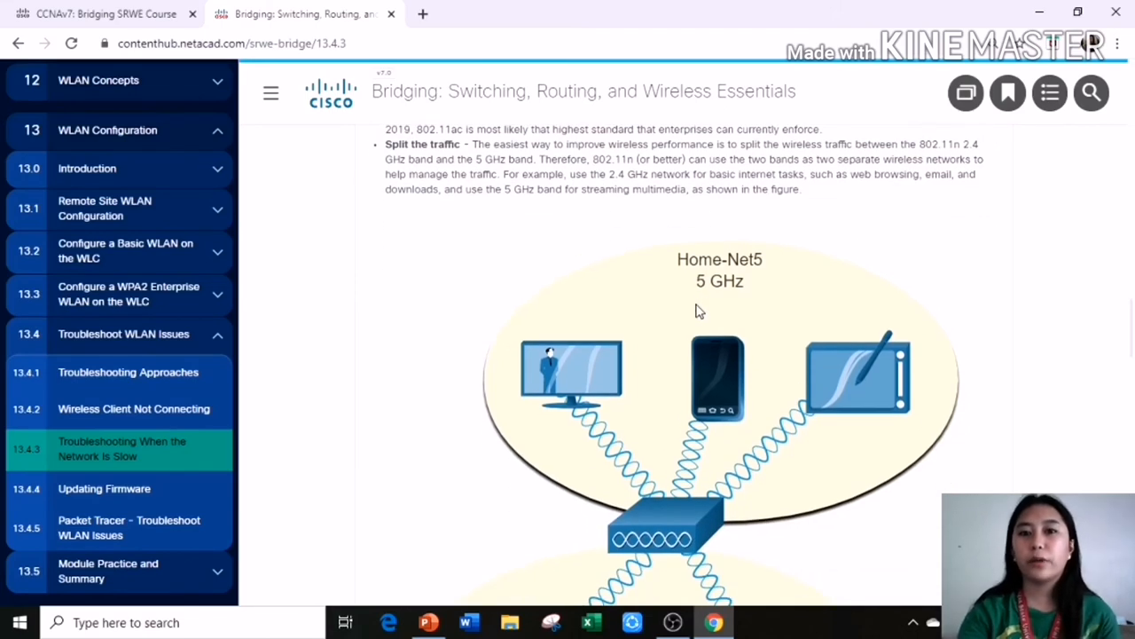
{"action": "mouse_move", "coordinate": [719, 224]}
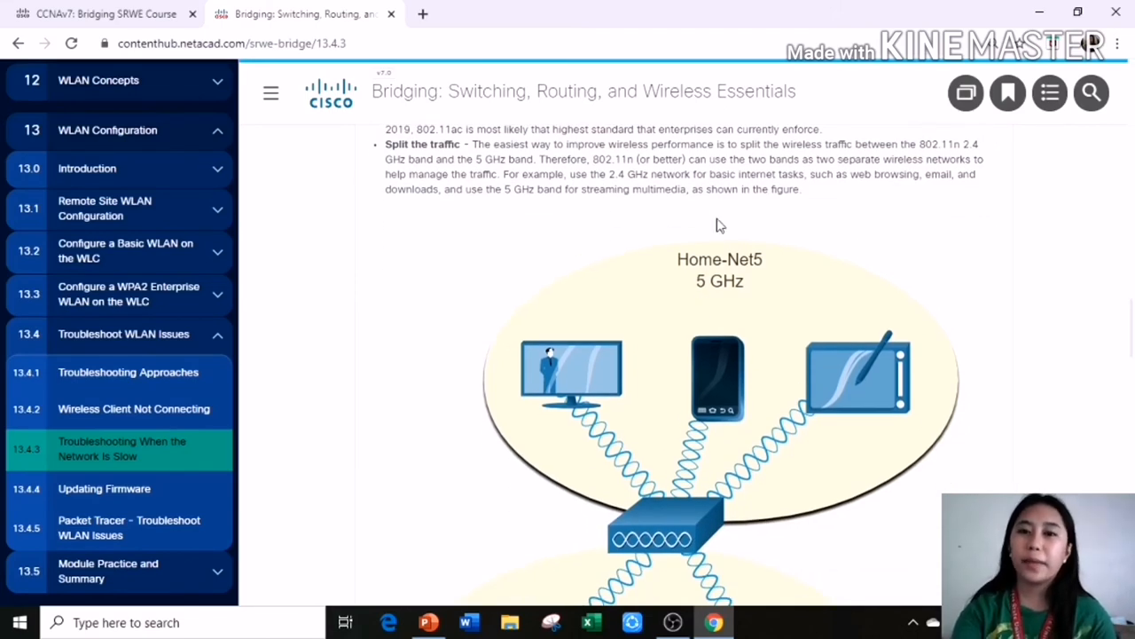
{"action": "mouse_move", "coordinate": [1042, 357]}
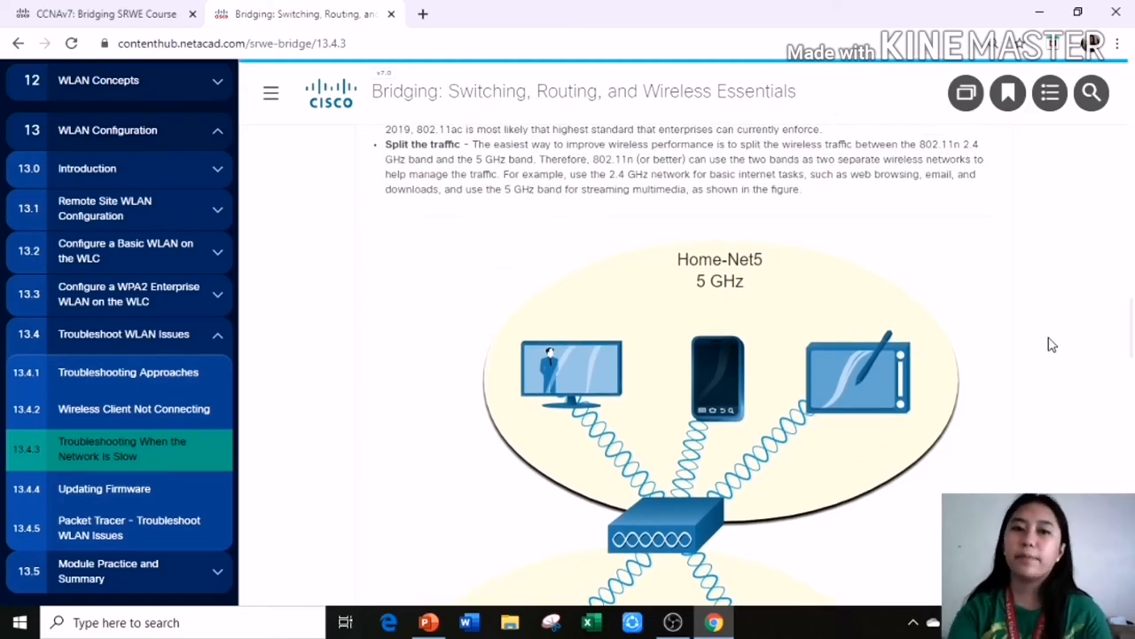
{"action": "scroll", "scroll_direction": "down", "scroll_amount": 3}
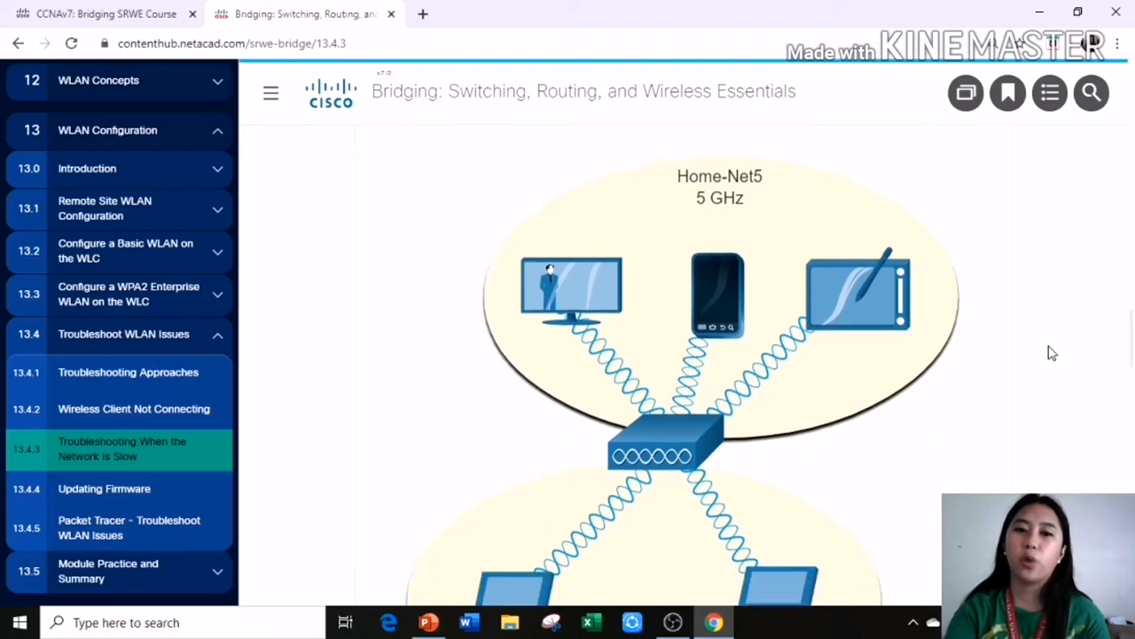
{"action": "mouse_move", "coordinate": [594, 285]}
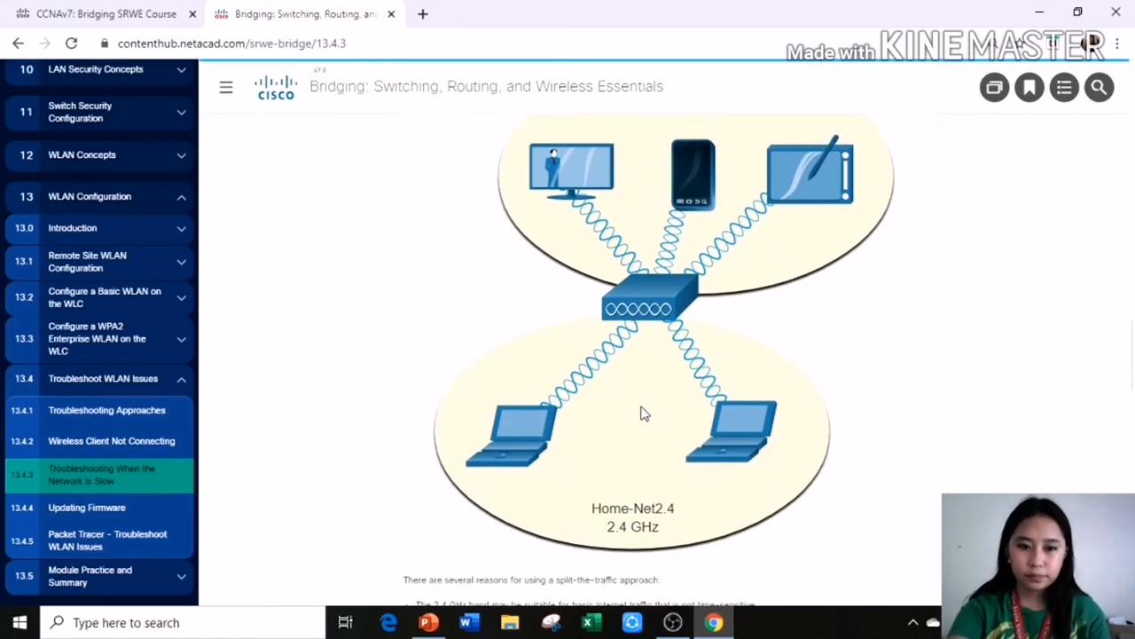
{"action": "scroll", "scroll_direction": "down", "scroll_amount": 3}
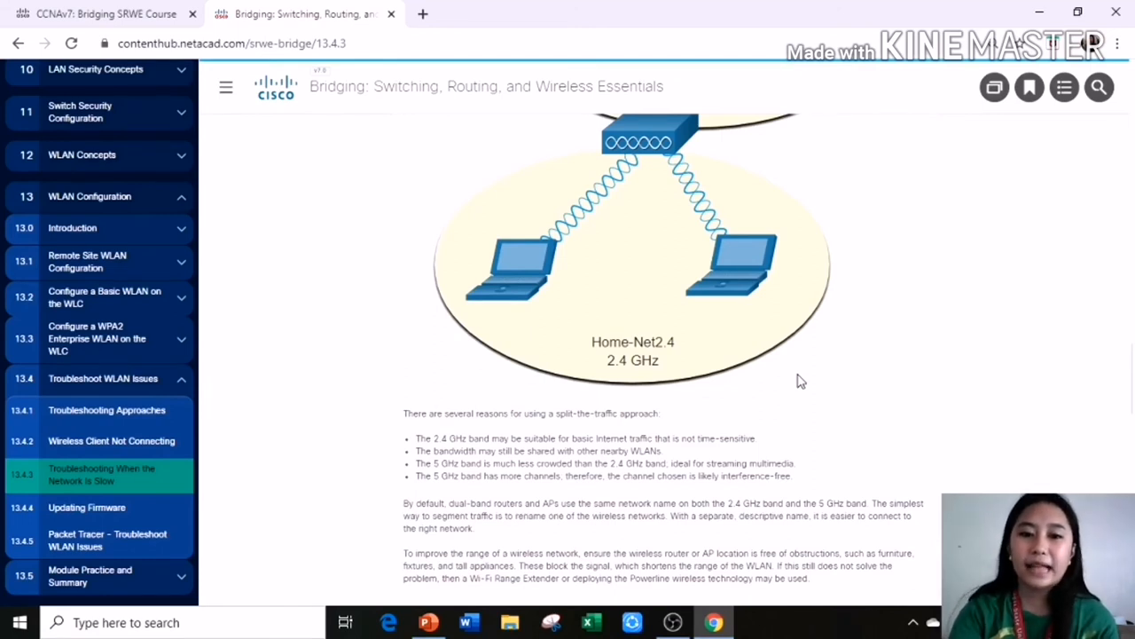
{"action": "scroll", "scroll_direction": "down", "scroll_amount": 3}
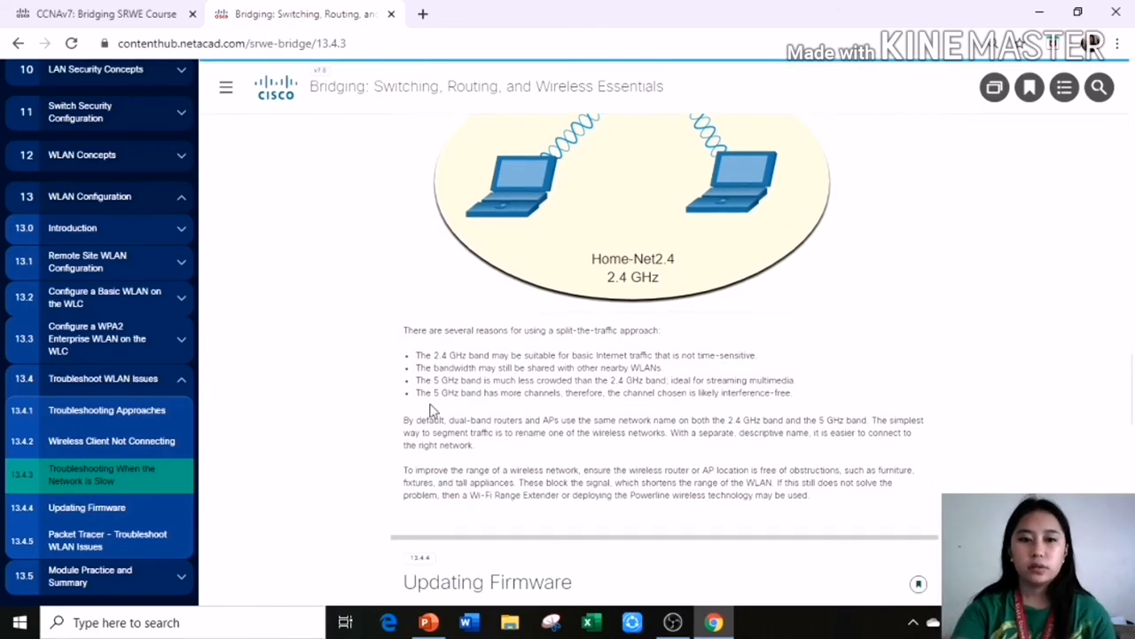
Step: Highlight the four reasons for splitting traffic and continue to 13.4.4 Updating Firmware
{"action": "left_click_drag", "start_coordinate": [416, 354], "coordinate": [581, 420]}
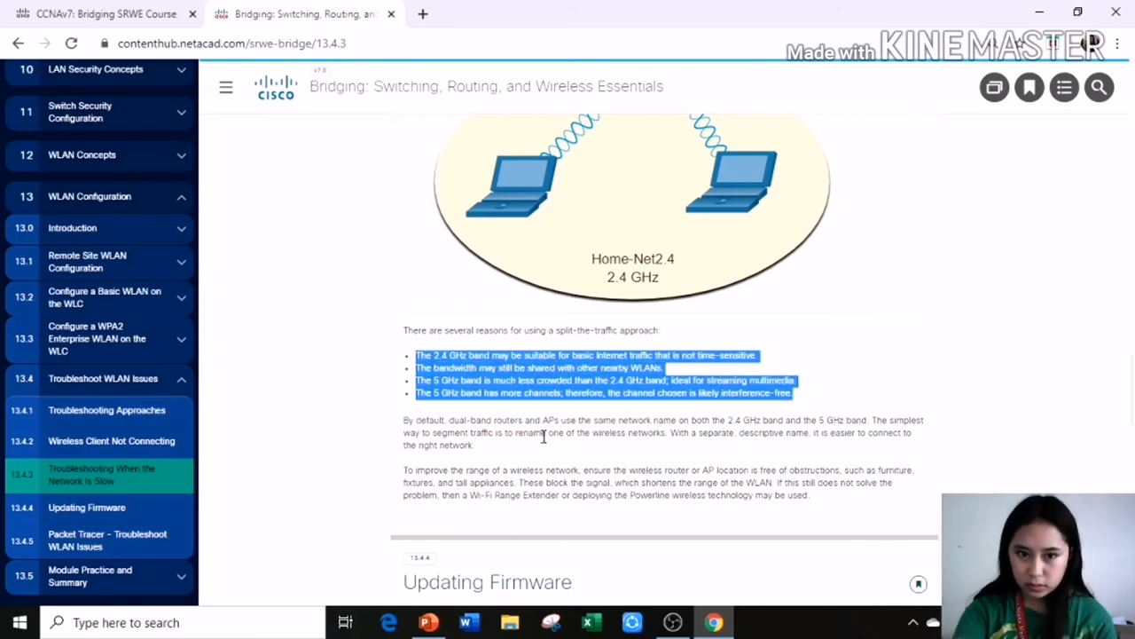
{"action": "scroll", "scroll_direction": "down", "scroll_amount": 3}
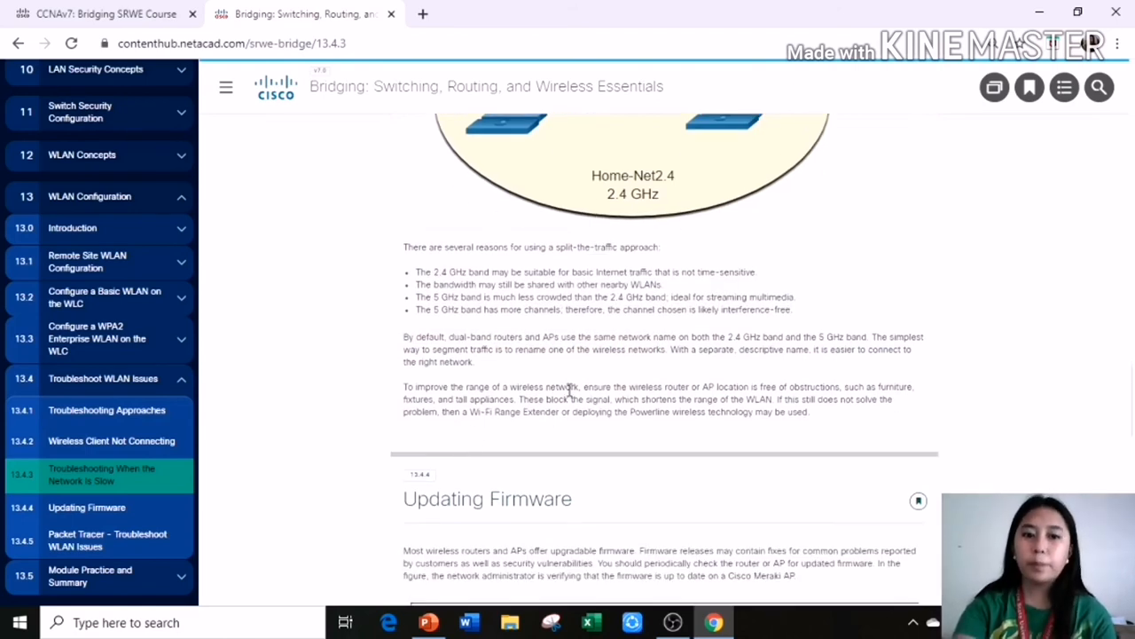
{"action": "scroll", "scroll_direction": "down", "scroll_amount": 3}
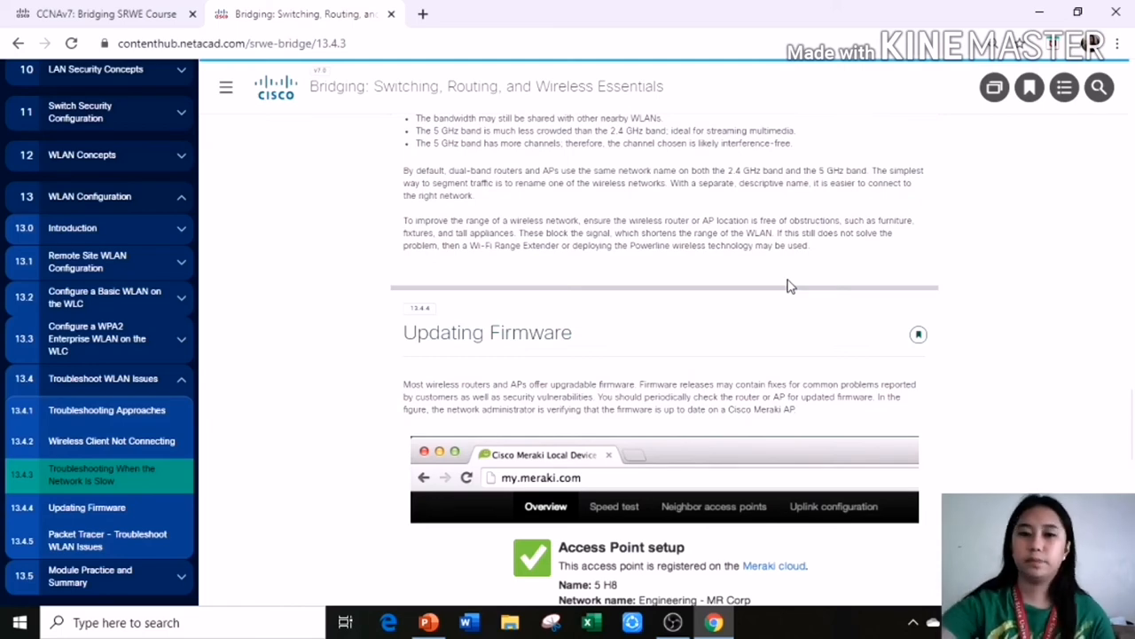
Step: Scroll 13.4.4 Updating Firmware down to the Meraki AP connectivity and firmware-up-to-date figure
{"action": "scroll", "scroll_direction": "down", "scroll_amount": 3}
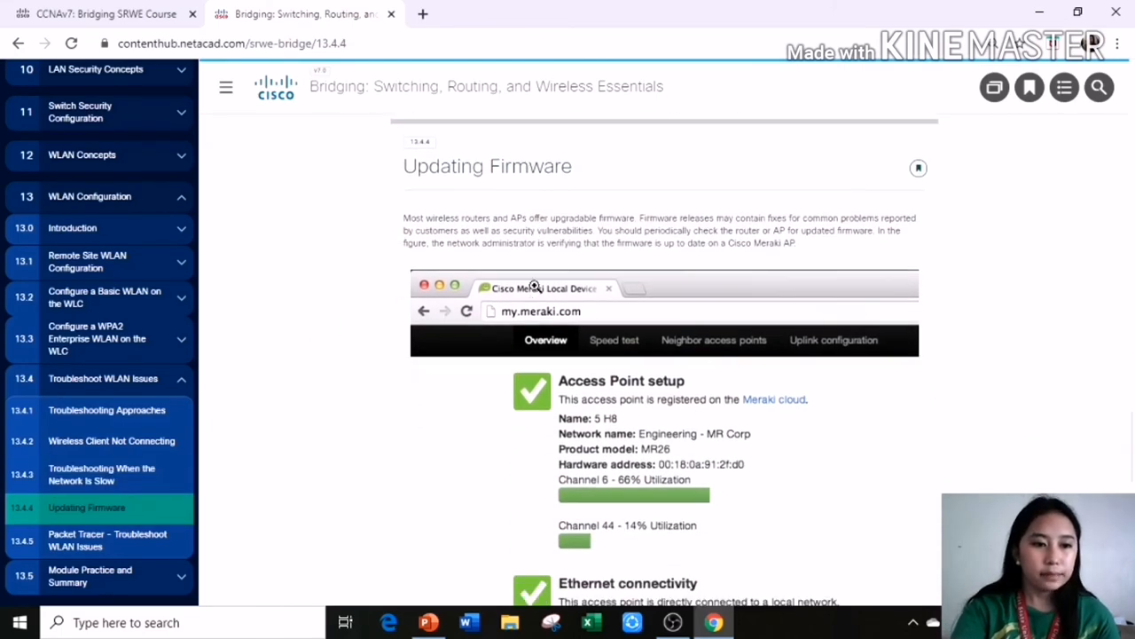
{"action": "mouse_move", "coordinate": [533, 208]}
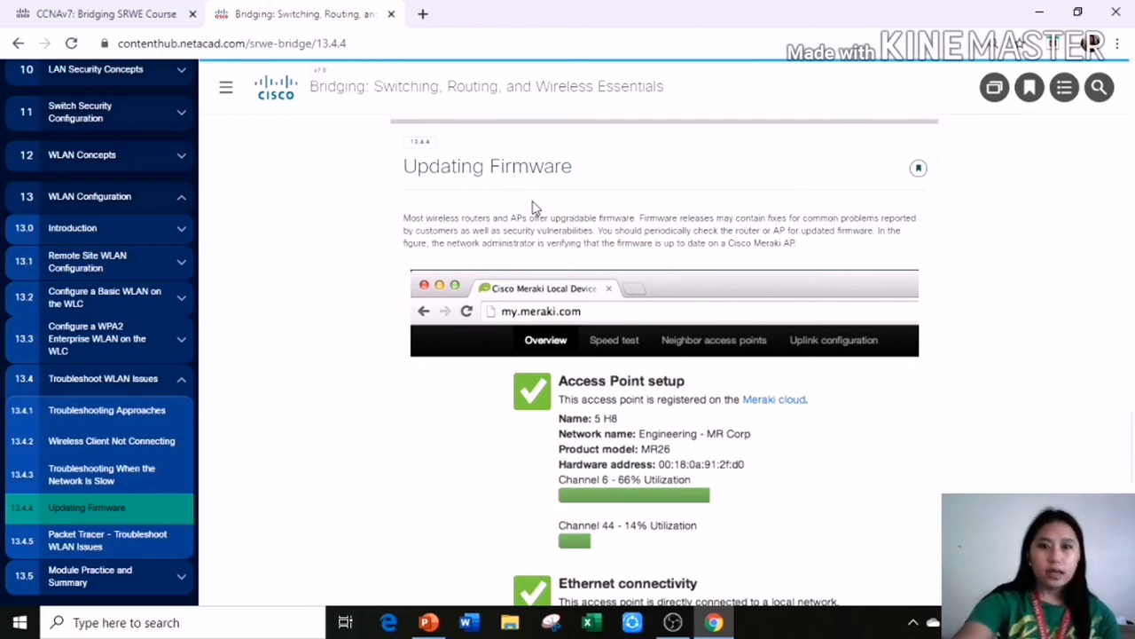
{"action": "mouse_move", "coordinate": [683, 159]}
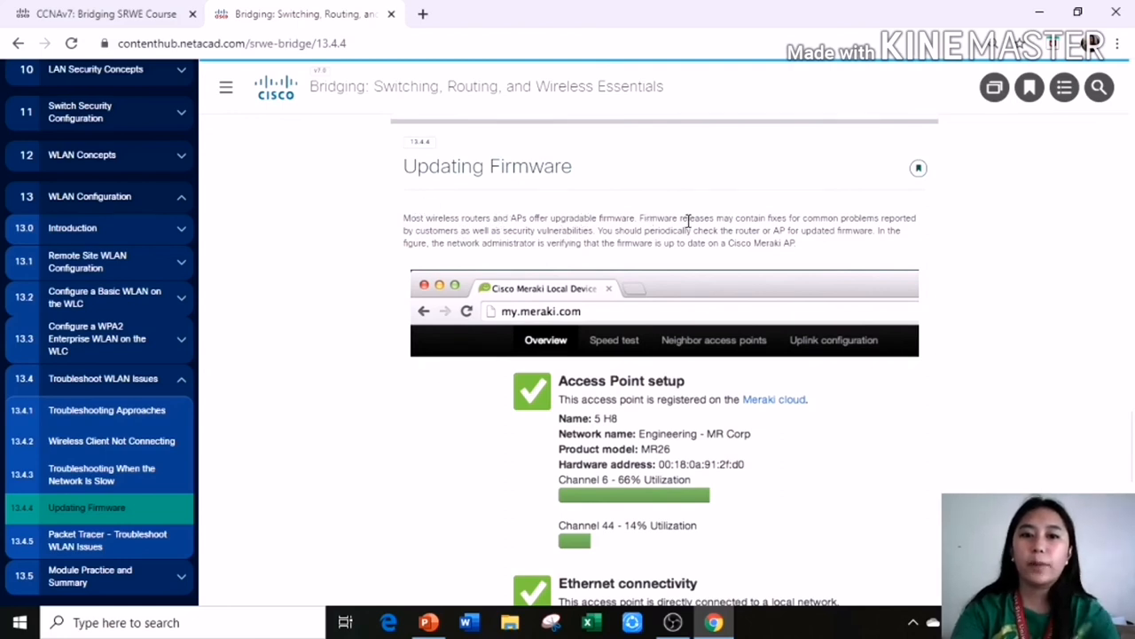
{"action": "mouse_move", "coordinate": [736, 233]}
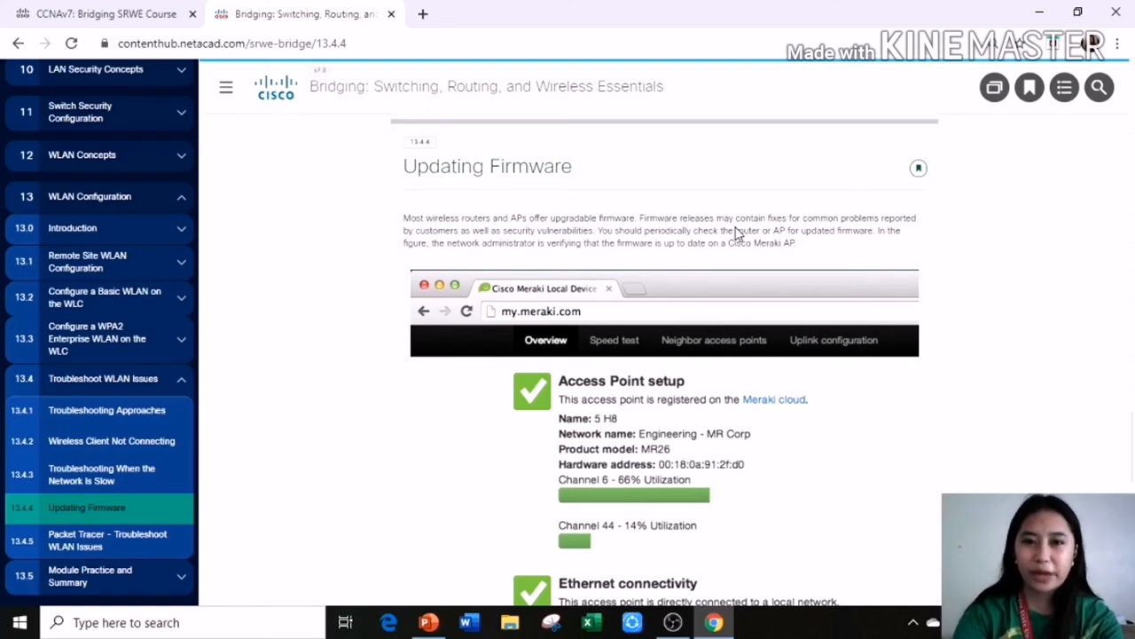
{"action": "mouse_move", "coordinate": [807, 233]}
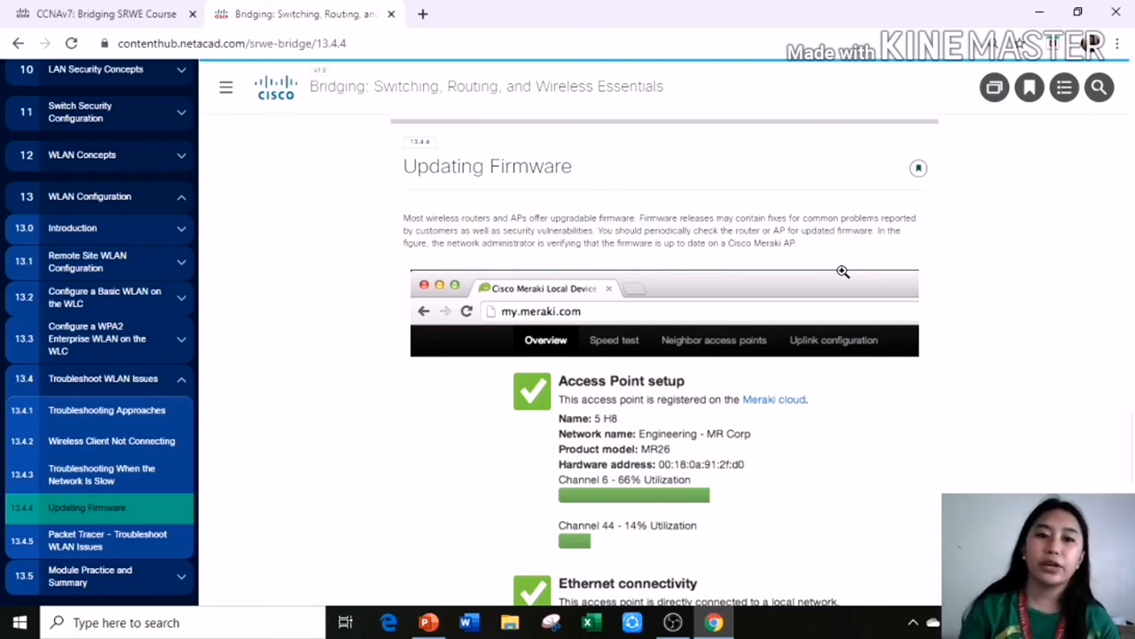
{"action": "mouse_move", "coordinate": [672, 409]}
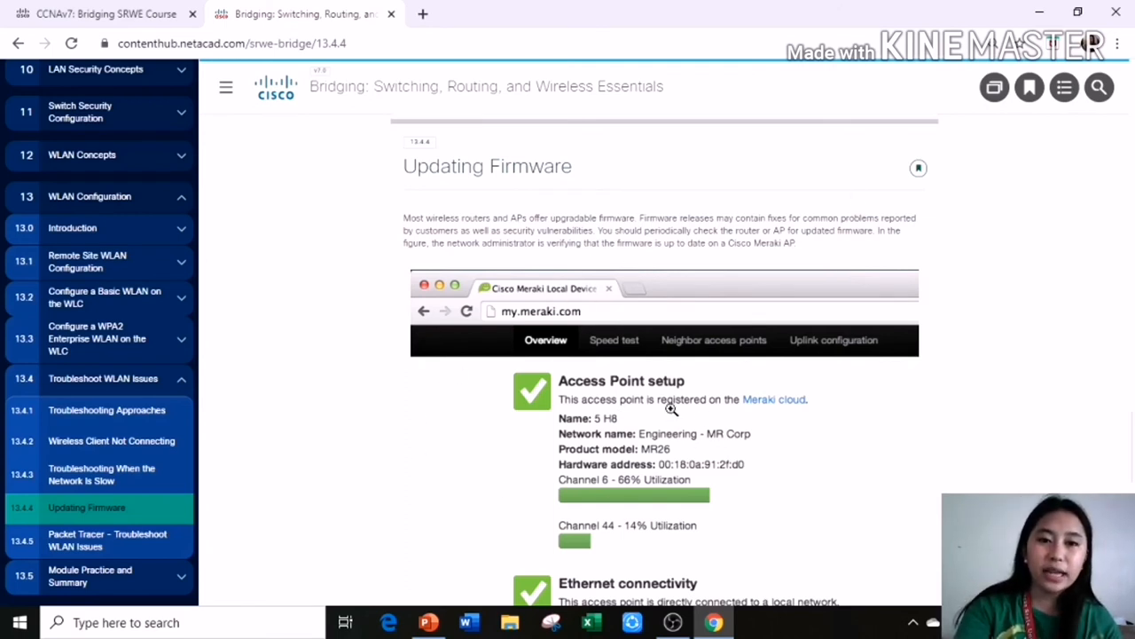
{"action": "scroll", "scroll_direction": "down", "scroll_amount": 3}
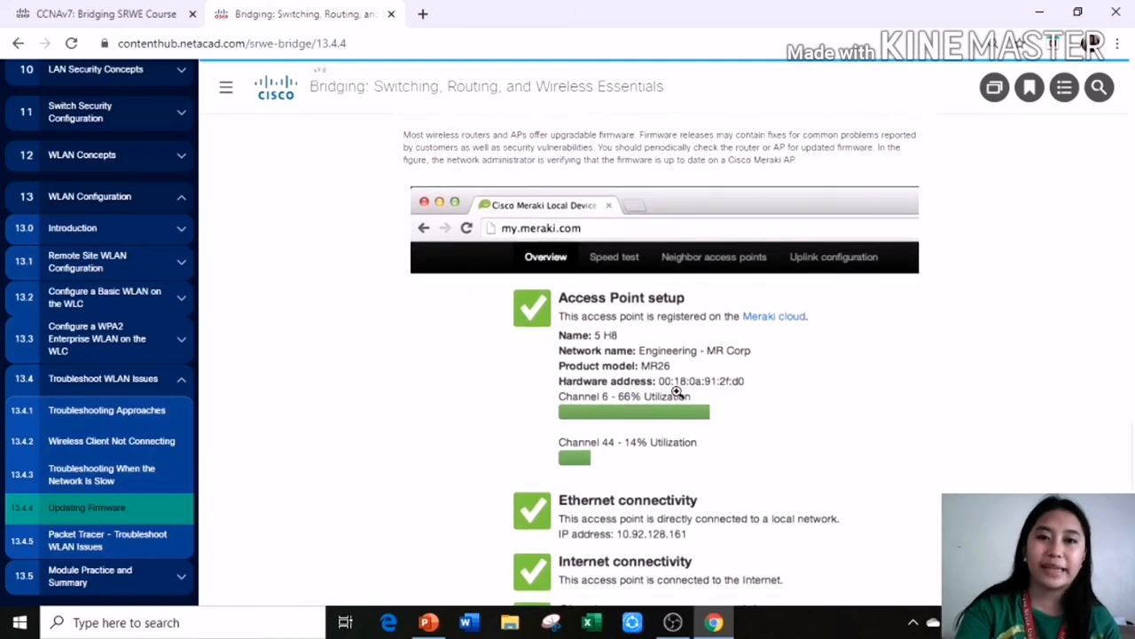
{"action": "mouse_move", "coordinate": [709, 353]}
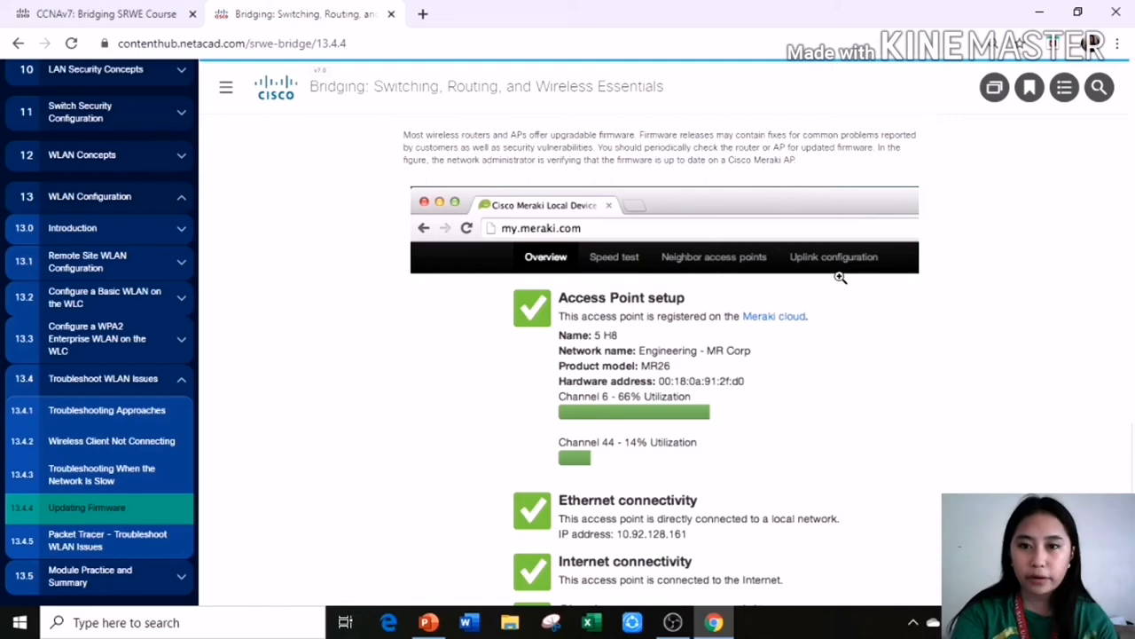
{"action": "scroll", "scroll_direction": "down", "scroll_amount": 3}
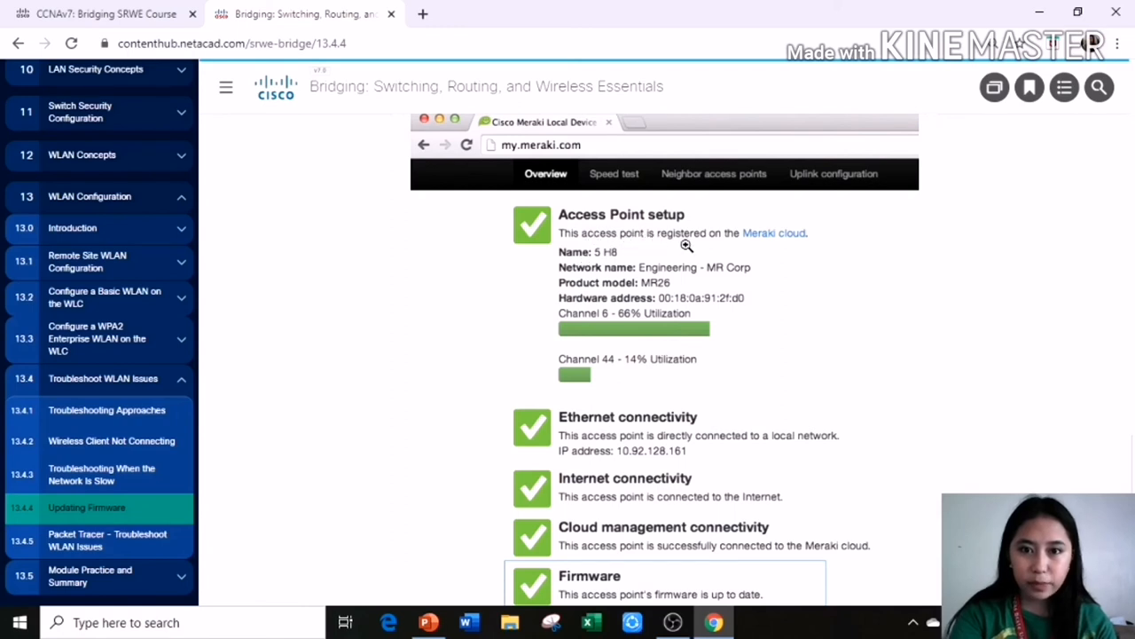
{"action": "mouse_move", "coordinate": [776, 257]}
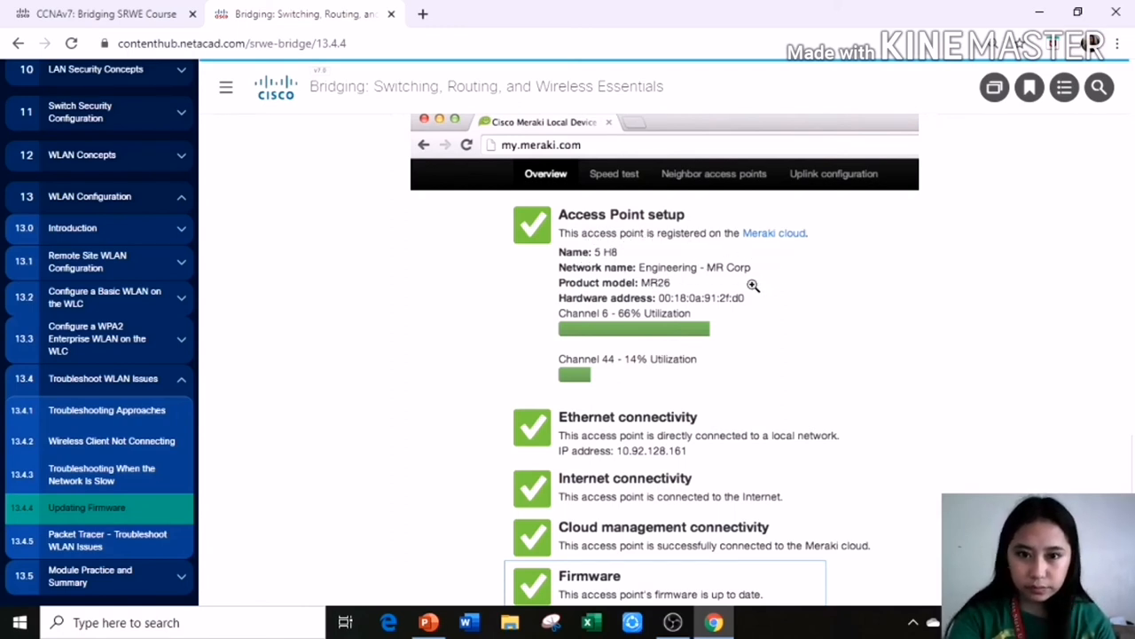
{"action": "mouse_move", "coordinate": [643, 321]}
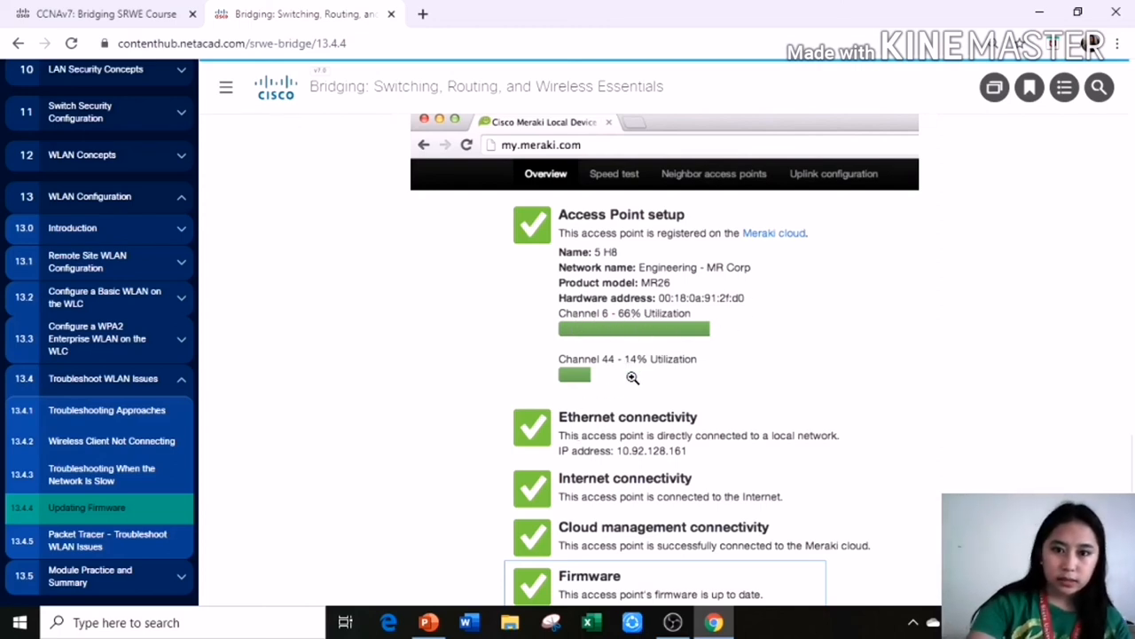
{"action": "scroll", "scroll_direction": "down", "scroll_amount": 3}
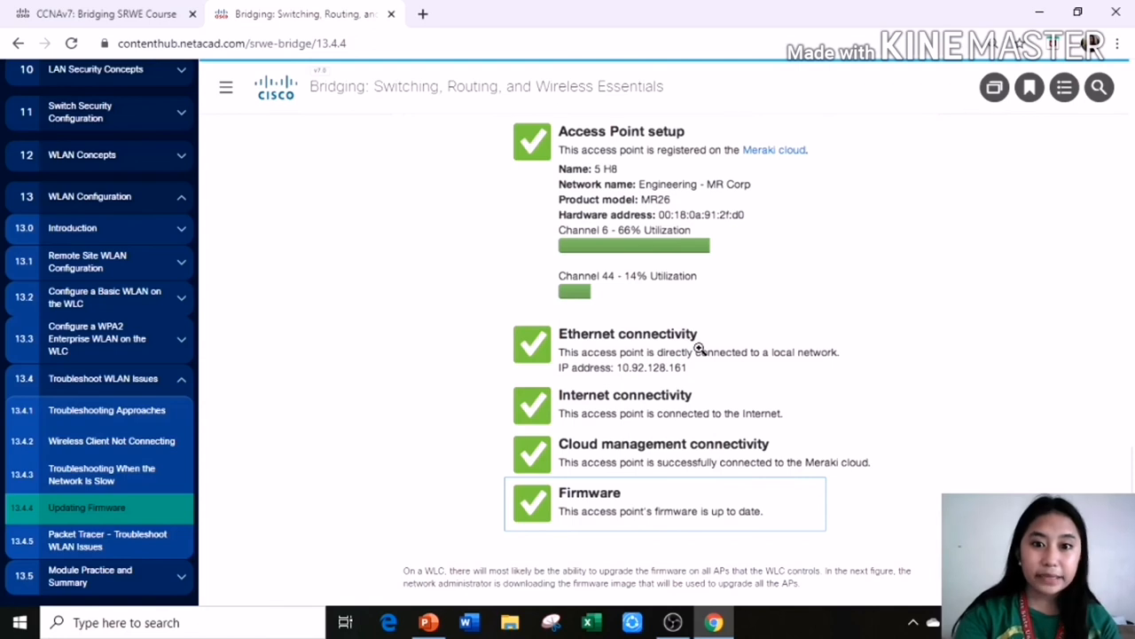
{"action": "mouse_move", "coordinate": [729, 356]}
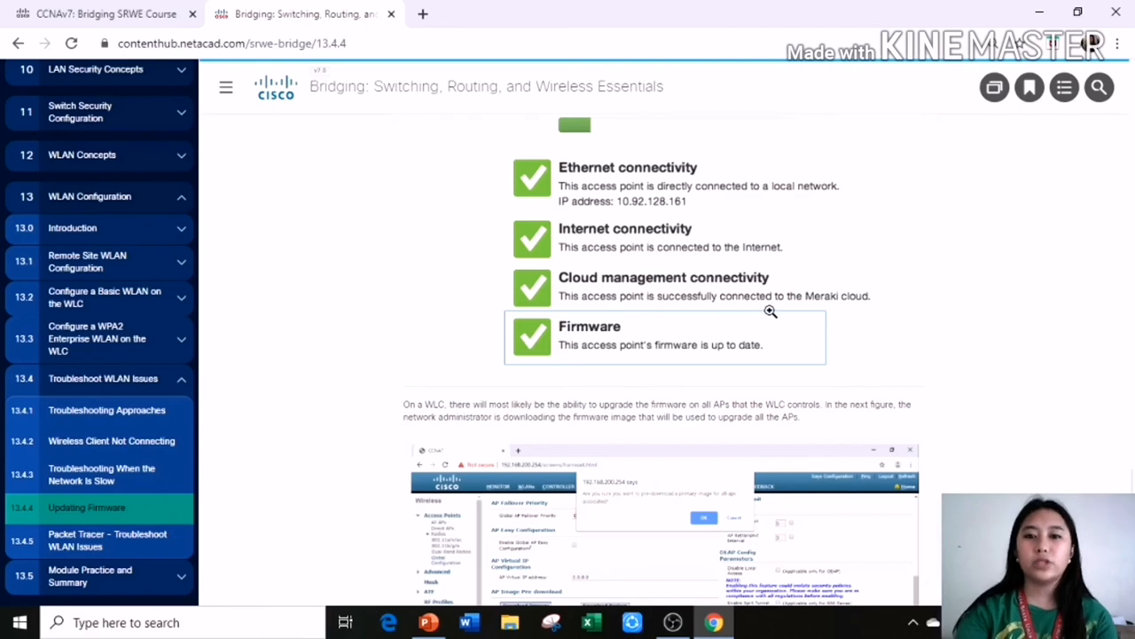
{"action": "mouse_move", "coordinate": [637, 311]}
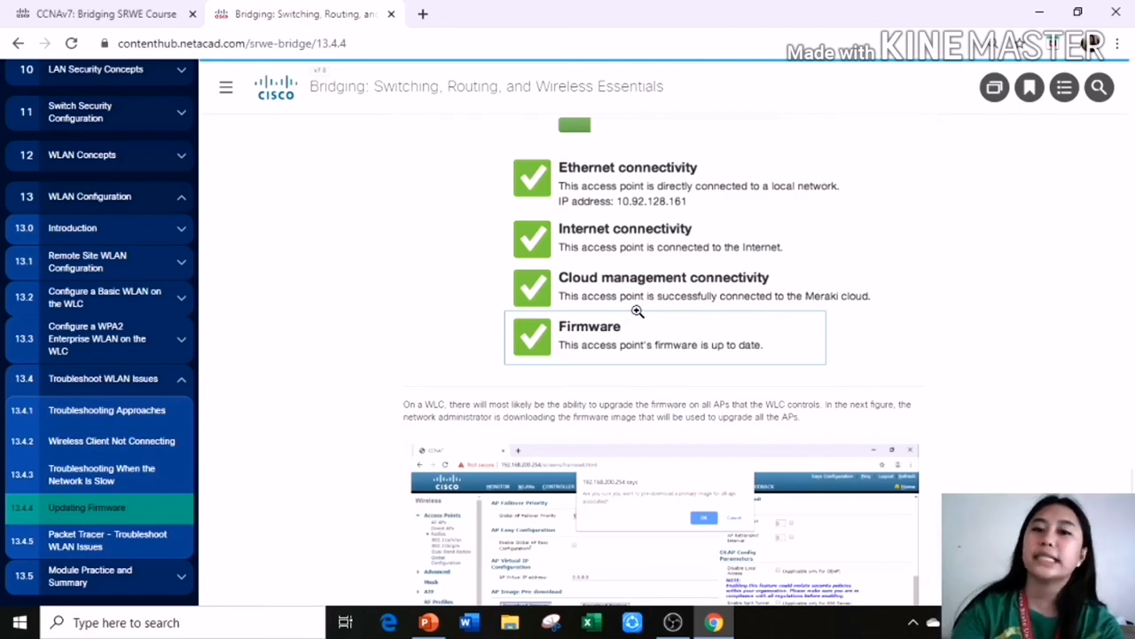
{"action": "mouse_move", "coordinate": [847, 296]}
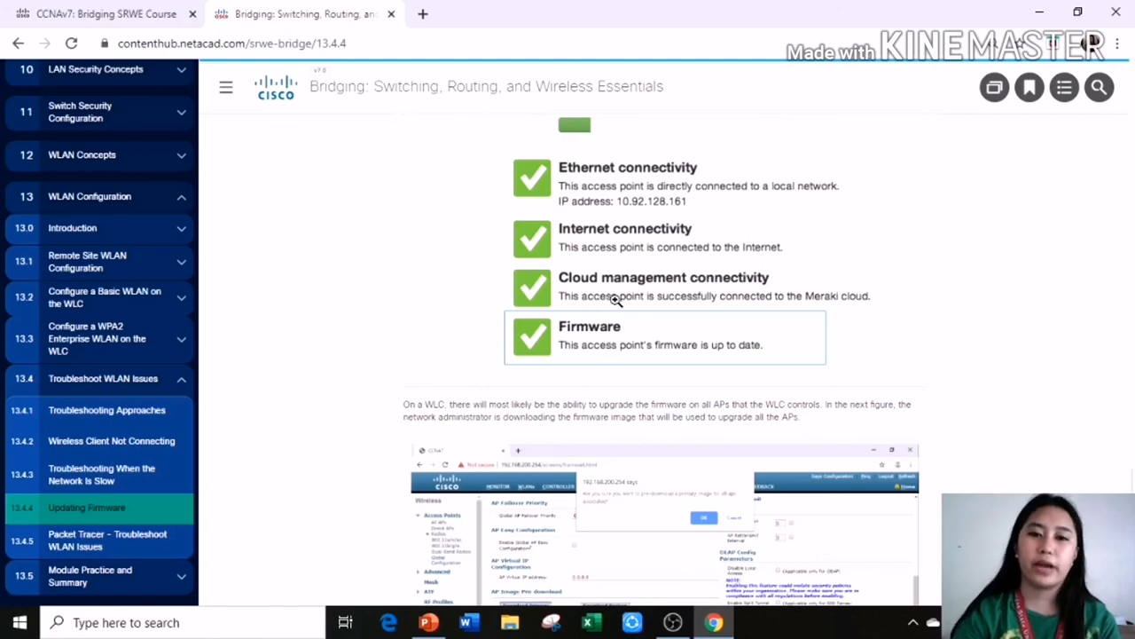
{"action": "mouse_move", "coordinate": [983, 298]}
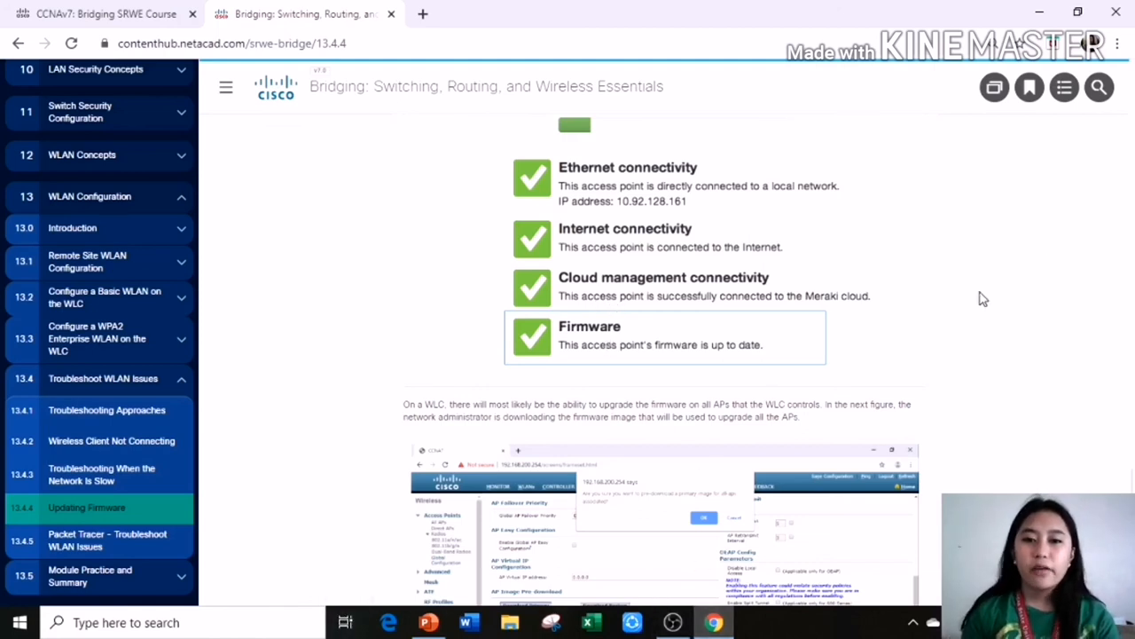
{"action": "scroll", "scroll_direction": "down", "scroll_amount": 3}
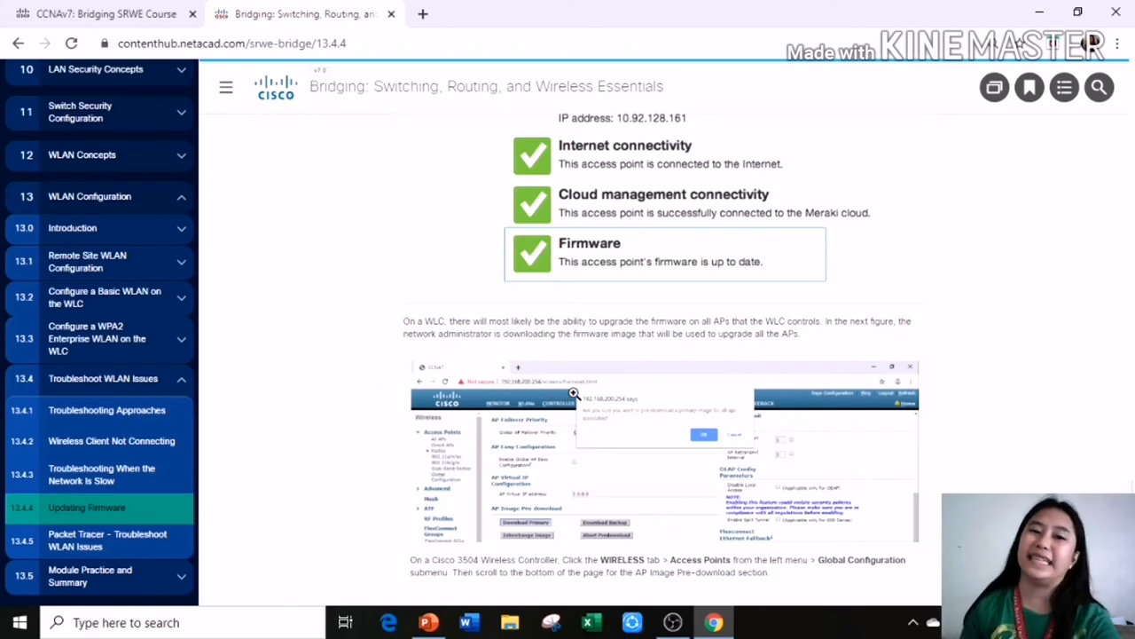
{"action": "scroll", "scroll_direction": "down", "scroll_amount": 3}
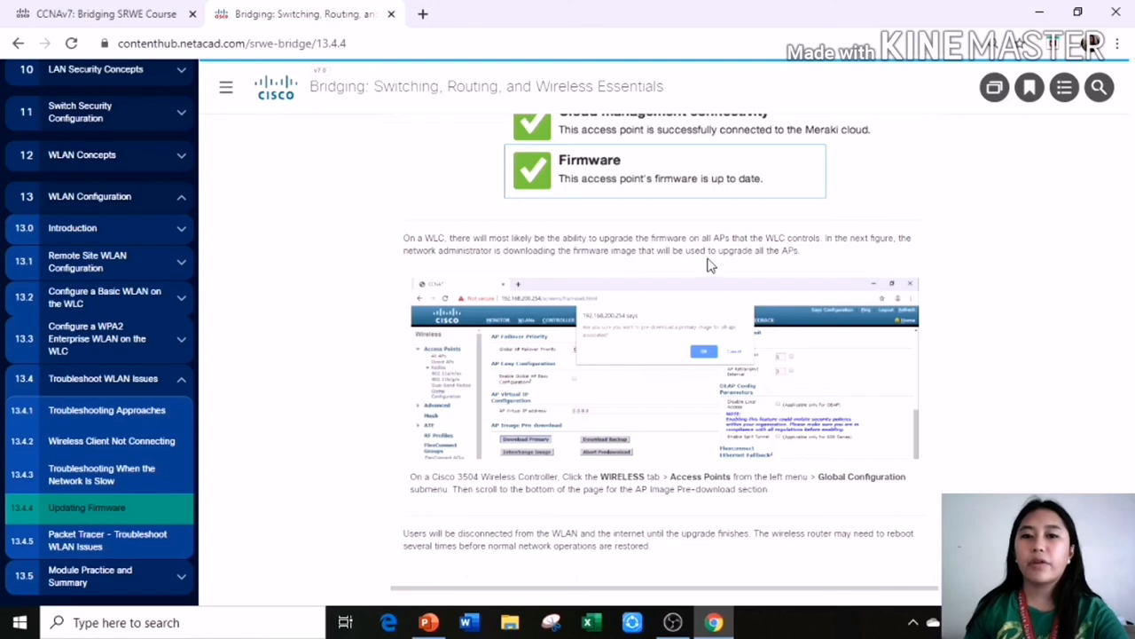
{"action": "mouse_move", "coordinate": [776, 277]}
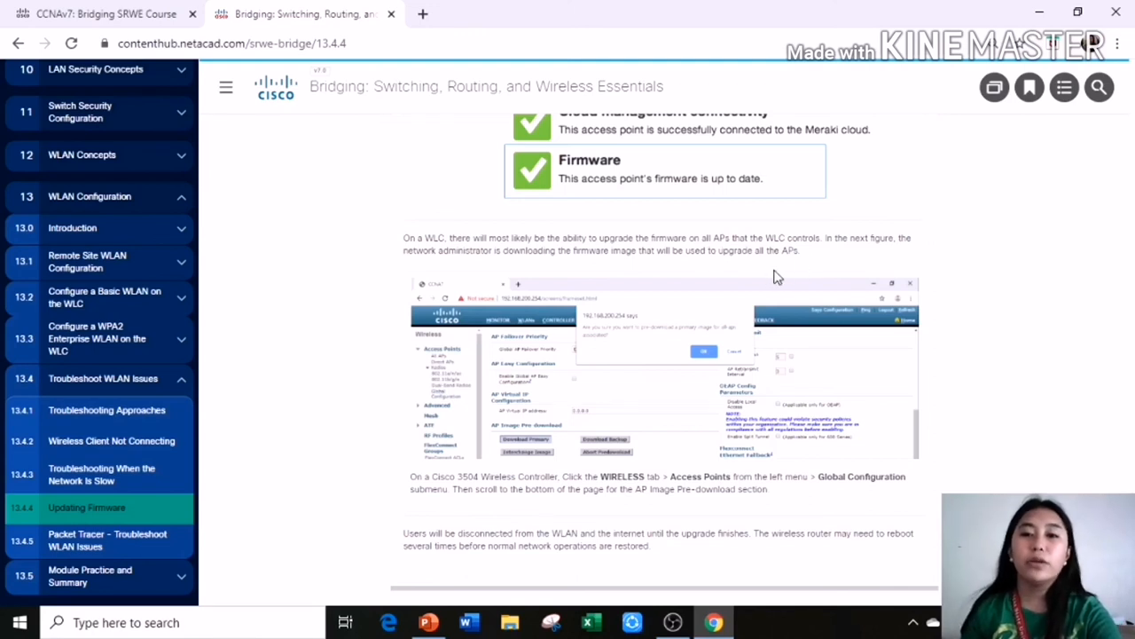
{"action": "mouse_move", "coordinate": [819, 268]}
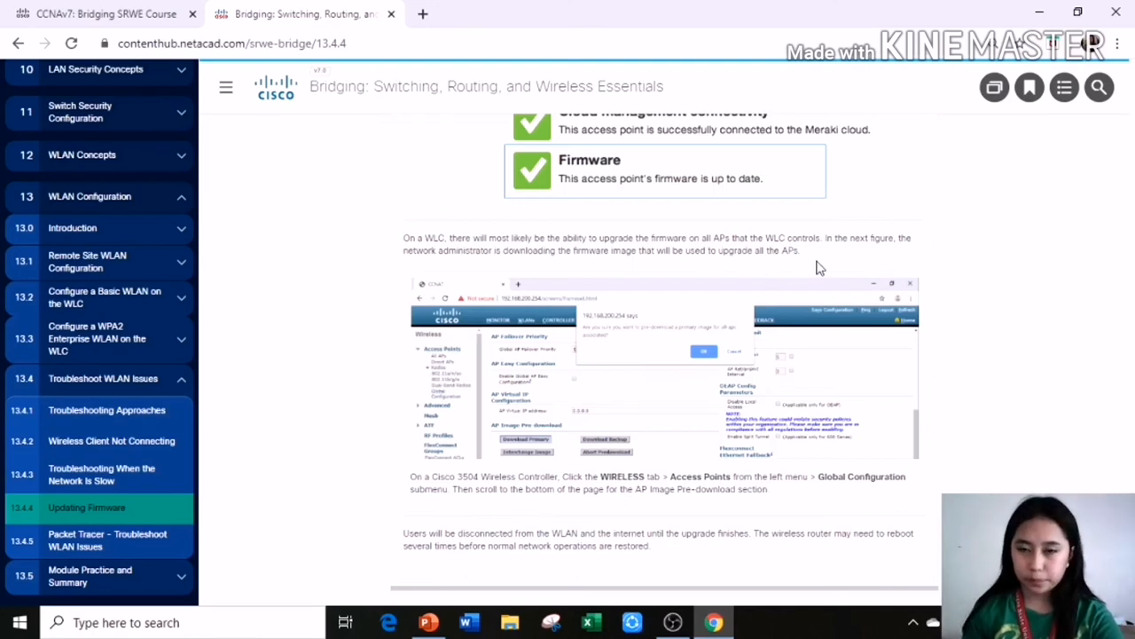
{"action": "mouse_move", "coordinate": [572, 321]}
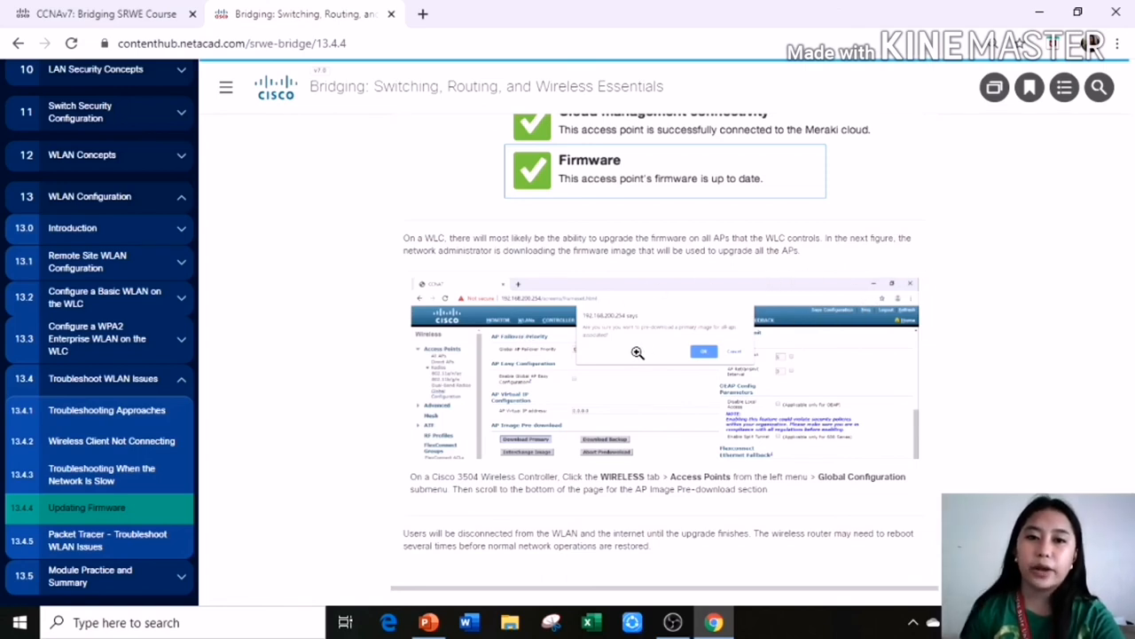
{"action": "scroll", "scroll_direction": "down", "scroll_amount": 3}
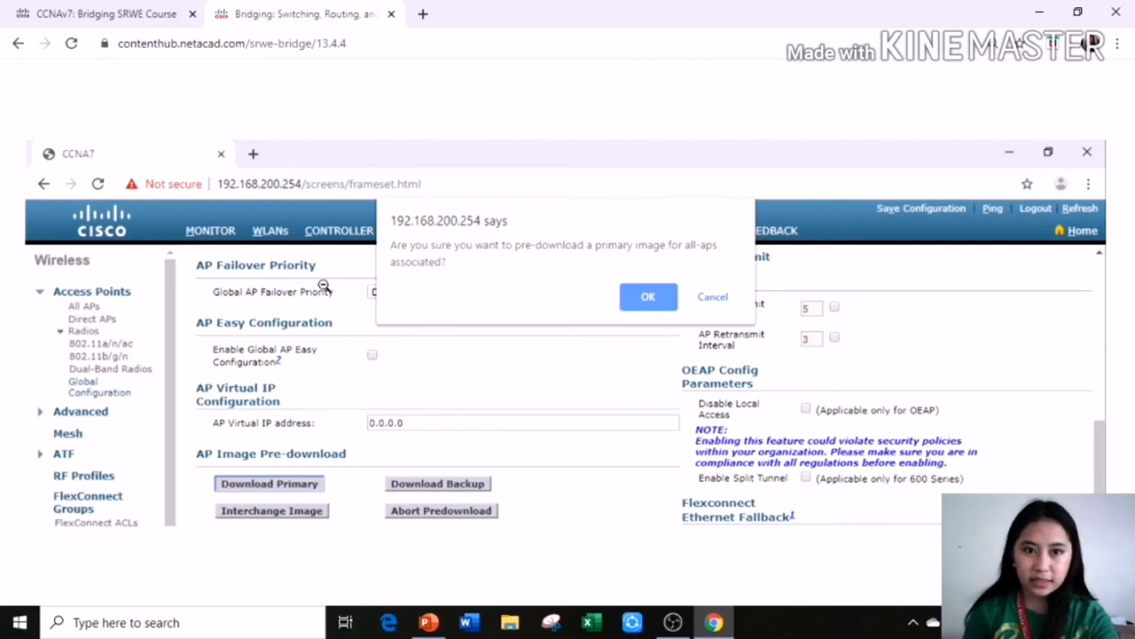
{"action": "mouse_move", "coordinate": [581, 284]}
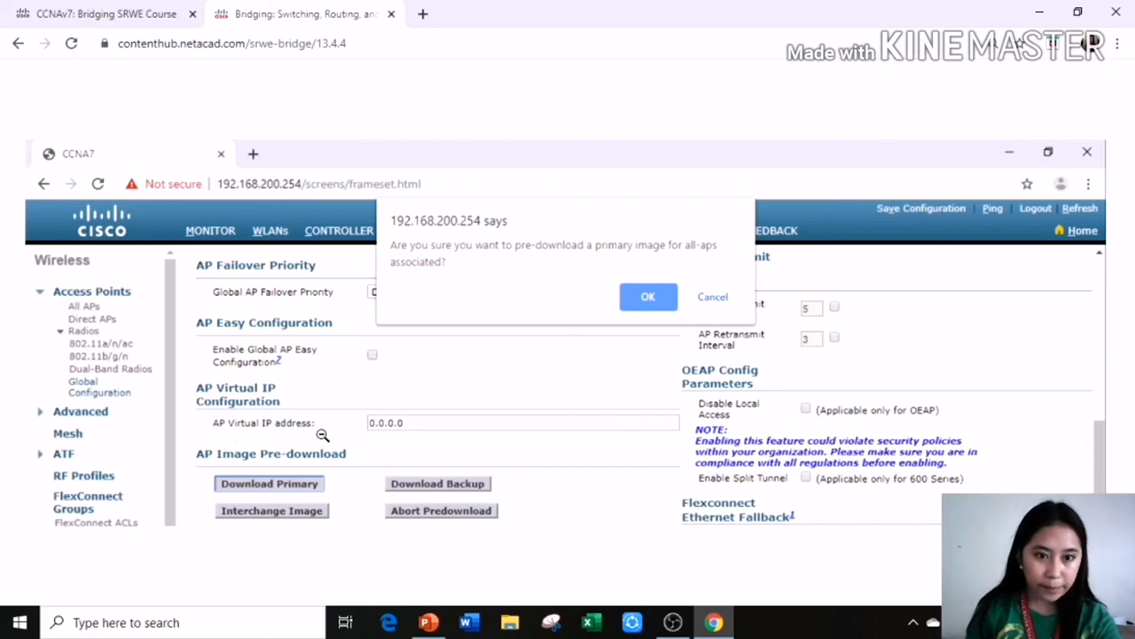
{"action": "mouse_move", "coordinate": [312, 458]}
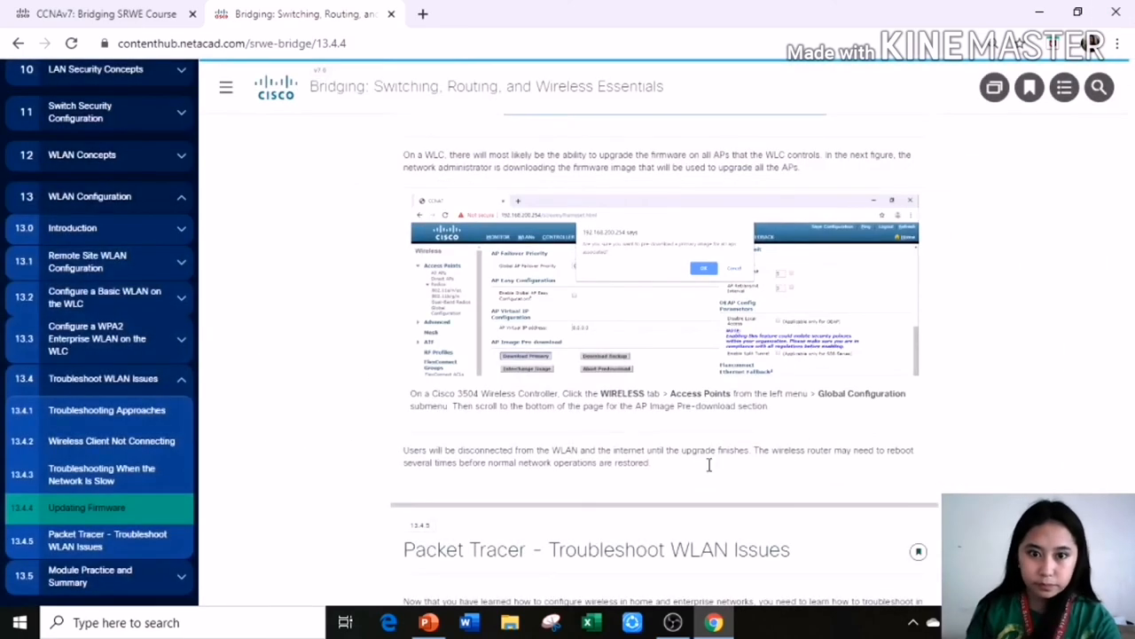
{"action": "scroll", "scroll_direction": "down", "scroll_amount": 3}
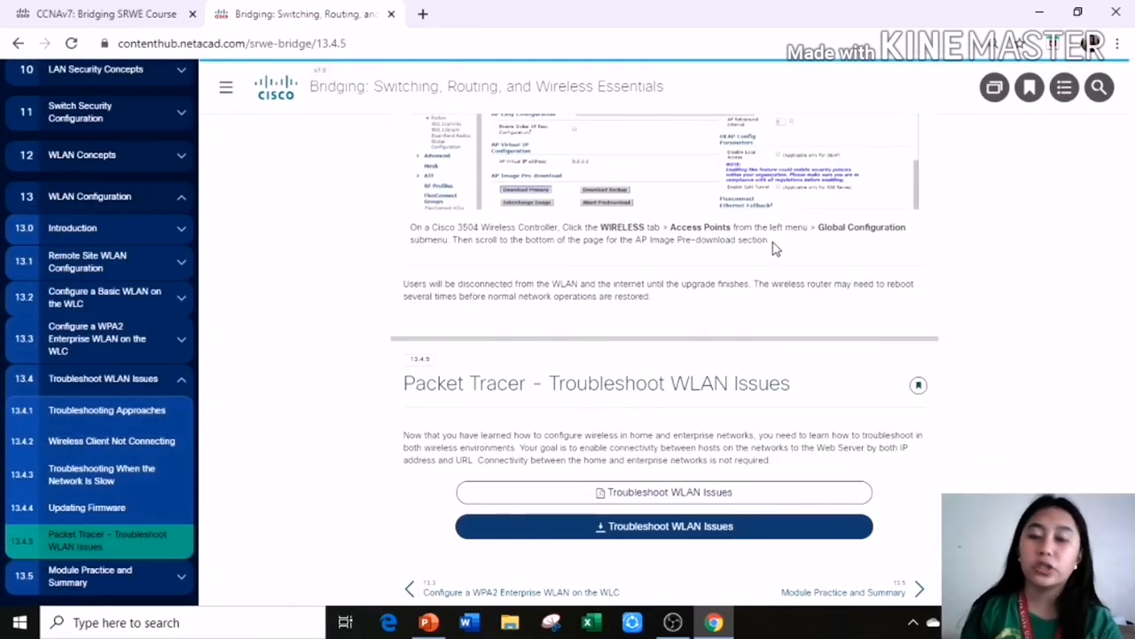
{"action": "mouse_move", "coordinate": [691, 257]}
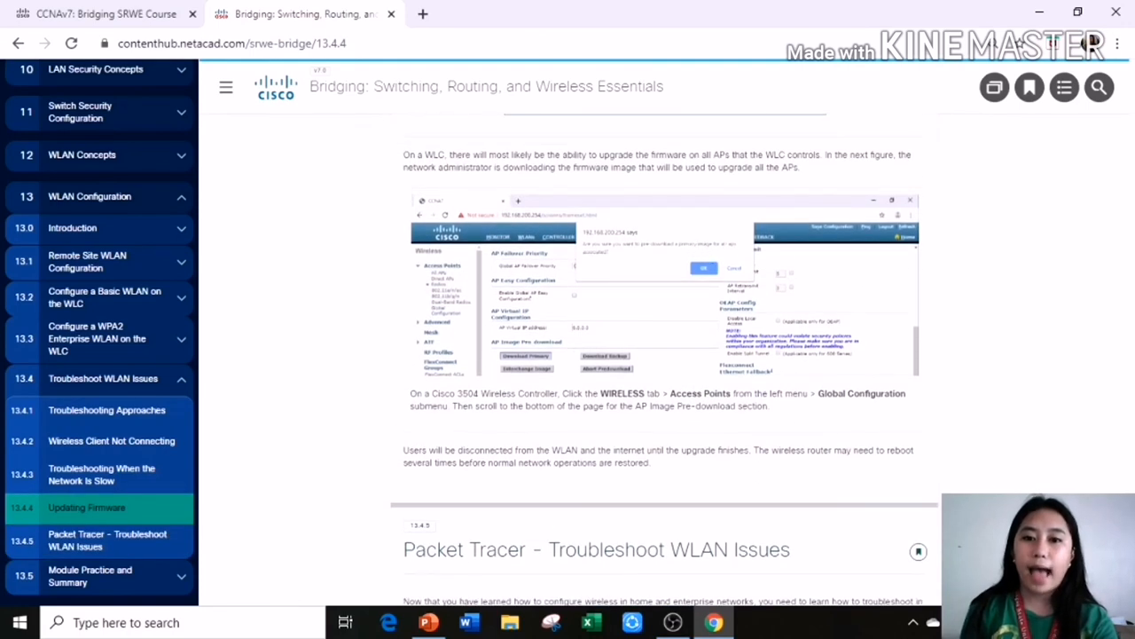
{"action": "mouse_move", "coordinate": [807, 393]}
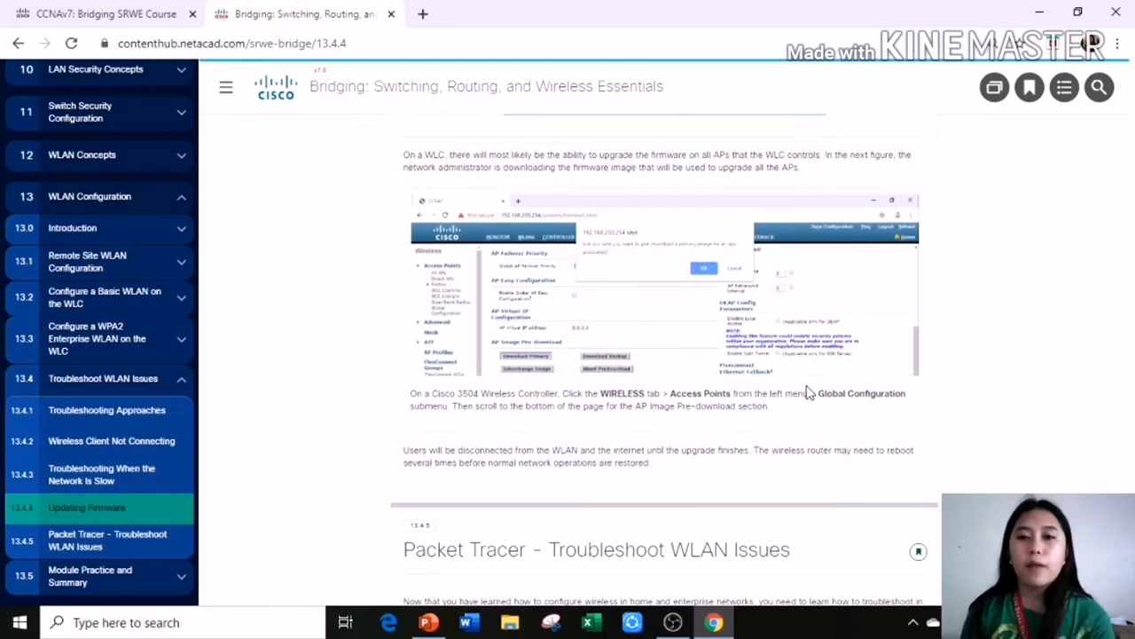
{"action": "mouse_move", "coordinate": [891, 406]}
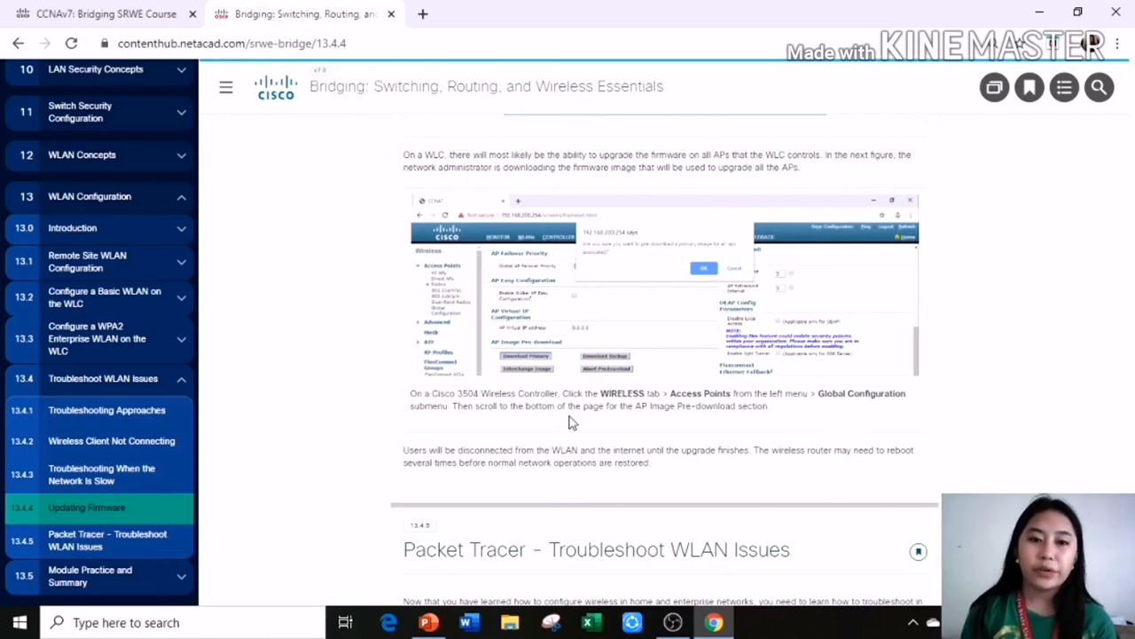
{"action": "mouse_move", "coordinate": [511, 431]}
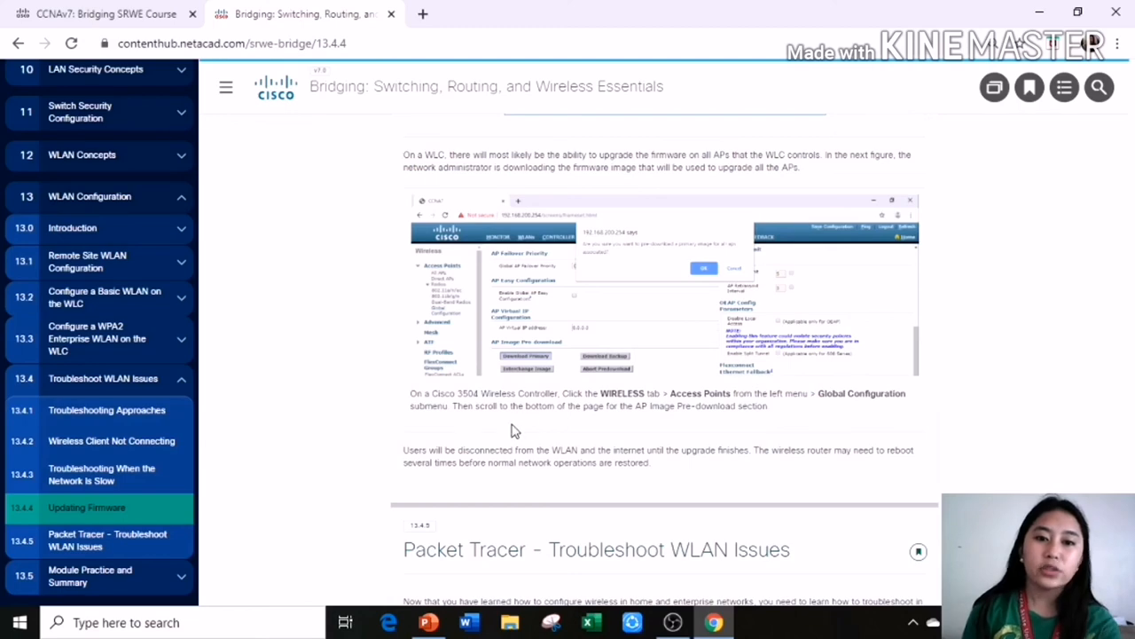
{"action": "mouse_move", "coordinate": [624, 441]}
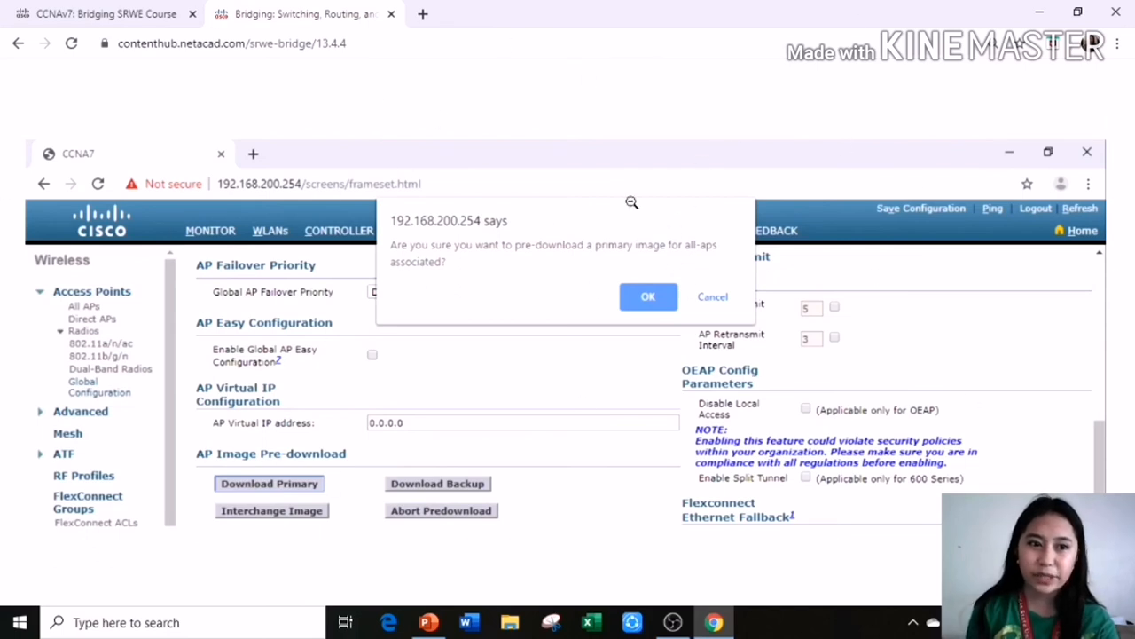
{"action": "mouse_move", "coordinate": [588, 196]}
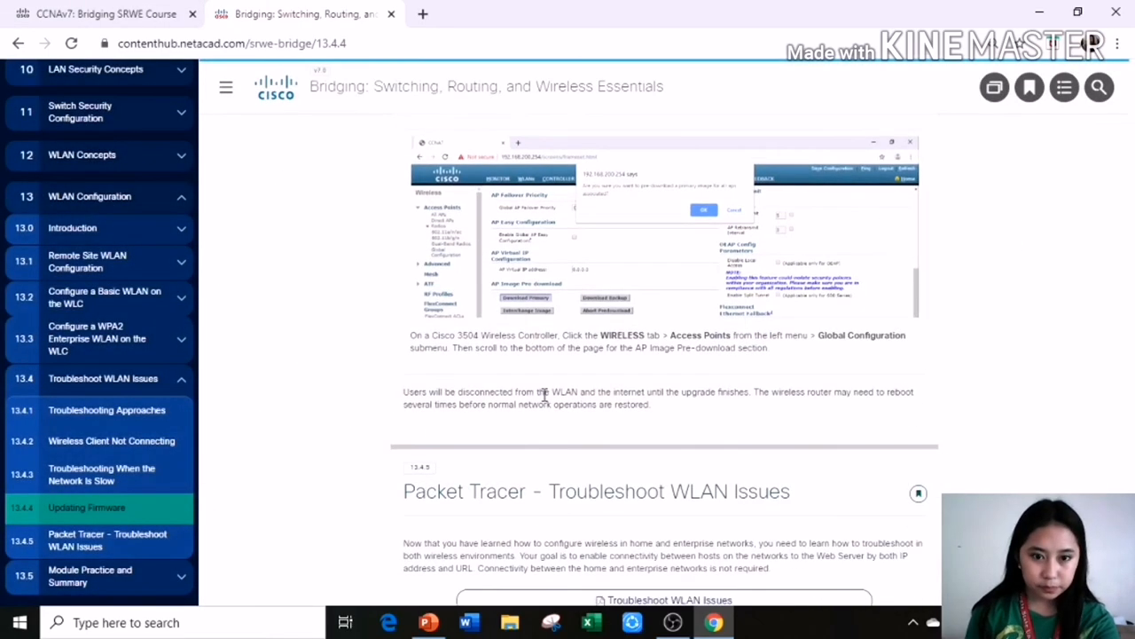
Step: Visit Troubleshooting Approaches, browse Introduction pages 13.0.1 and 13.0.2, then return to 13.0.1
{"action": "left_click", "coordinate": [111, 441]}
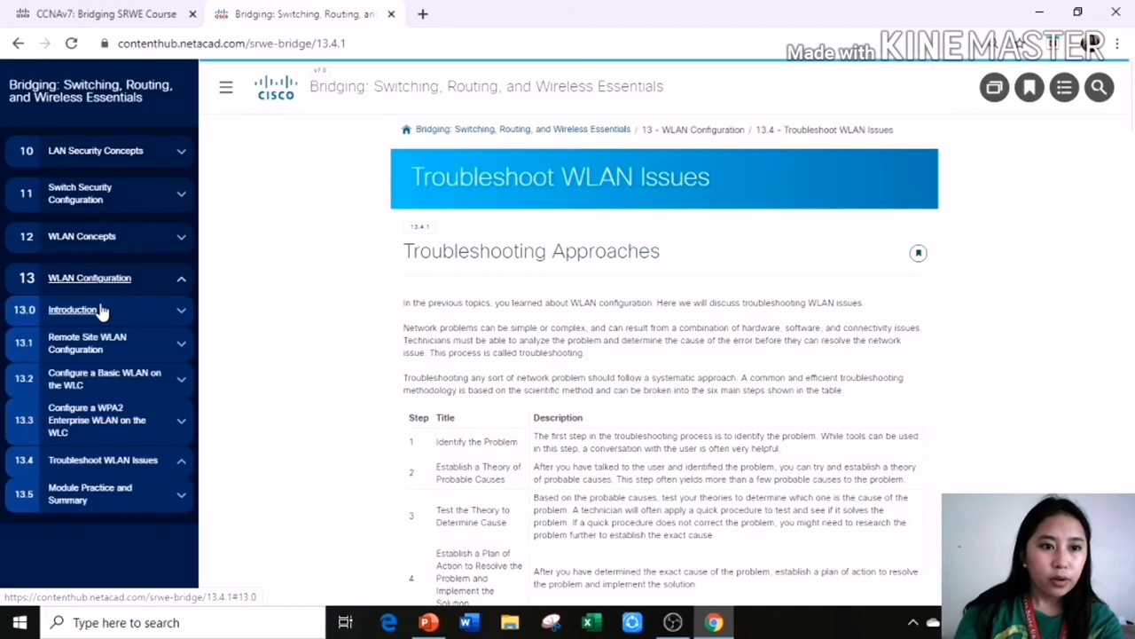
{"action": "left_click", "coordinate": [73, 308]}
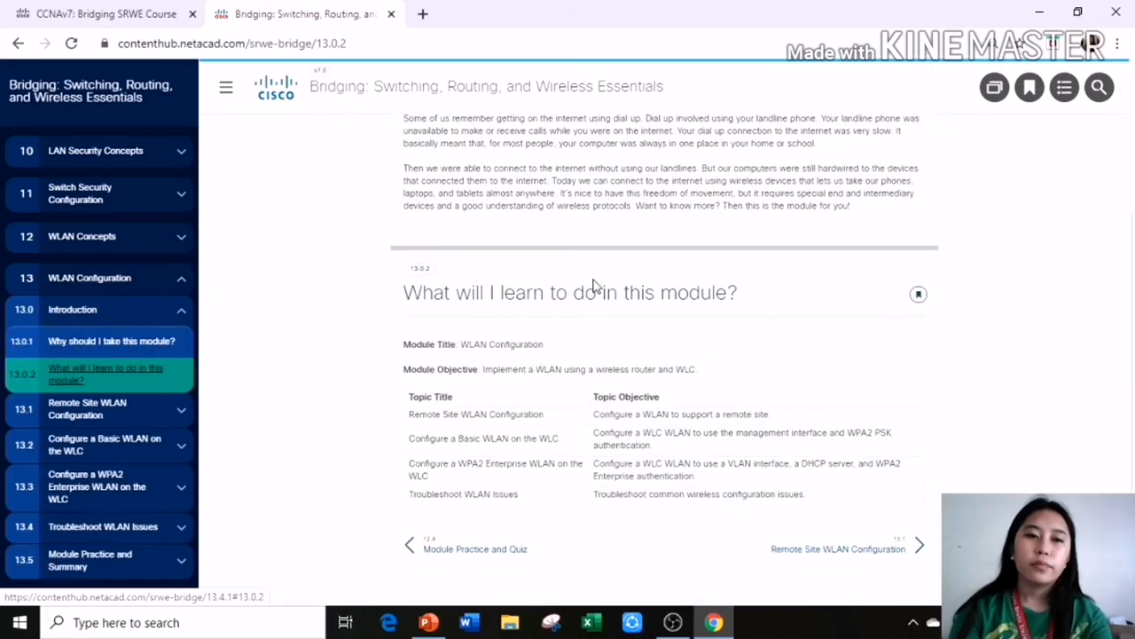
{"action": "mouse_move", "coordinate": [721, 264]}
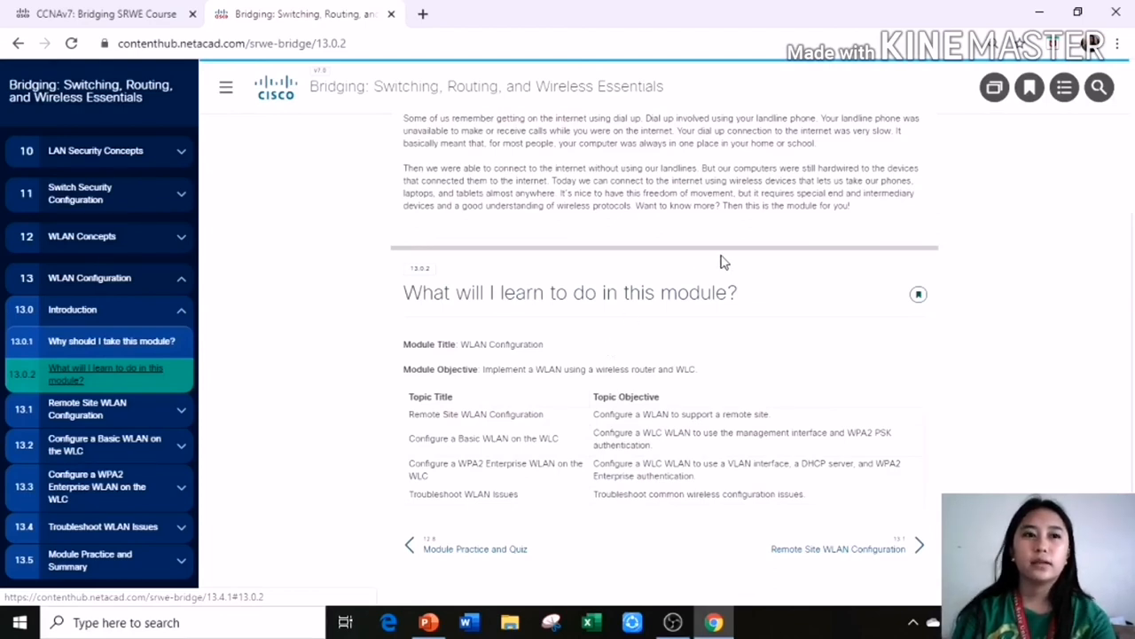
{"action": "left_click", "coordinate": [111, 341]}
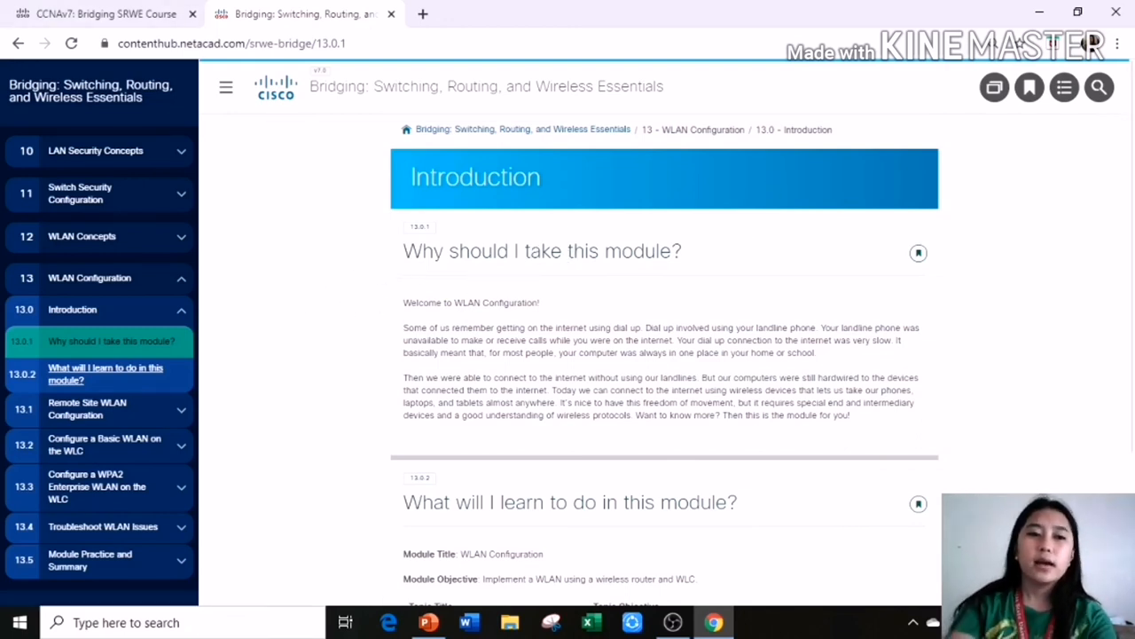
{"action": "mouse_move", "coordinate": [311, 490]}
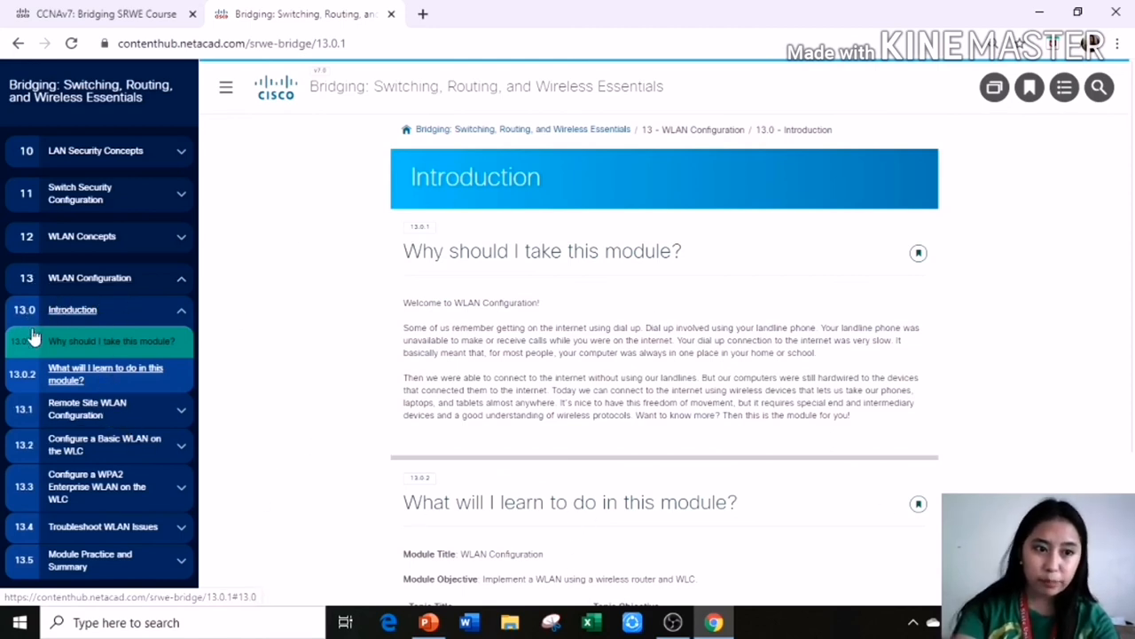
{"action": "left_click", "coordinate": [105, 373]}
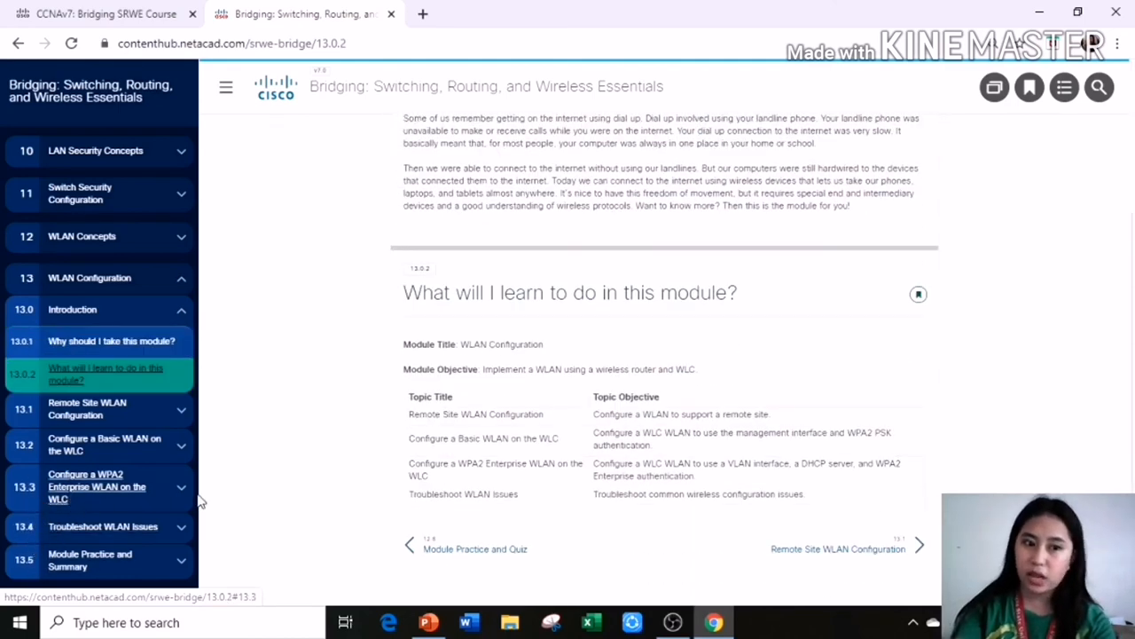
{"action": "left_click", "coordinate": [72, 308]}
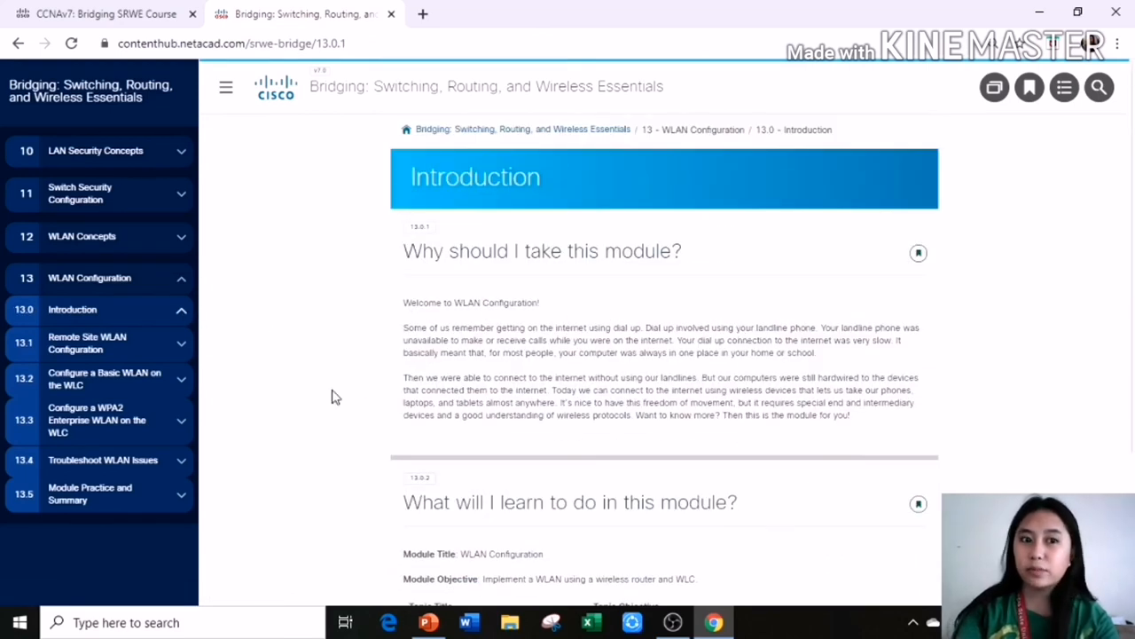
{"action": "mouse_move", "coordinate": [482, 308]}
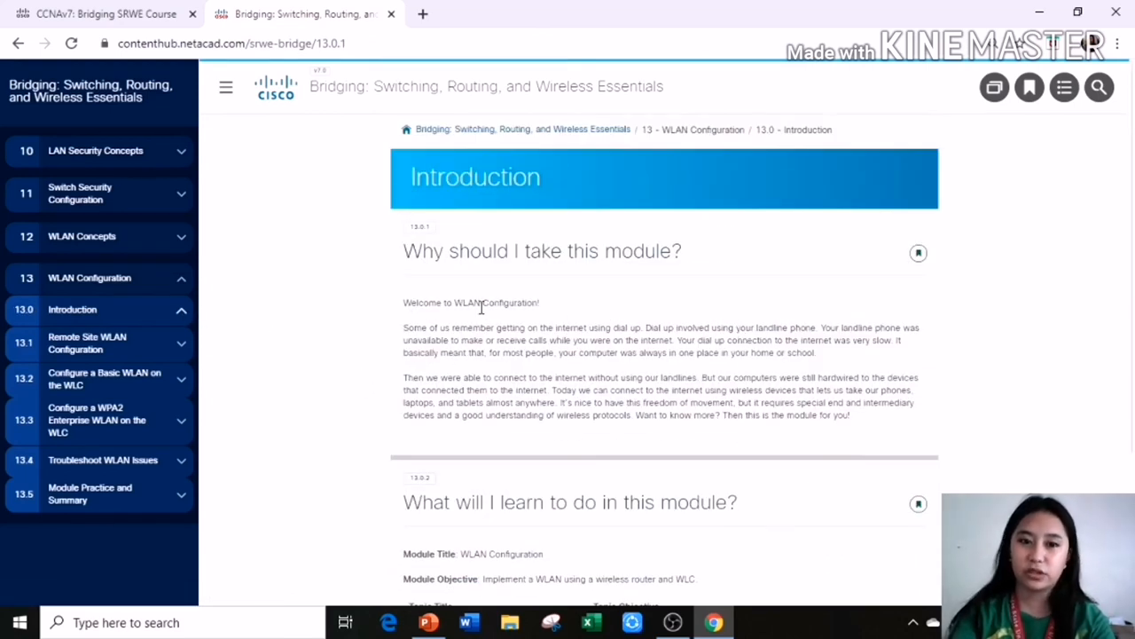
{"action": "mouse_move", "coordinate": [674, 376]}
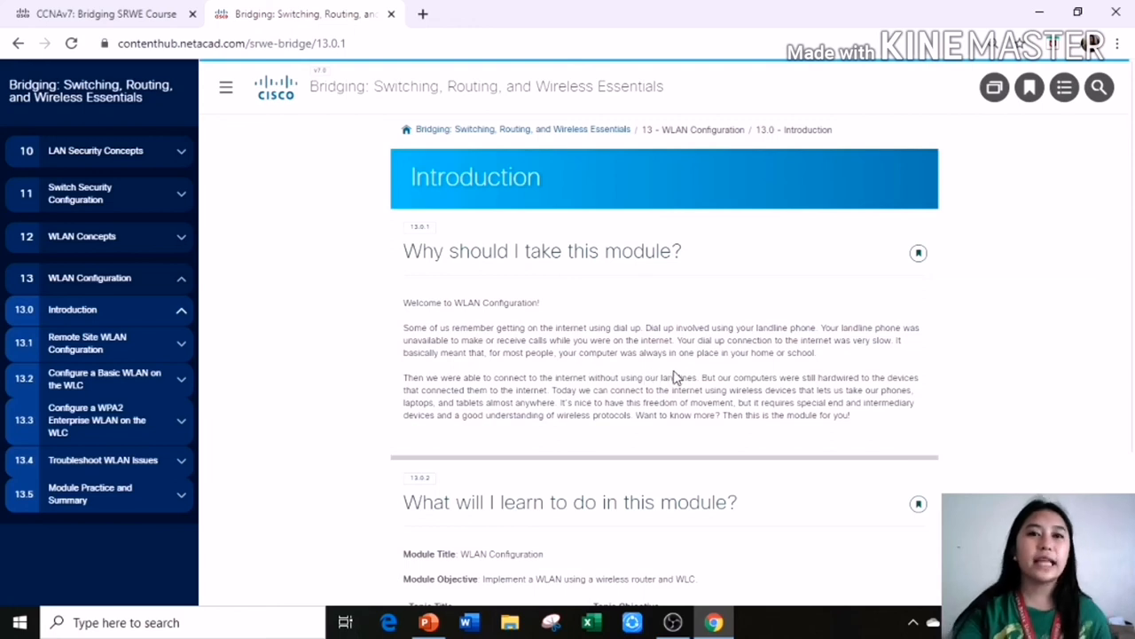